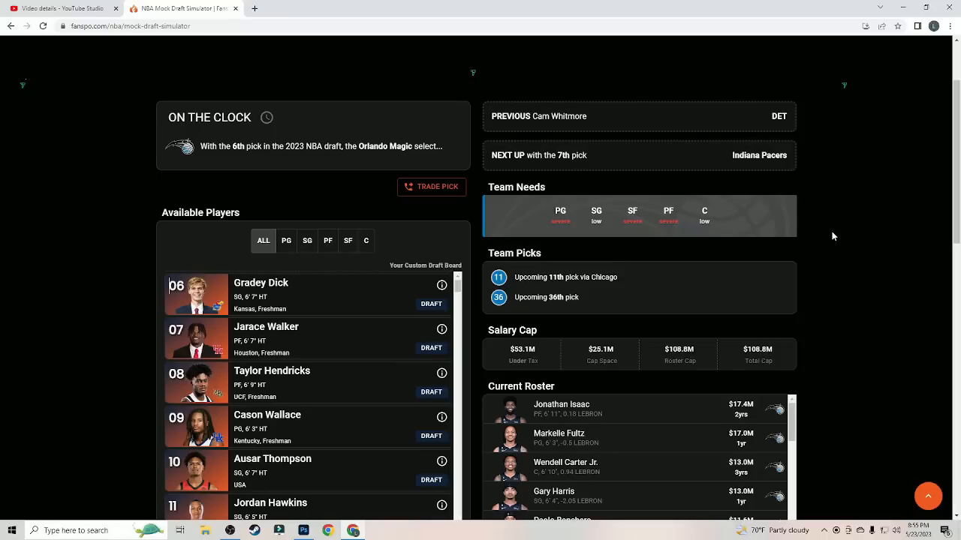
Step: Draft Gradey Dick for the Orlando Magic with the 6th pick
scroll(down, 3)
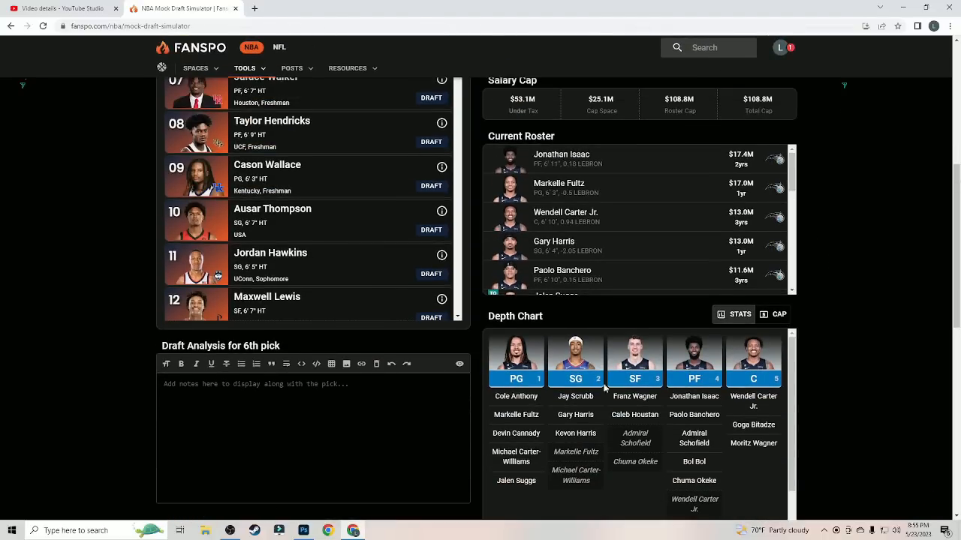
scroll(up, 3)
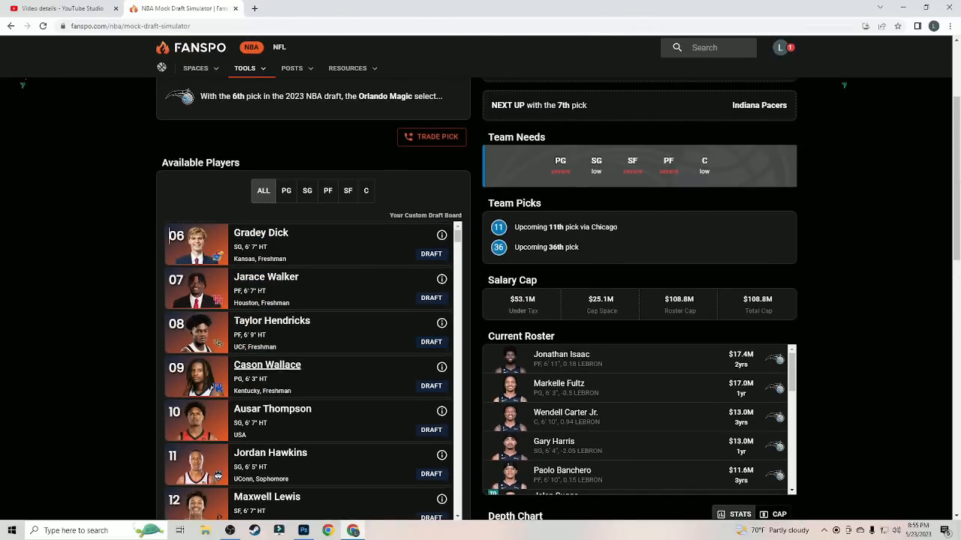
mouse_move(271, 452)
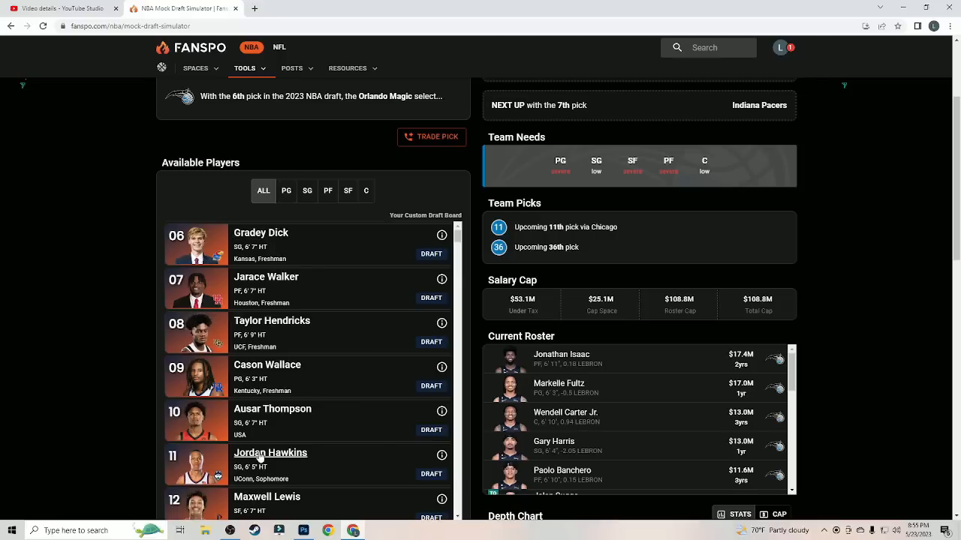
mouse_move(323, 263)
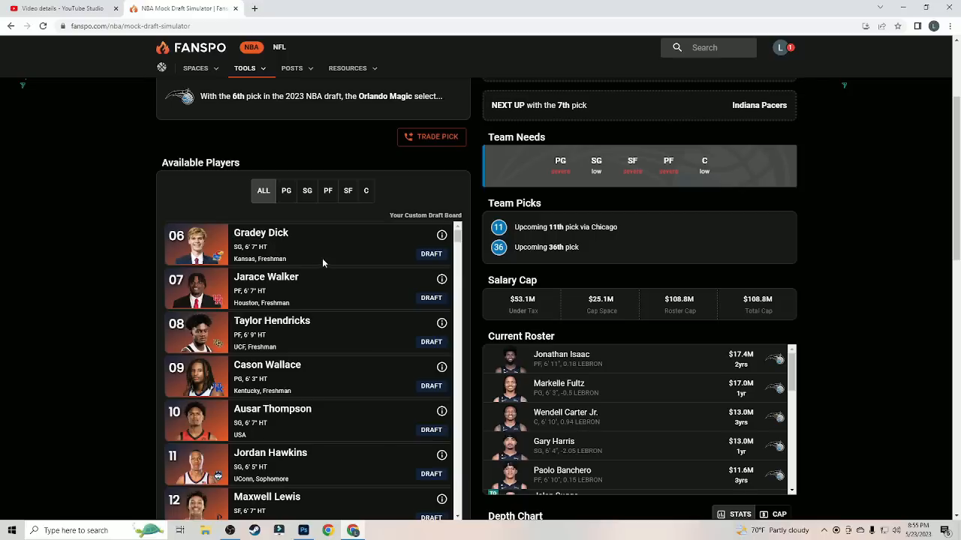
mouse_move(270, 453)
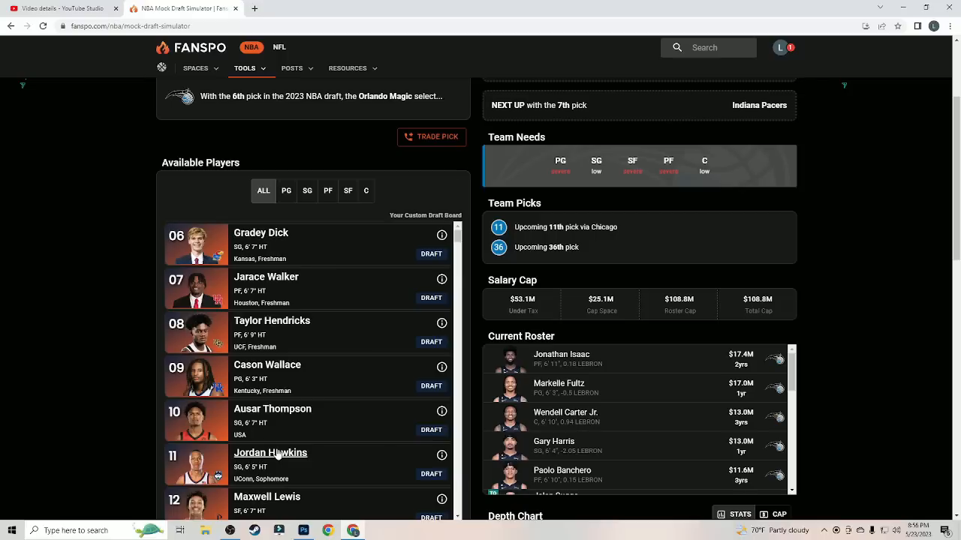
mouse_move(341, 244)
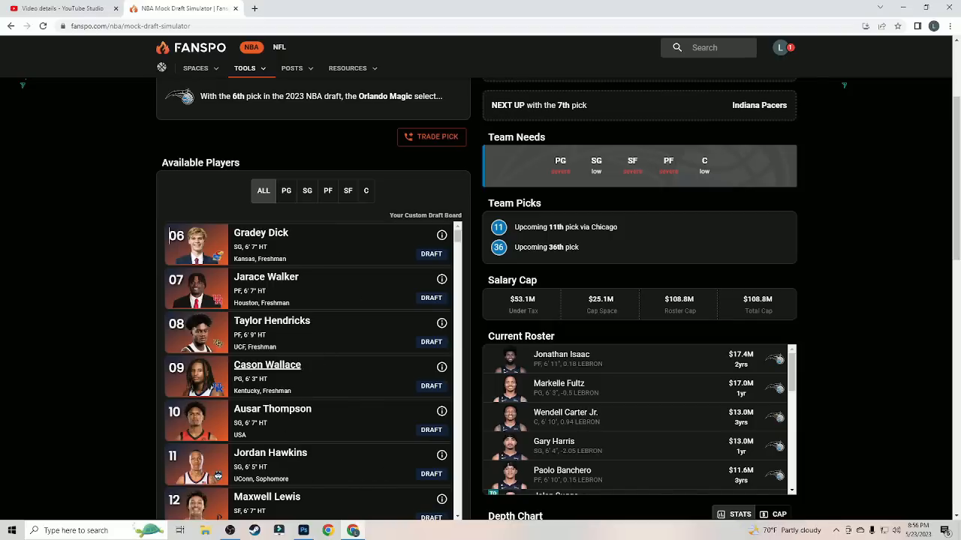
mouse_move(270, 452)
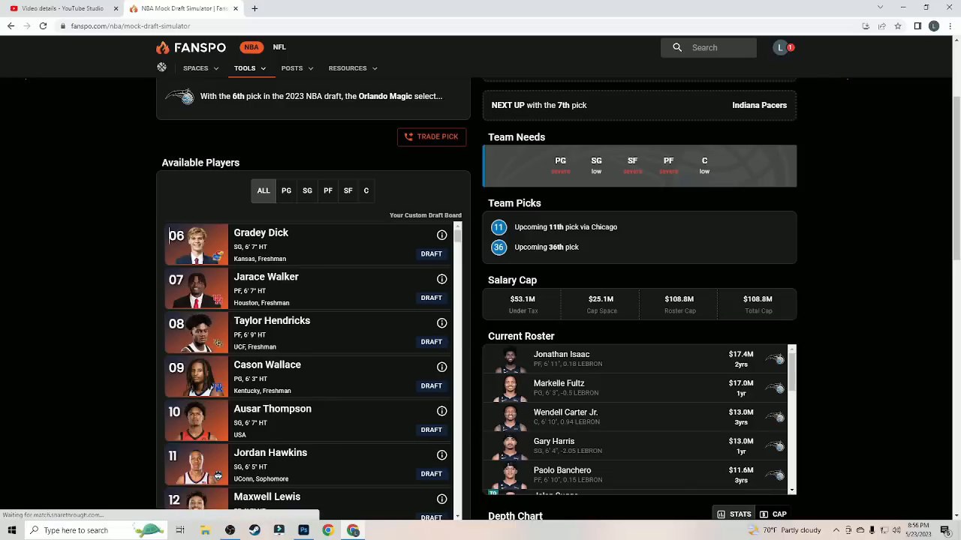
scroll(down, 3)
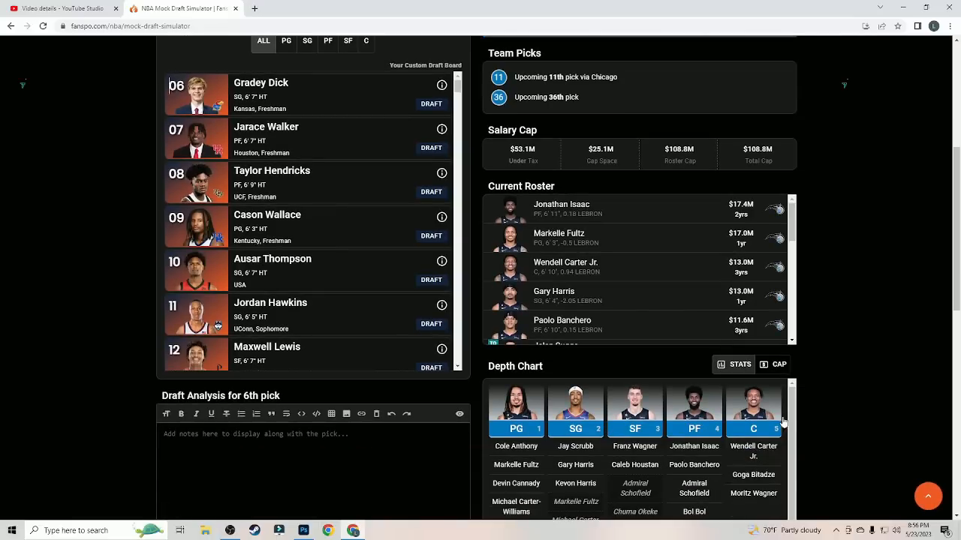
scroll(up, 3)
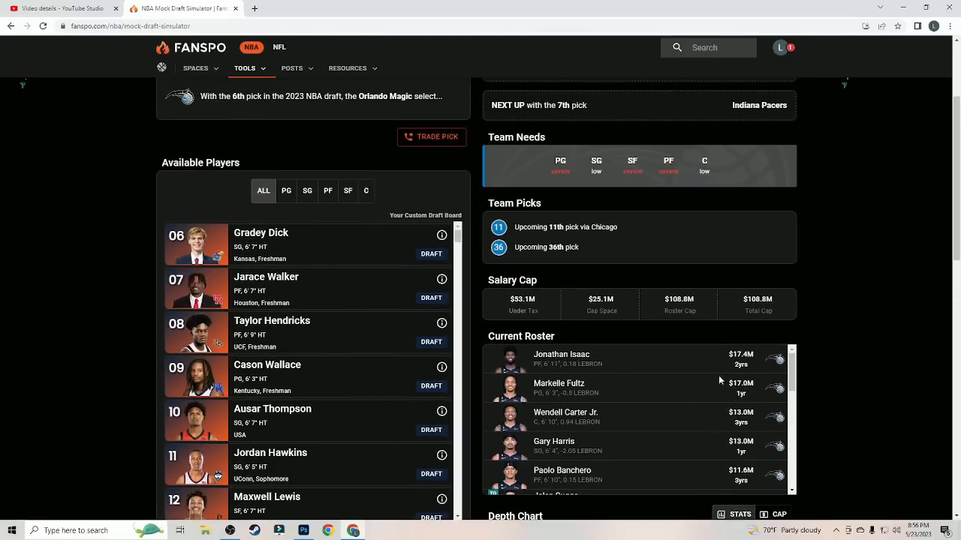
mouse_move(431, 254)
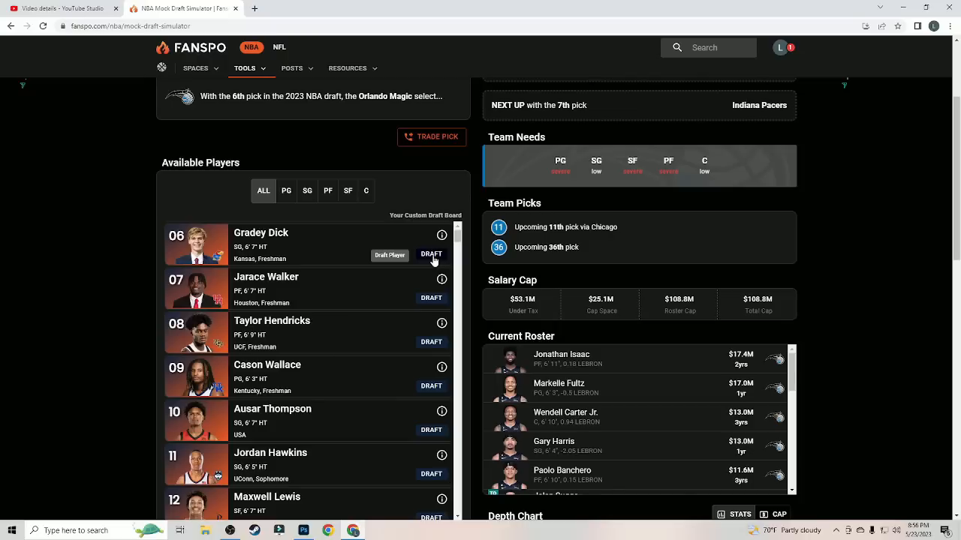
click(431, 254)
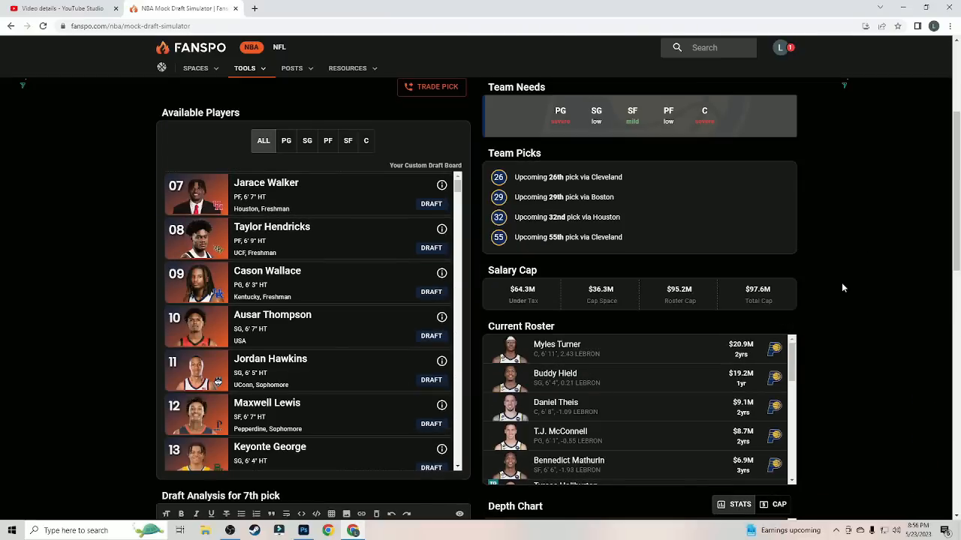
mouse_move(840, 287)
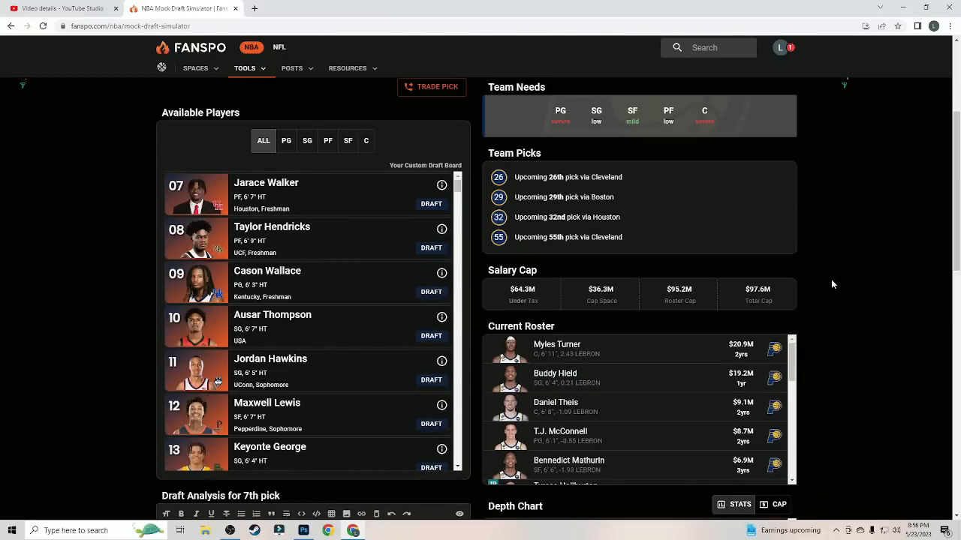
Step: Review the Indiana Pacers' team needs, roster and depth chart at pick 7
scroll(down, 3)
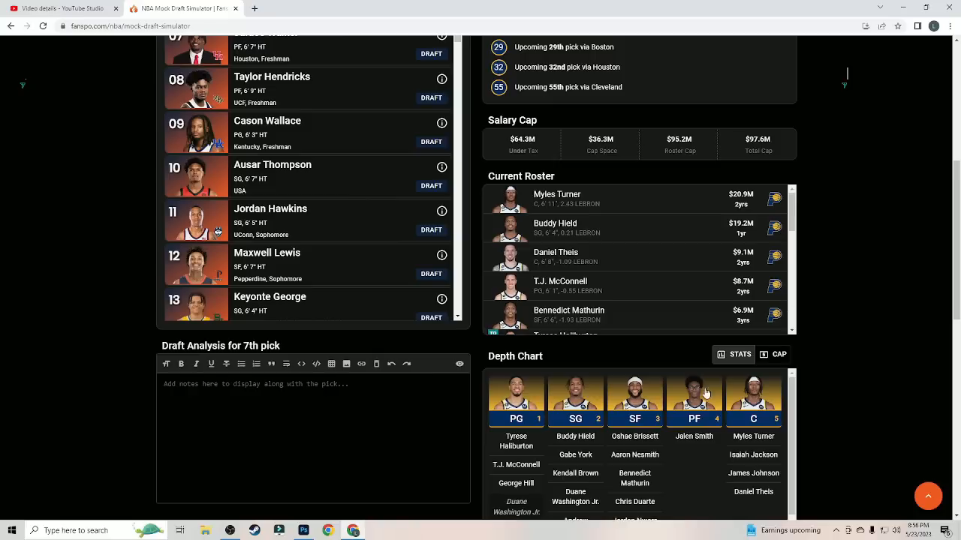
mouse_move(851, 316)
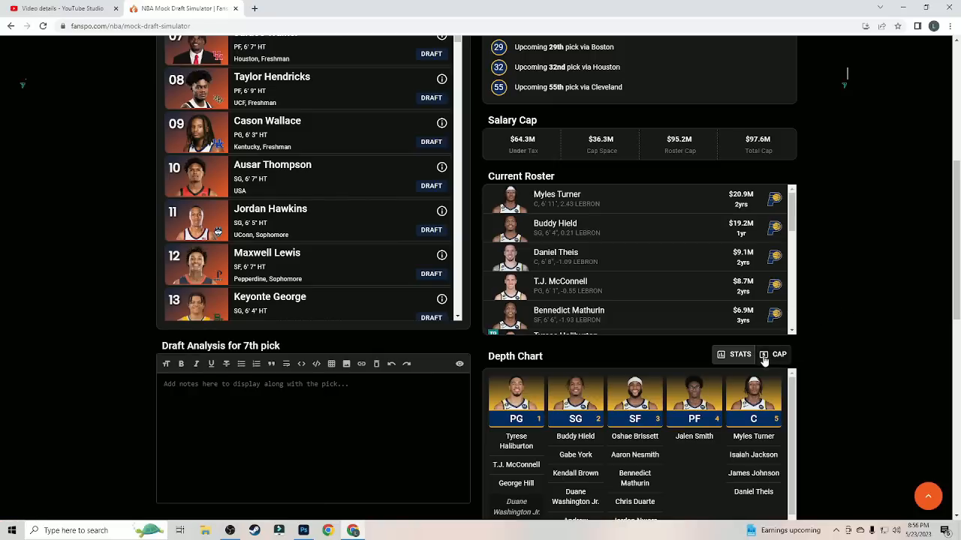
scroll(up, 3)
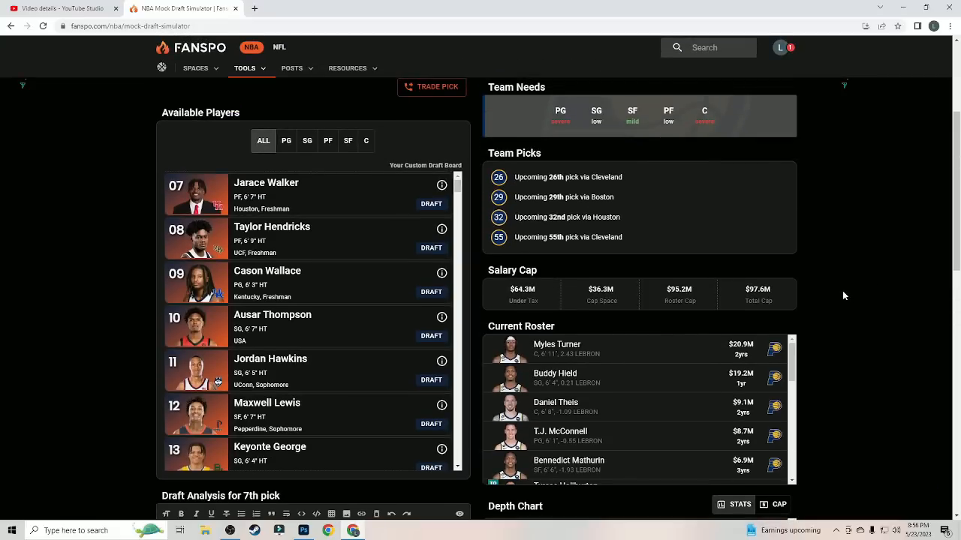
mouse_move(837, 288)
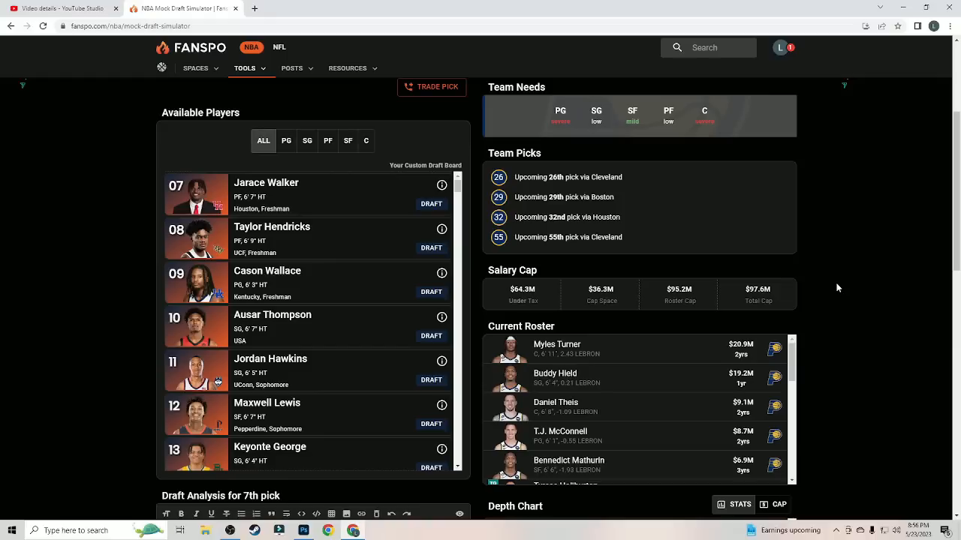
mouse_move(815, 287)
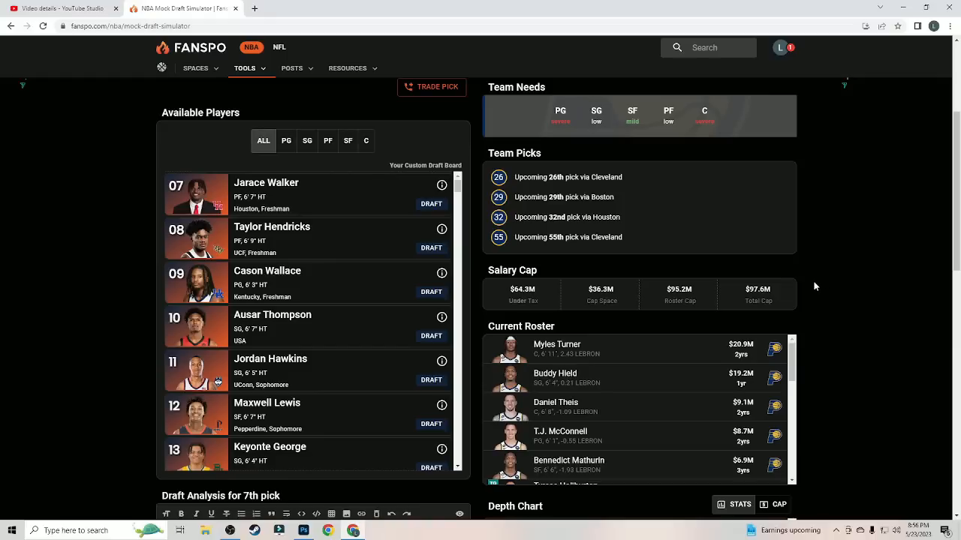
mouse_move(856, 222)
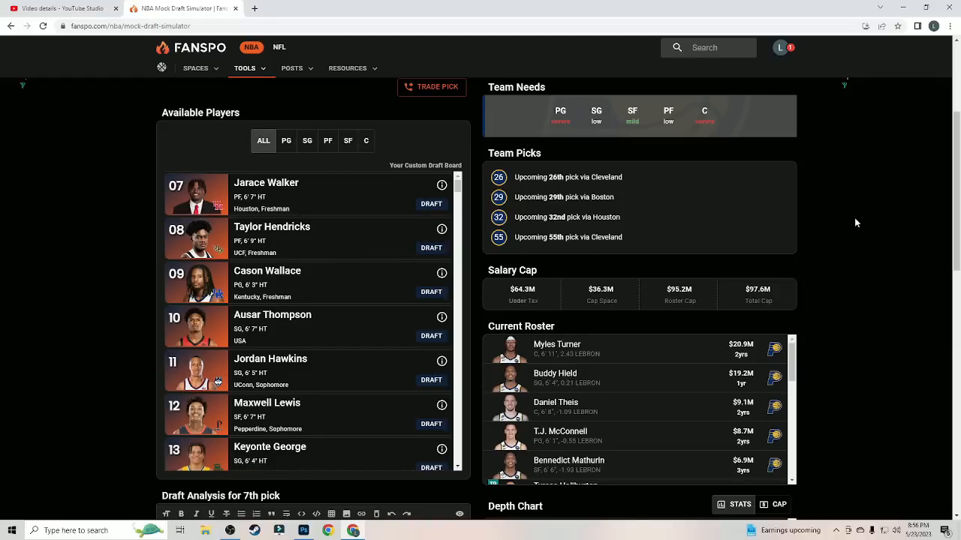
scroll(down, 3)
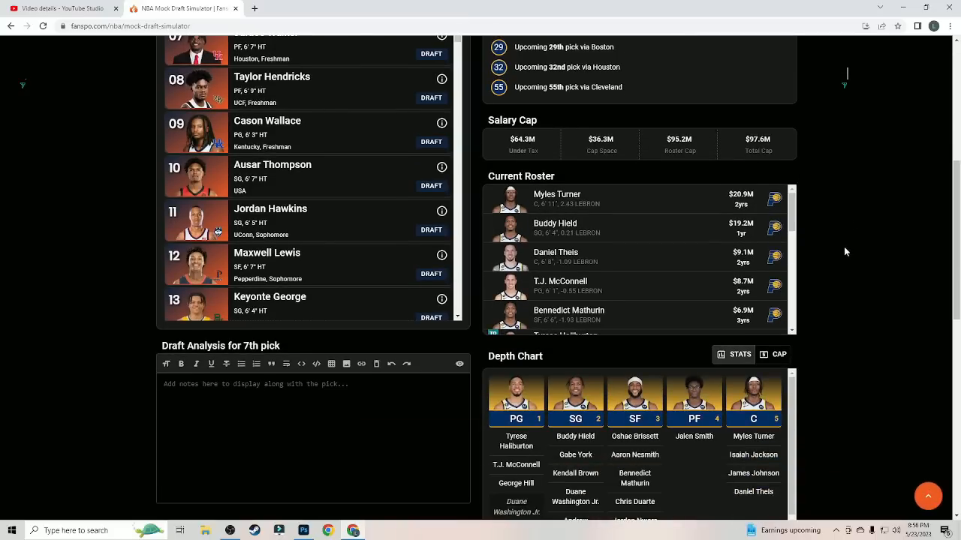
mouse_move(878, 254)
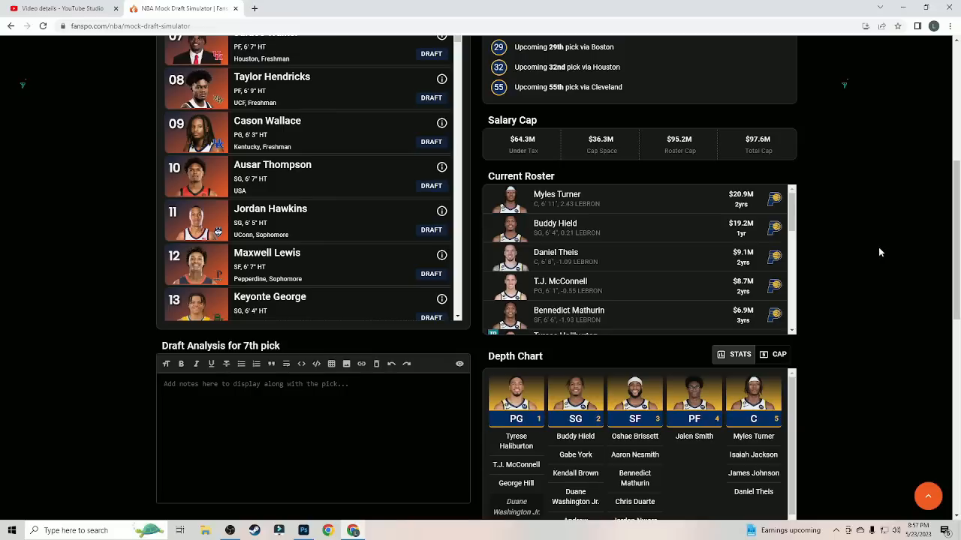
mouse_move(879, 253)
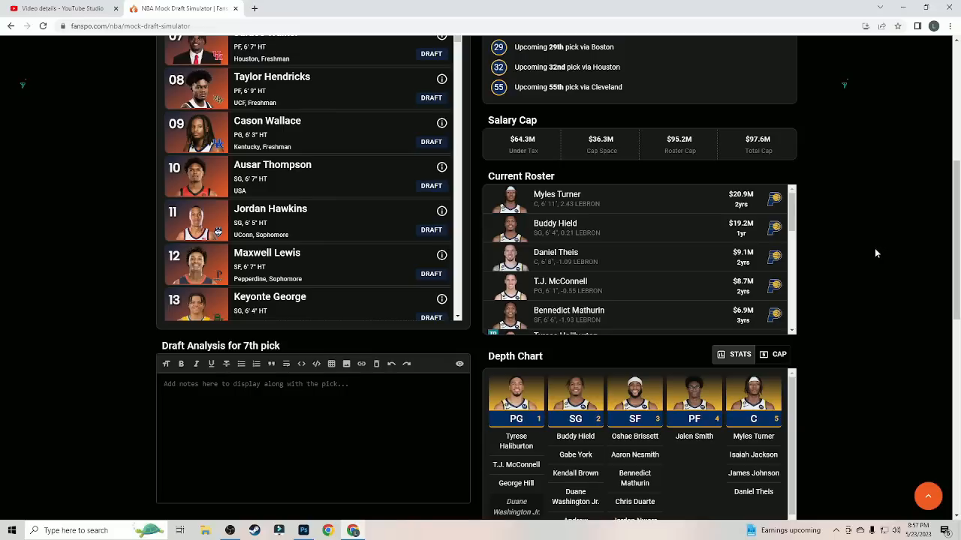
scroll(down, 3)
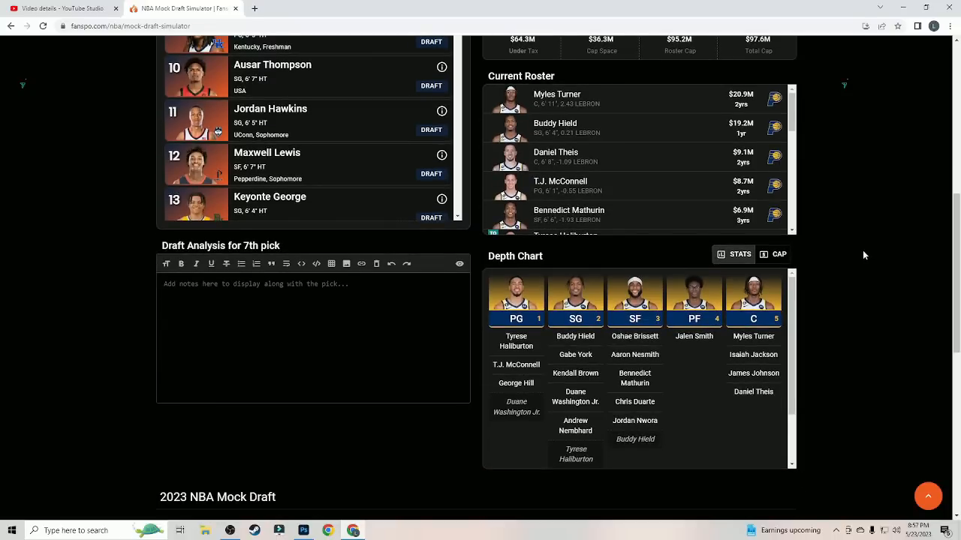
scroll(up, 3)
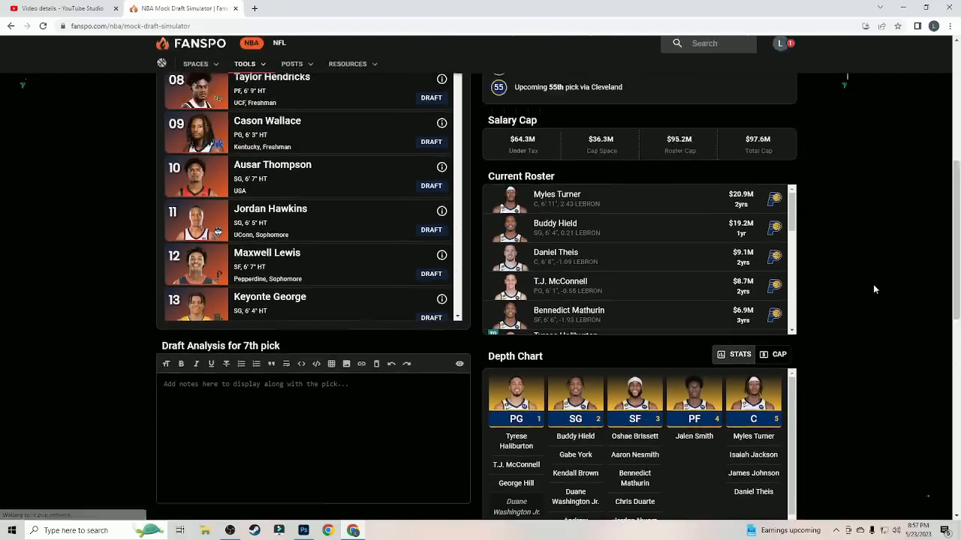
scroll(up, 3)
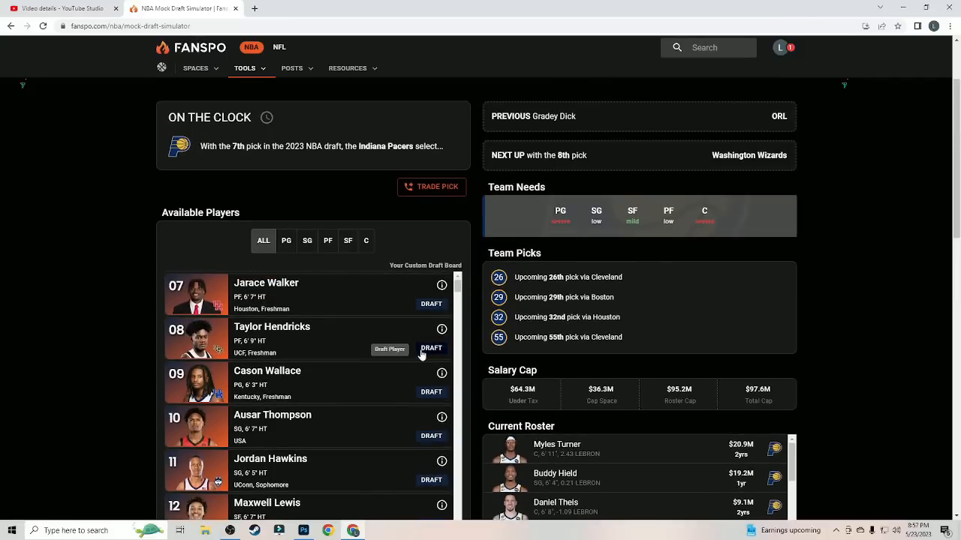
click(431, 349)
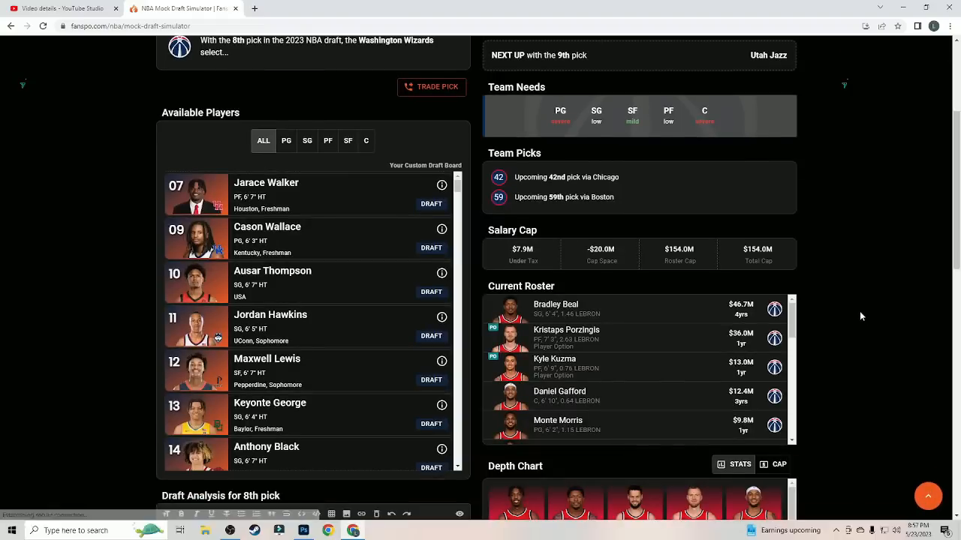
scroll(down, 3)
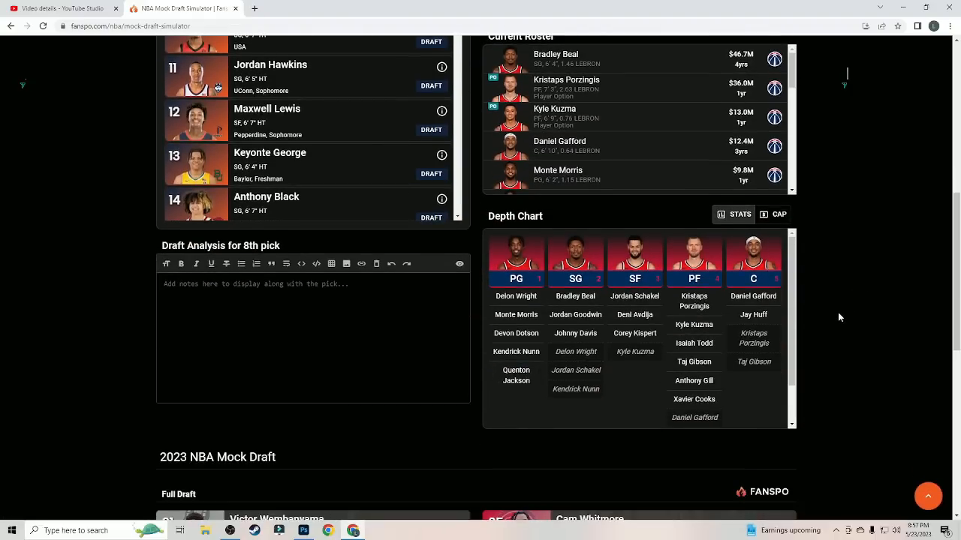
scroll(up, 3)
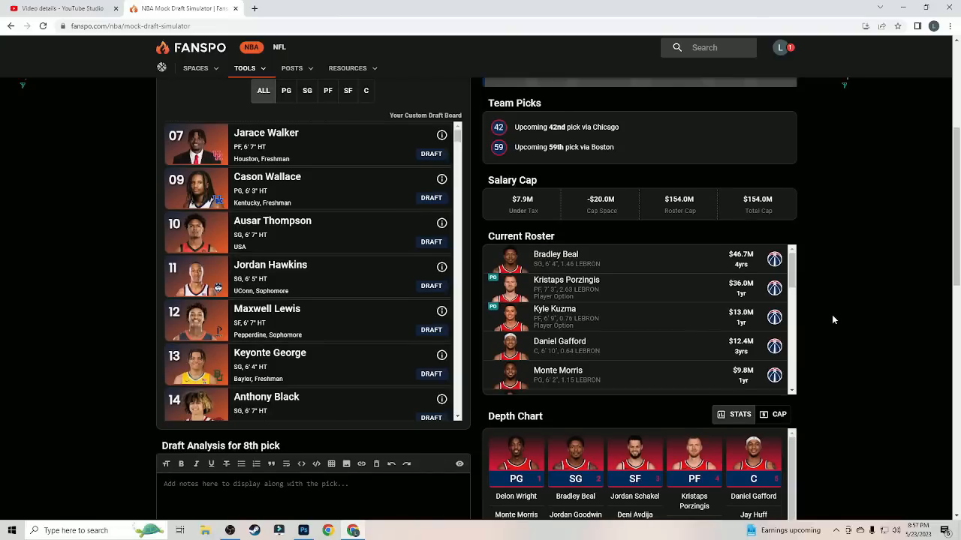
scroll(down, 3)
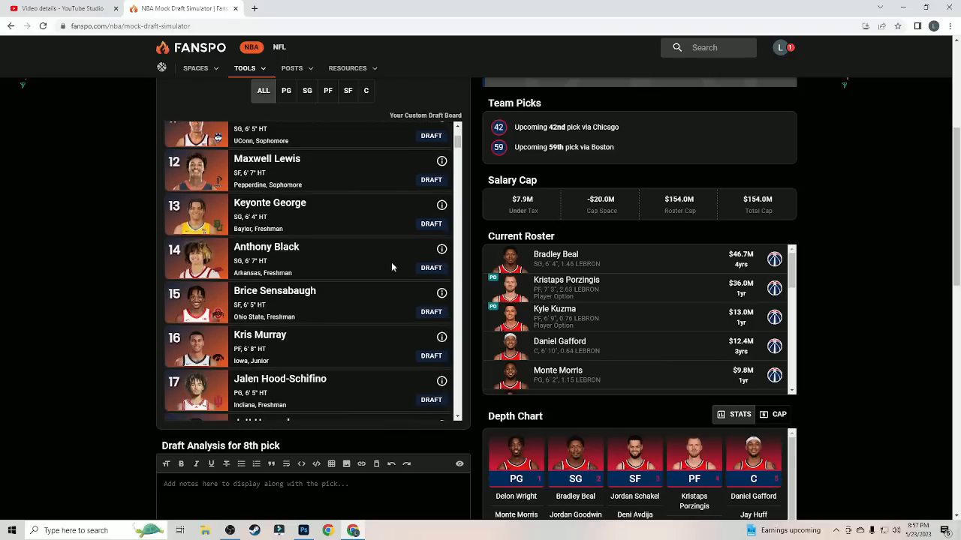
scroll(up, 3)
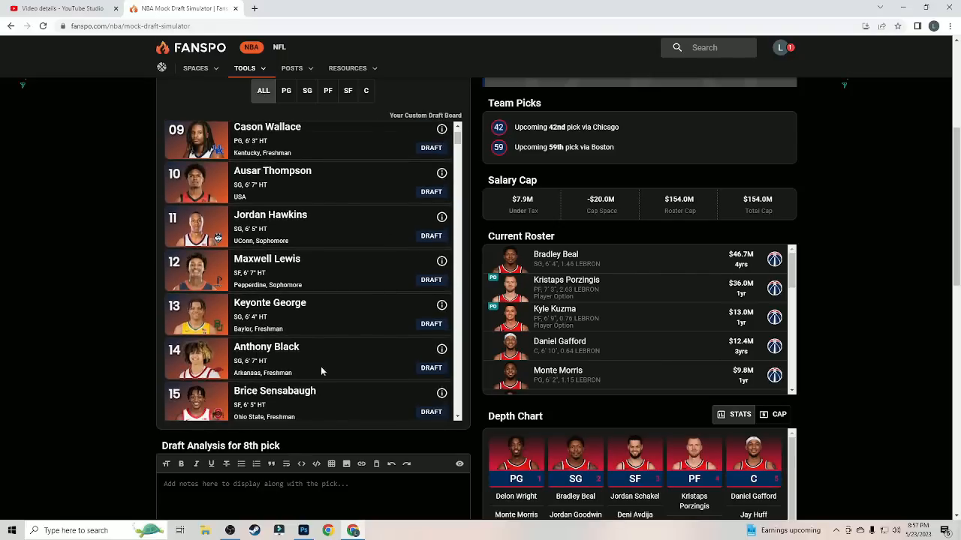
mouse_move(865, 305)
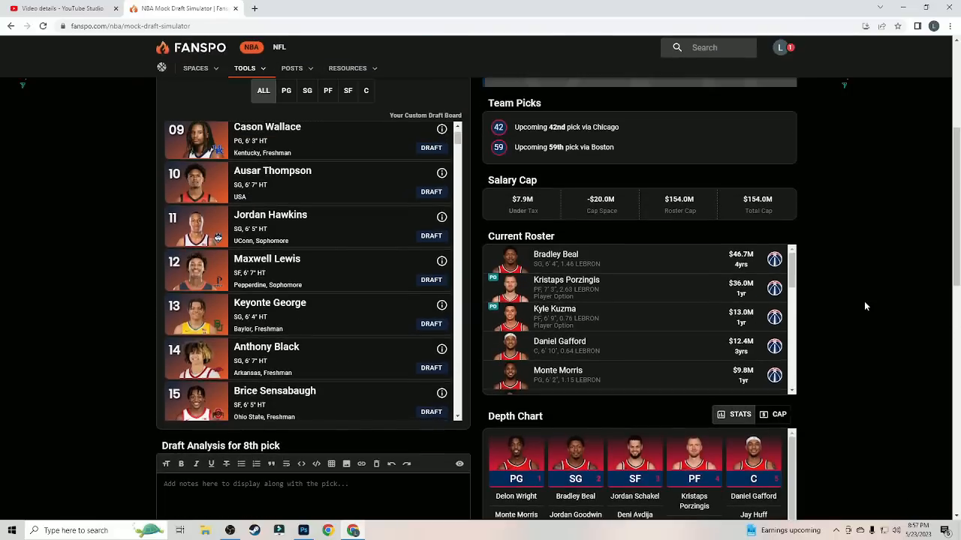
scroll(down, 3)
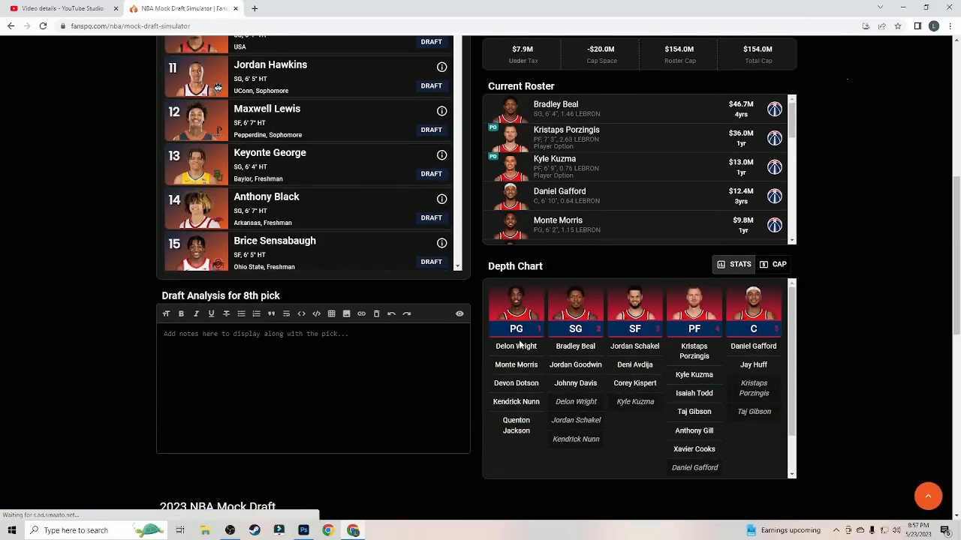
mouse_move(516, 365)
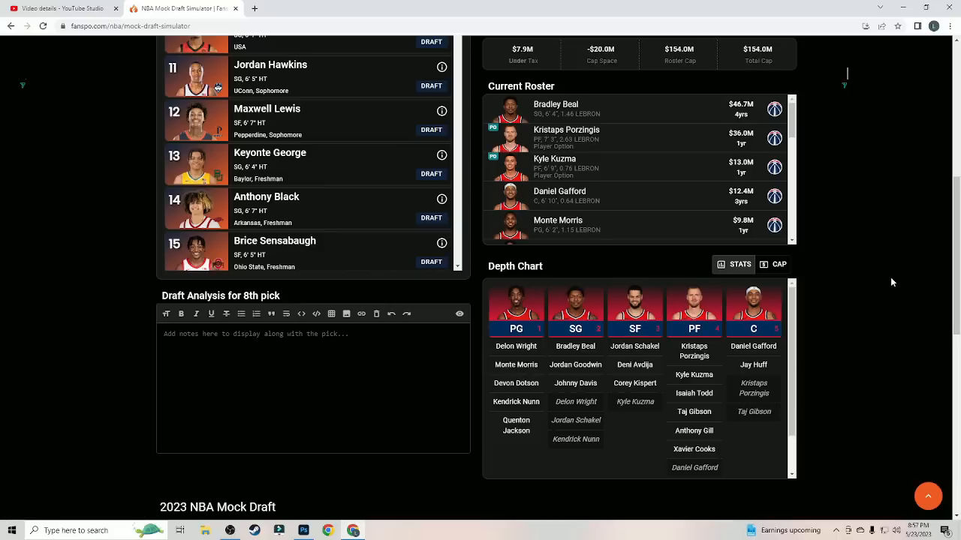
mouse_move(623, 335)
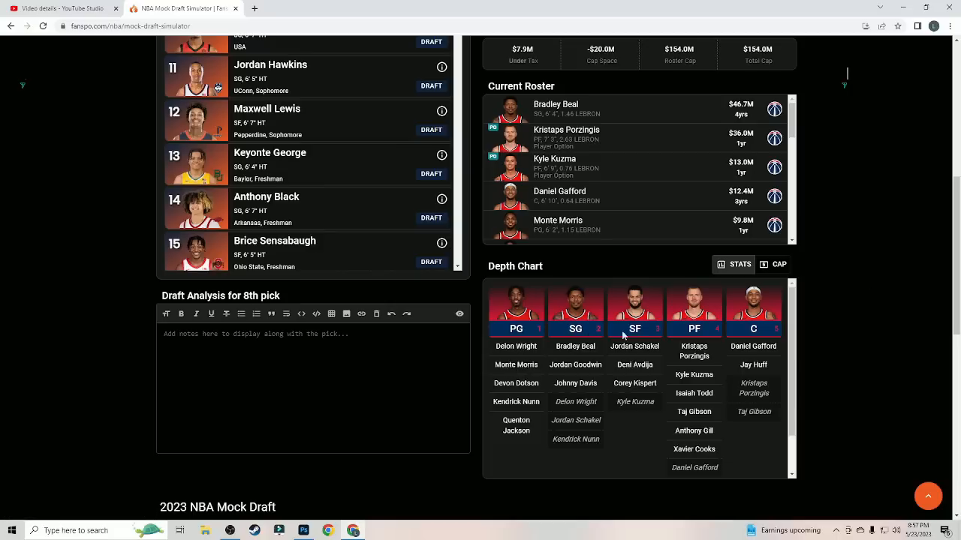
mouse_move(698, 379)
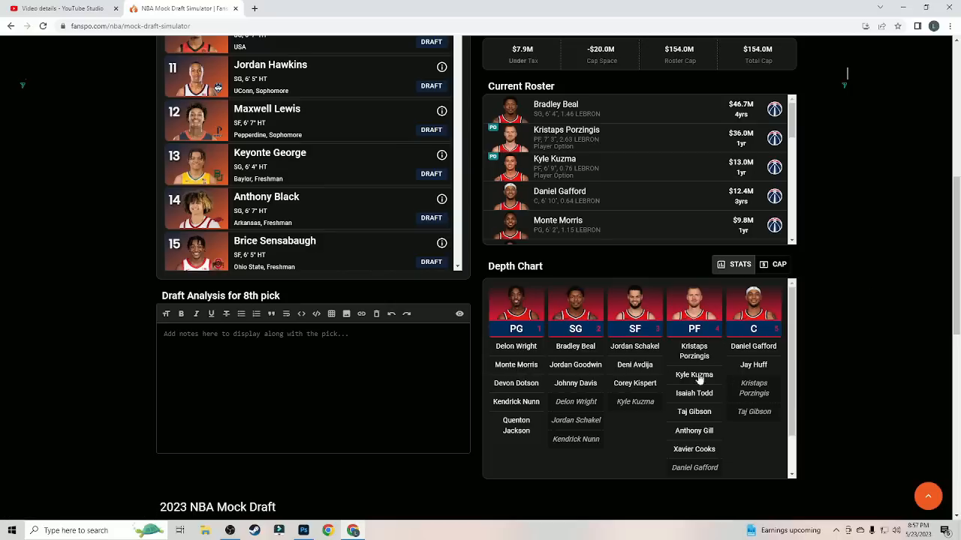
scroll(up, 3)
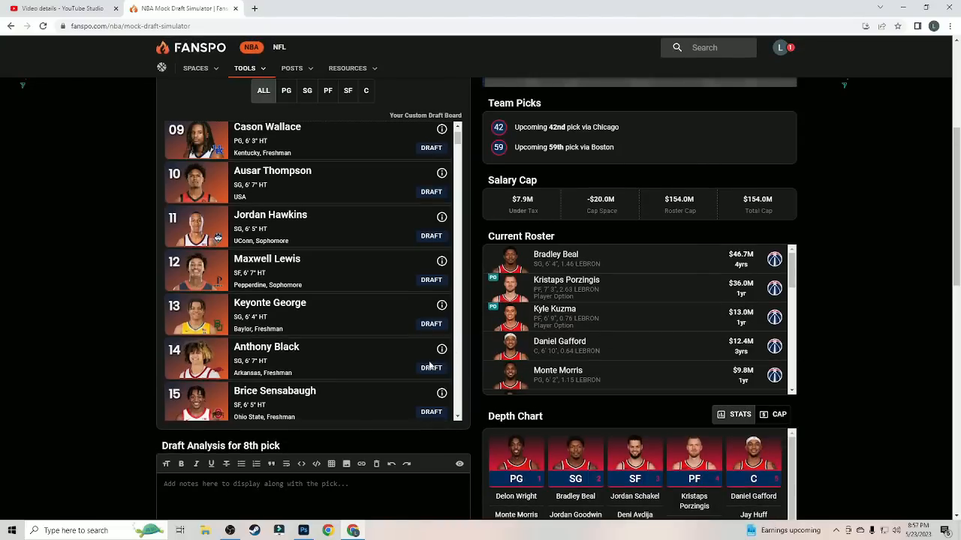
Step: Take Anthony Black for Washington at No. 8 and scroll the Jazz panels
click(431, 367)
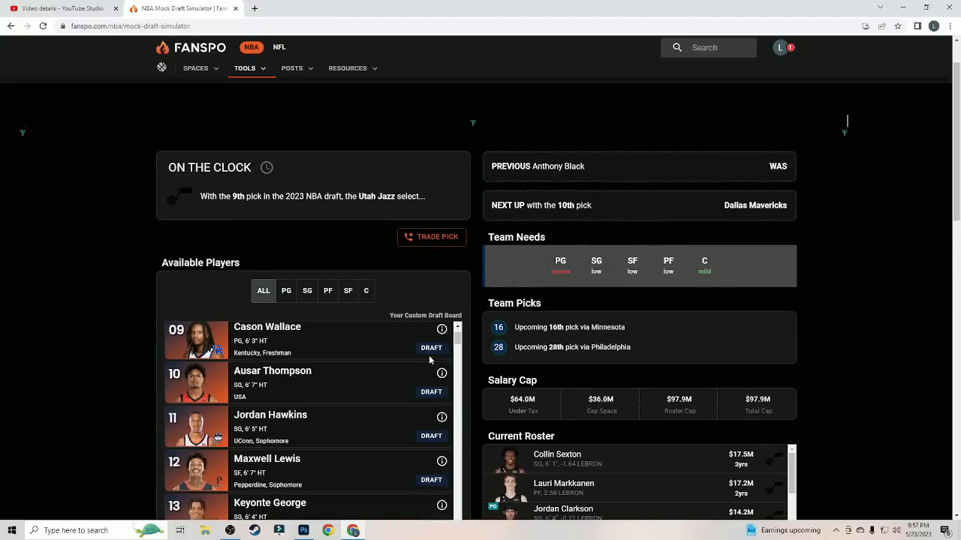
scroll(down, 3)
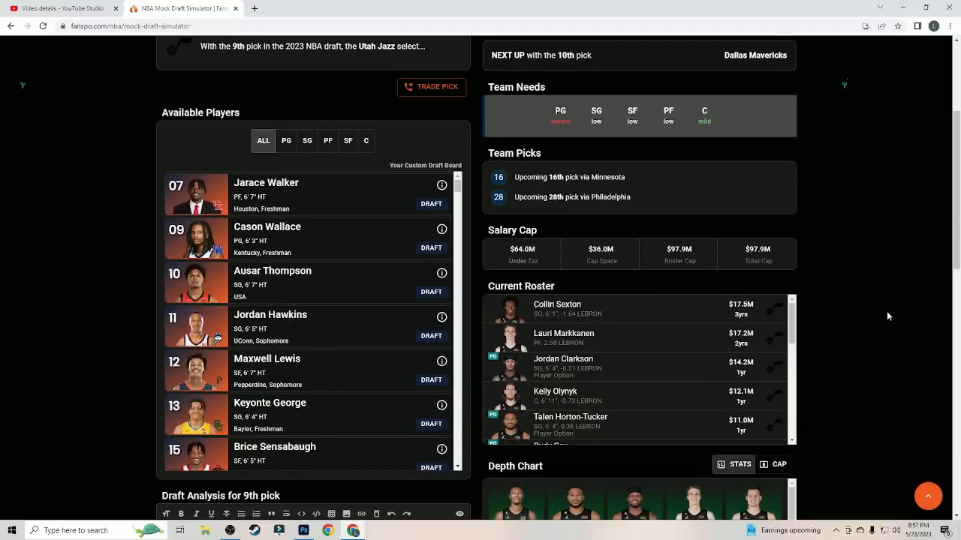
scroll(down, 3)
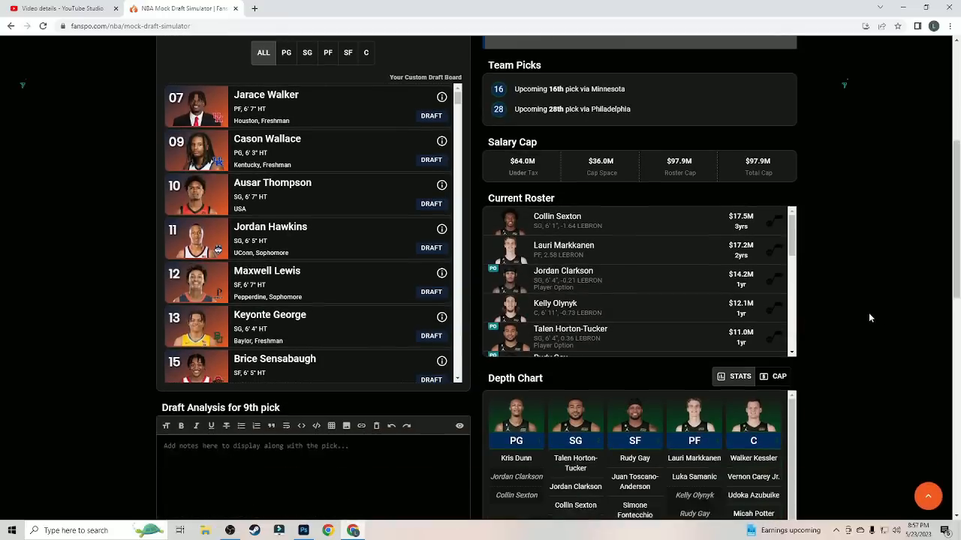
scroll(down, 3)
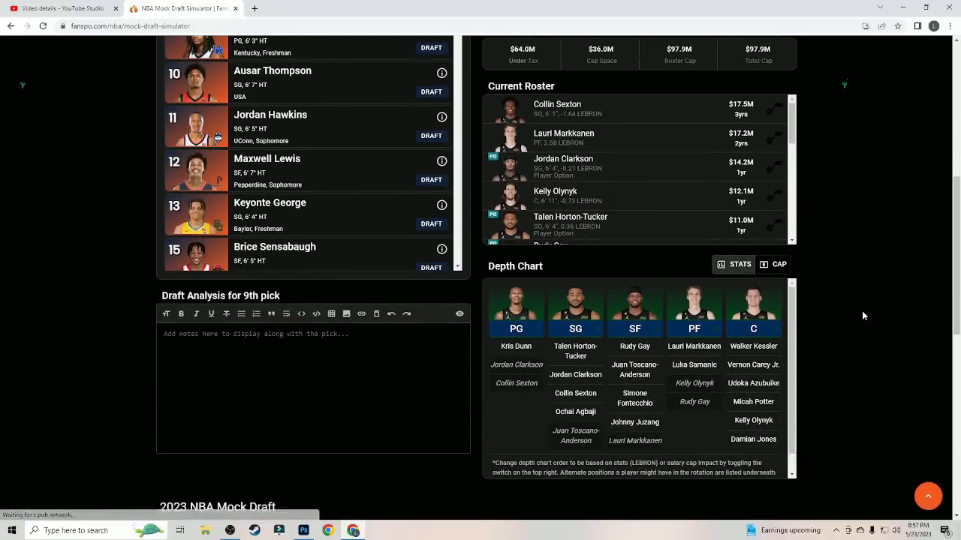
scroll(up, 3)
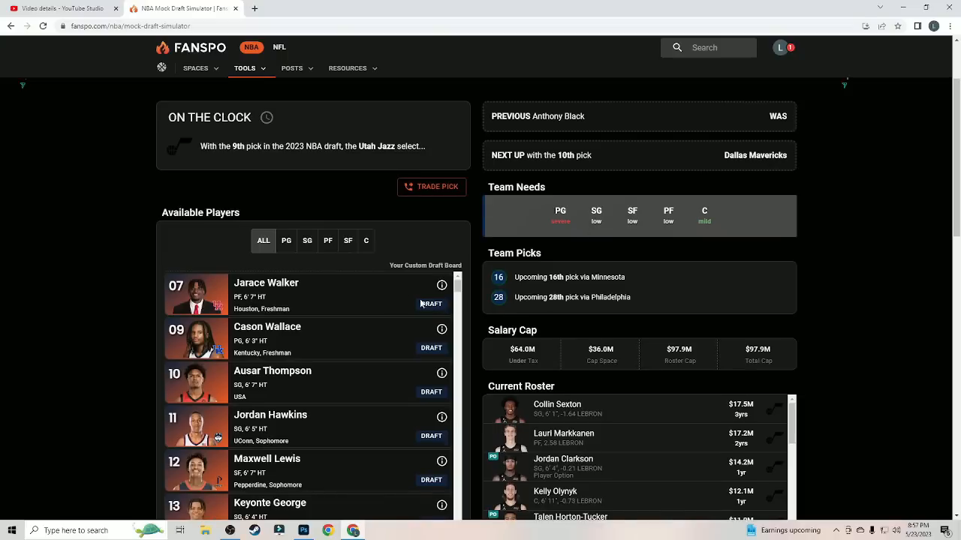
mouse_move(855, 263)
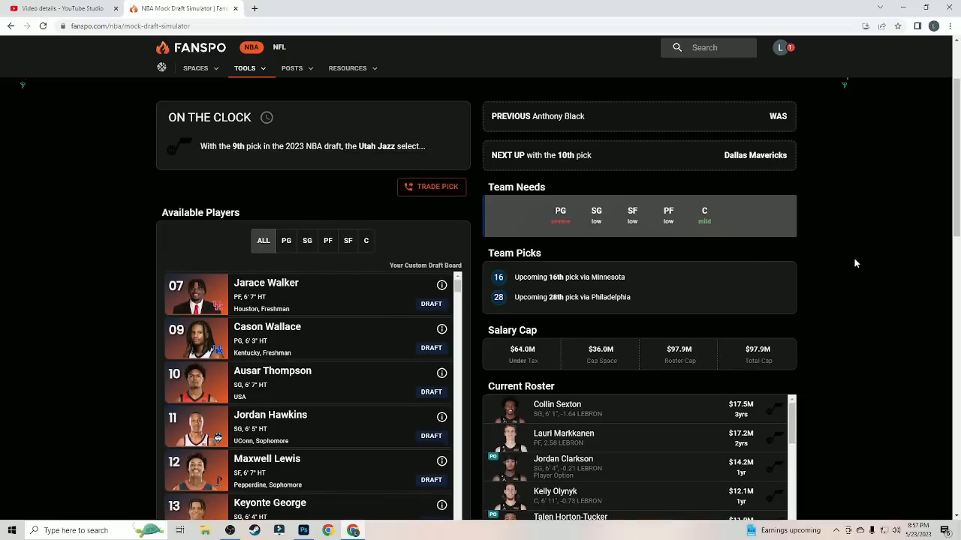
Step: Check the Jazz roster and depth chart, then draft Jarace Walker 9th
scroll(down, 3)
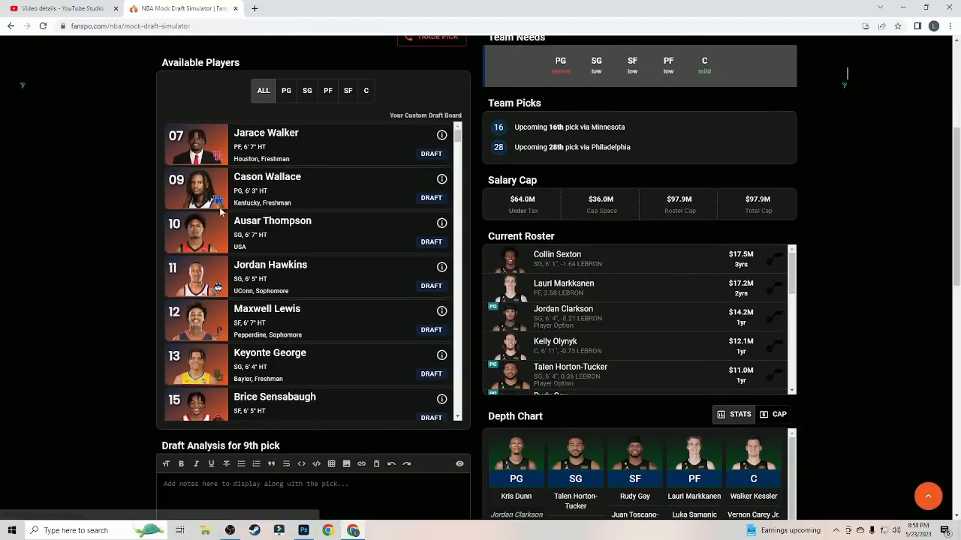
mouse_move(871, 187)
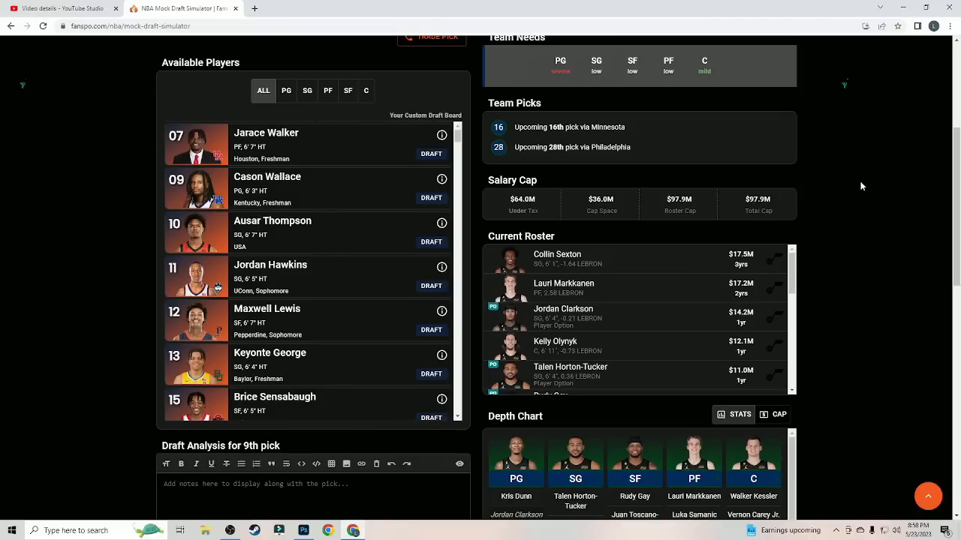
mouse_move(852, 189)
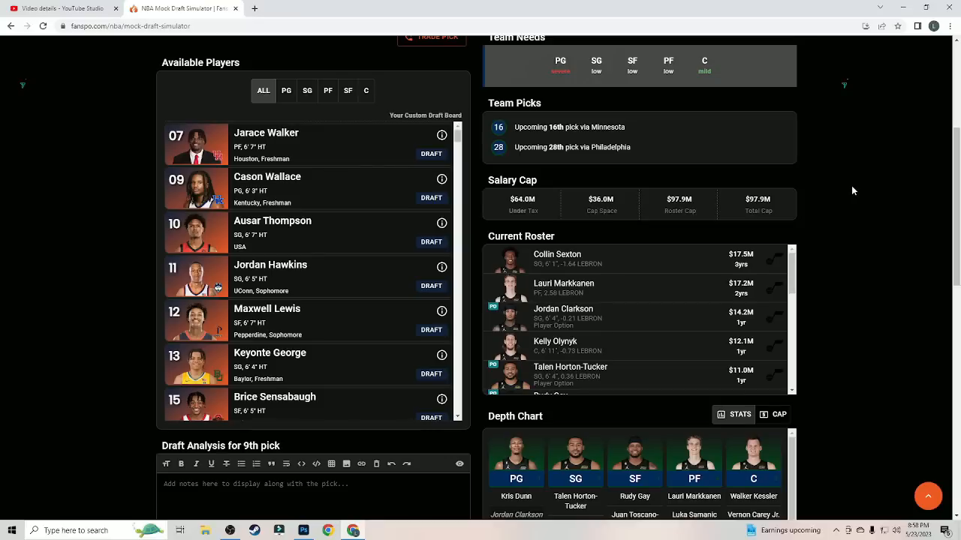
mouse_move(386, 184)
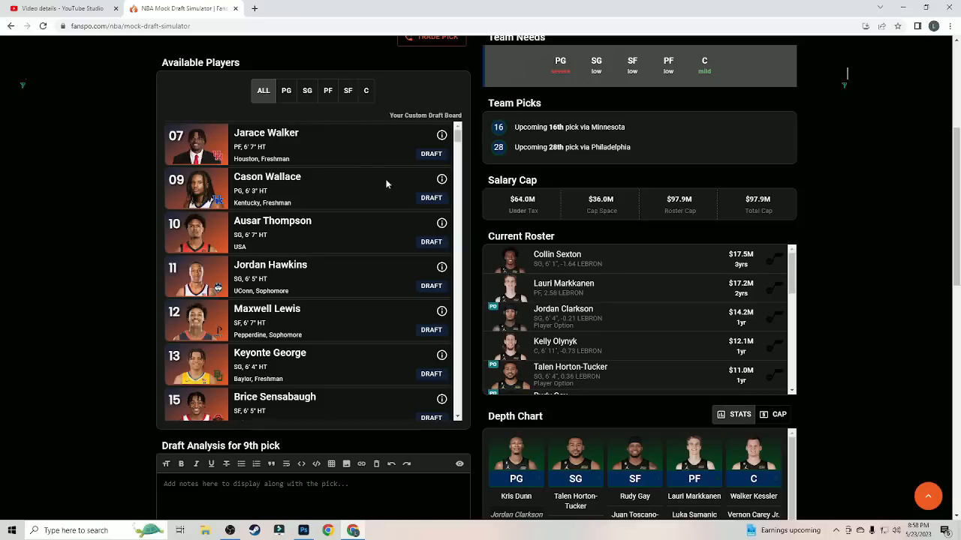
mouse_move(398, 143)
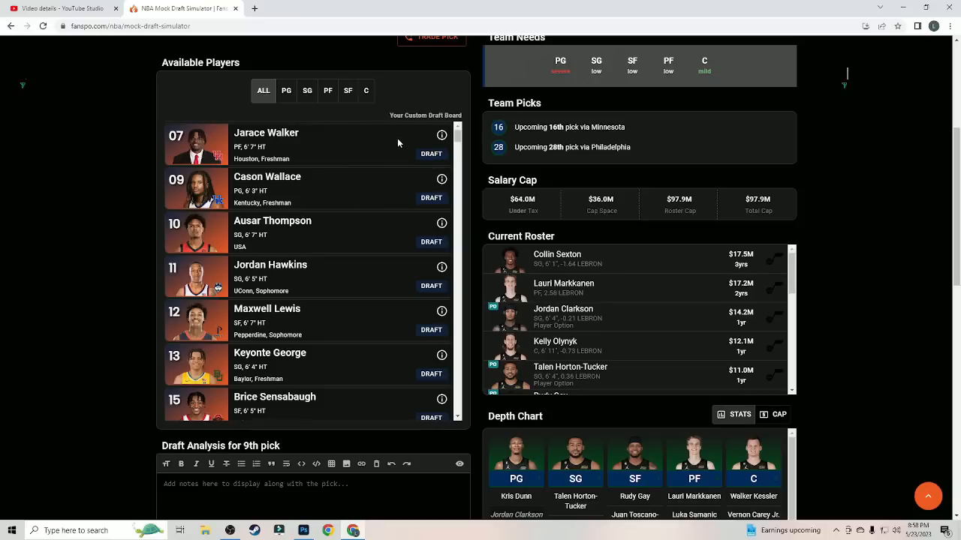
scroll(down, 3)
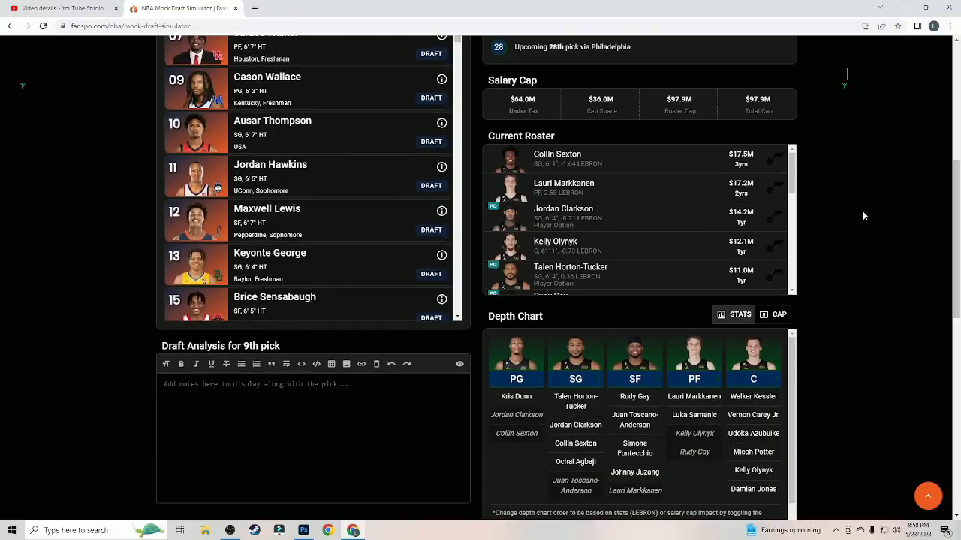
scroll(up, 3)
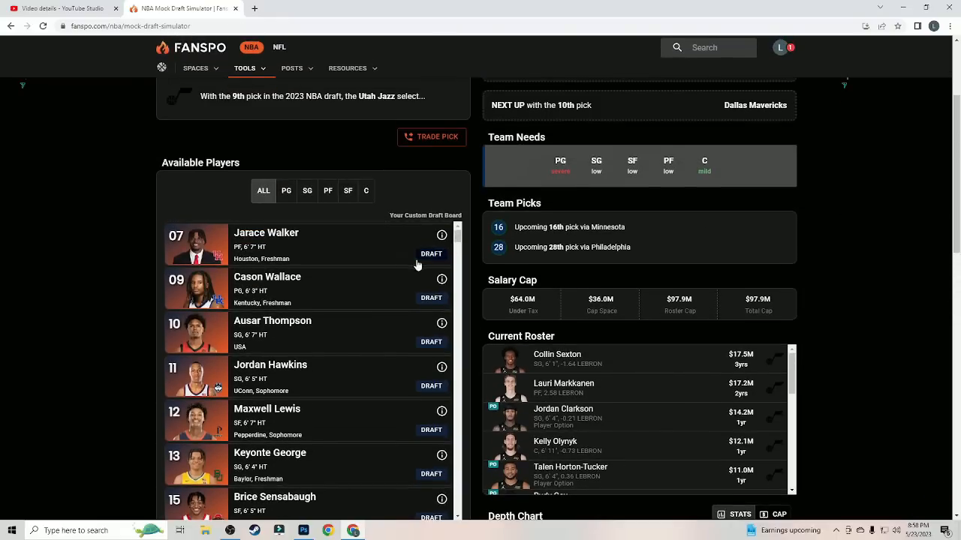
click(431, 254)
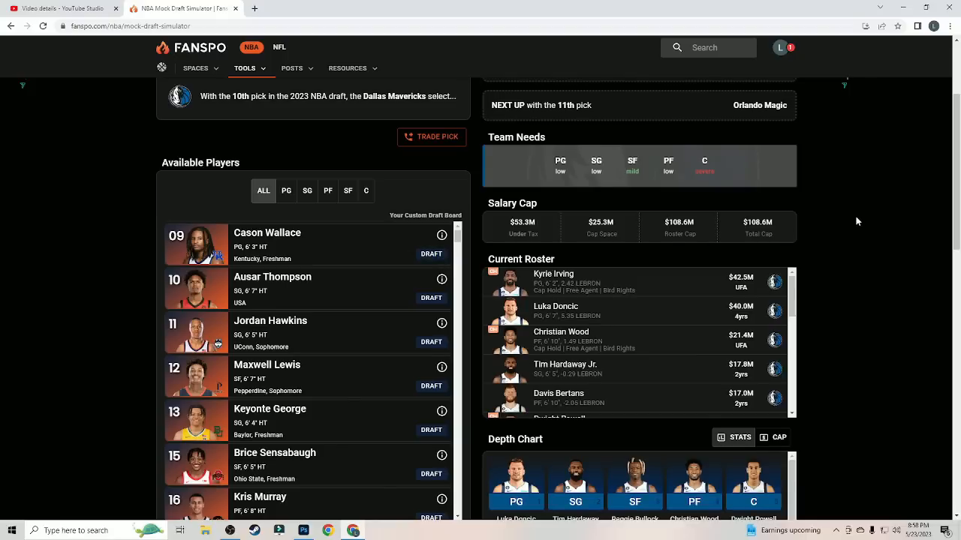
mouse_move(849, 221)
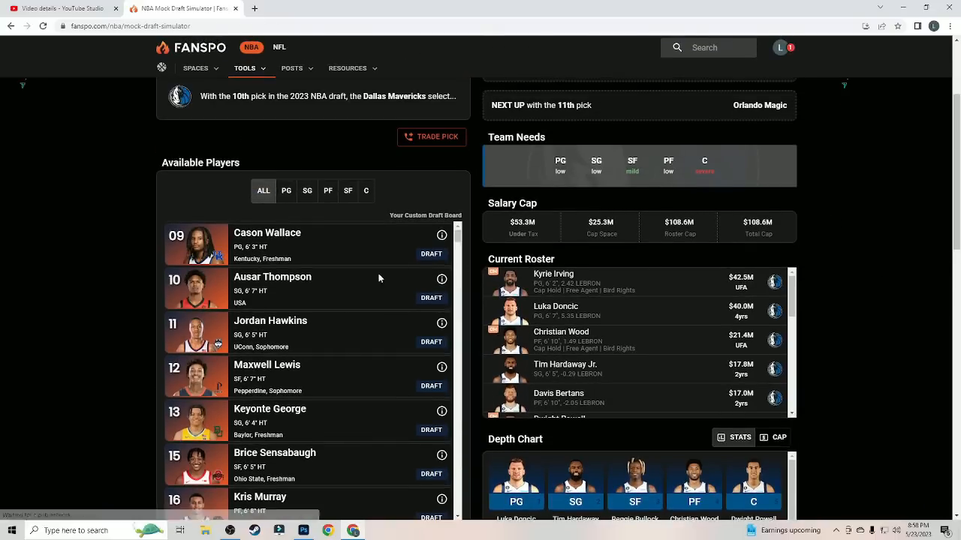
mouse_move(897, 263)
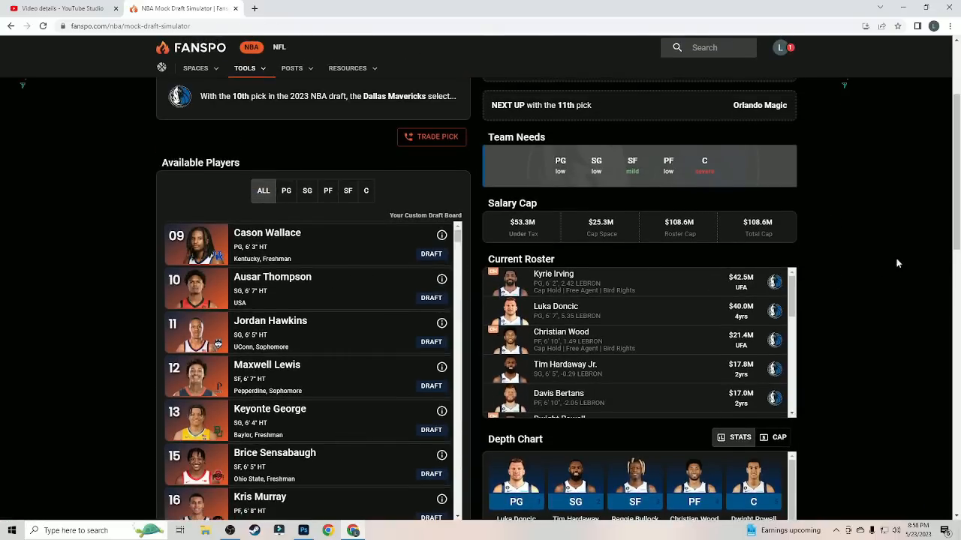
Step: Check the Mavericks' roster and depth chart, then take Ausar Thompson at No. 10
scroll(down, 3)
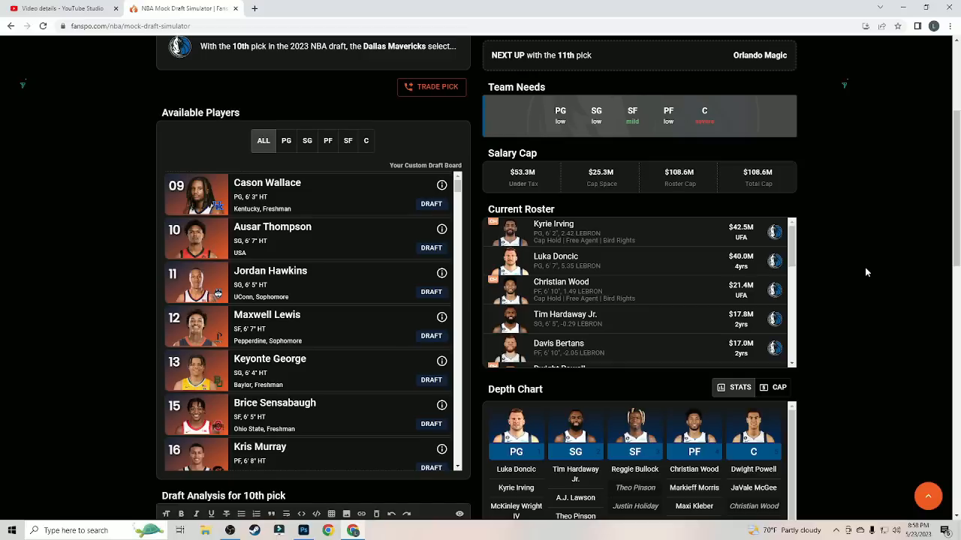
mouse_move(727, 253)
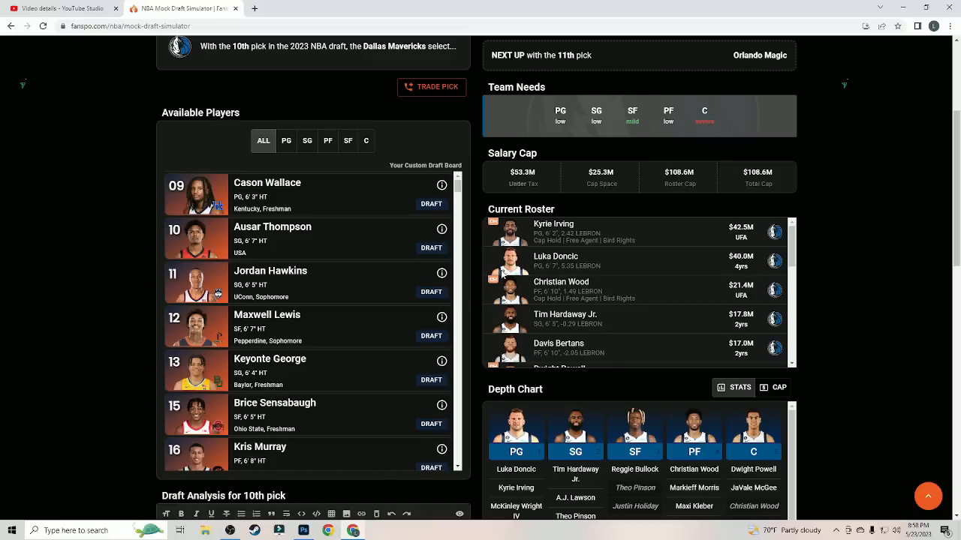
scroll(down, 3)
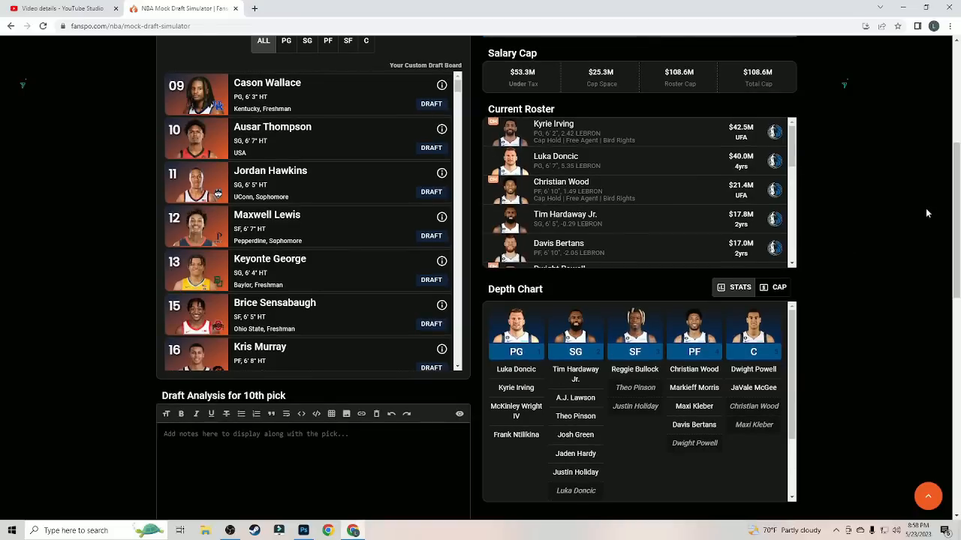
scroll(up, 3)
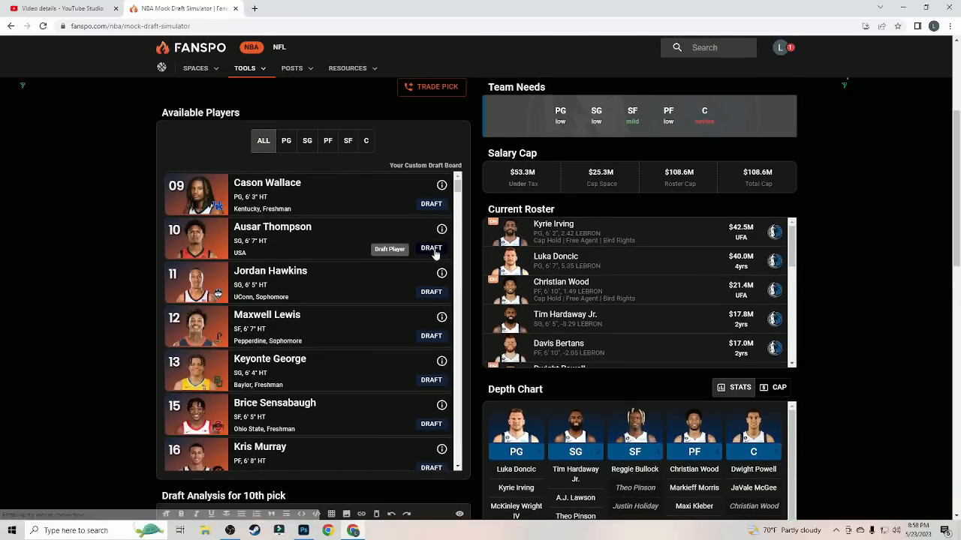
click(431, 248)
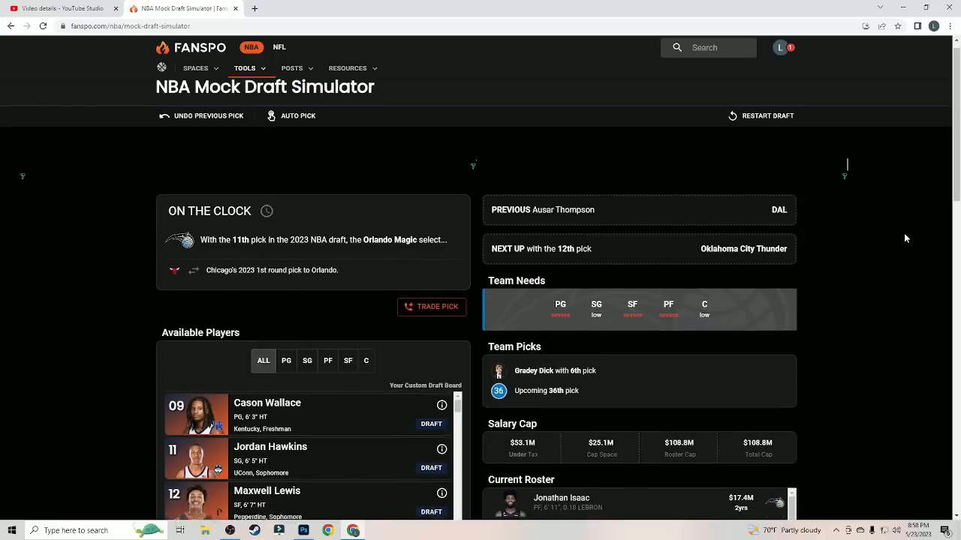
Step: Browse Available Players and take Jordan Hawkins for Orlando at No. 11
scroll(down, 3)
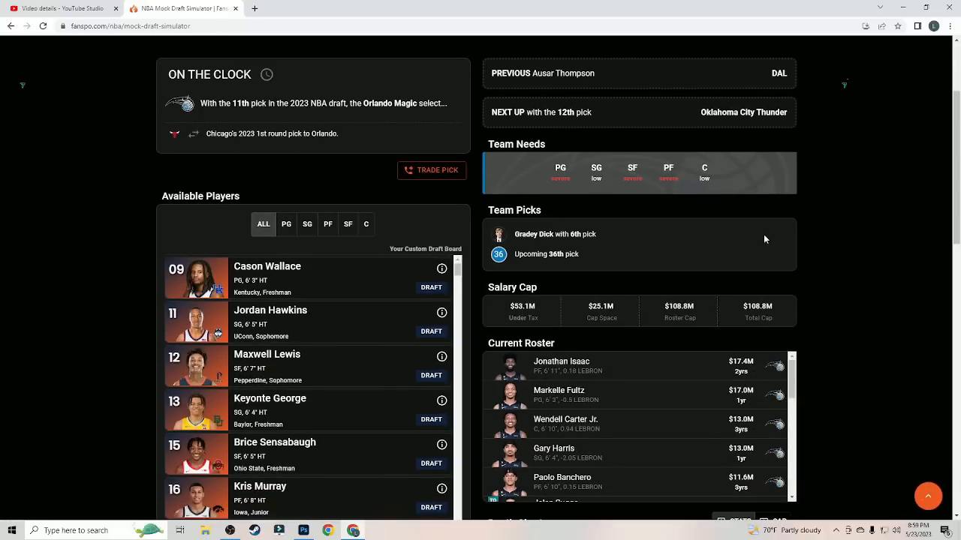
mouse_move(369, 311)
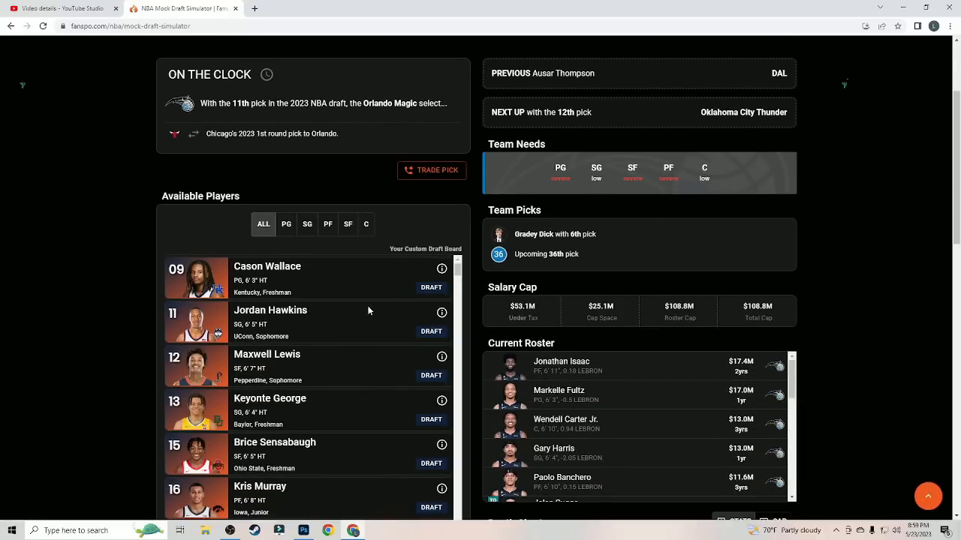
scroll(down, 3)
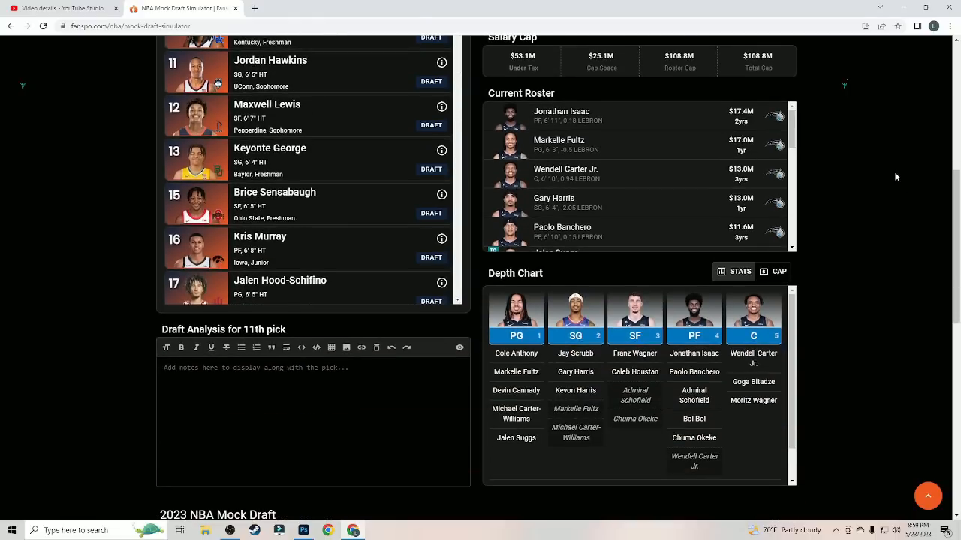
scroll(up, 3)
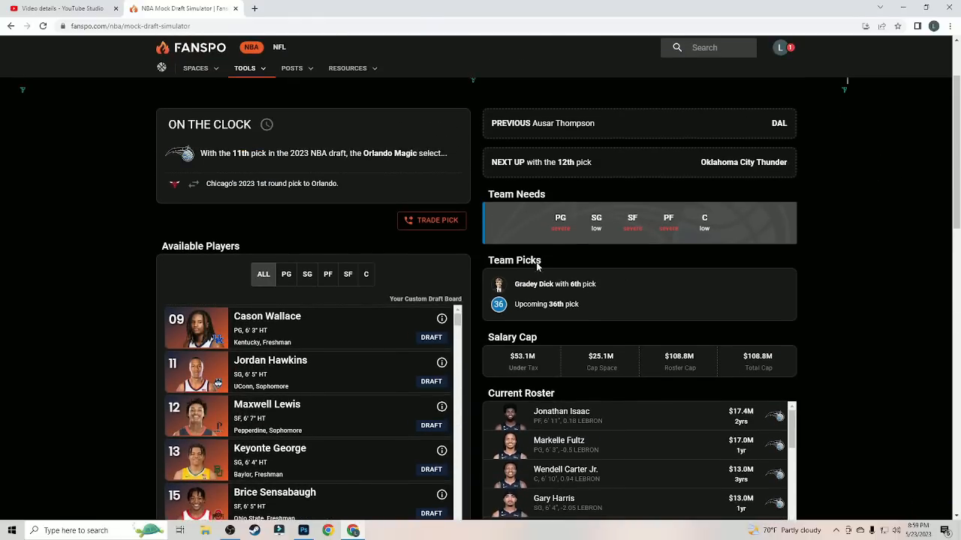
mouse_move(298, 387)
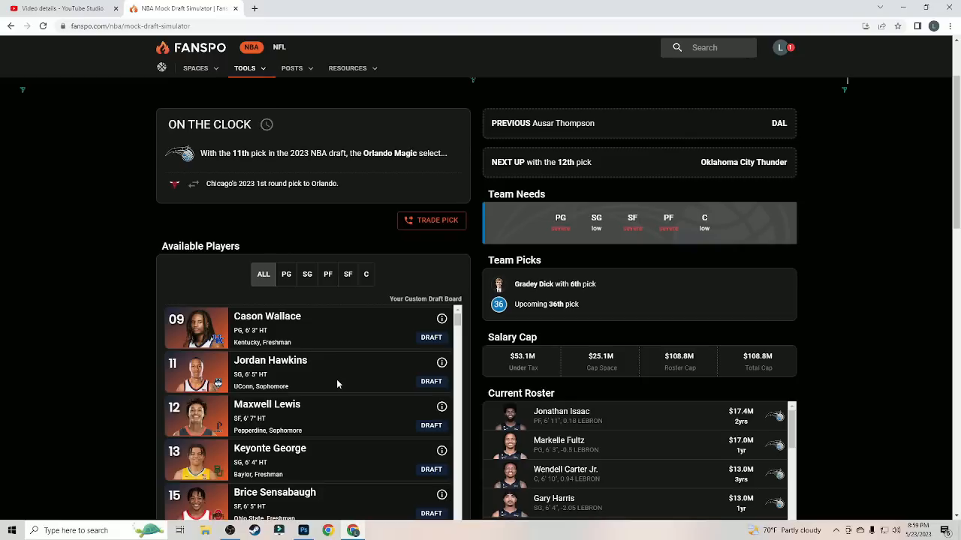
mouse_move(347, 381)
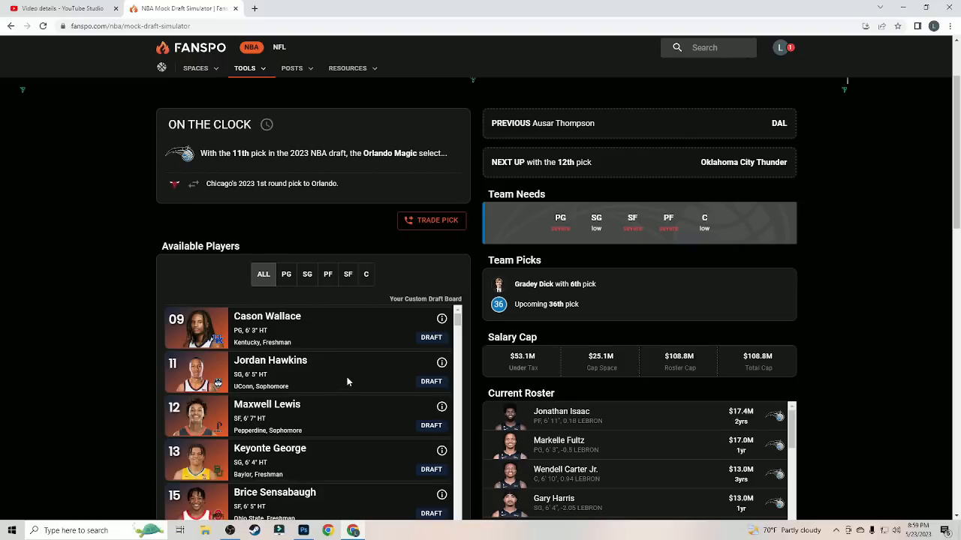
scroll(down, 3)
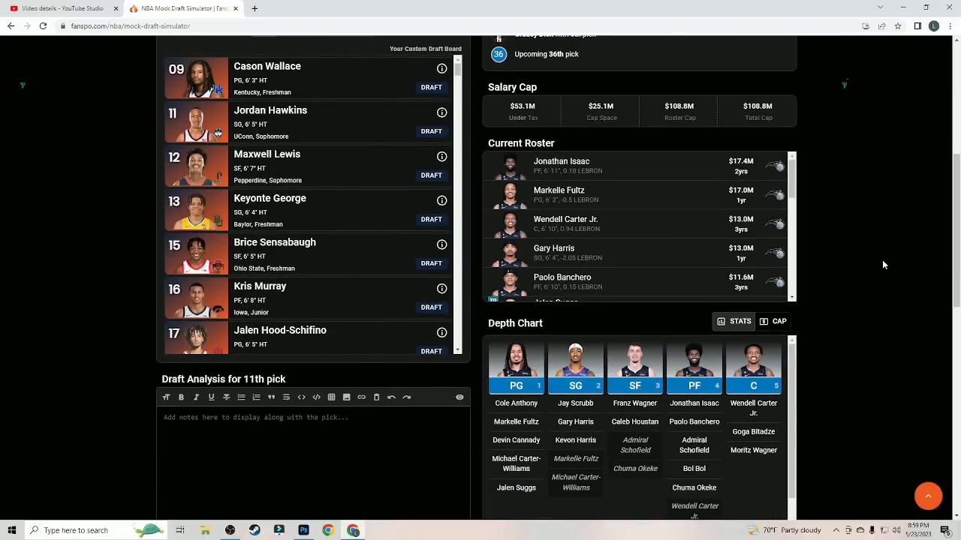
scroll(up, 3)
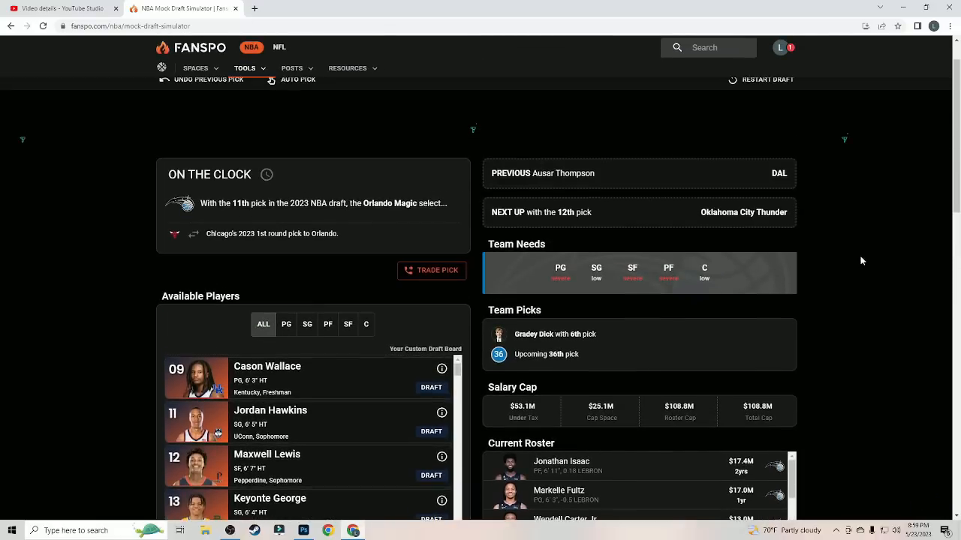
mouse_move(308, 414)
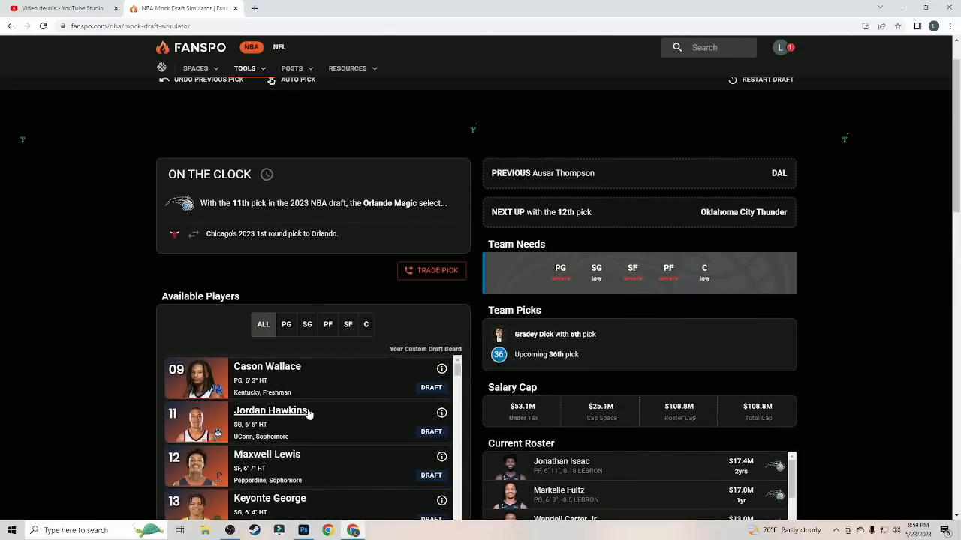
mouse_move(319, 410)
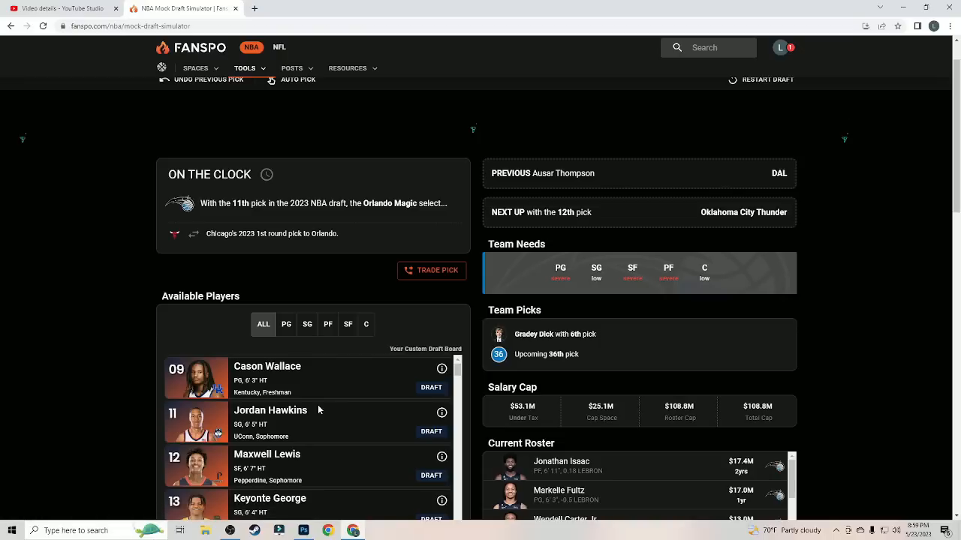
mouse_move(344, 409)
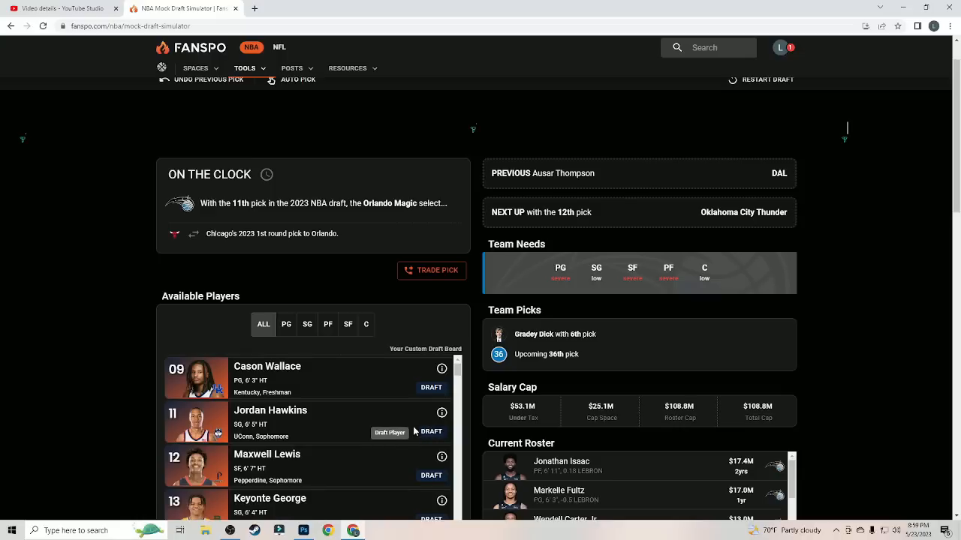
click(431, 431)
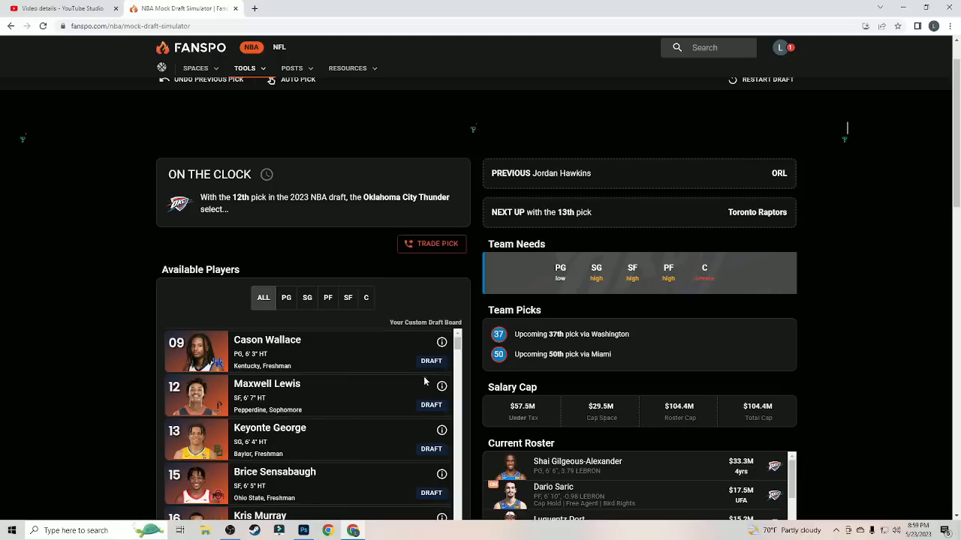
mouse_move(362, 255)
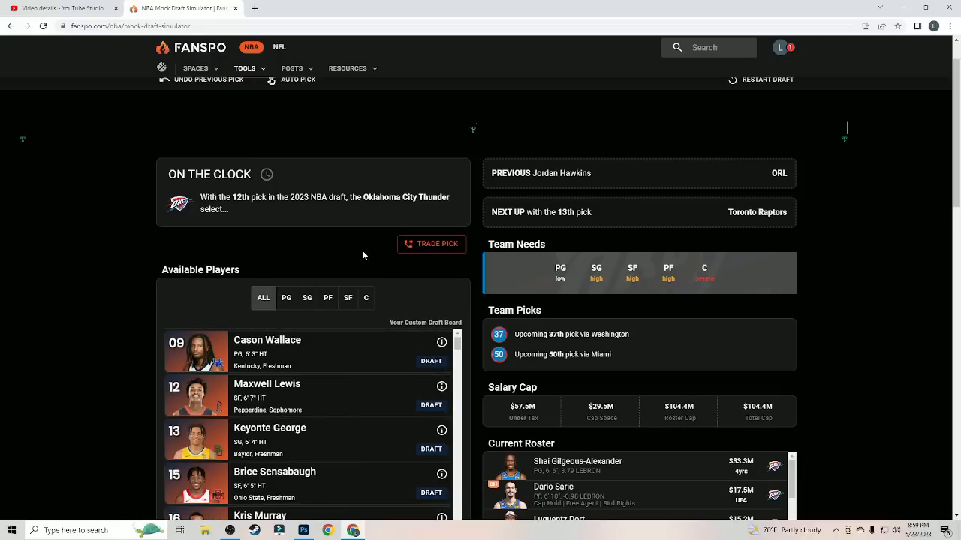
Step: Review the Thunder's roster and depth chart, then take Maxwell Lewis at No. 12
scroll(down, 3)
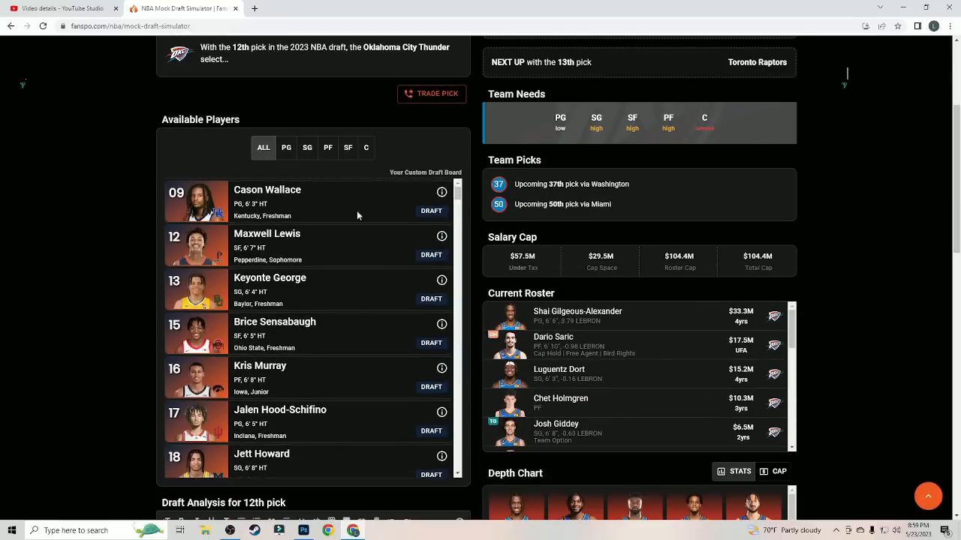
scroll(up, 3)
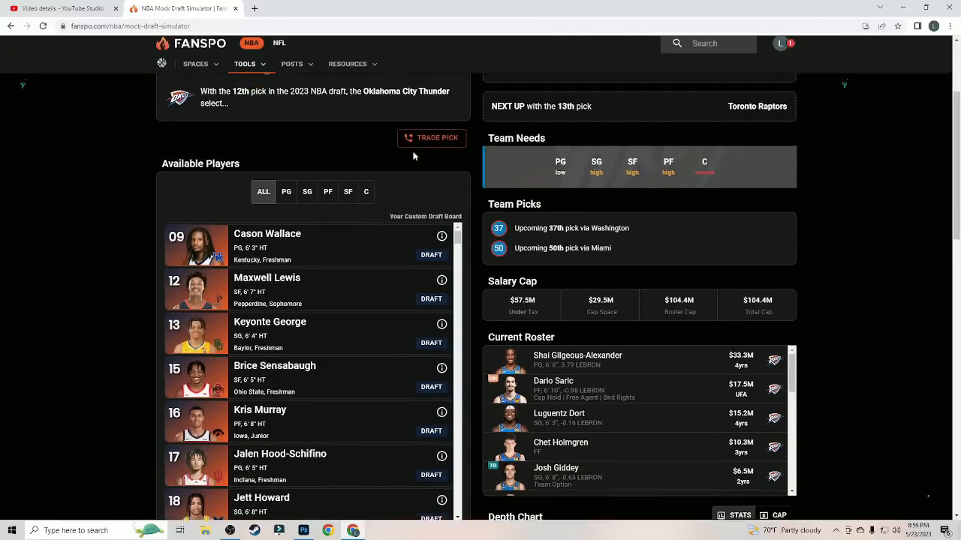
scroll(up, 3)
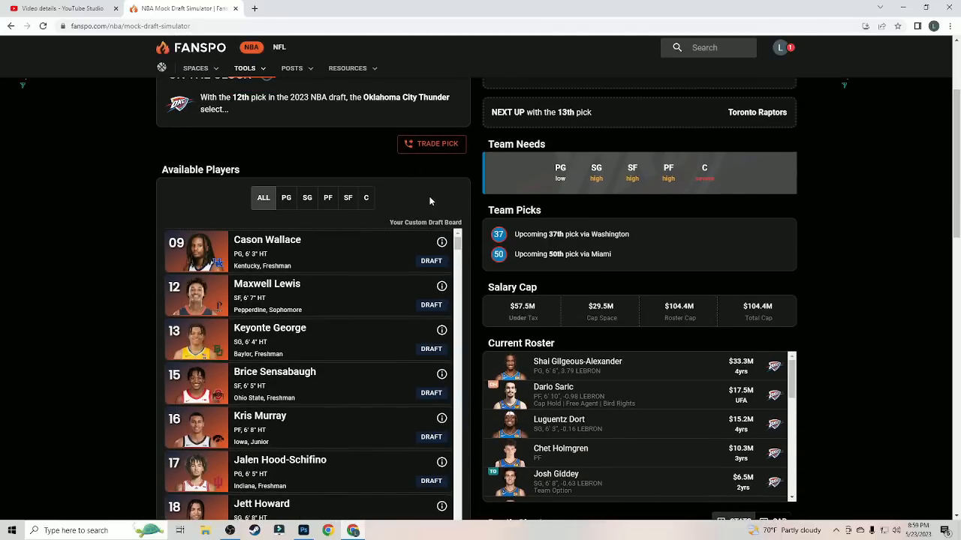
mouse_move(464, 341)
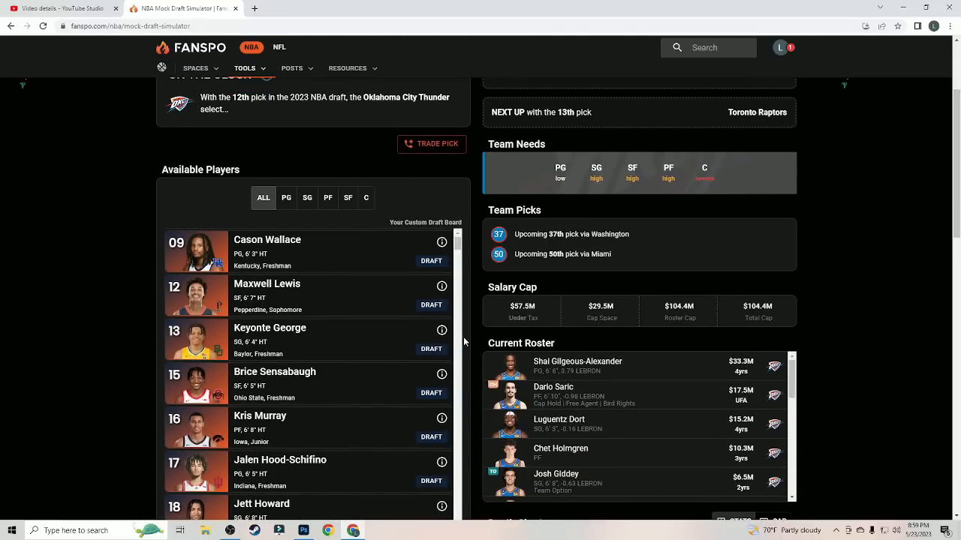
scroll(down, 3)
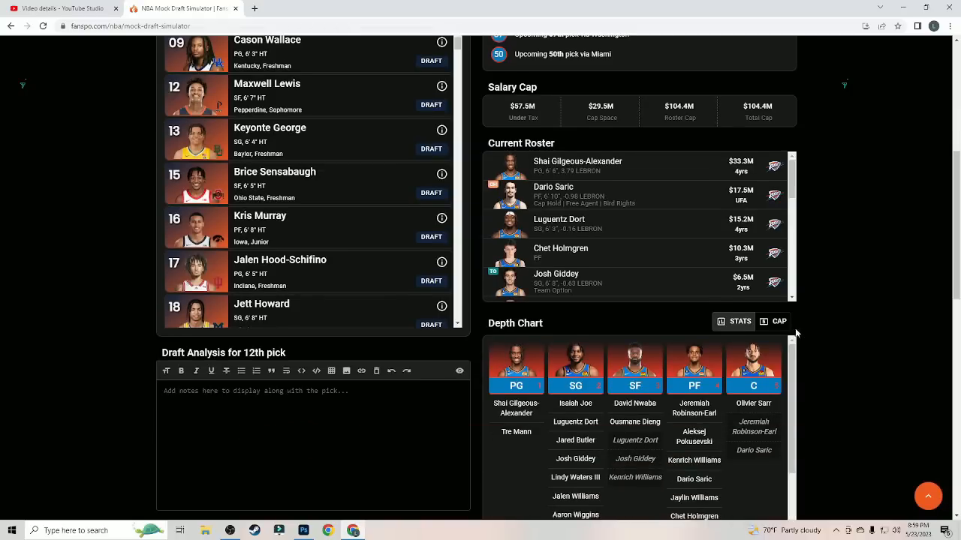
scroll(up, 3)
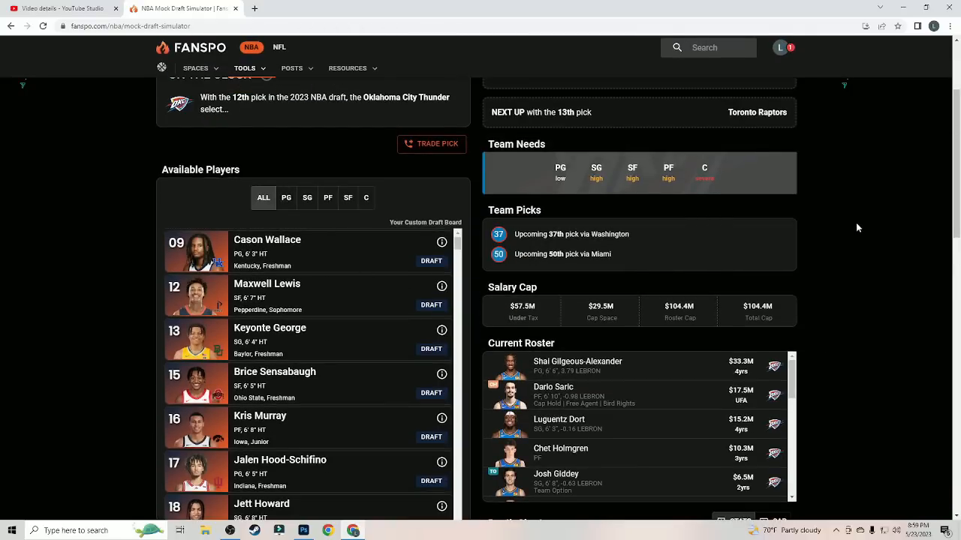
scroll(down, 3)
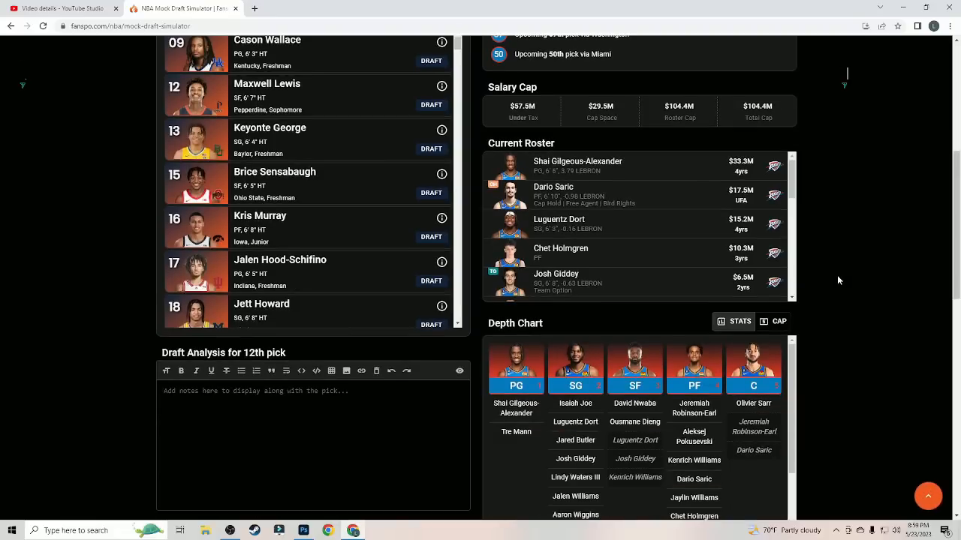
scroll(up, 3)
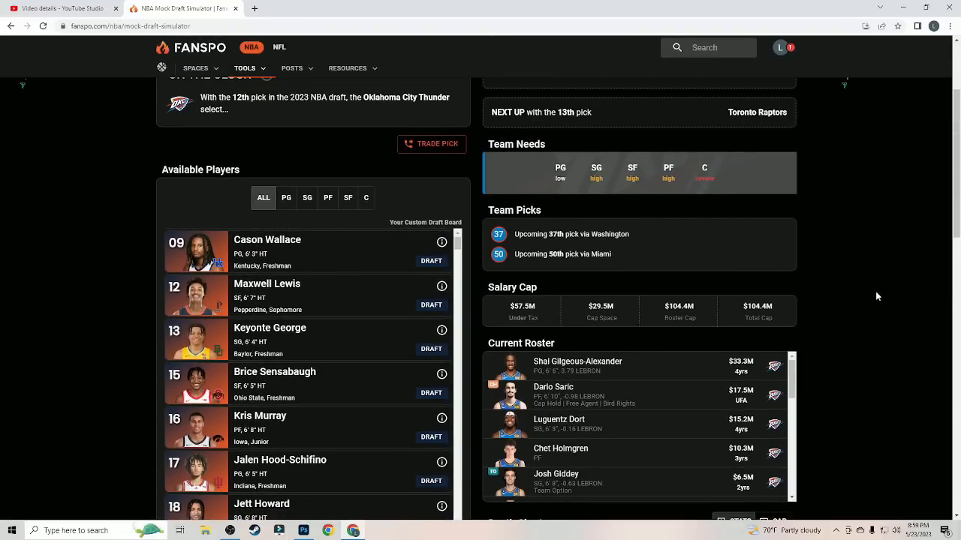
mouse_move(858, 295)
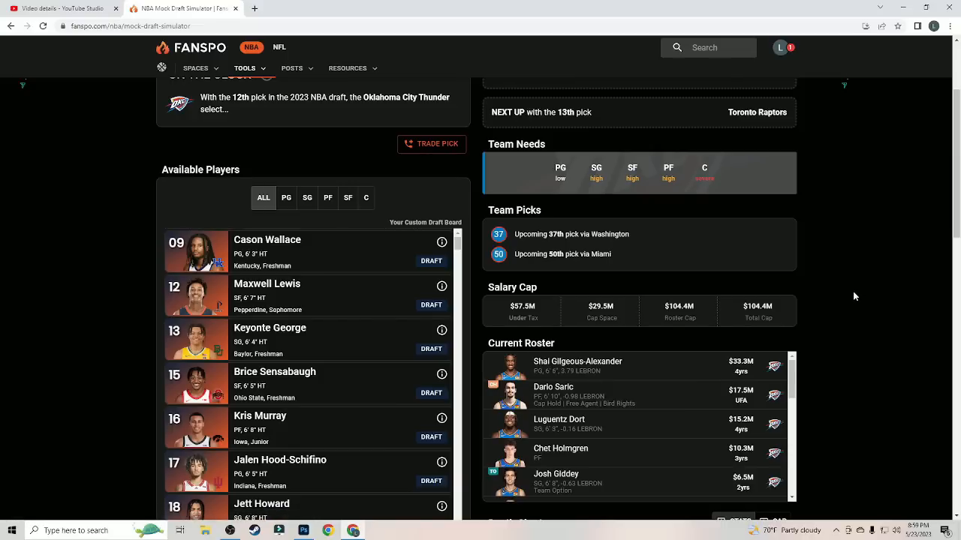
mouse_move(431, 290)
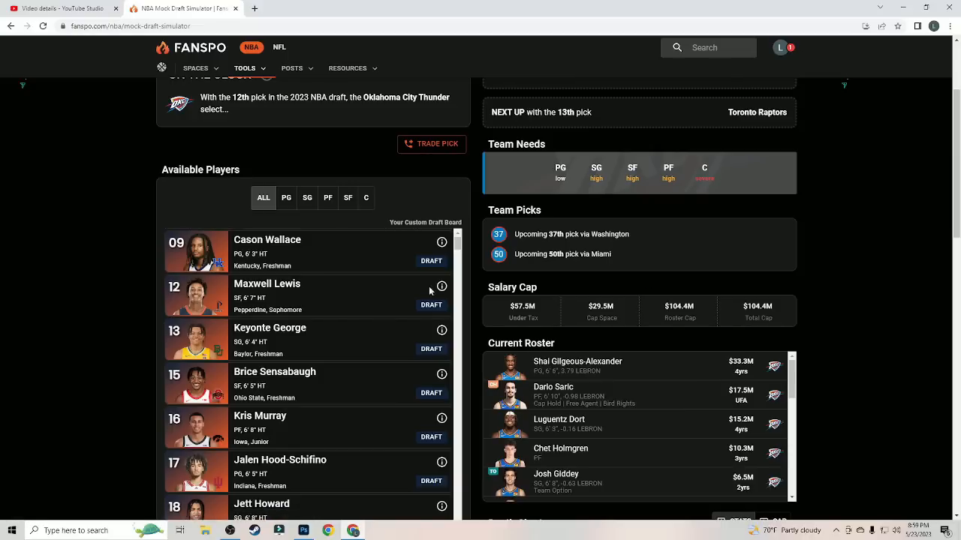
mouse_move(266, 284)
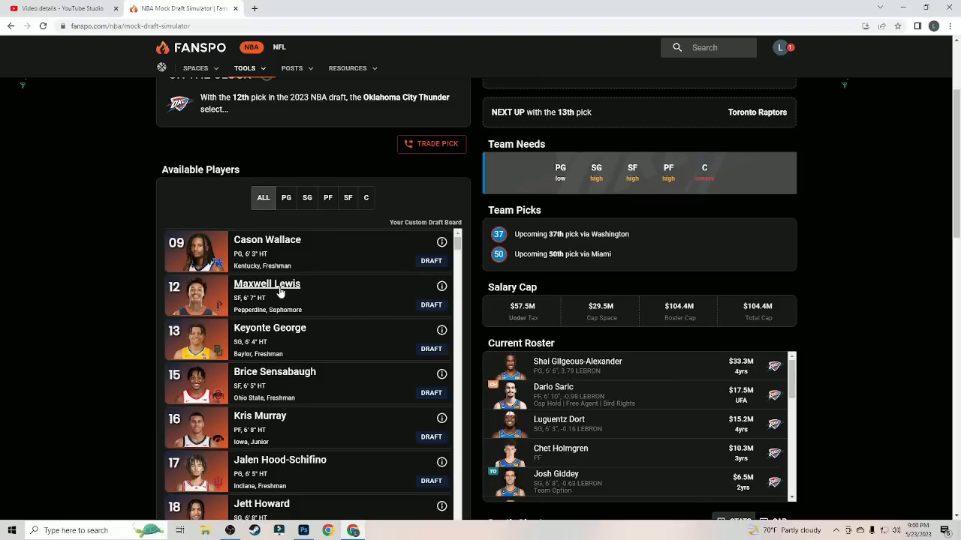
mouse_move(389, 278)
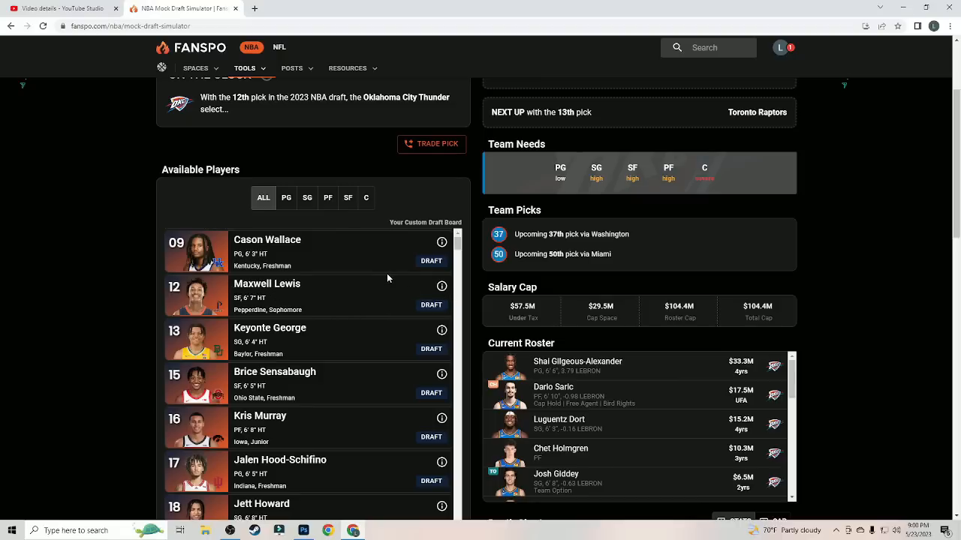
scroll(down, 3)
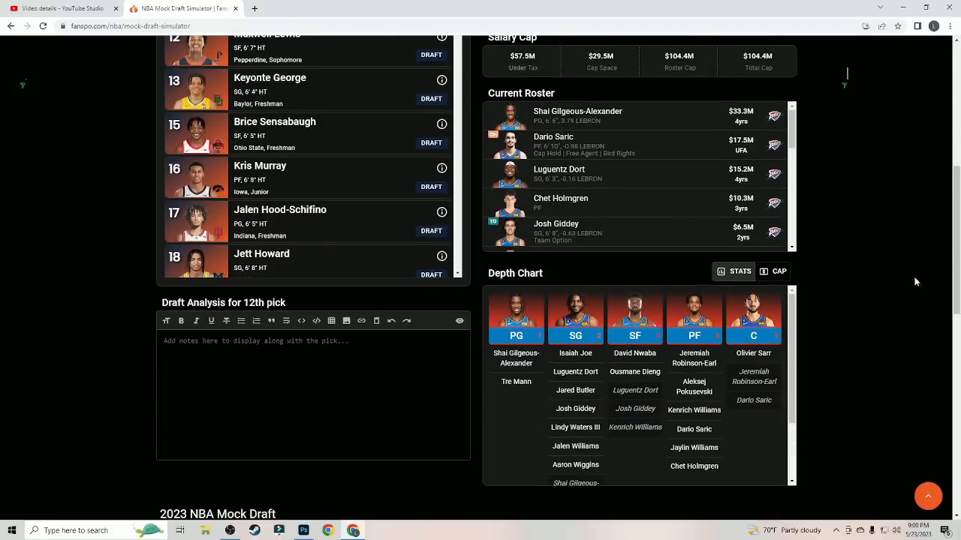
mouse_move(890, 325)
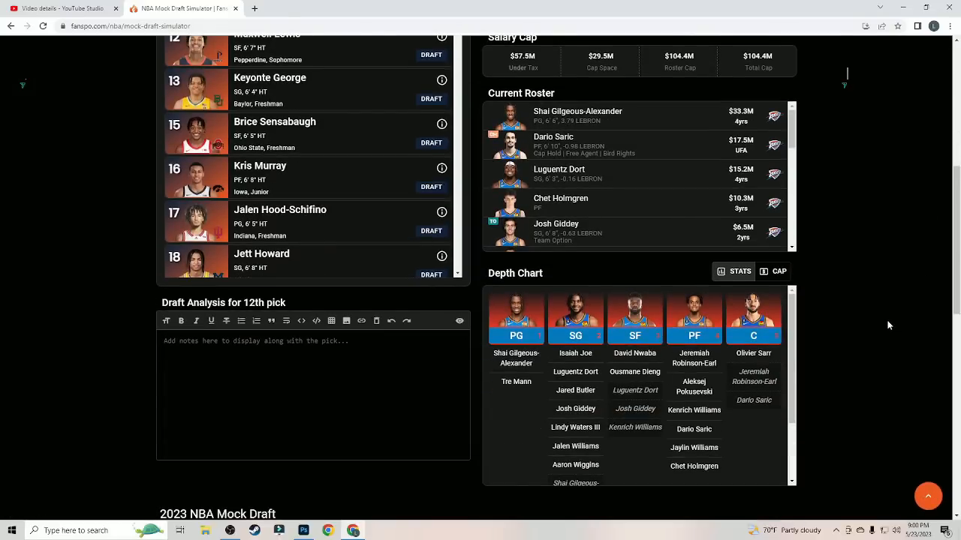
mouse_move(886, 324)
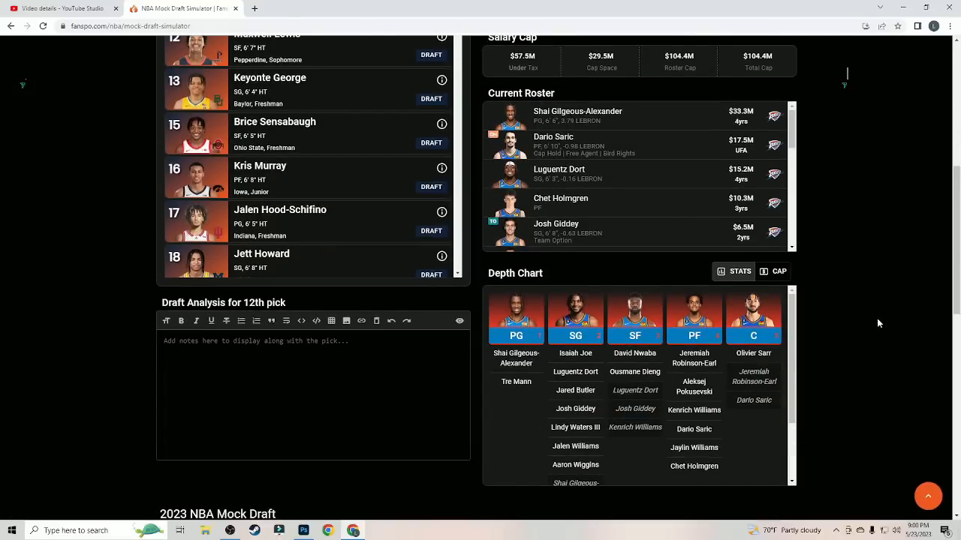
scroll(up, 3)
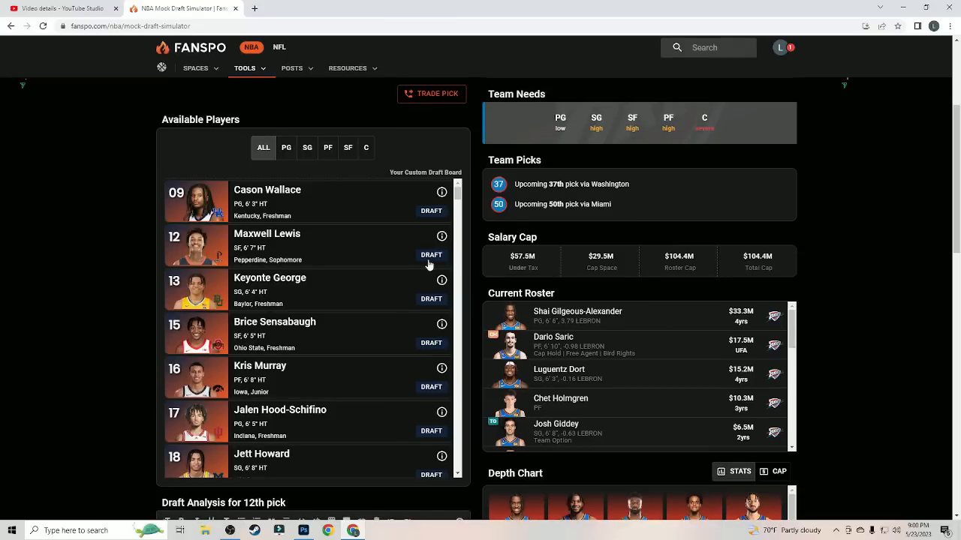
click(431, 254)
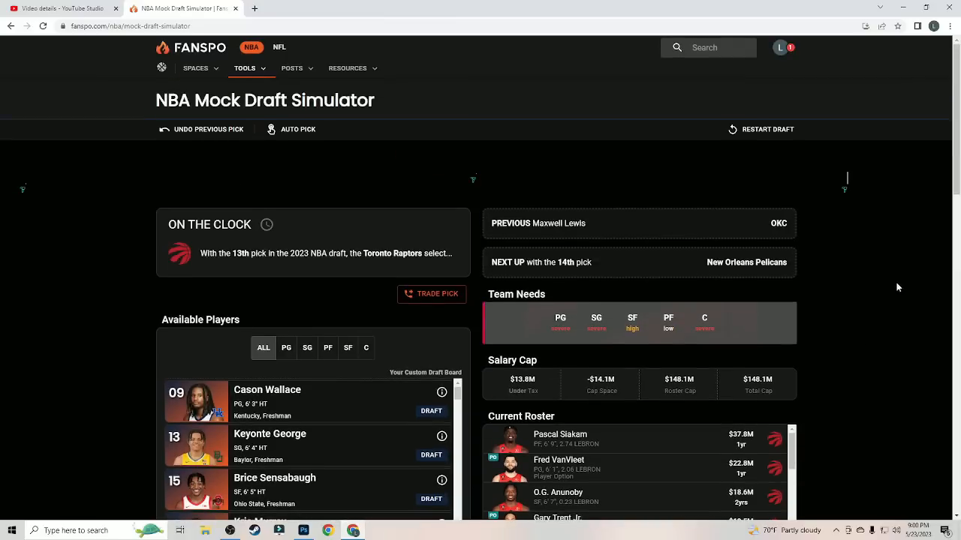
Step: Take Cason Wallace for the Toronto Raptors with the 13th pick
scroll(down, 3)
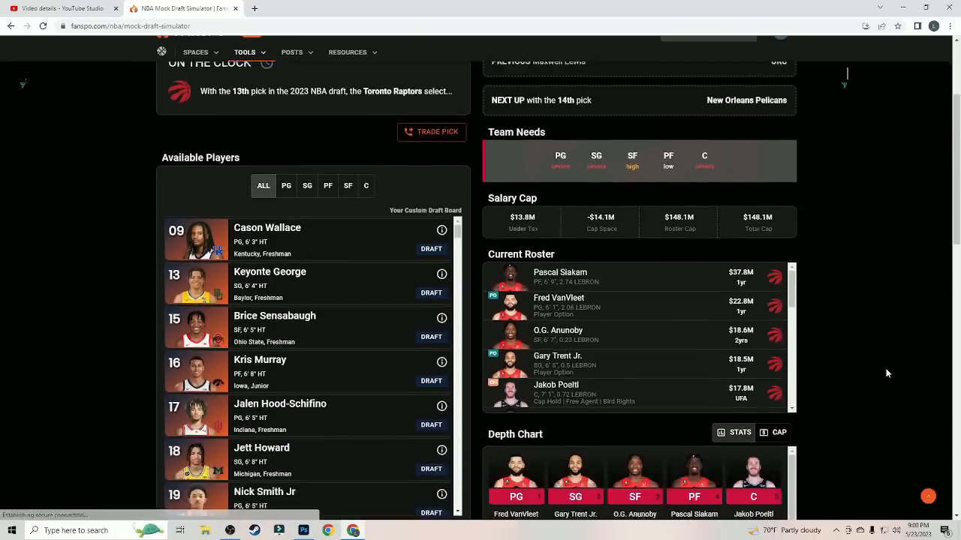
scroll(down, 3)
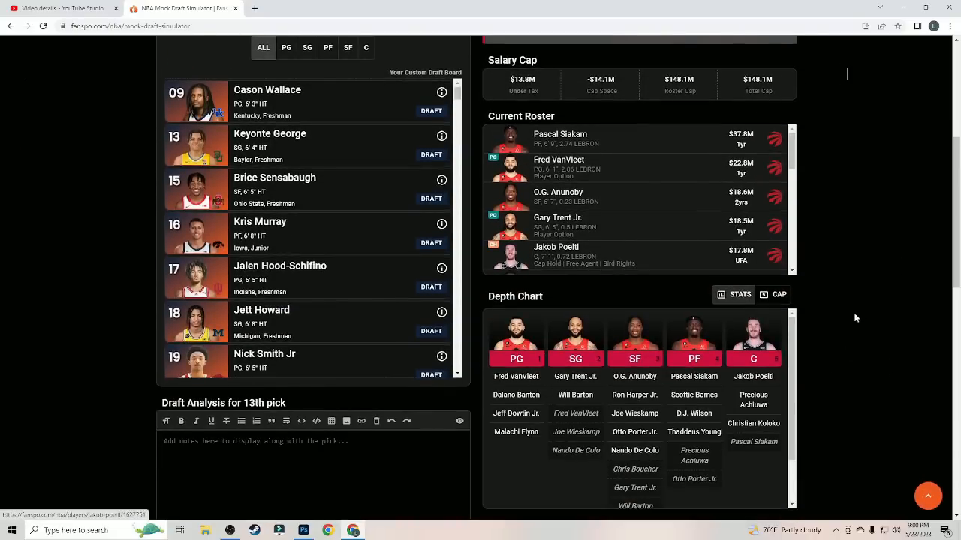
mouse_move(716, 378)
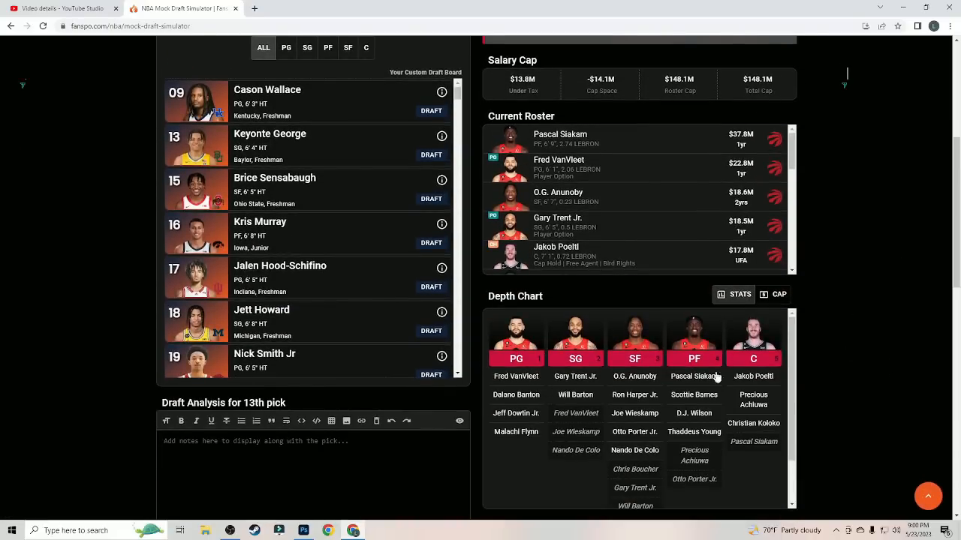
scroll(up, 3)
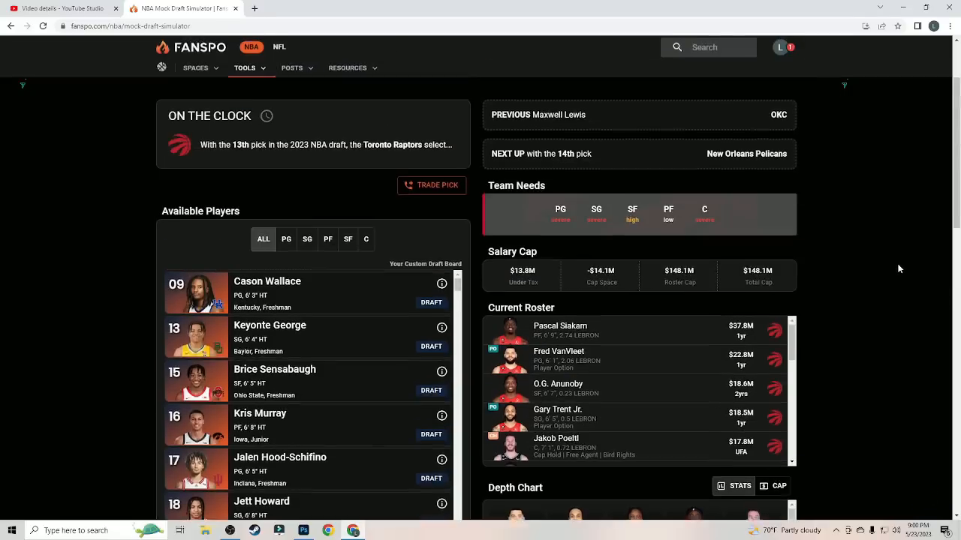
scroll(down, 3)
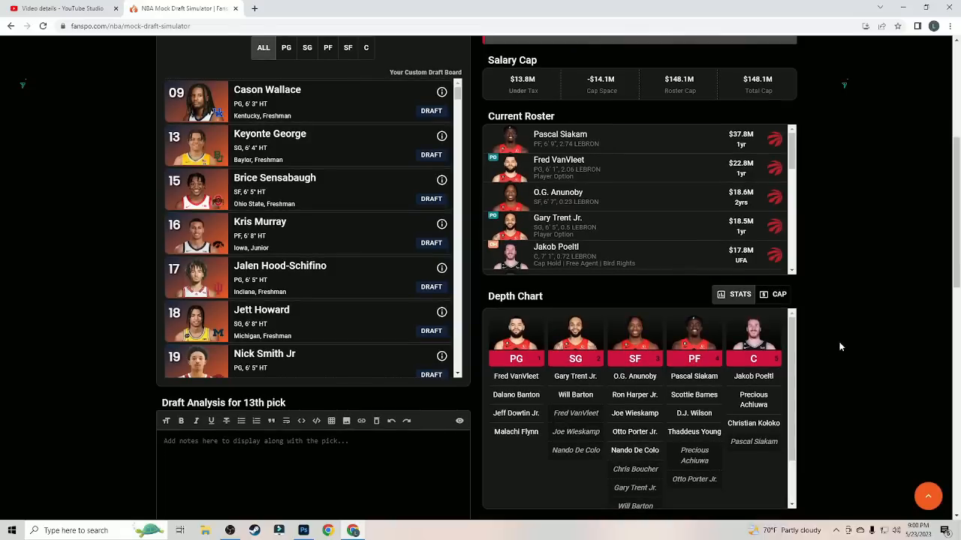
scroll(up, 3)
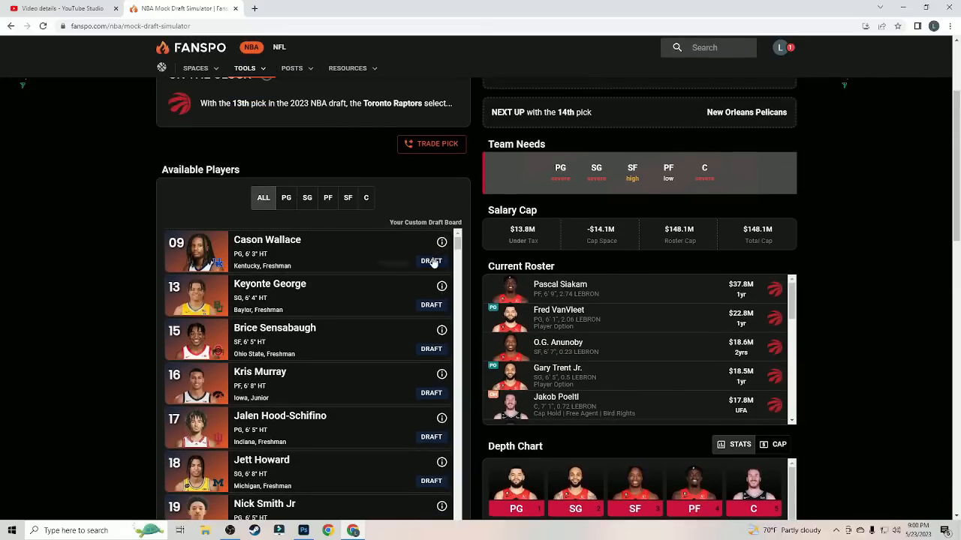
scroll(down, 3)
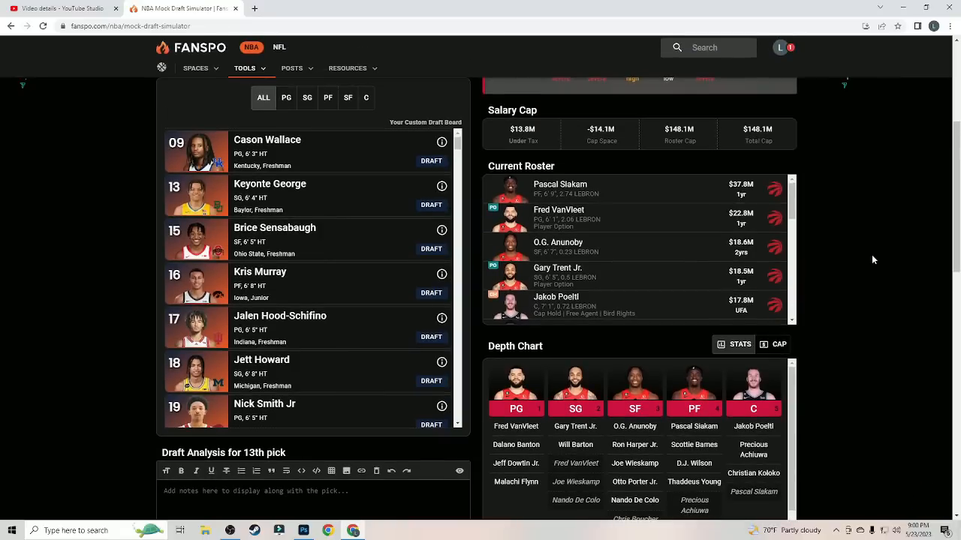
mouse_move(523, 424)
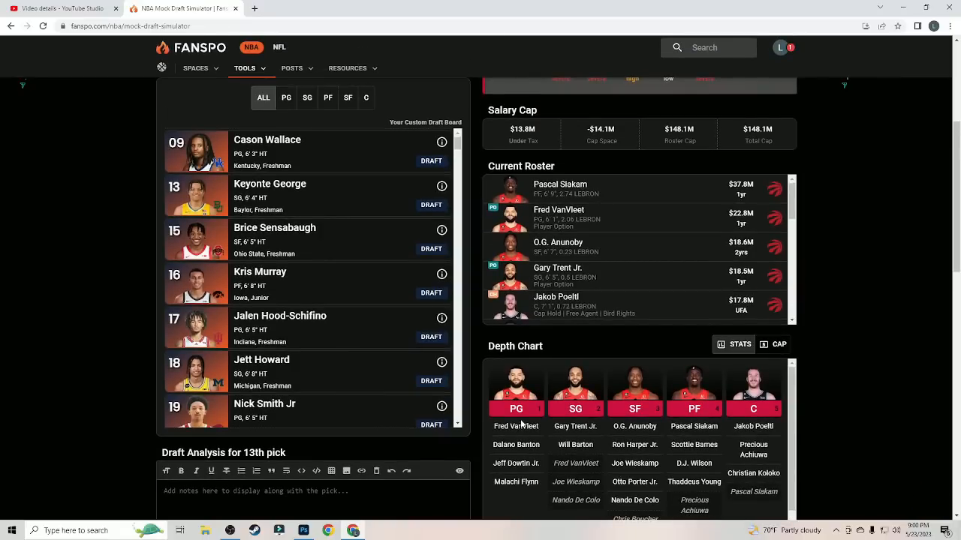
scroll(up, 3)
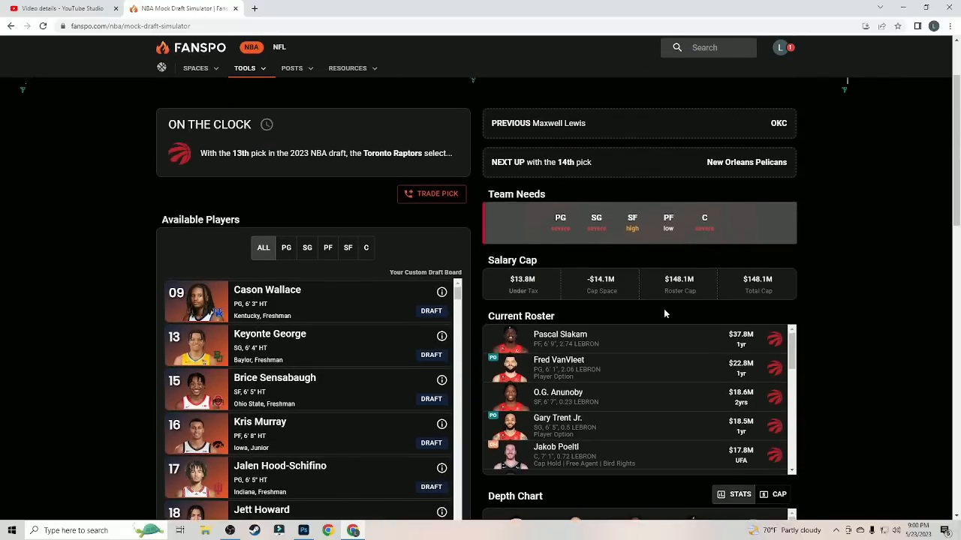
mouse_move(431, 311)
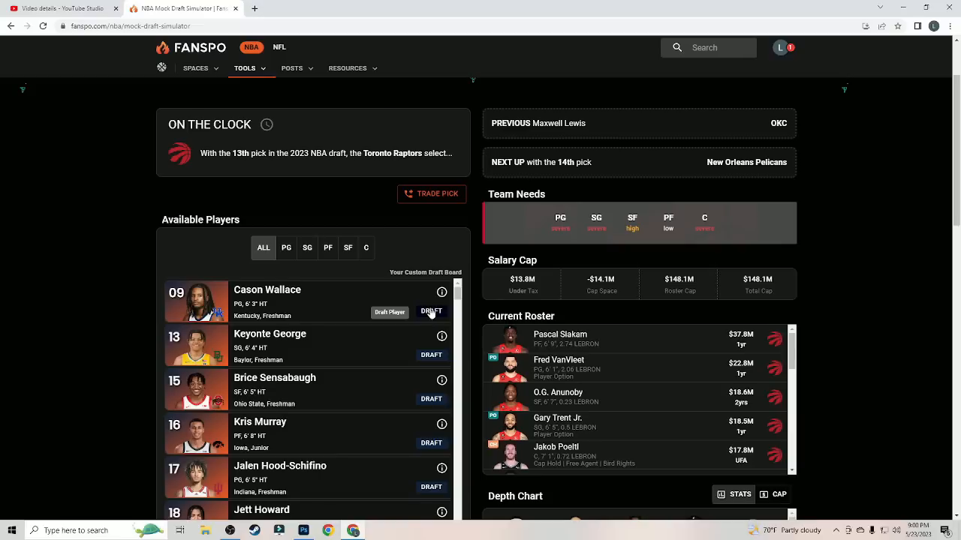
click(430, 311)
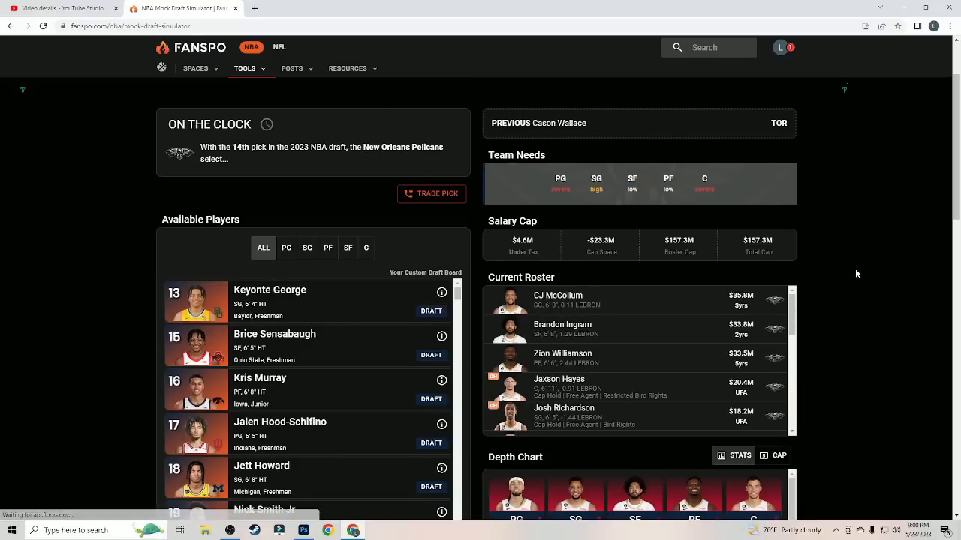
Step: Review the Pelicans' team needs, roster and depth chart at pick 14
scroll(down, 3)
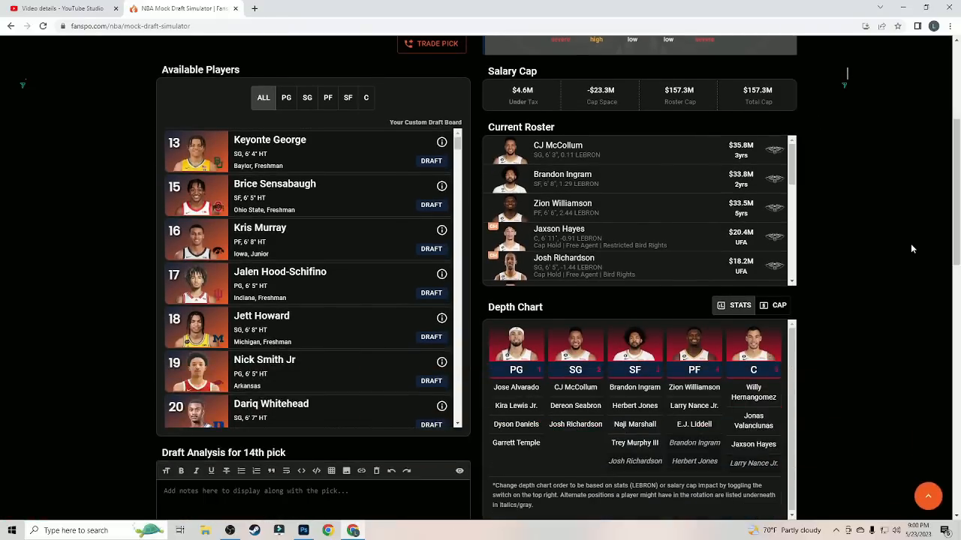
scroll(up, 3)
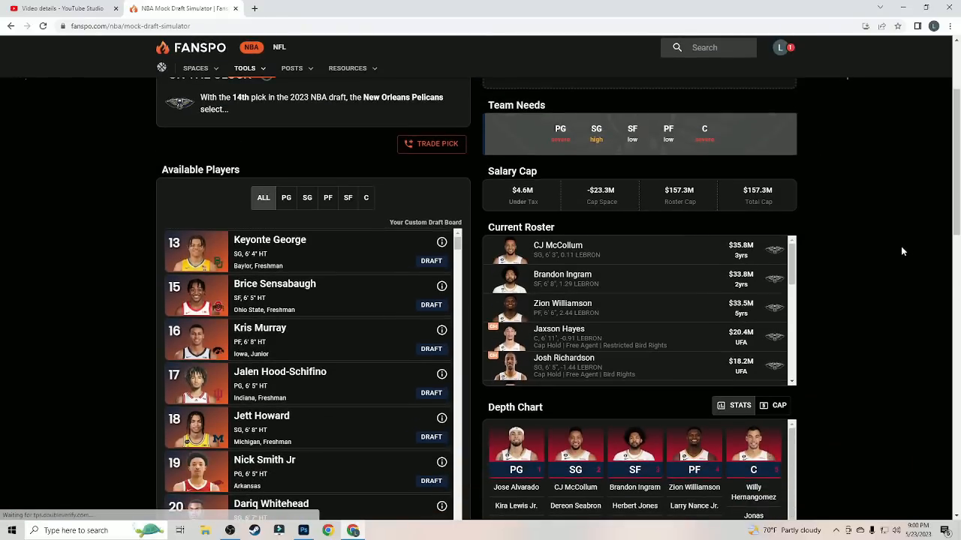
scroll(down, 3)
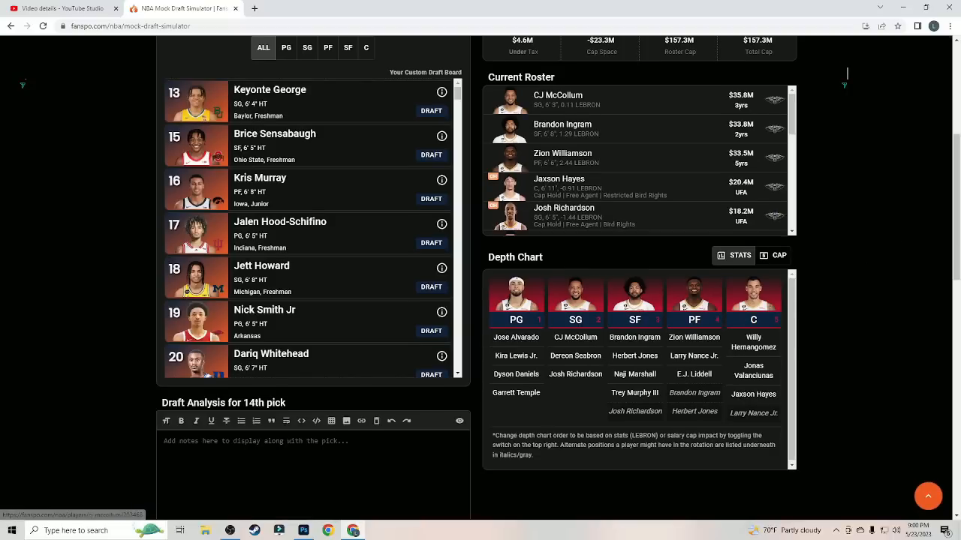
mouse_move(563, 373)
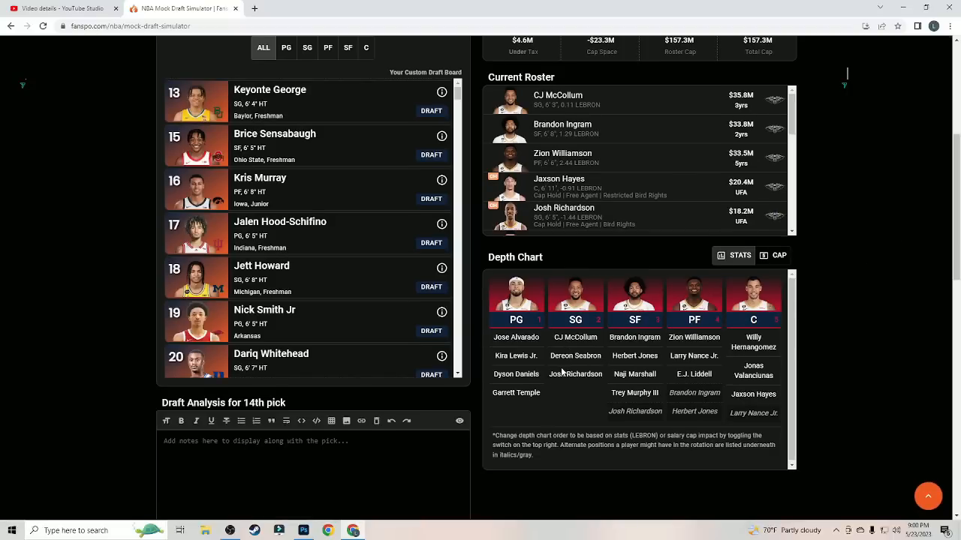
mouse_move(484, 360)
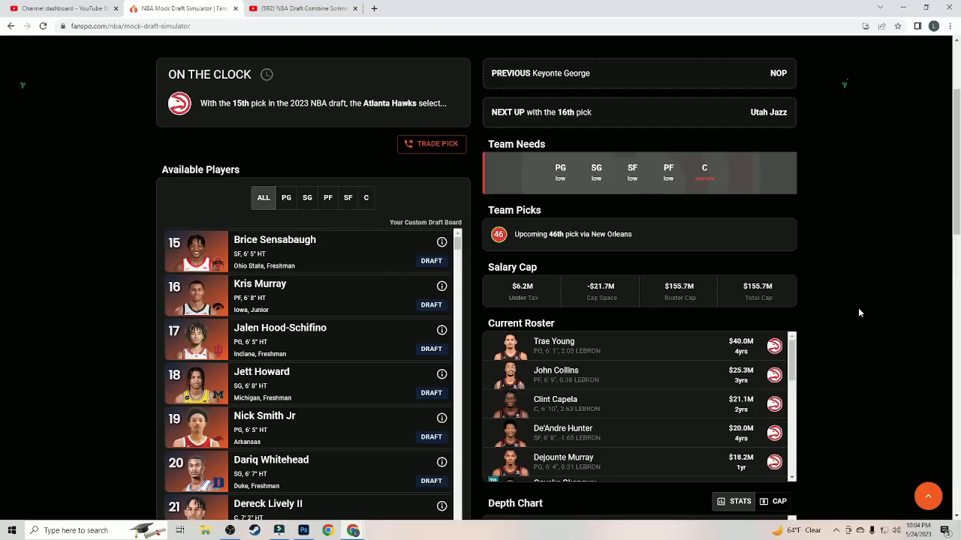
Step: Scroll through the Hawks' roster and depth chart and back to the top
scroll(down, 3)
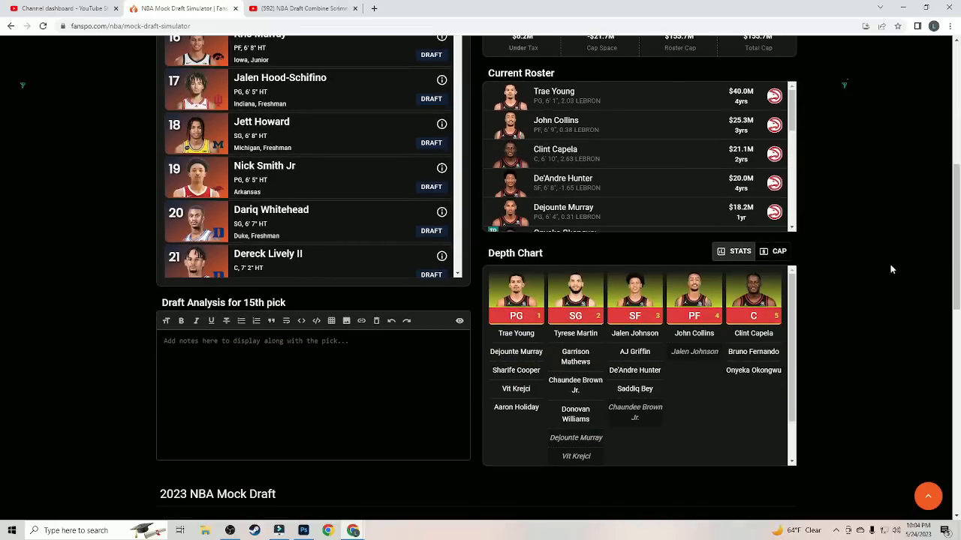
mouse_move(611, 345)
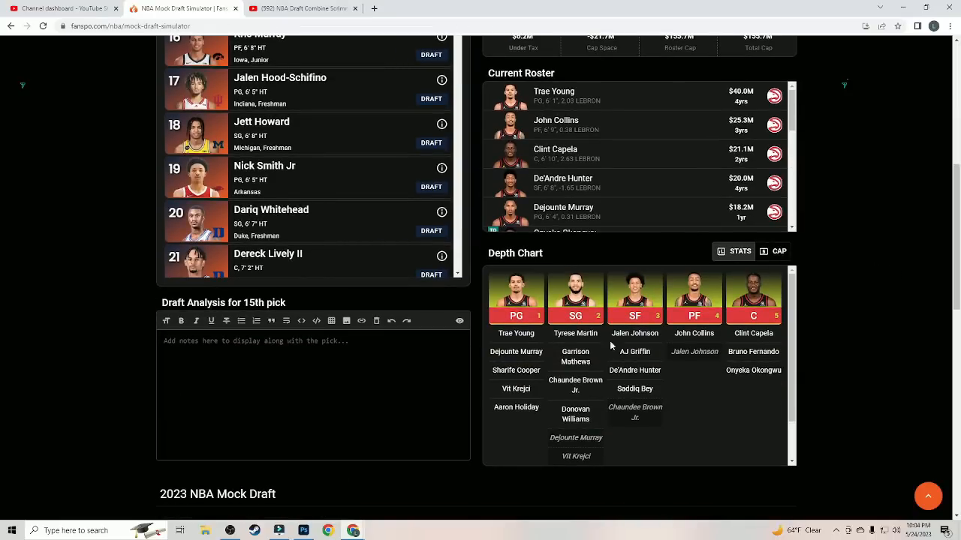
mouse_move(662, 347)
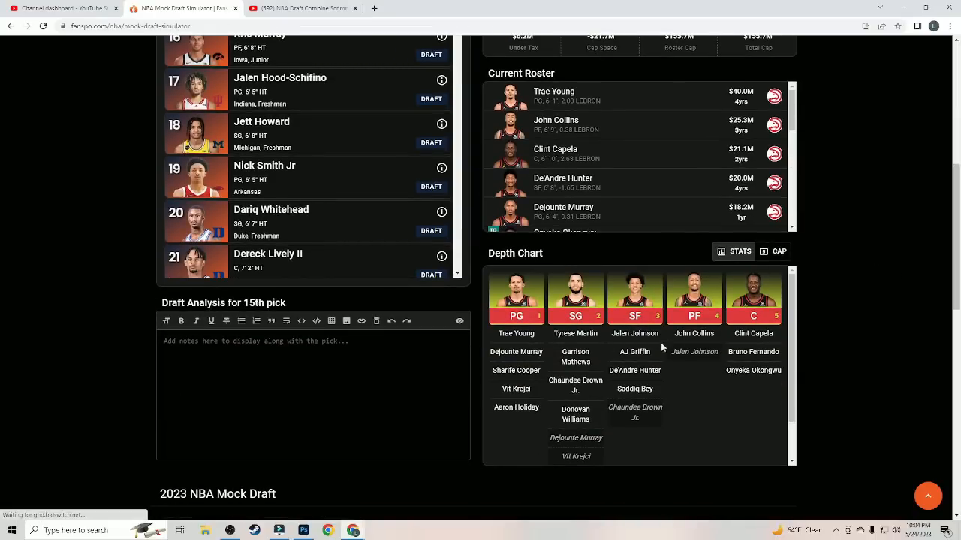
mouse_move(621, 388)
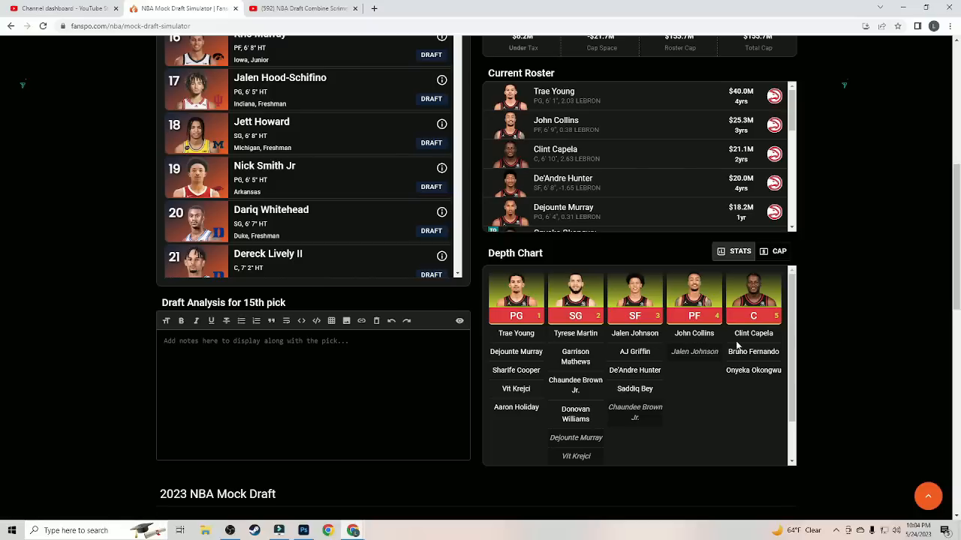
mouse_move(869, 275)
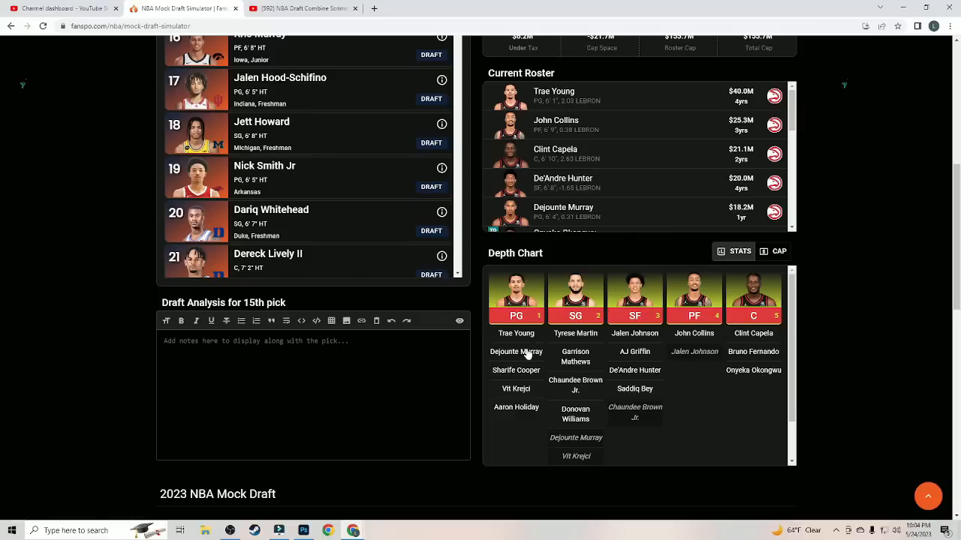
mouse_move(510, 423)
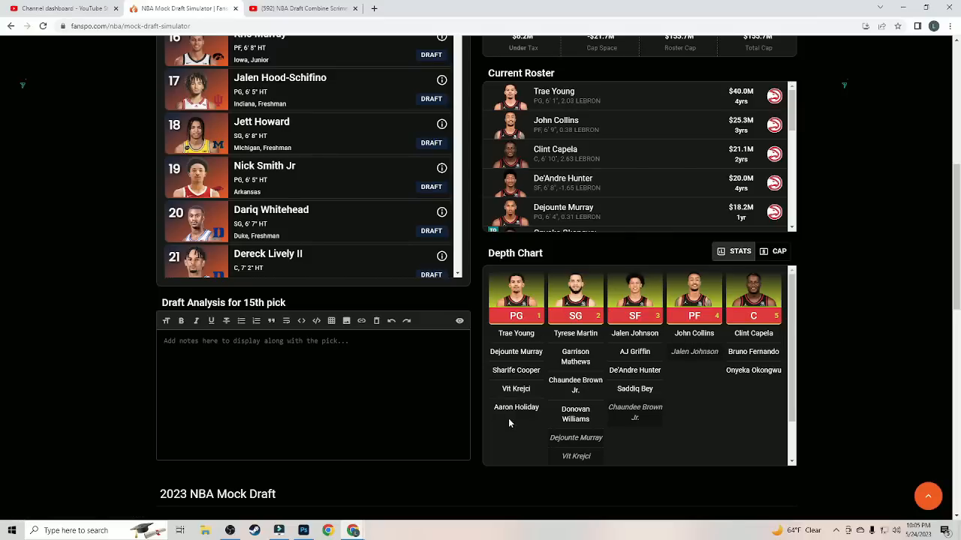
mouse_move(603, 358)
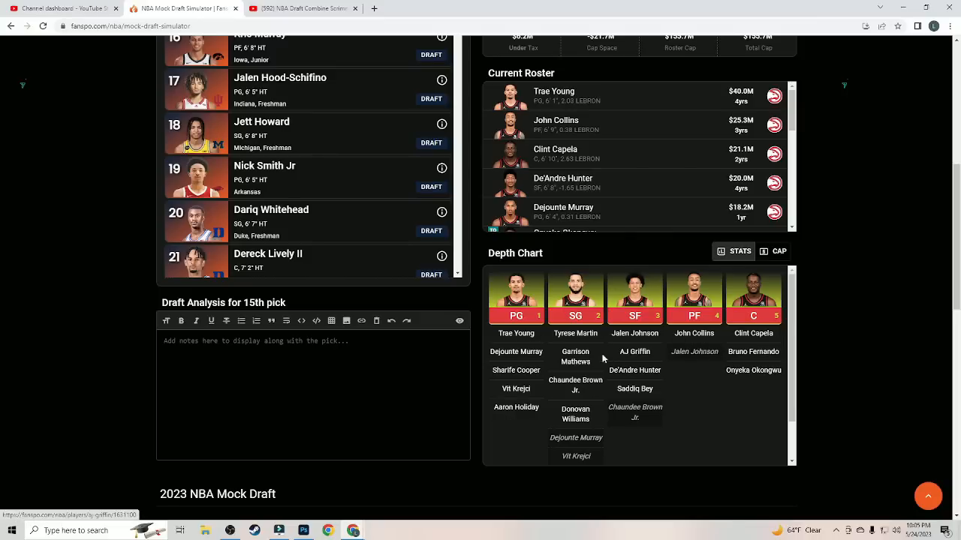
mouse_move(767, 362)
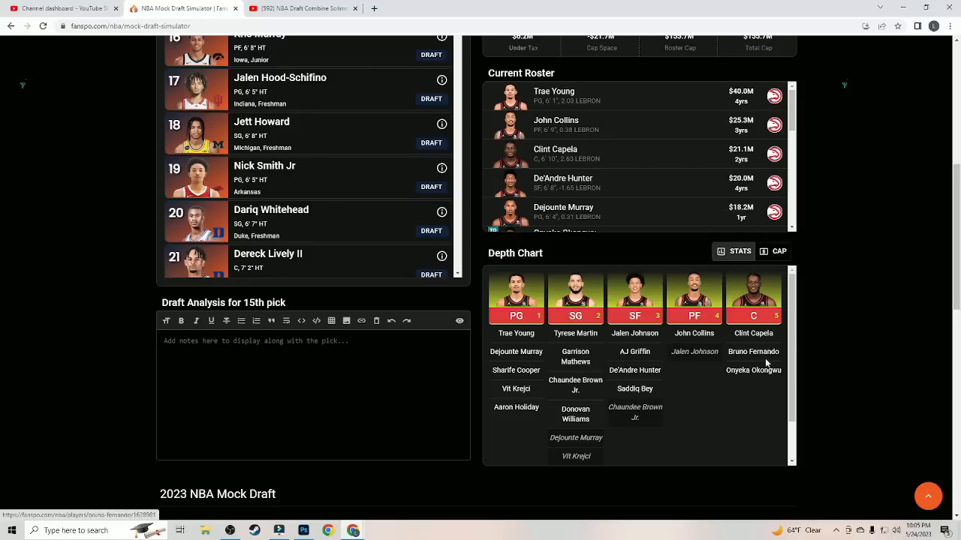
mouse_move(869, 312)
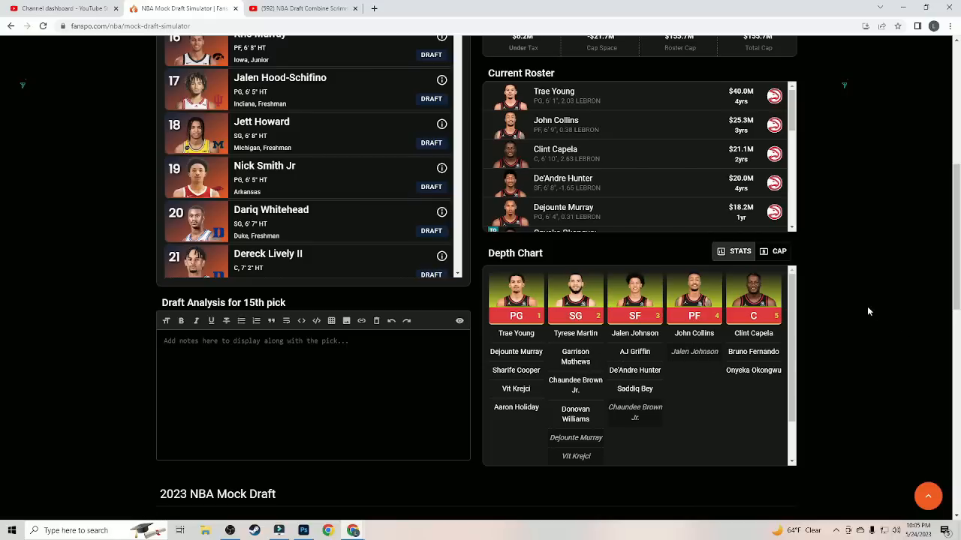
mouse_move(732, 343)
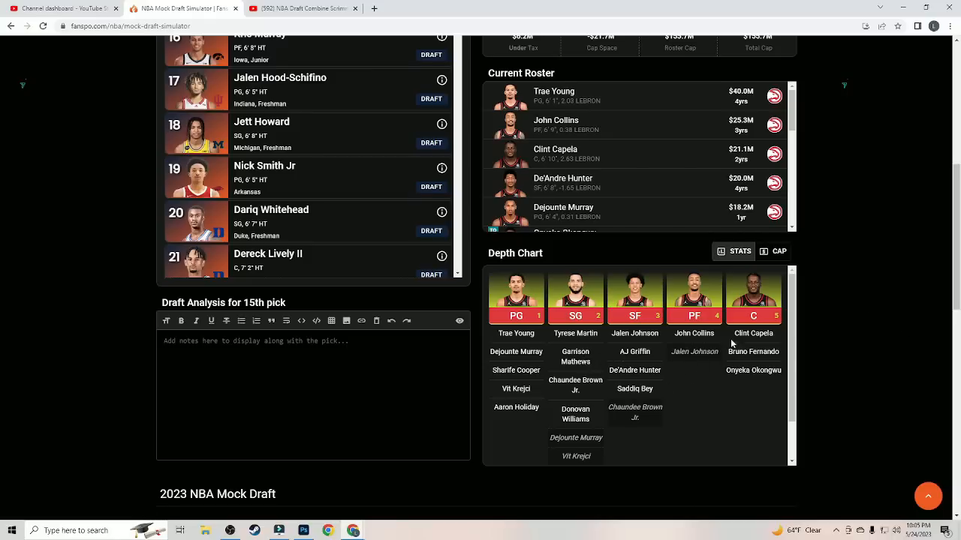
scroll(up, 3)
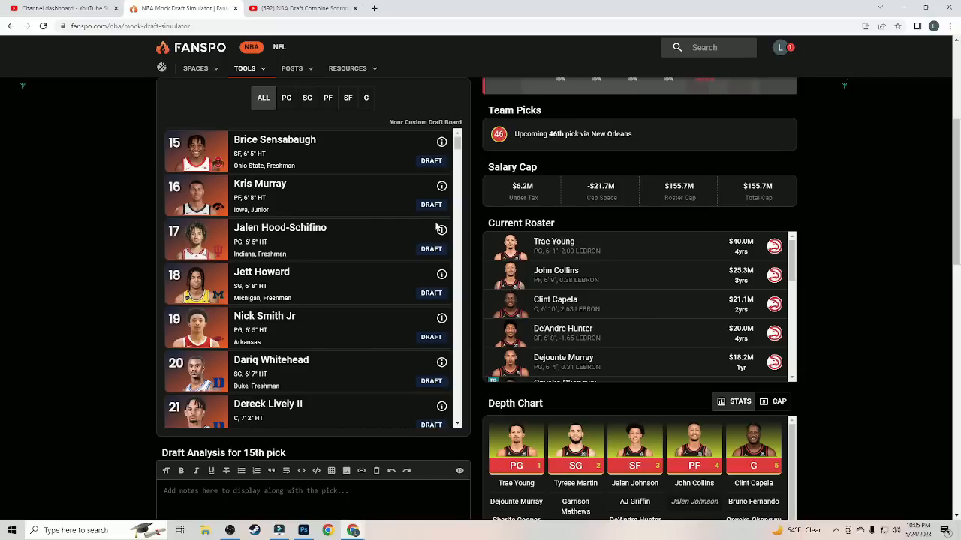
mouse_move(880, 229)
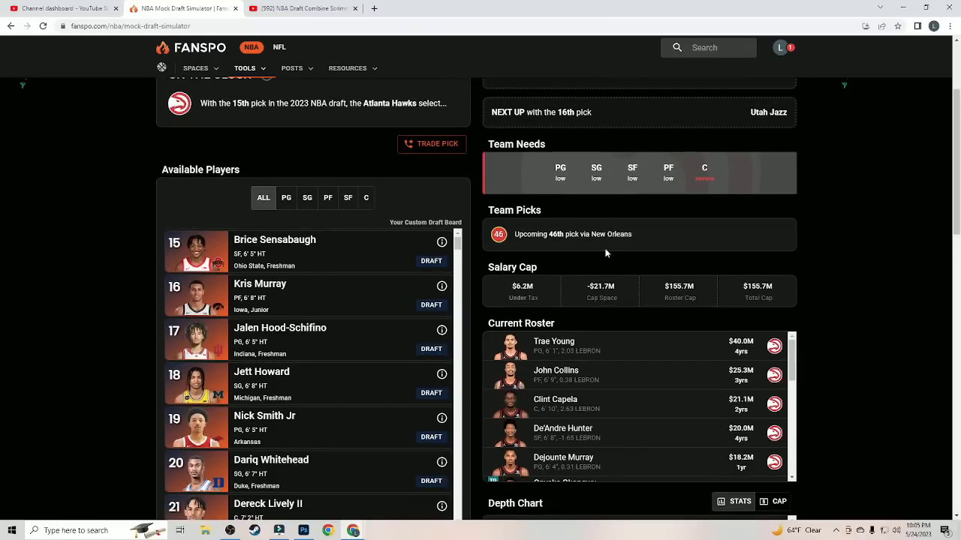
mouse_move(431, 304)
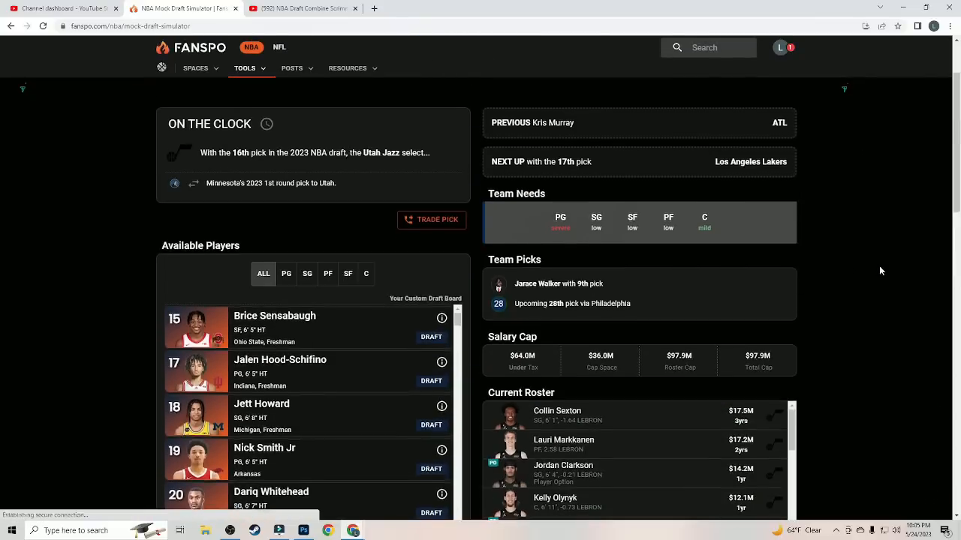
Step: View Jalen Hood-Schifino's scouting profile for Utah's 16th pick, then close it
scroll(down, 3)
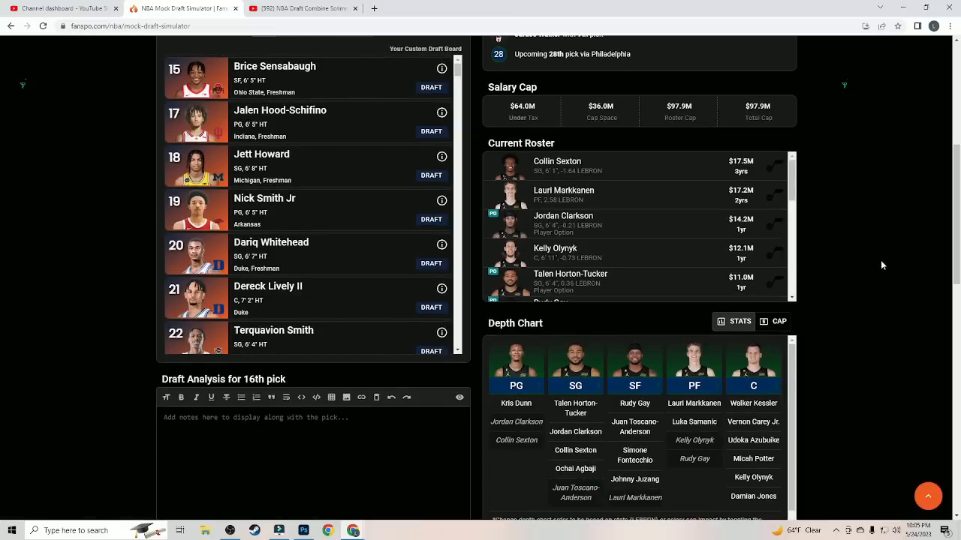
scroll(up, 3)
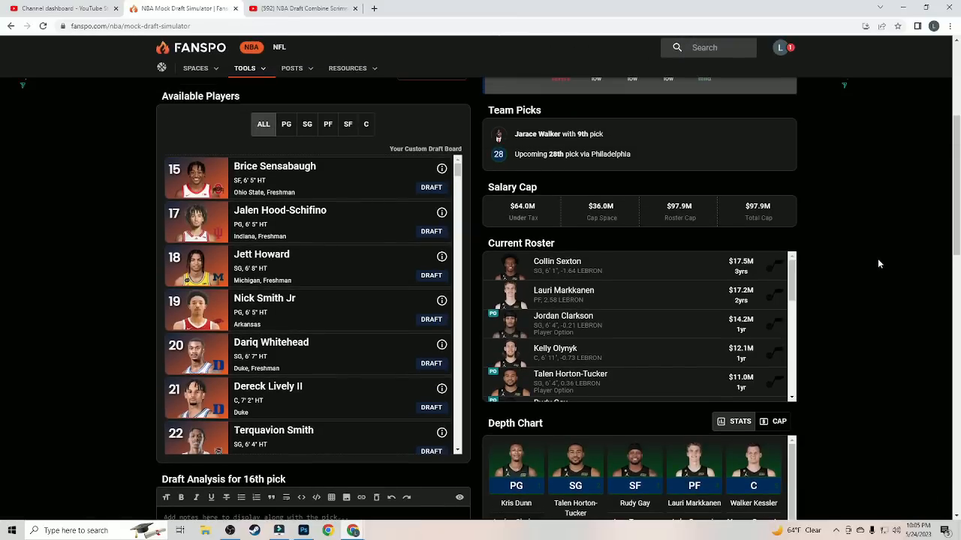
scroll(up, 3)
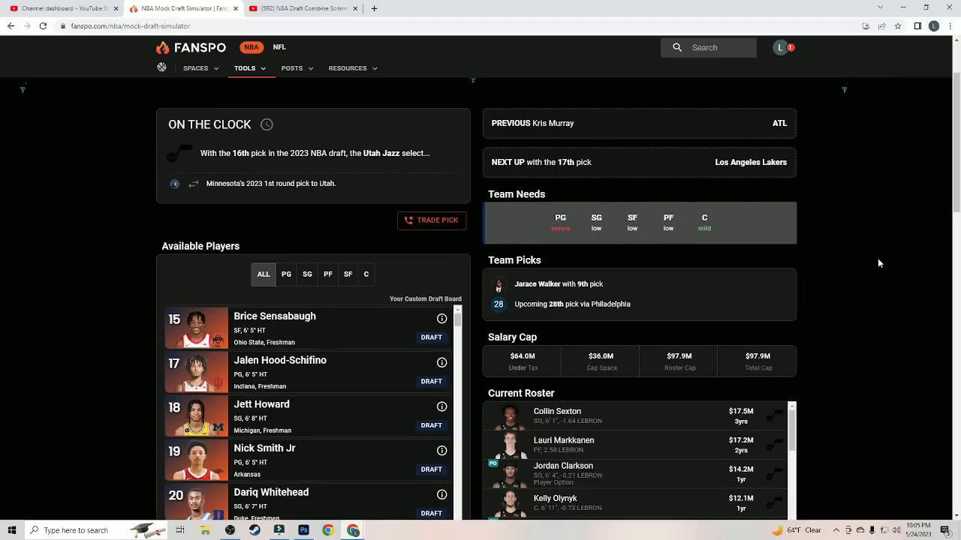
mouse_move(861, 260)
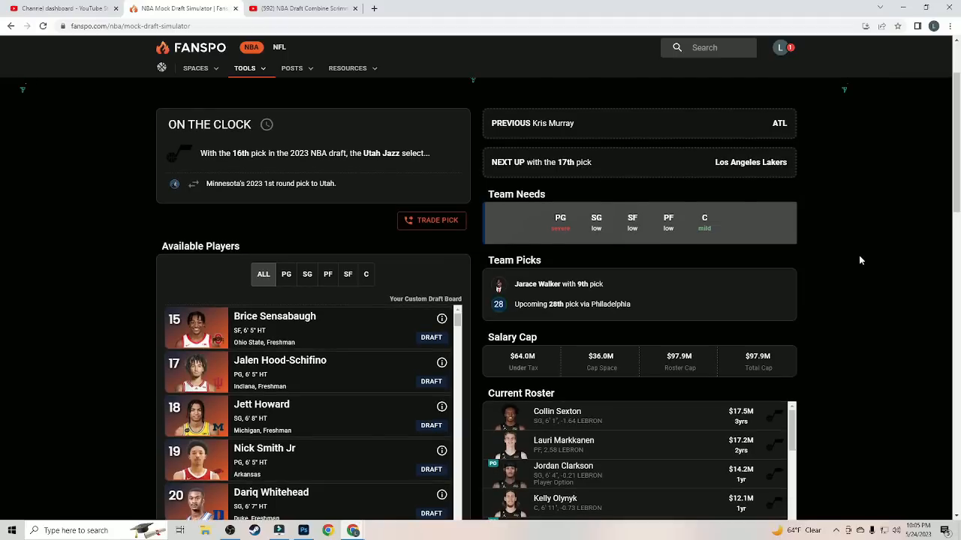
mouse_move(848, 261)
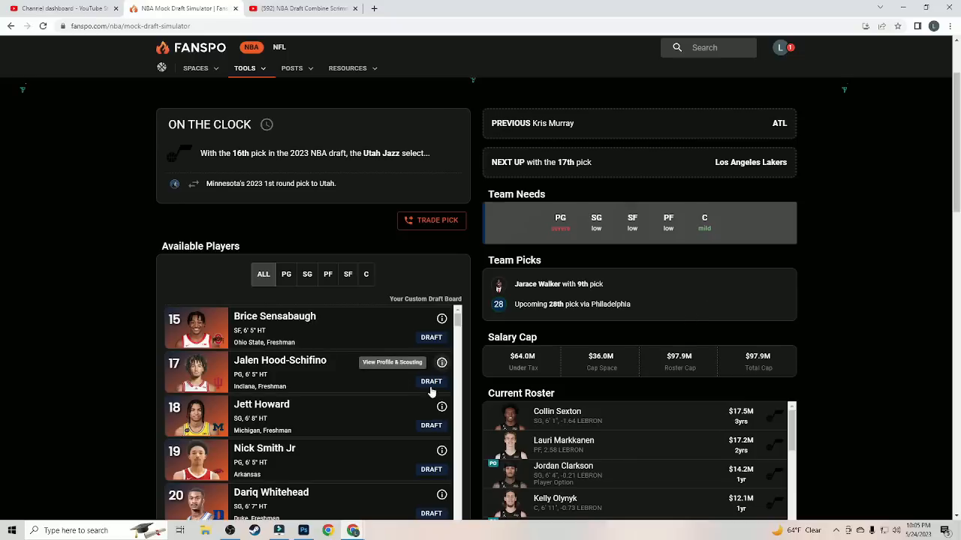
click(392, 362)
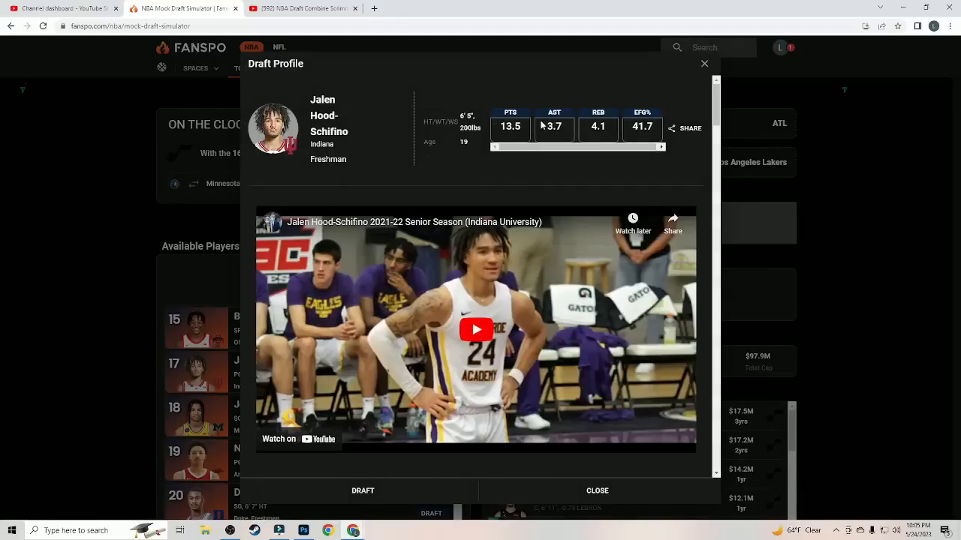
mouse_move(704, 64)
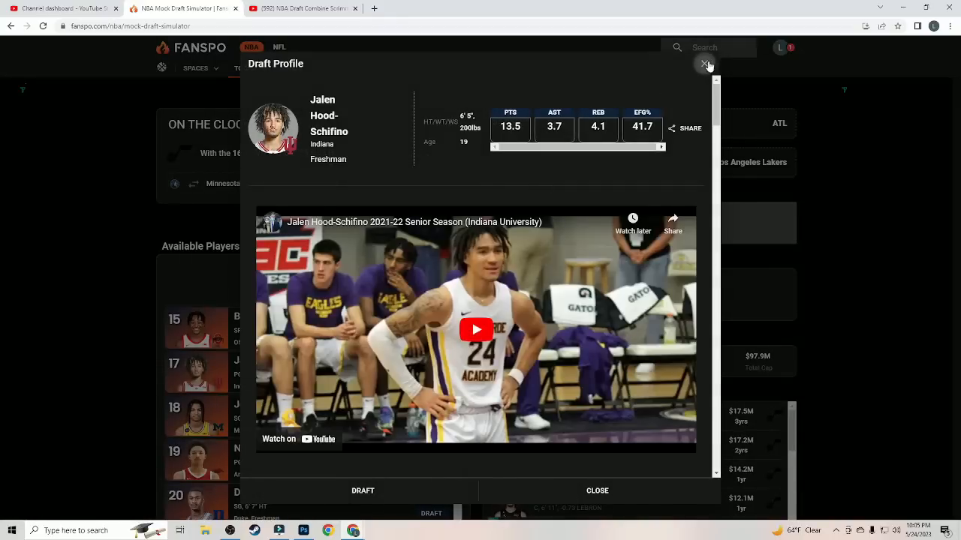
click(704, 64)
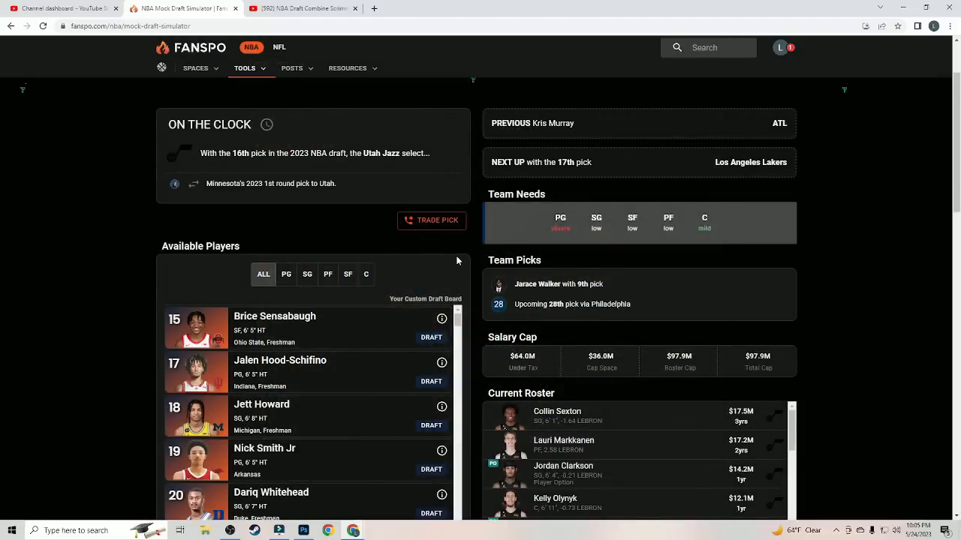
mouse_move(413, 375)
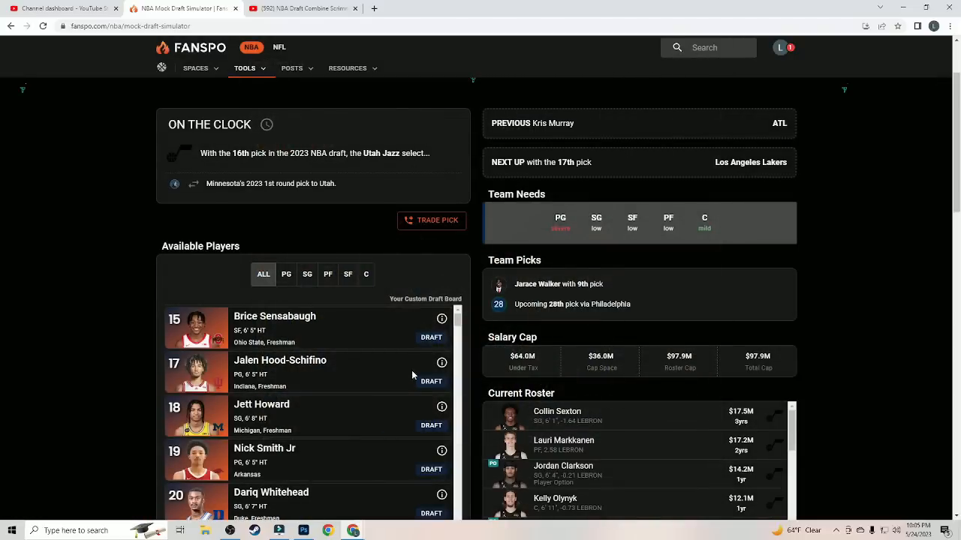
mouse_move(432, 382)
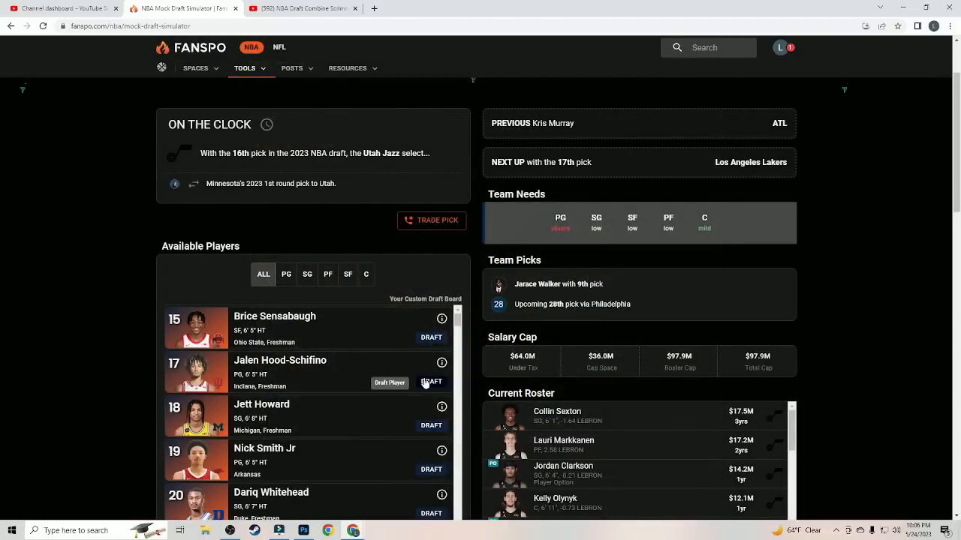
mouse_move(420, 375)
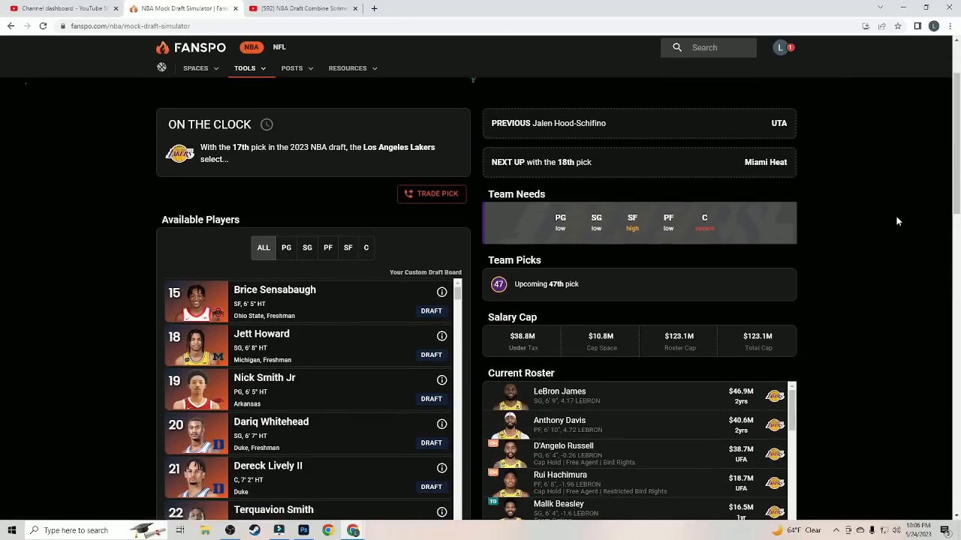
scroll(down, 3)
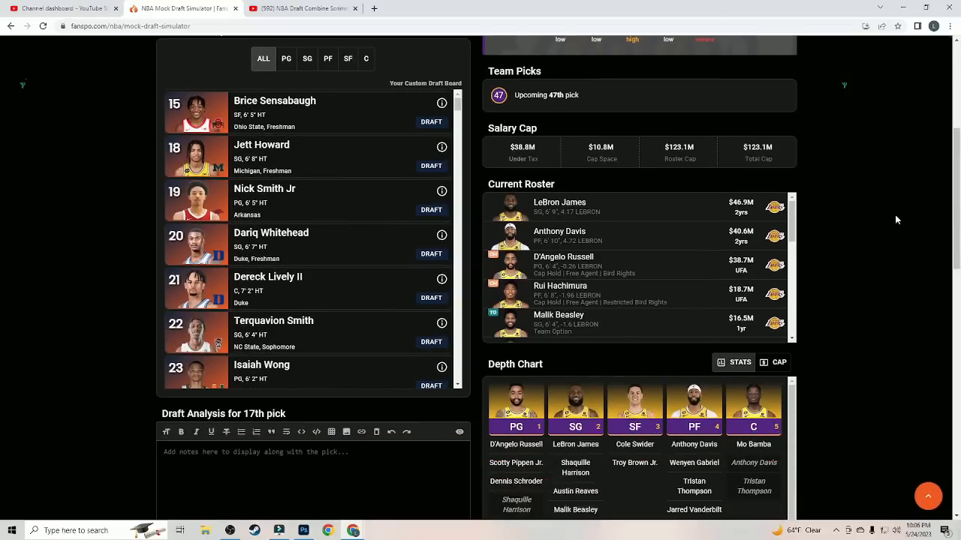
scroll(down, 3)
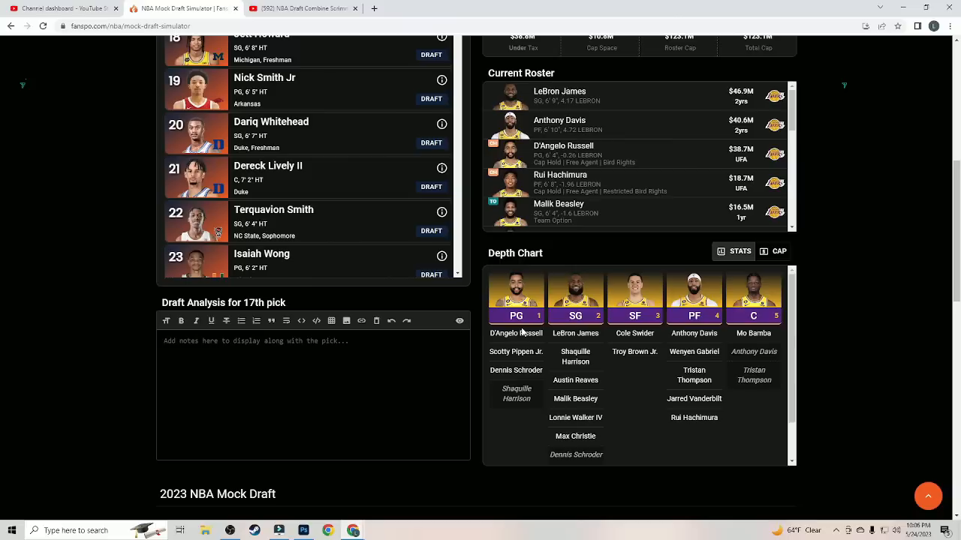
mouse_move(525, 373)
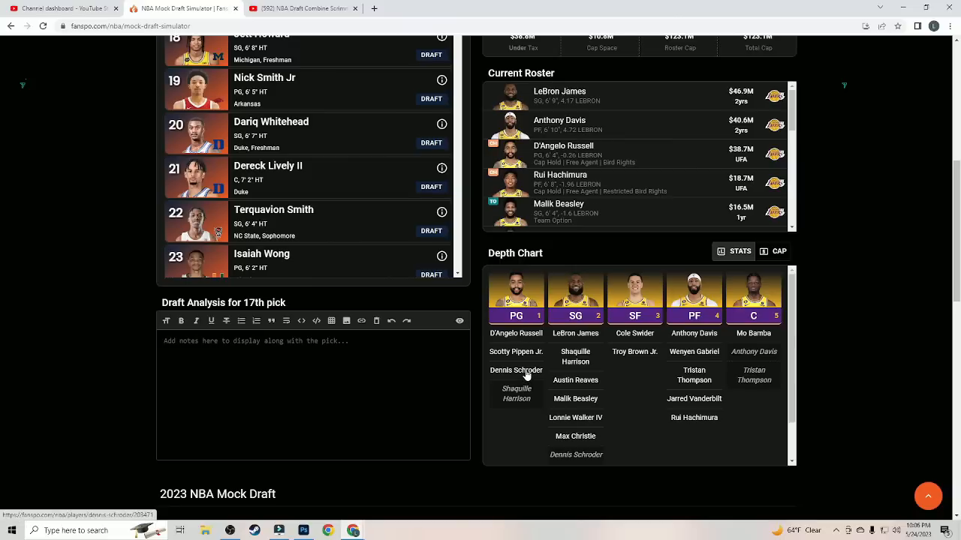
mouse_move(557, 386)
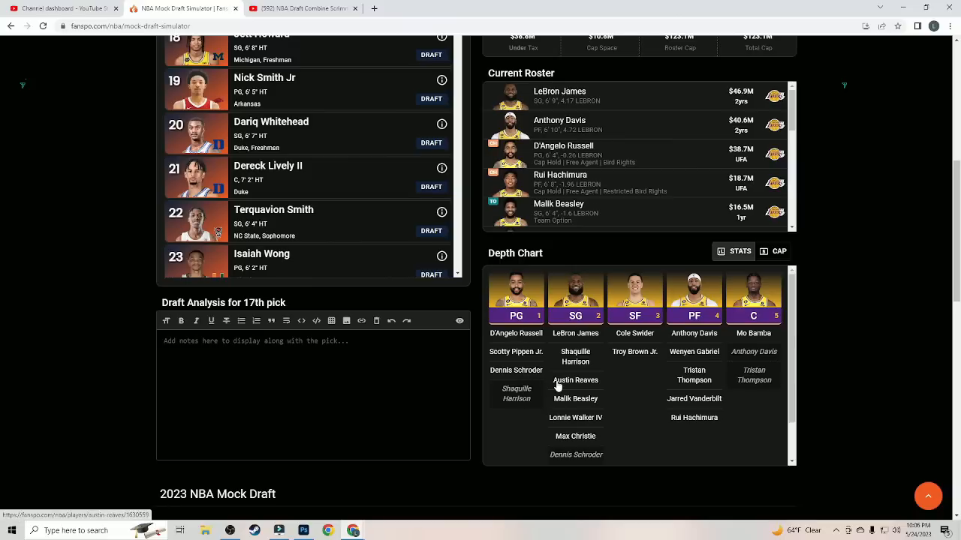
mouse_move(689, 413)
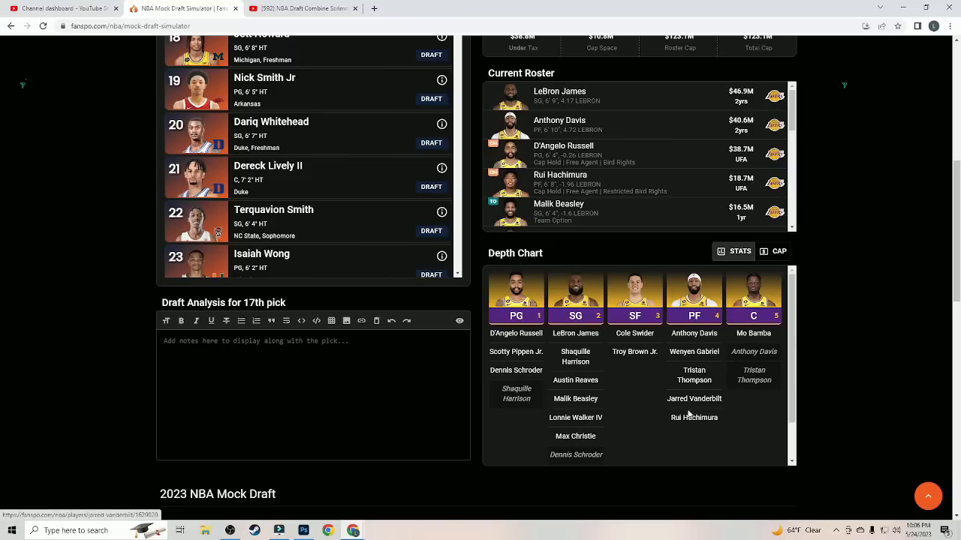
mouse_move(713, 408)
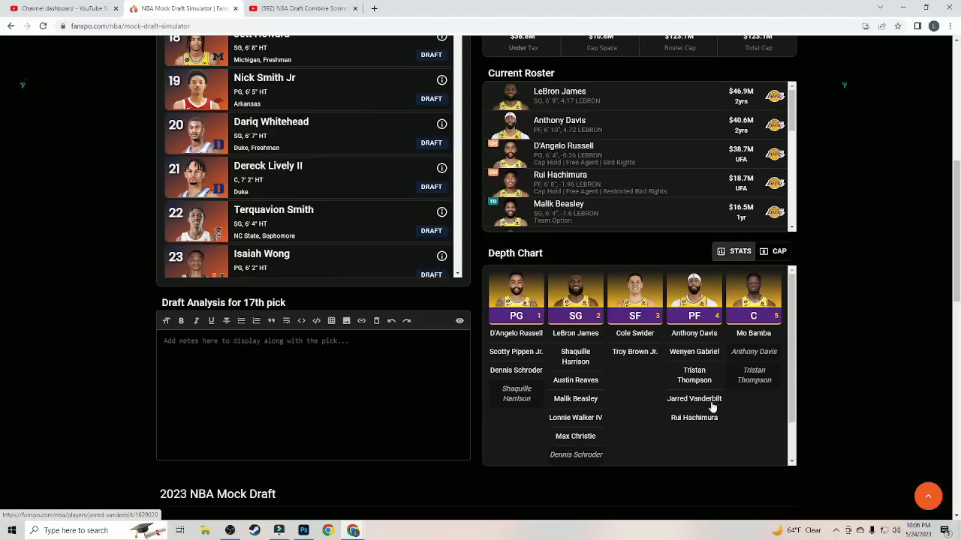
mouse_move(706, 337)
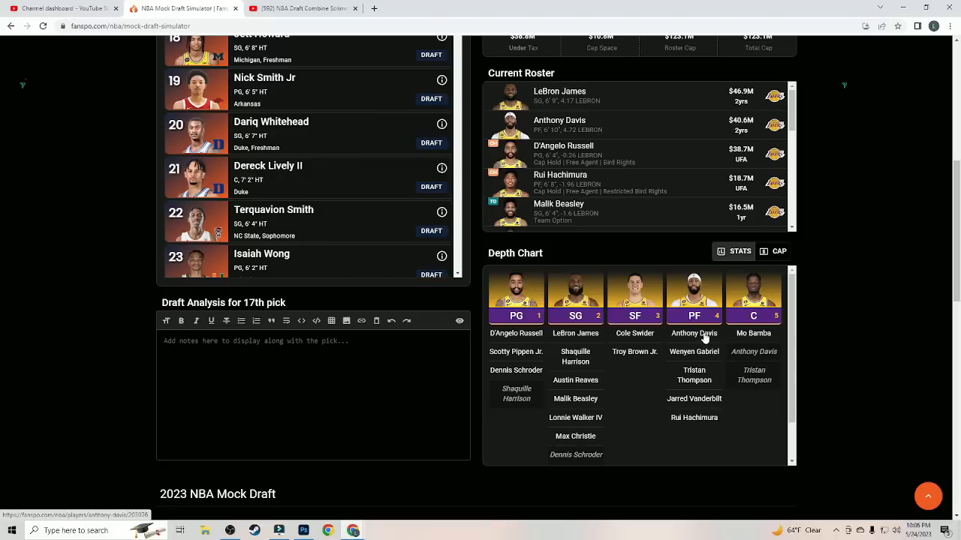
mouse_move(867, 297)
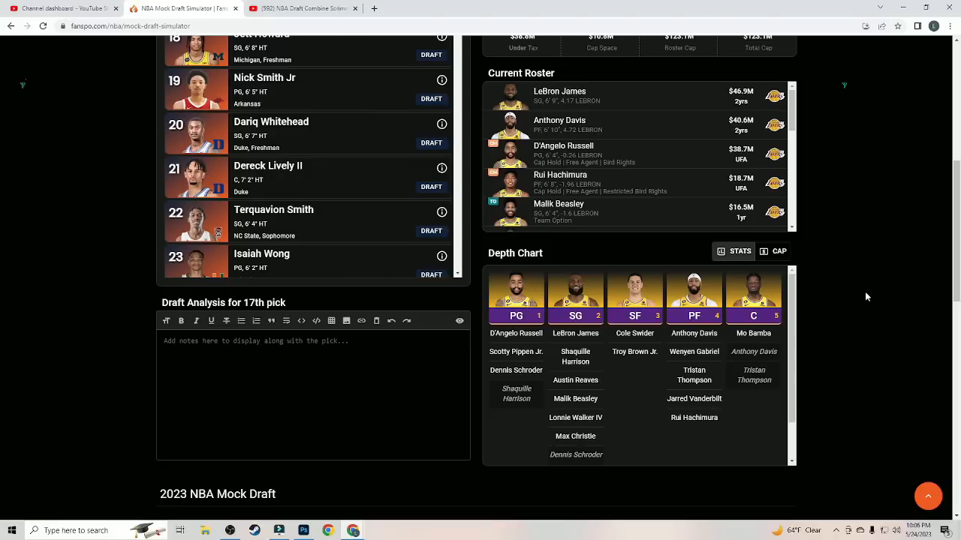
scroll(up, 3)
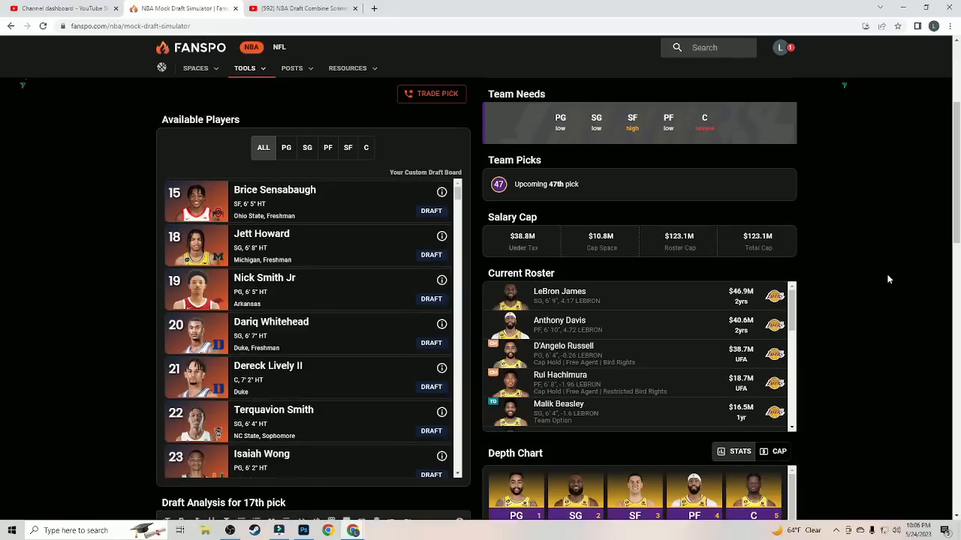
mouse_move(872, 275)
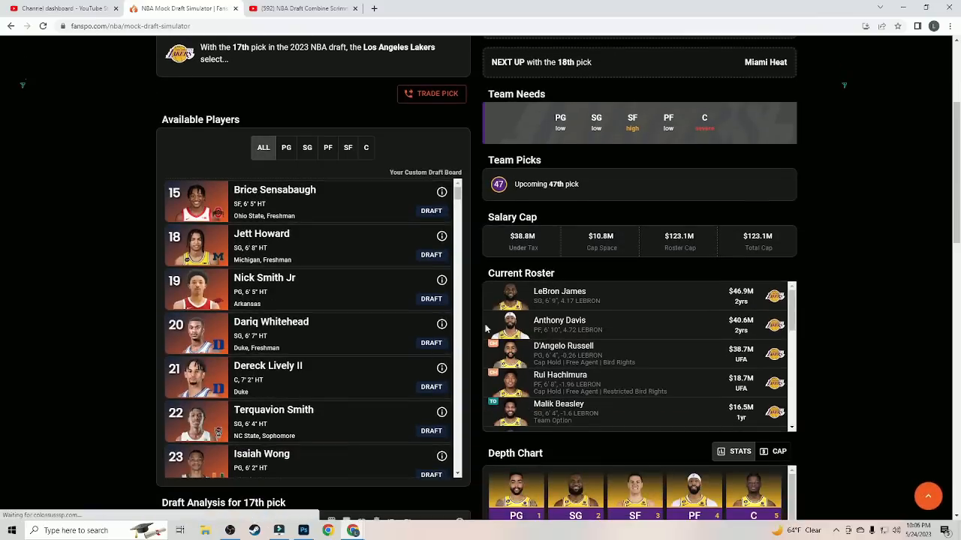
mouse_move(300, 226)
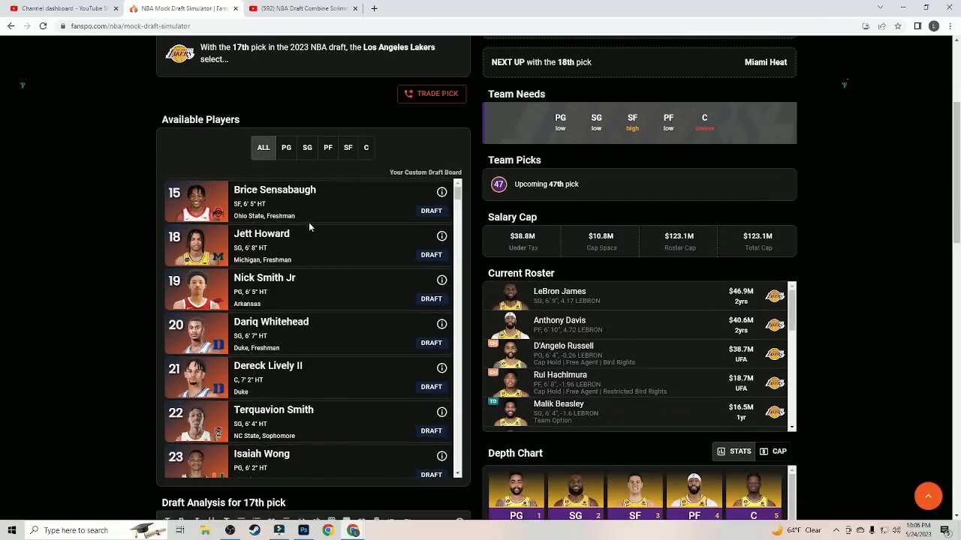
mouse_move(431, 211)
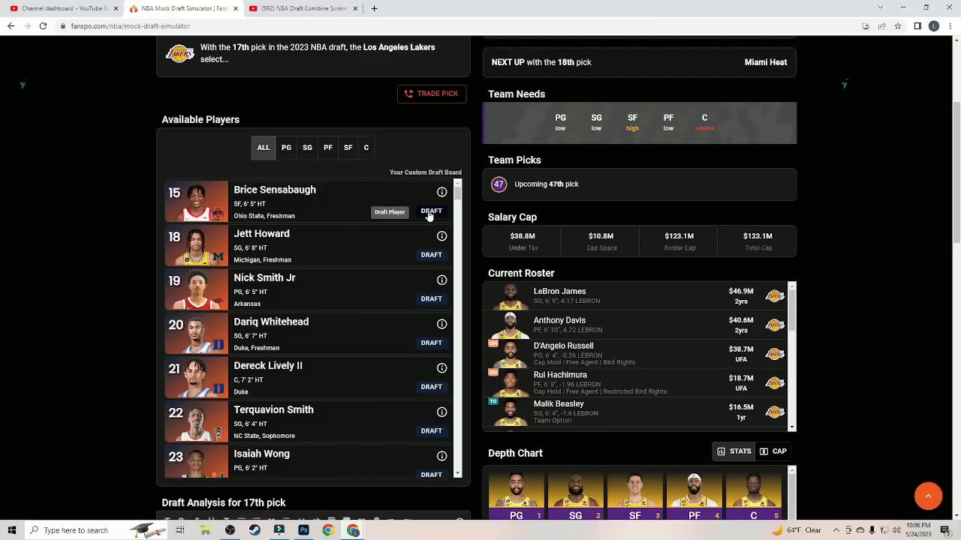
Step: Take Brice Sensabaugh for the Lakers with the 17th pick
click(431, 210)
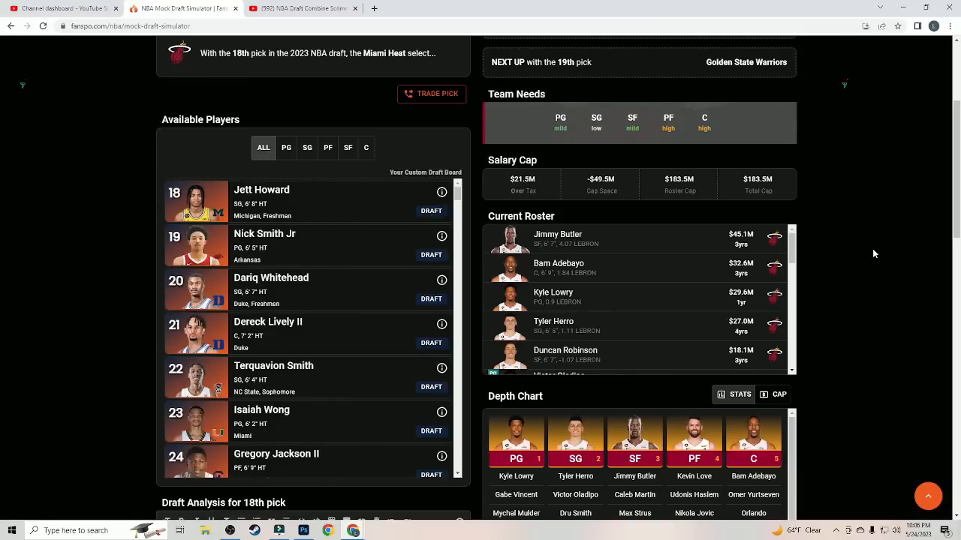
scroll(up, 3)
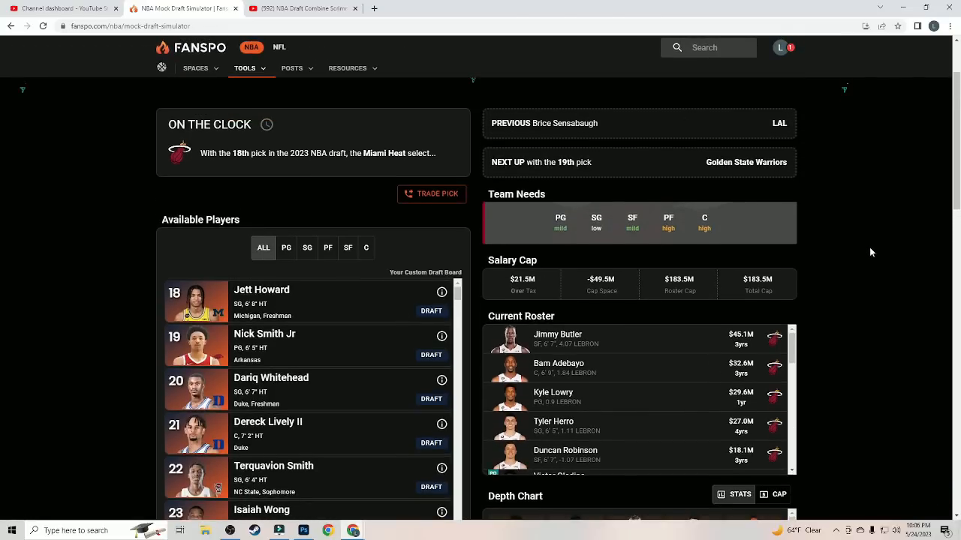
scroll(down, 3)
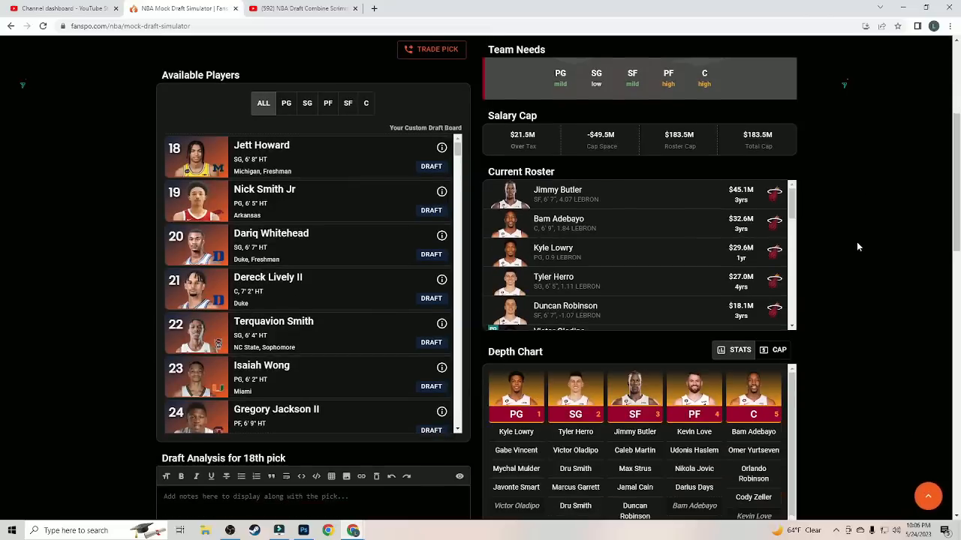
scroll(up, 3)
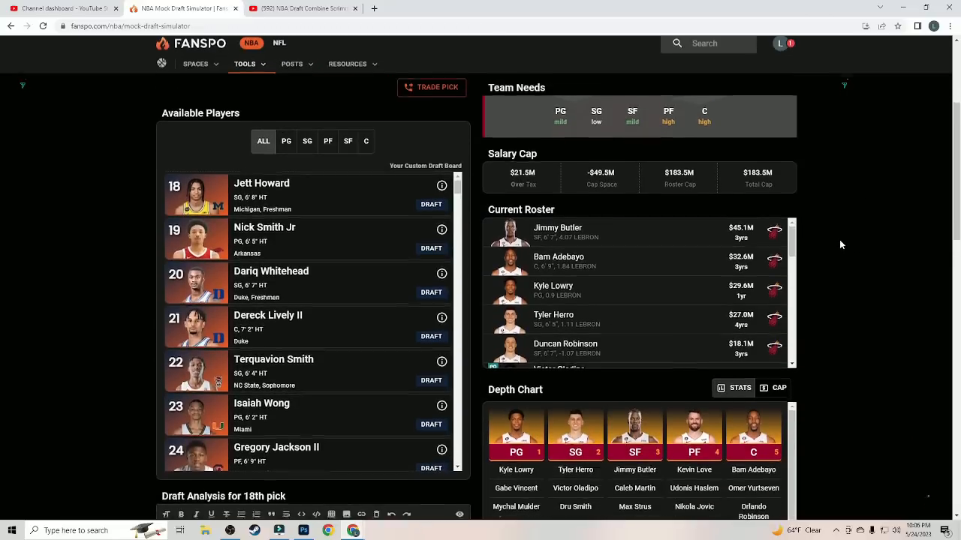
scroll(up, 3)
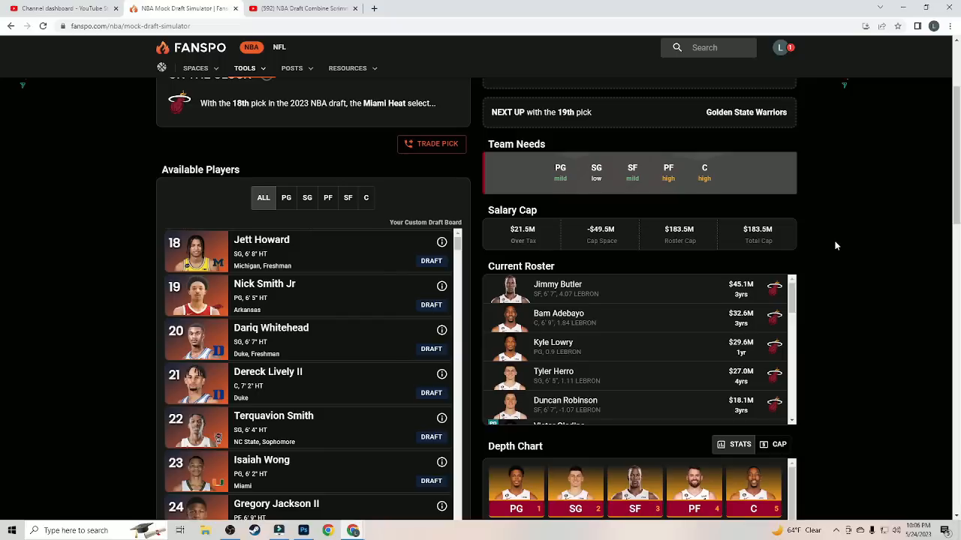
Step: Review the Heat roster and depth chart, then view Jett Howard's draft profile
scroll(down, 3)
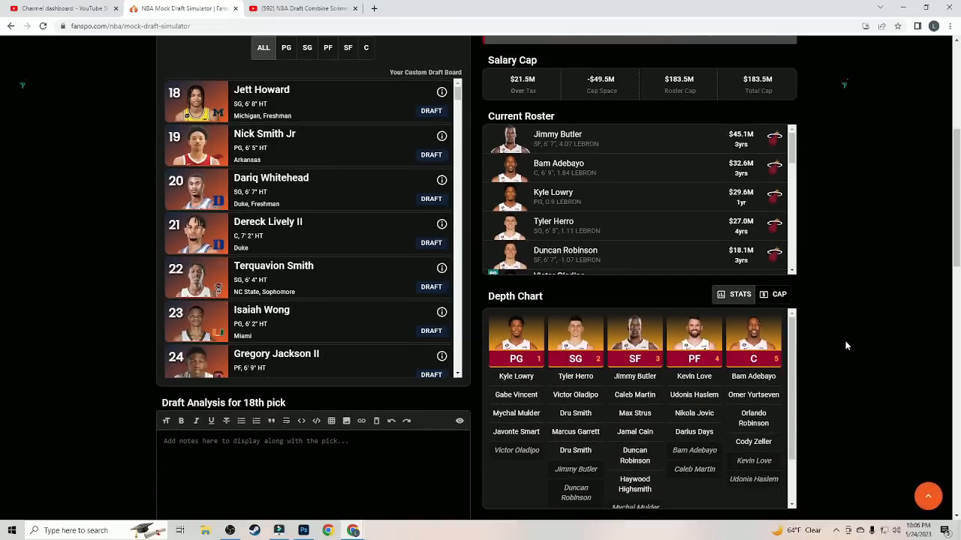
mouse_move(837, 324)
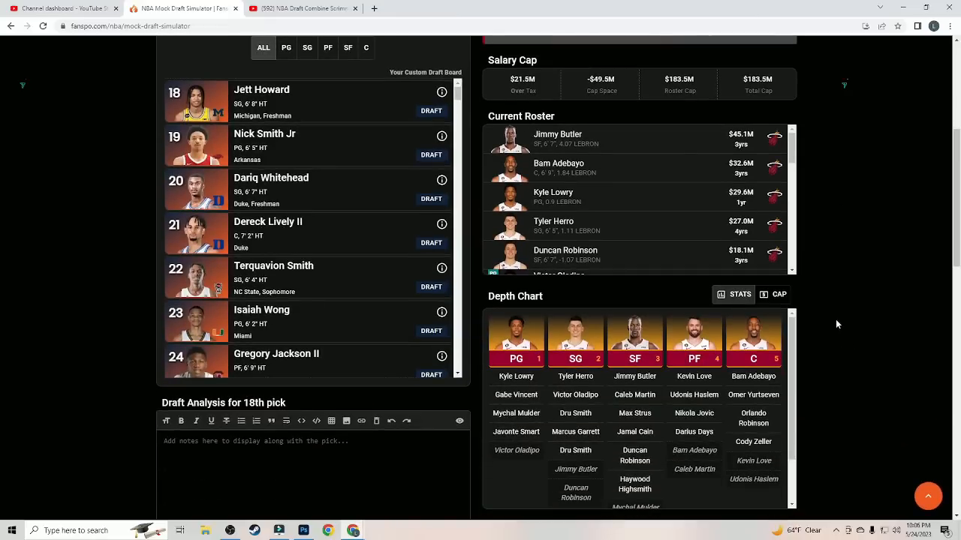
mouse_move(326, 290)
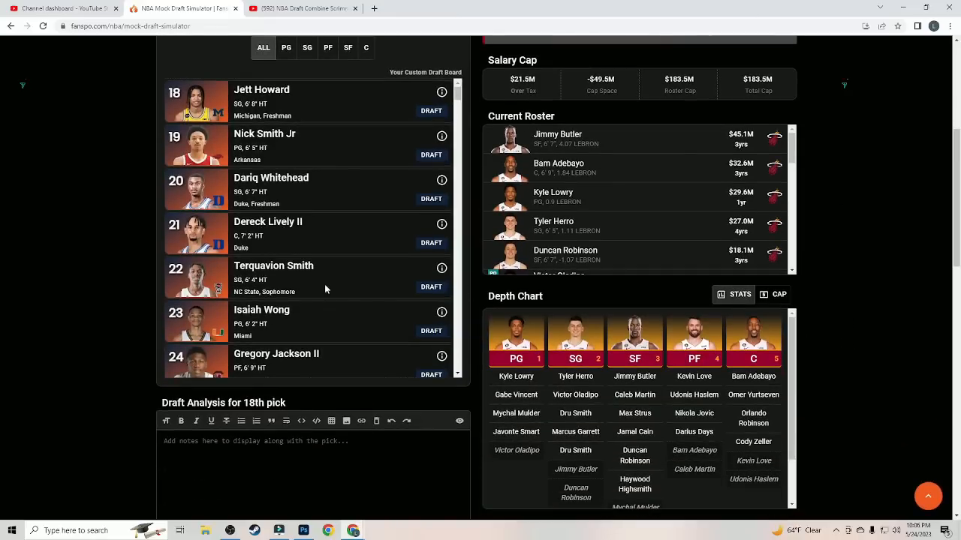
scroll(down, 3)
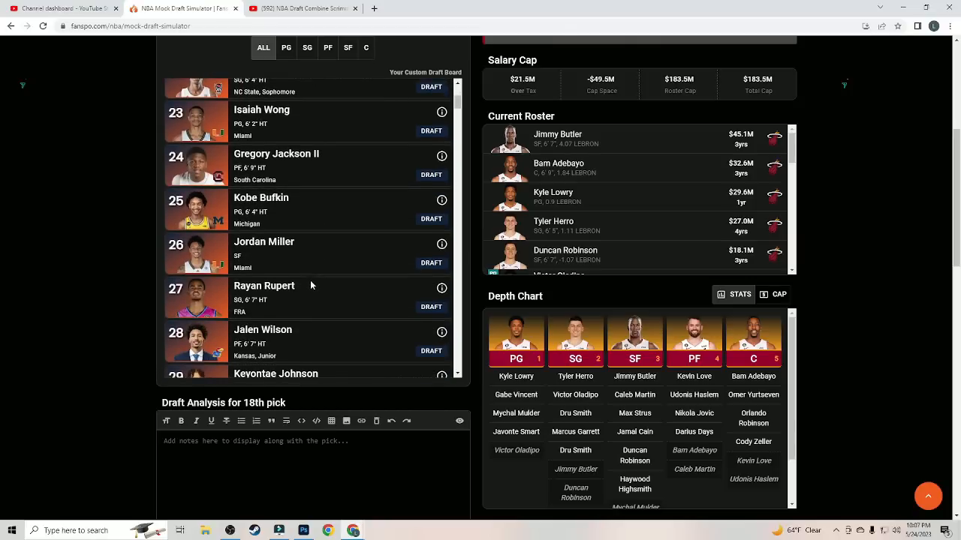
scroll(up, 3)
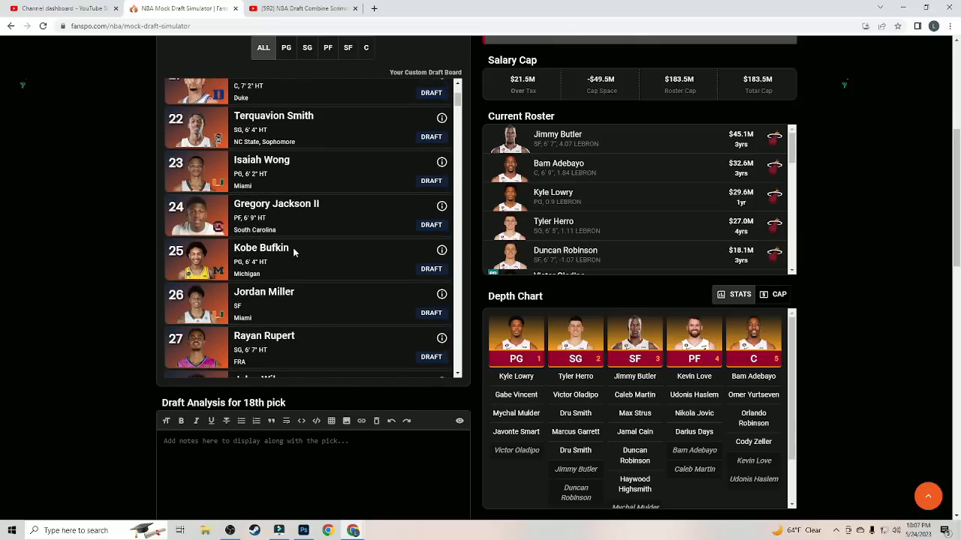
mouse_move(517, 395)
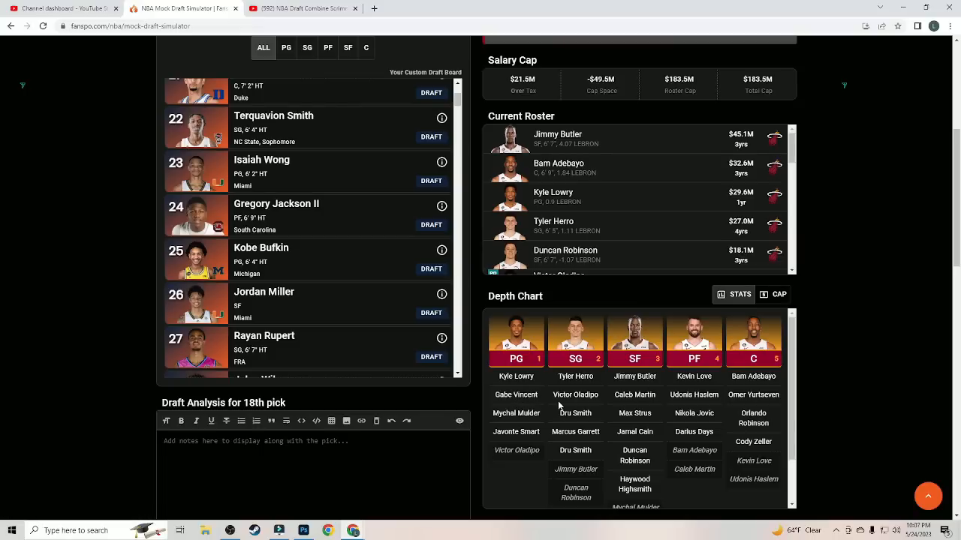
mouse_move(575, 394)
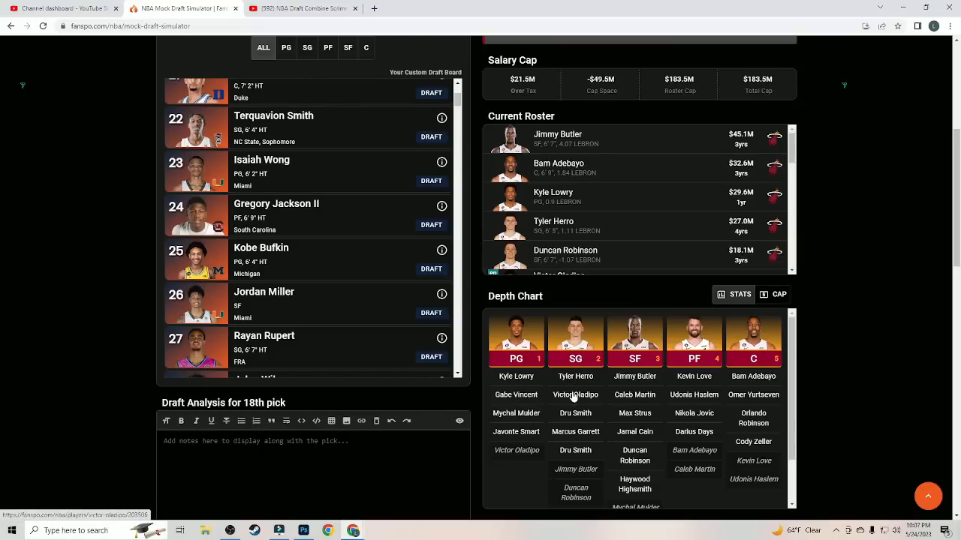
scroll(up, 3)
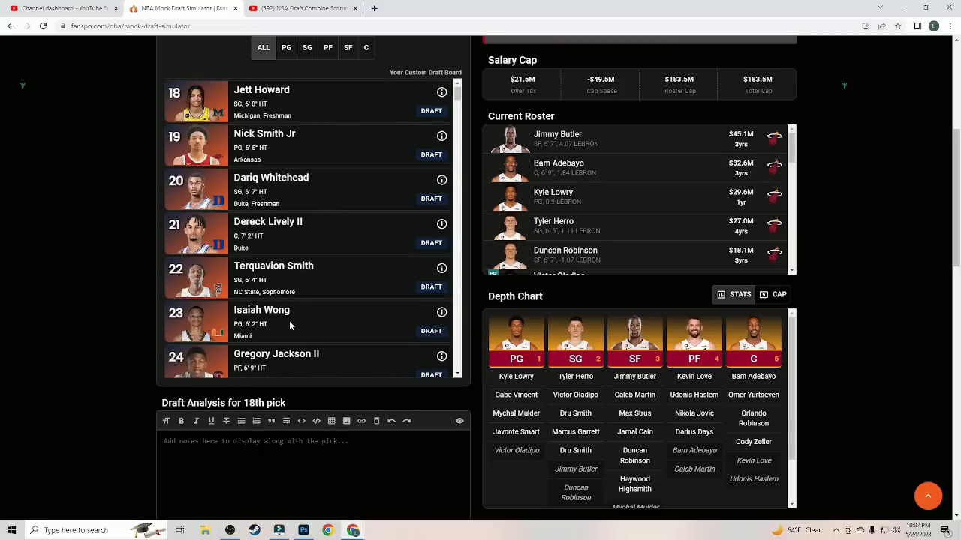
scroll(up, 3)
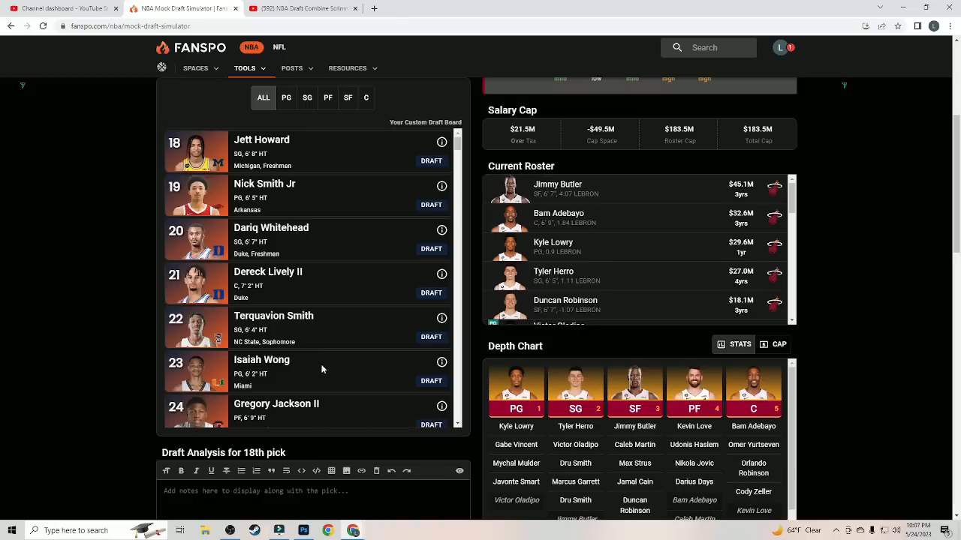
scroll(up, 3)
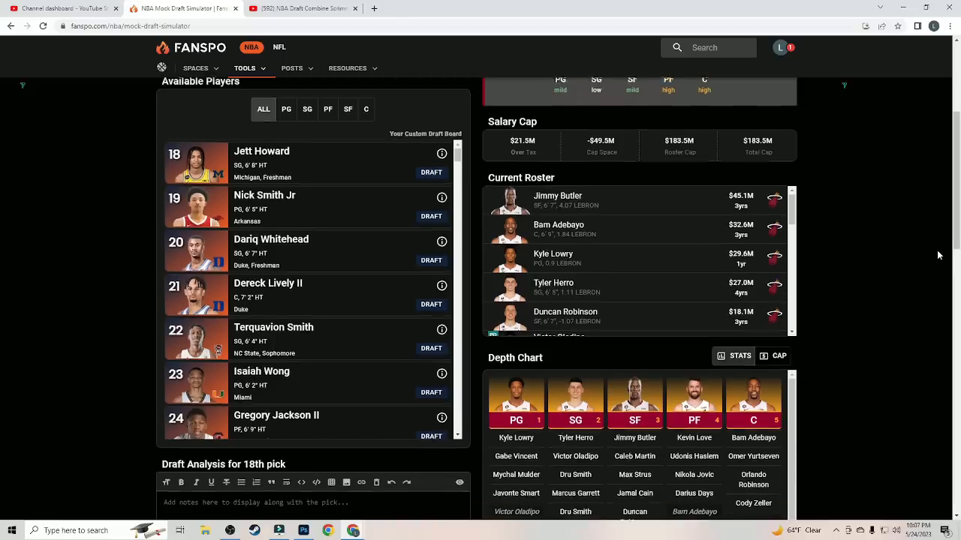
scroll(down, 3)
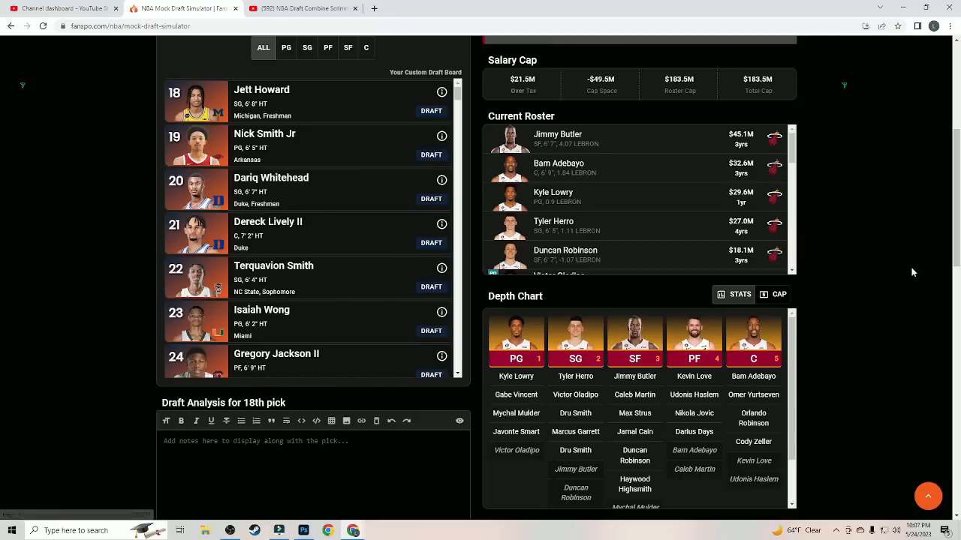
mouse_move(854, 315)
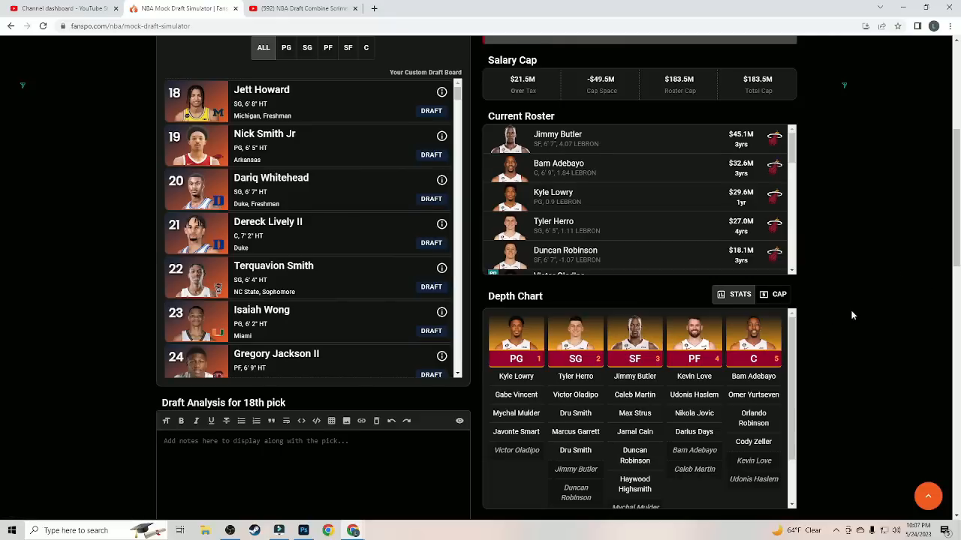
click(441, 92)
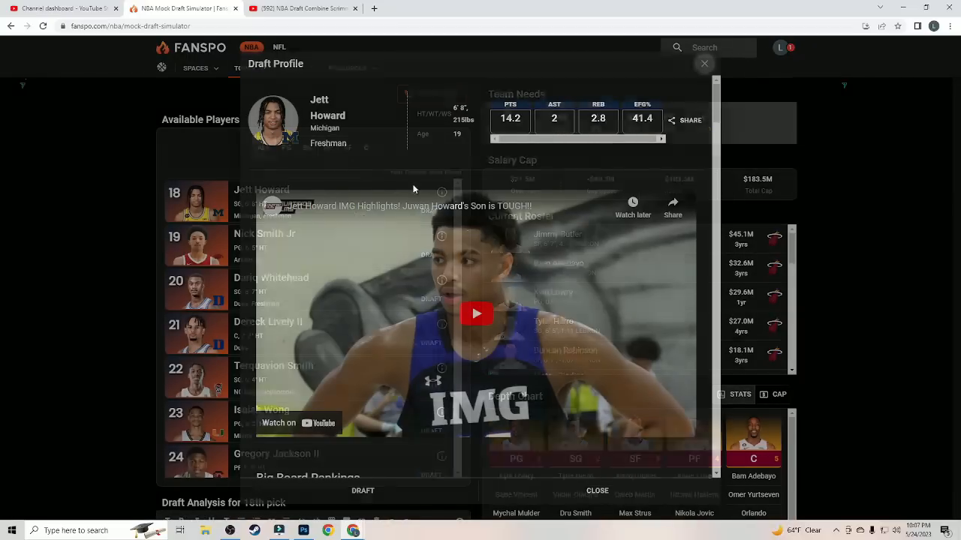
click(704, 63)
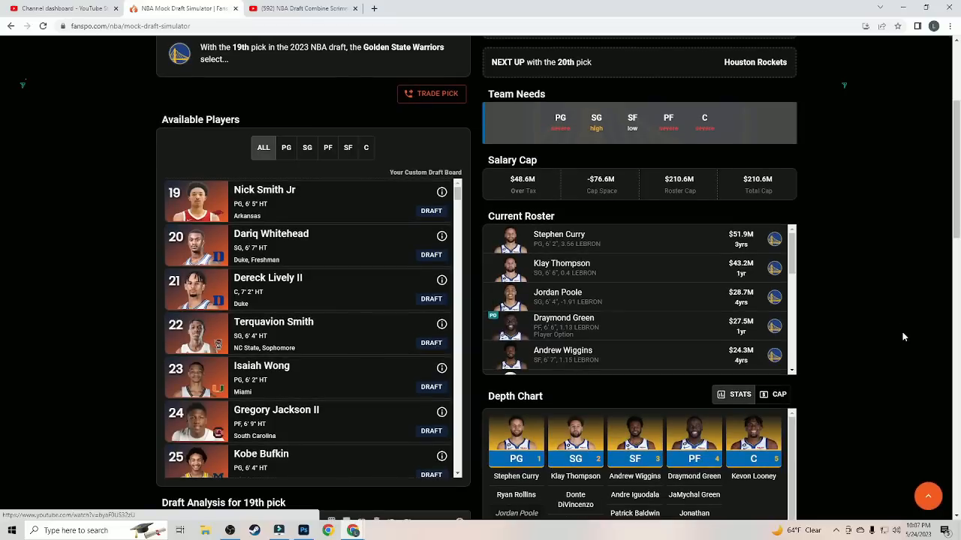
scroll(up, 3)
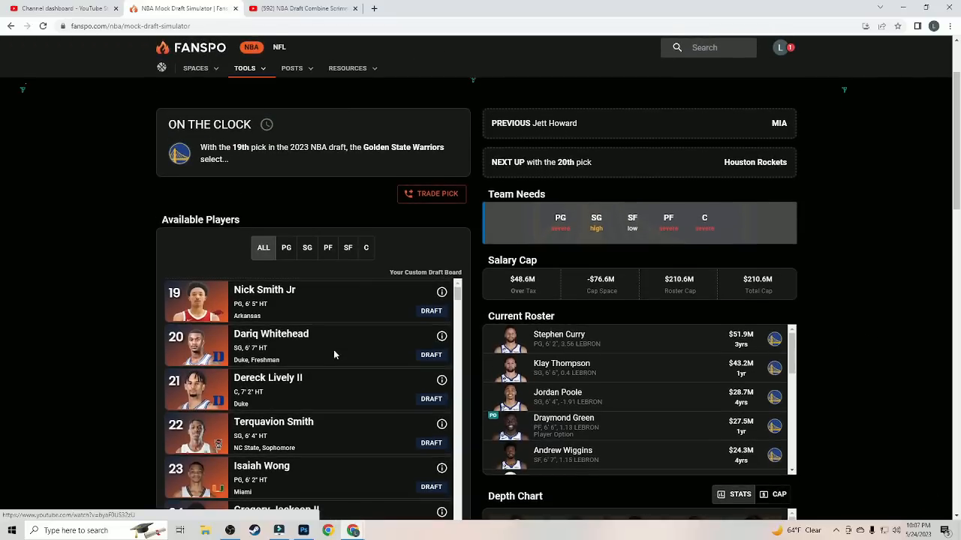
scroll(down, 3)
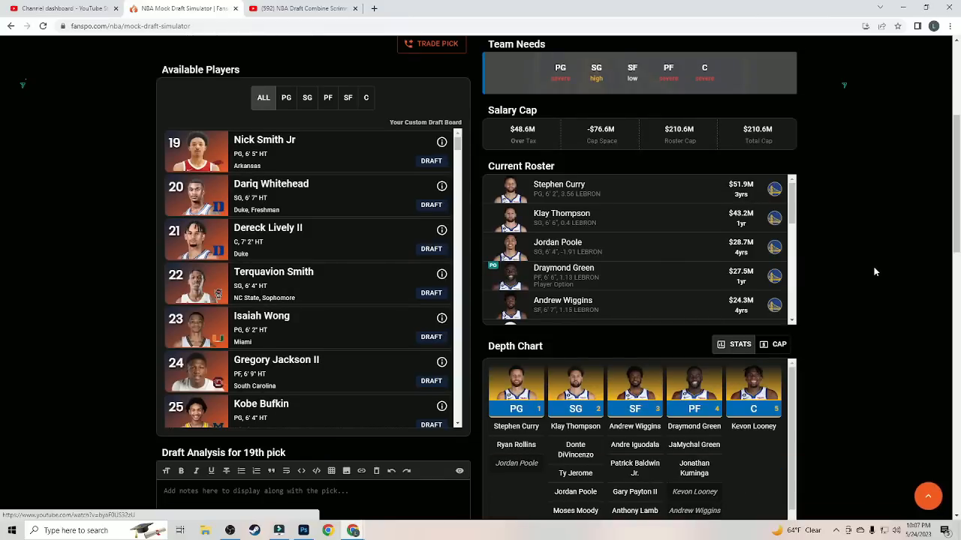
mouse_move(724, 440)
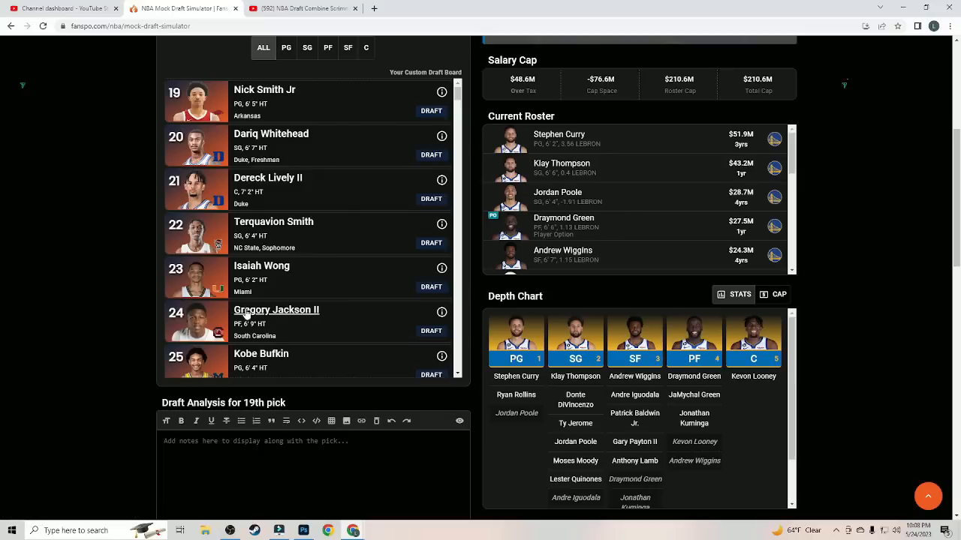
mouse_move(220, 314)
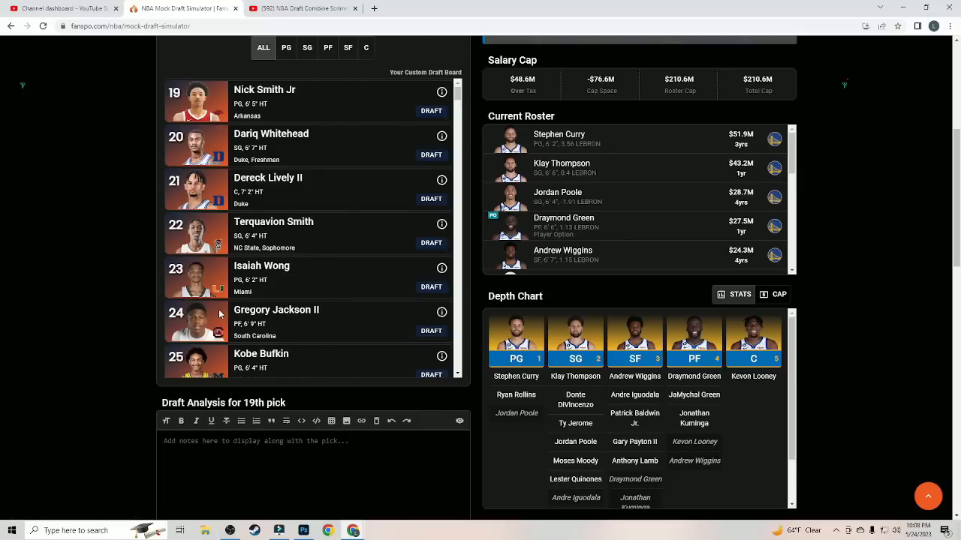
click(441, 312)
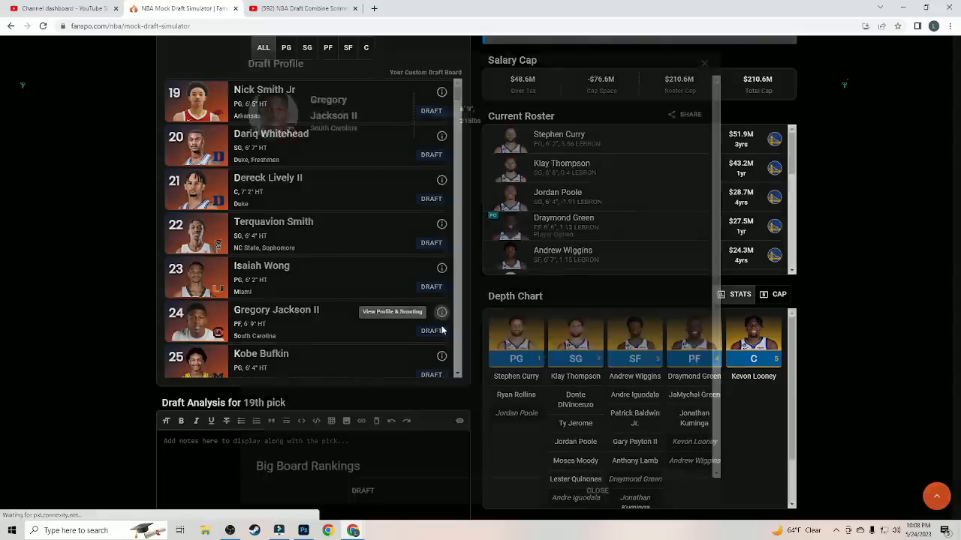
click(391, 312)
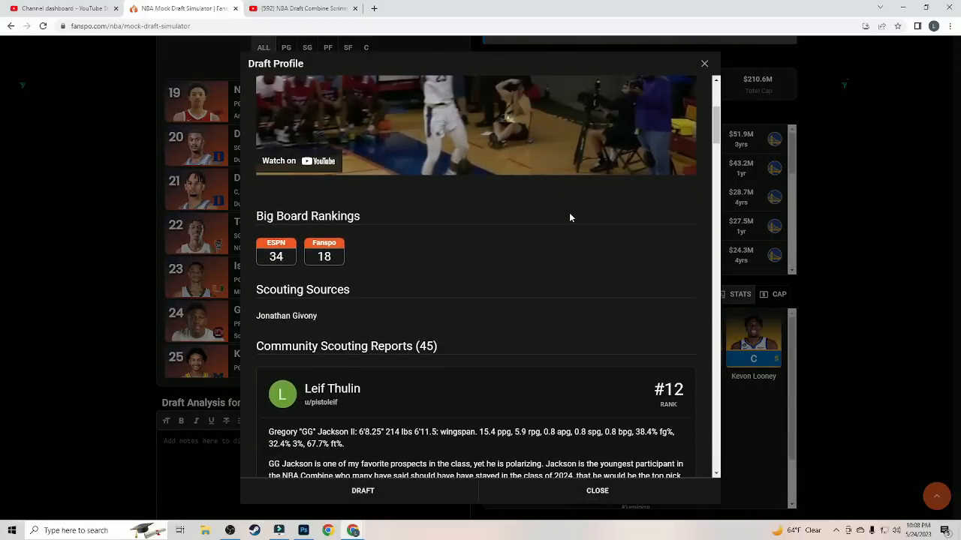
scroll(down, 3)
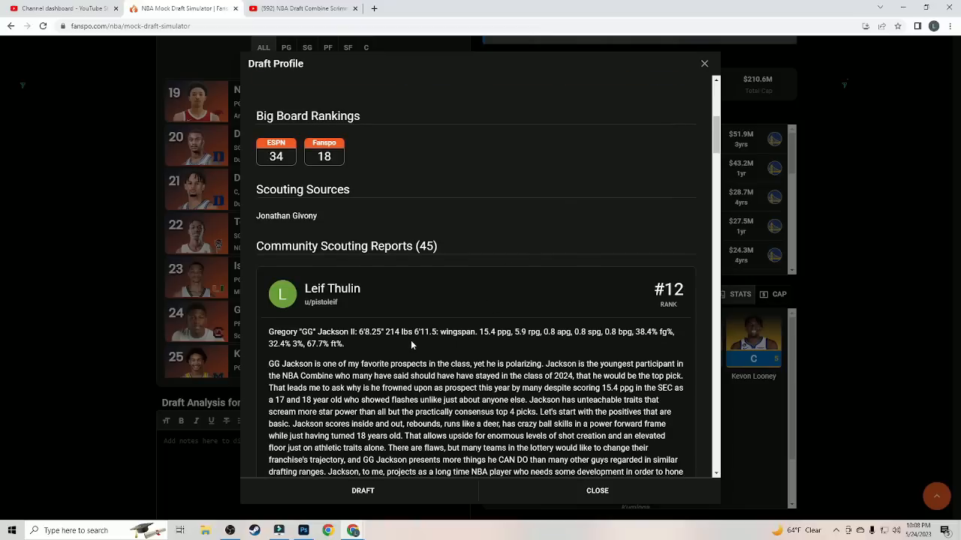
scroll(down, 3)
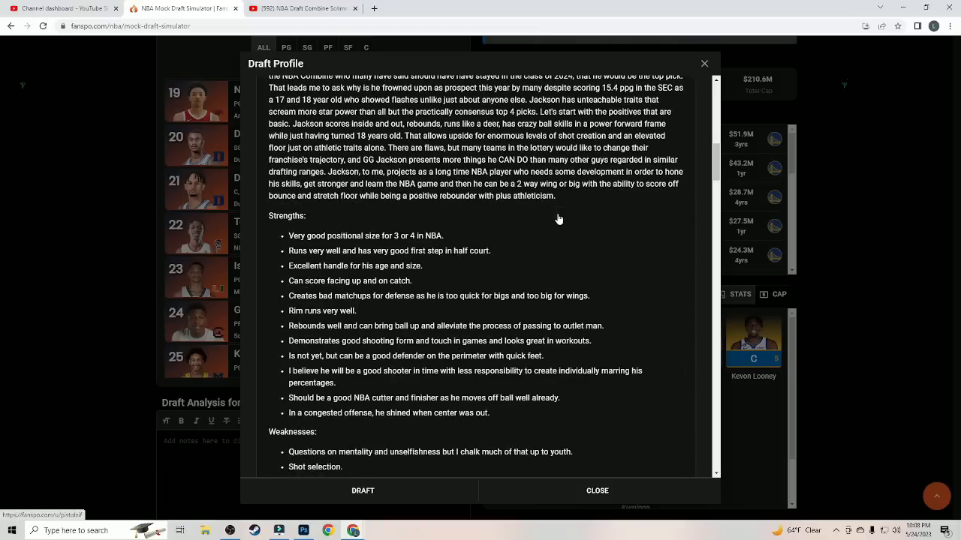
scroll(down, 3)
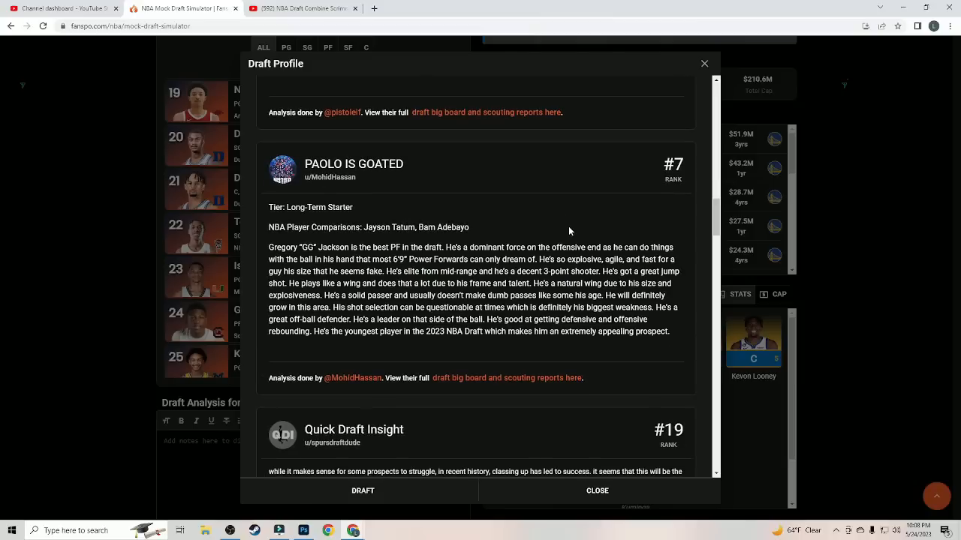
scroll(down, 3)
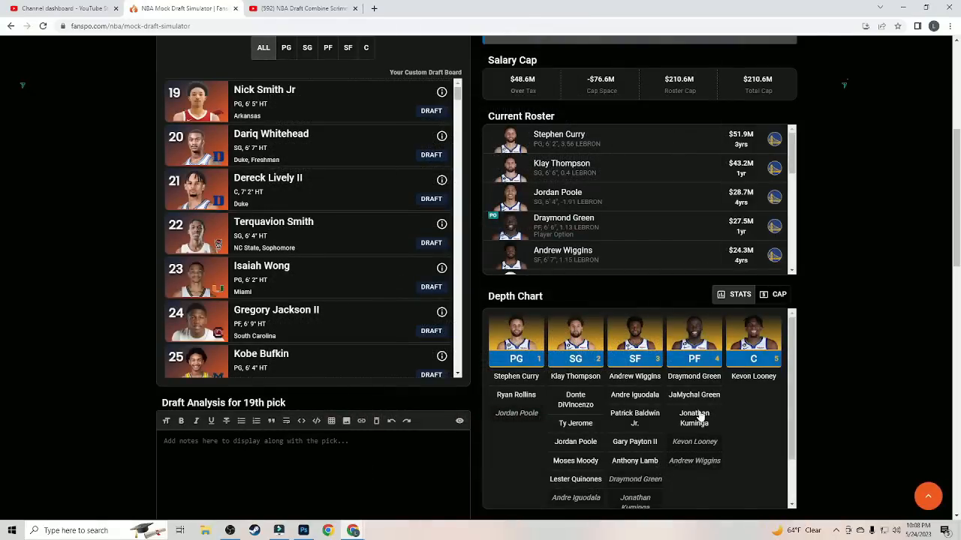
mouse_move(877, 269)
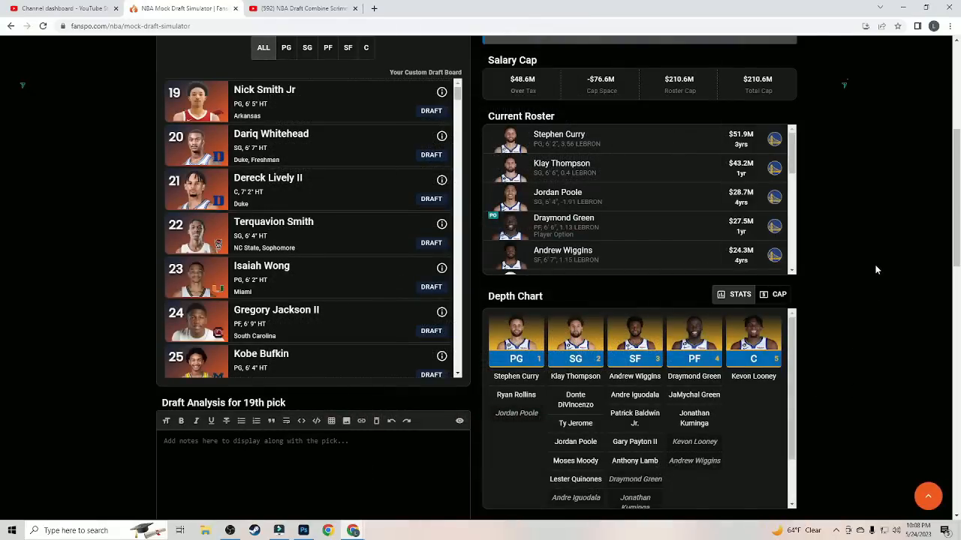
Step: Scroll the Houston Rockets' Team Needs, Salary Cap and Roster panels for pick 20
scroll(up, 3)
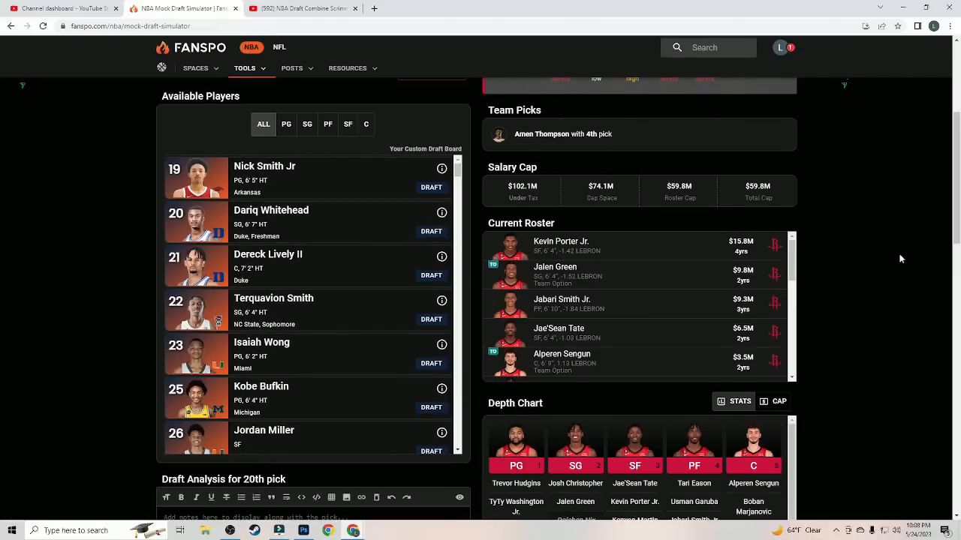
scroll(up, 3)
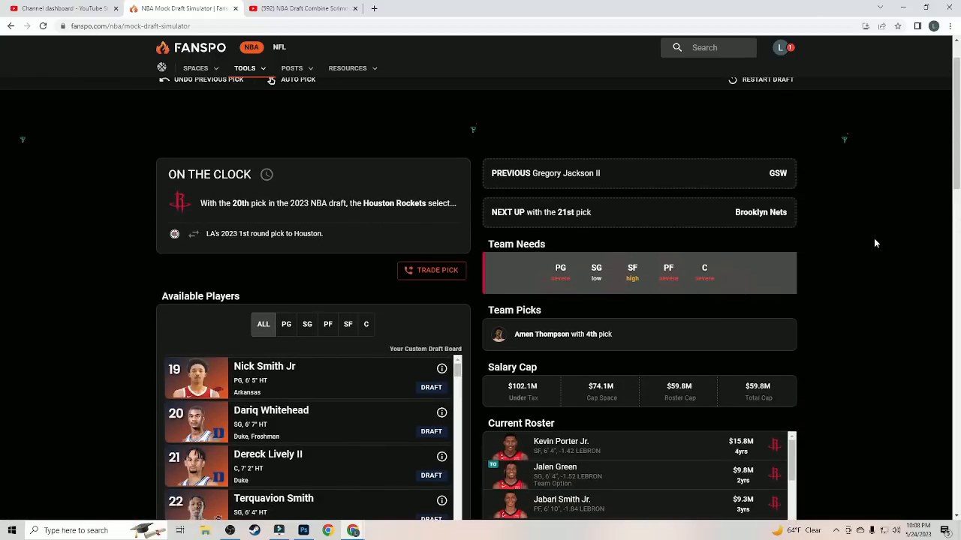
scroll(down, 3)
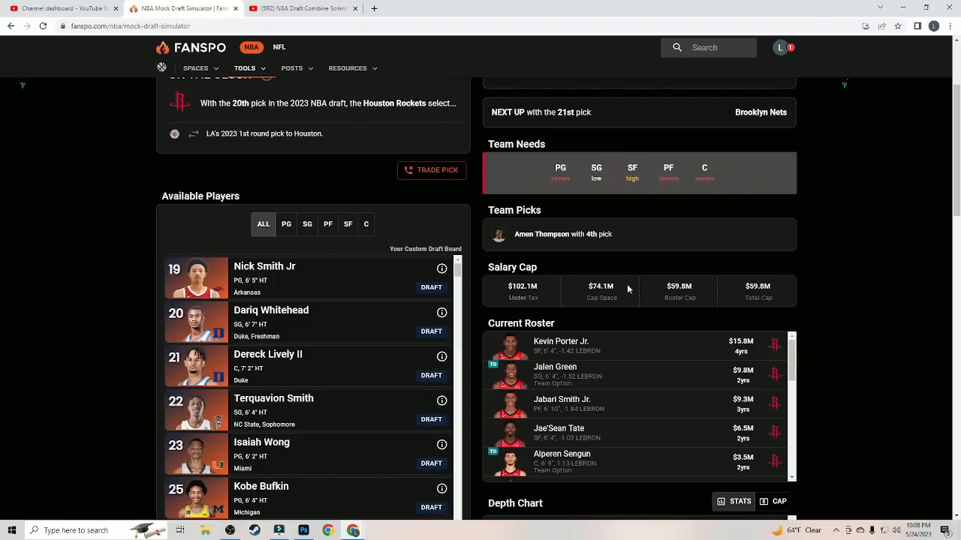
mouse_move(849, 242)
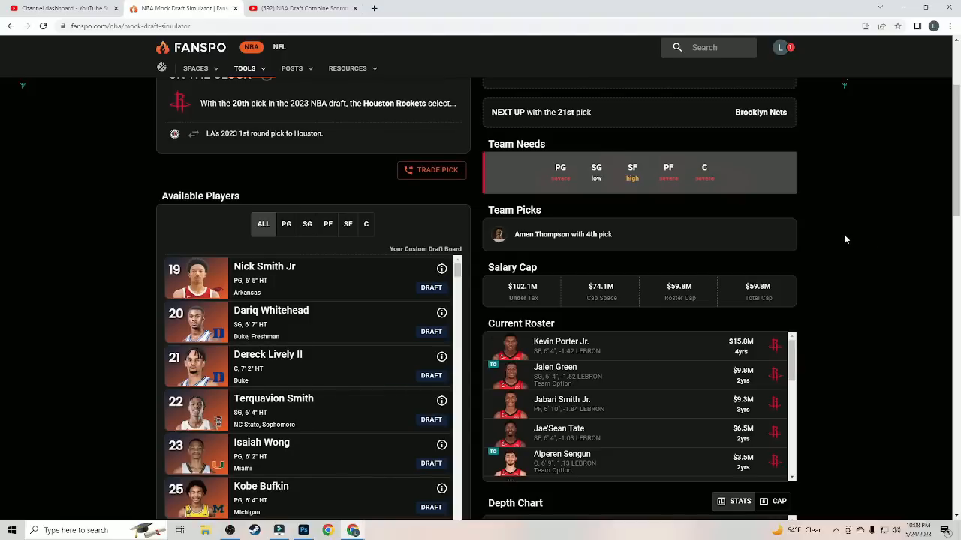
scroll(down, 3)
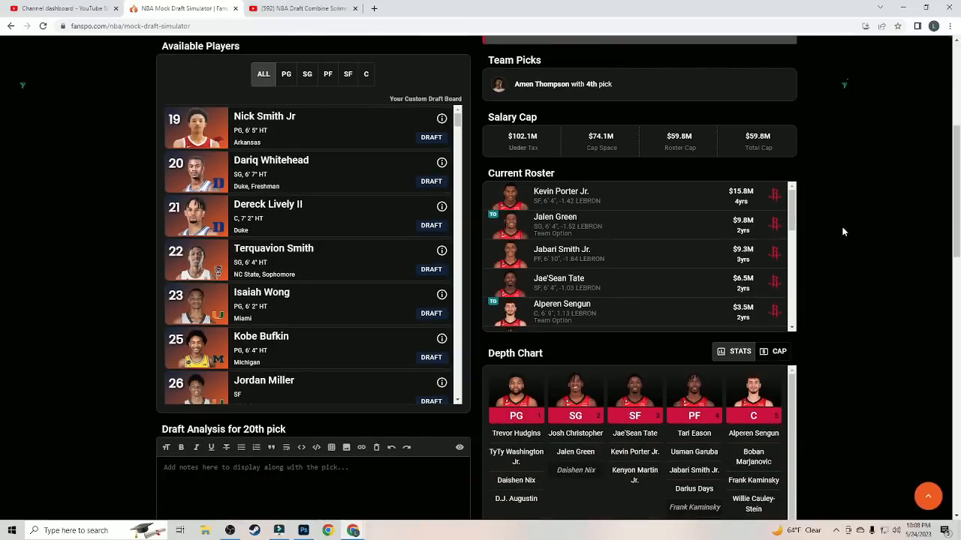
scroll(up, 3)
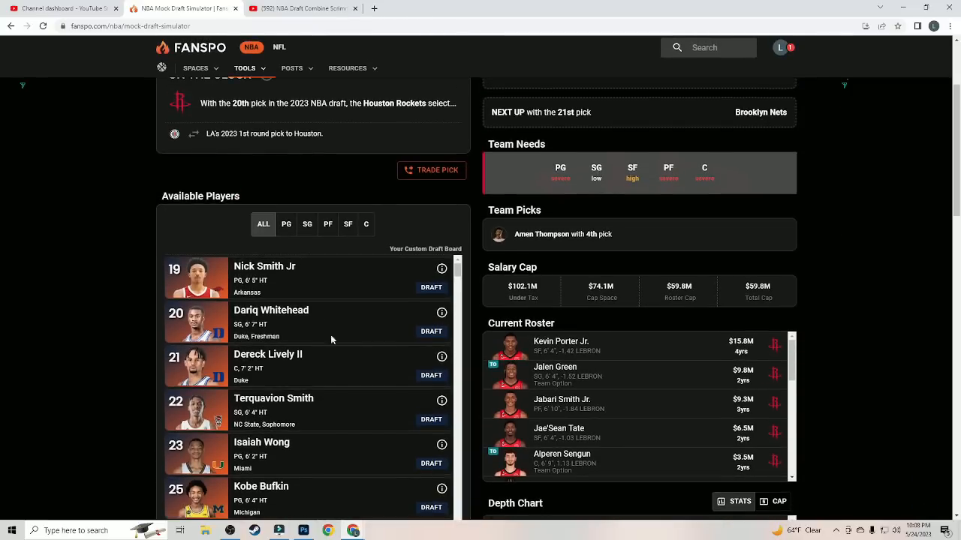
mouse_move(440, 293)
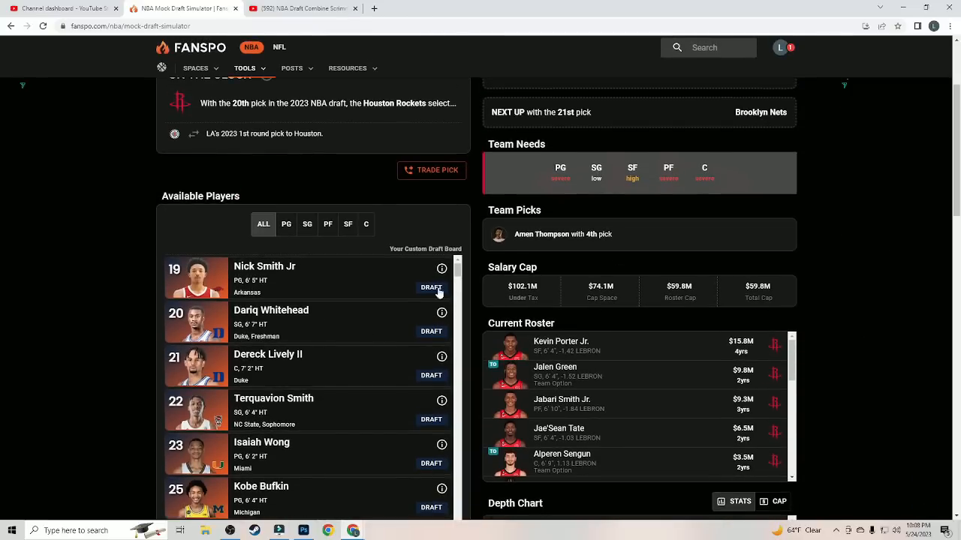
mouse_move(431, 288)
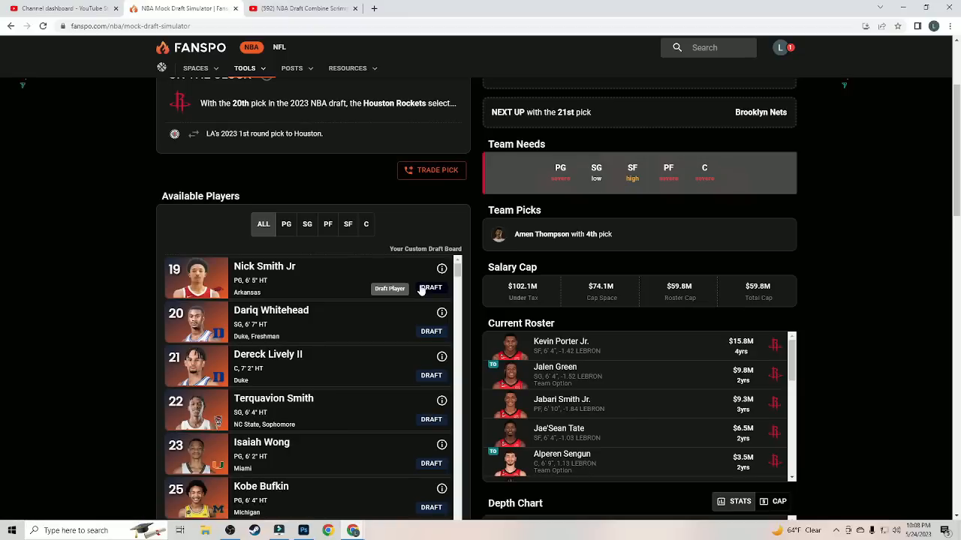
Step: Draft Nick Smith Jr. for Houston at pick 20 and browse the remaining prospects
click(432, 288)
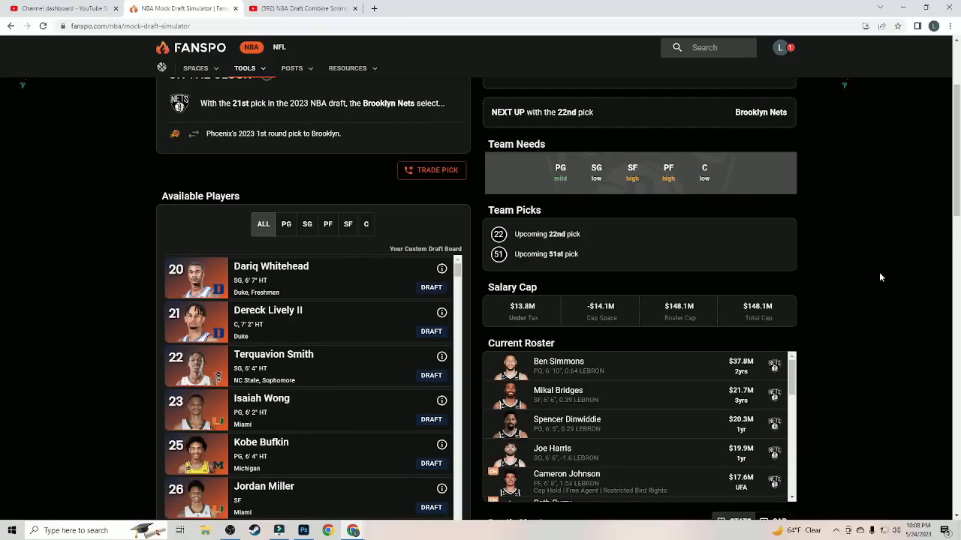
scroll(down, 3)
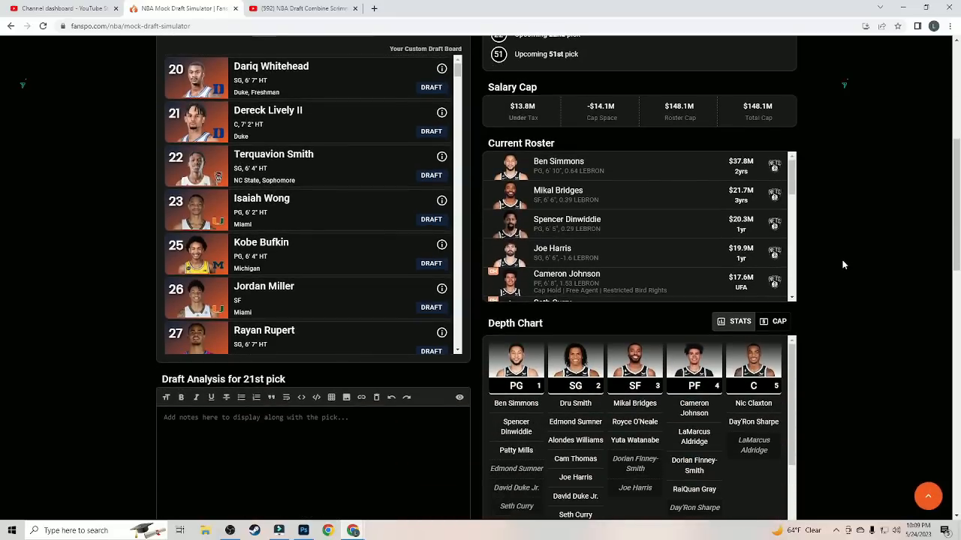
scroll(up, 3)
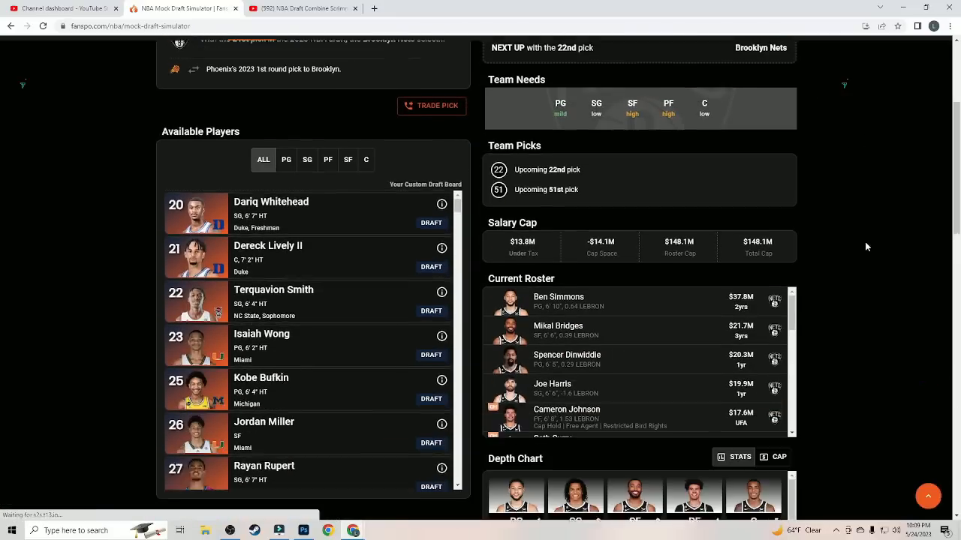
scroll(down, 3)
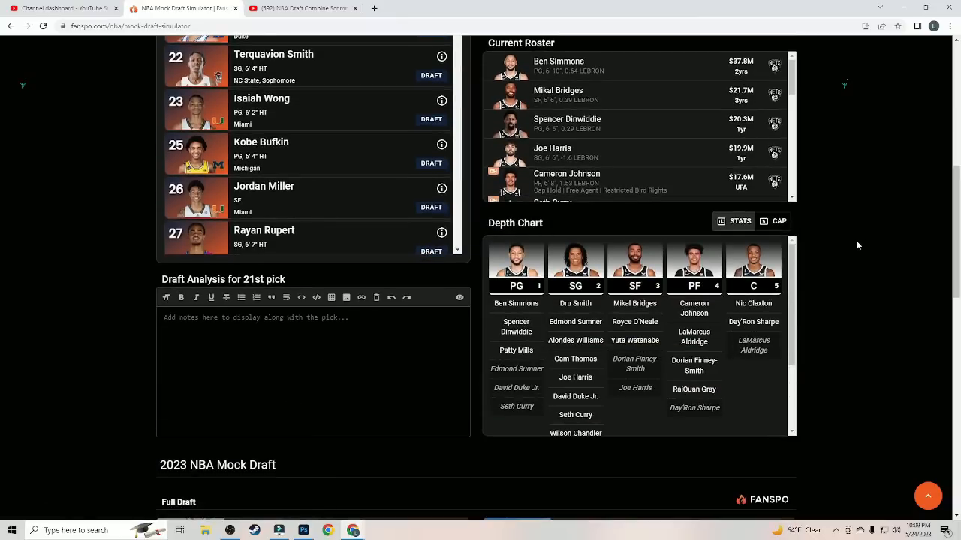
scroll(up, 3)
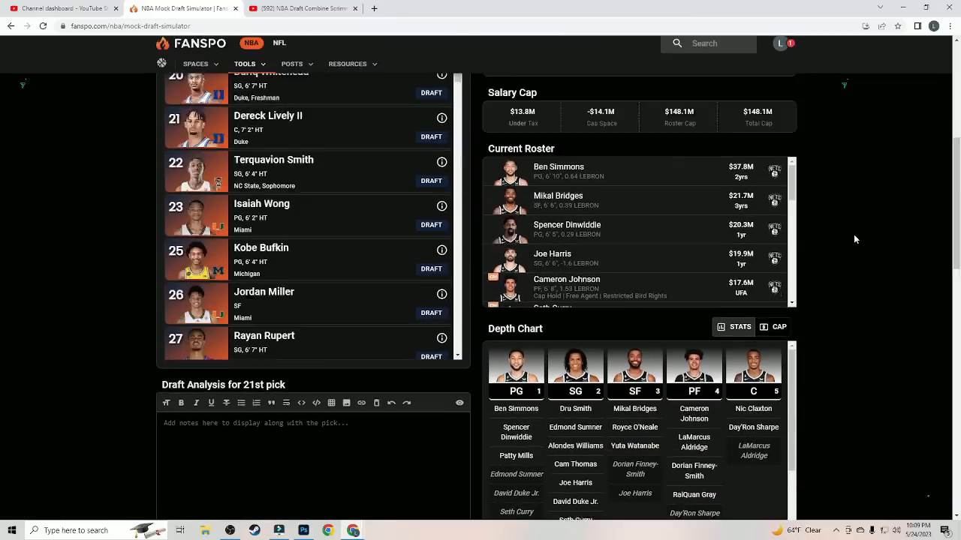
scroll(up, 3)
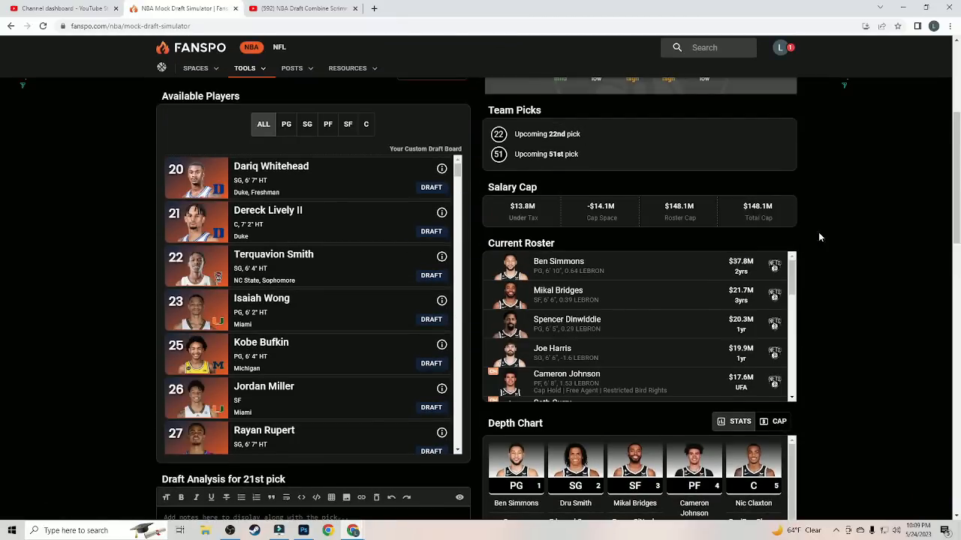
scroll(down, 3)
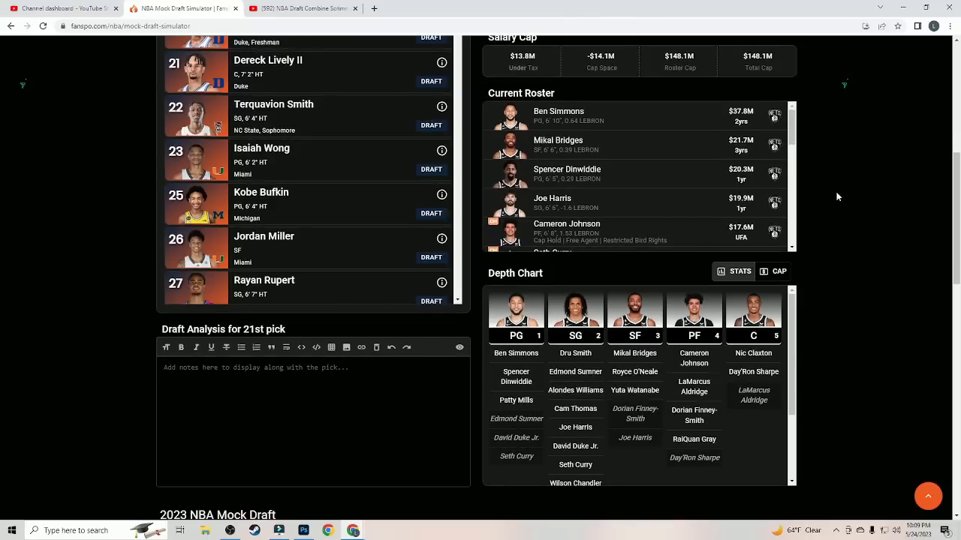
scroll(up, 3)
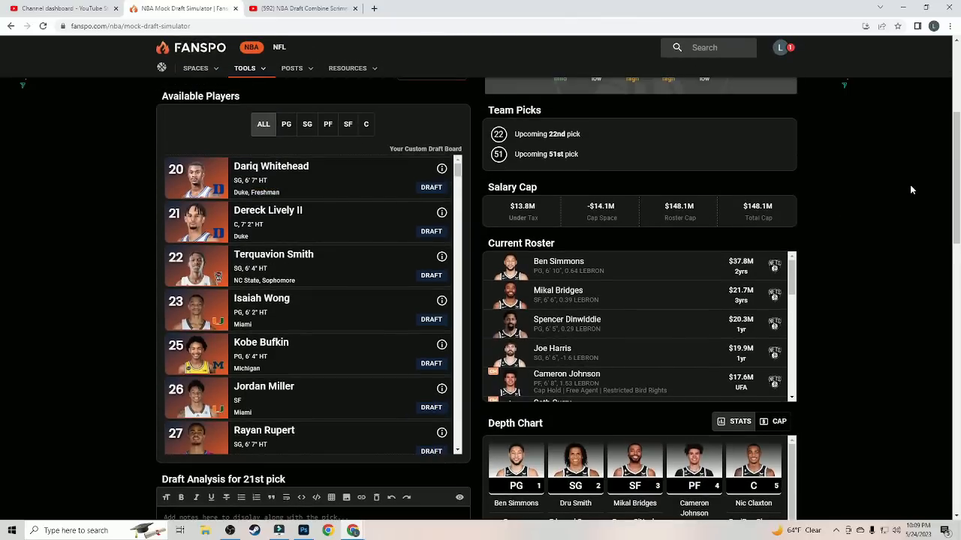
mouse_move(893, 194)
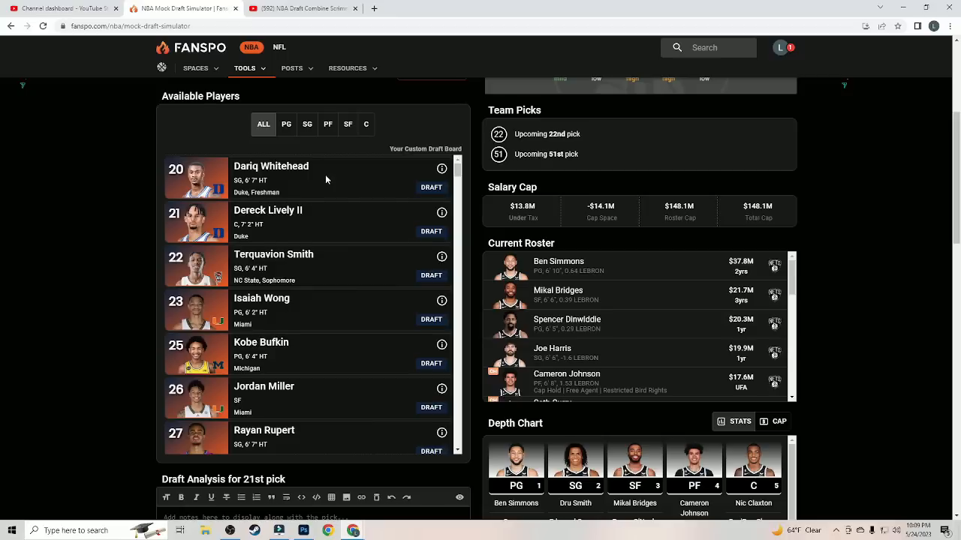
mouse_move(361, 173)
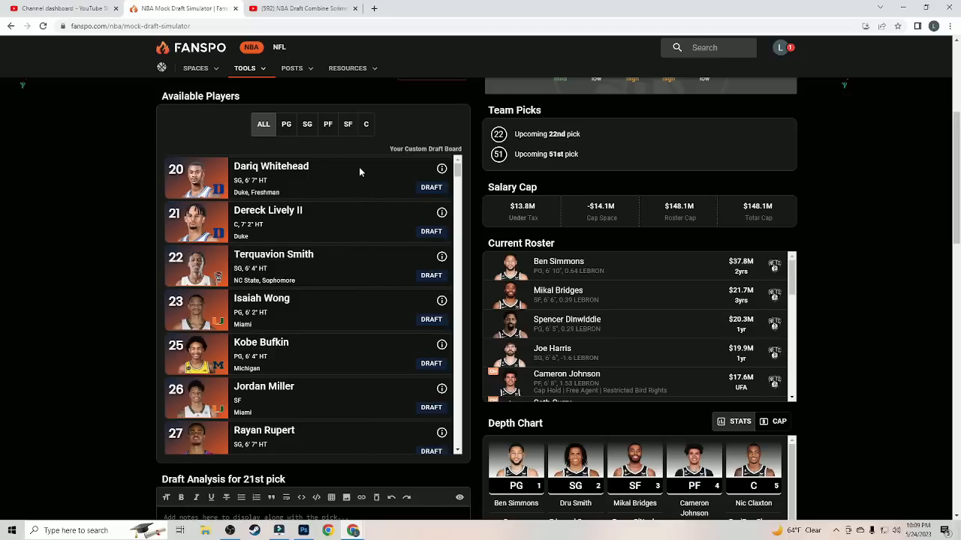
Step: Draft Dariq Whitehead for Brooklyn at pick 21, then scroll the list for pick 22
scroll(down, 3)
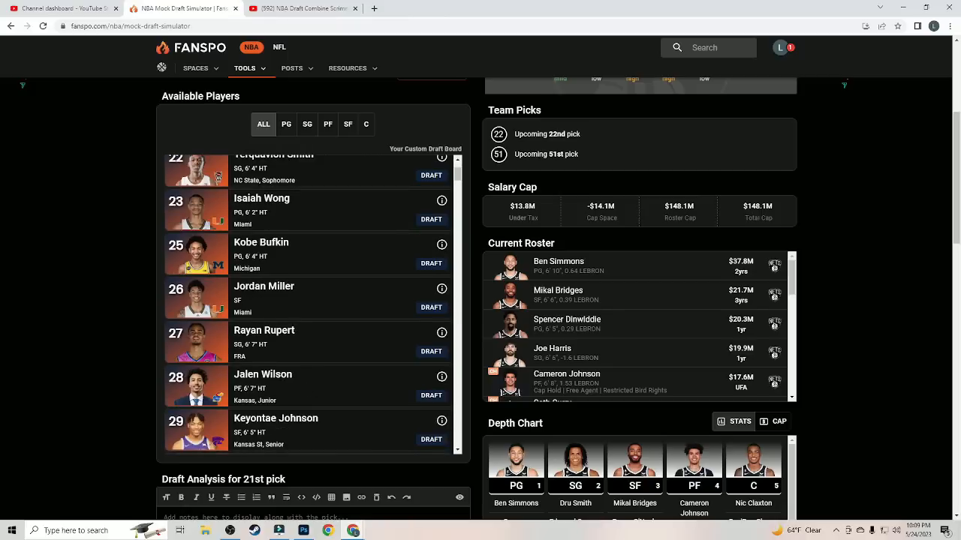
mouse_move(341, 345)
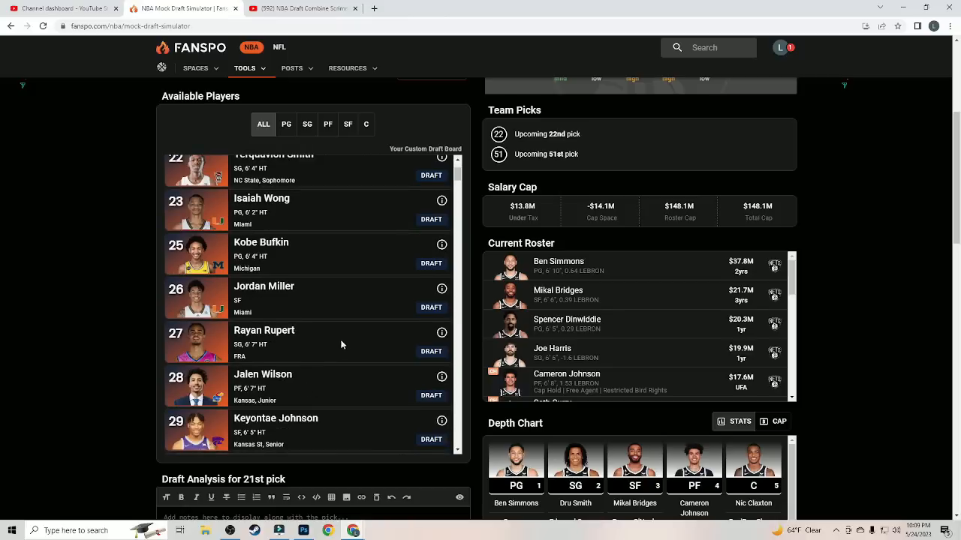
mouse_move(355, 337)
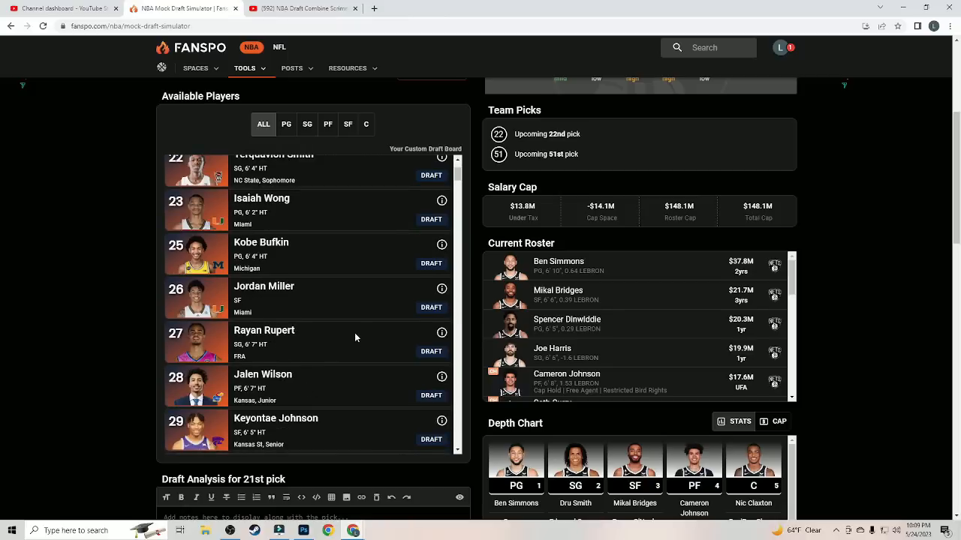
scroll(down, 3)
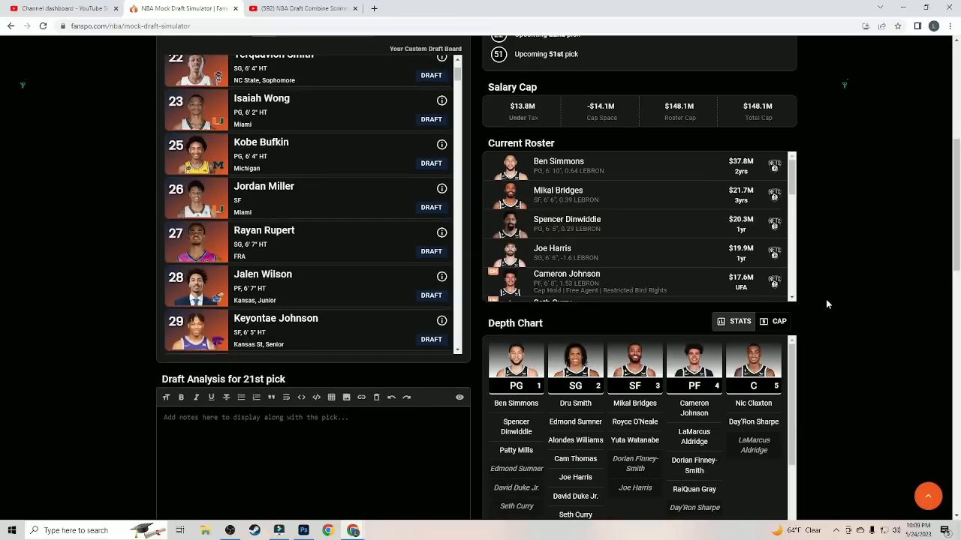
mouse_move(811, 308)
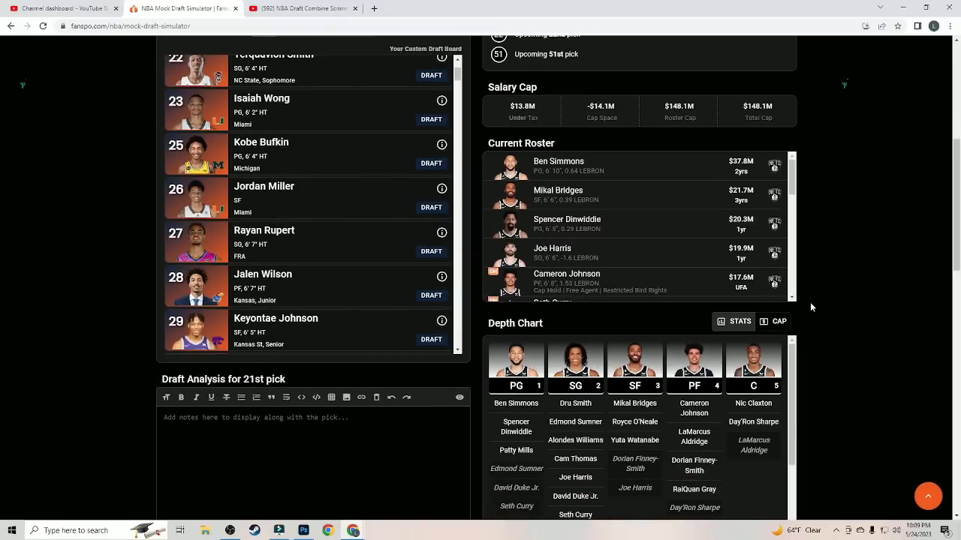
scroll(down, 3)
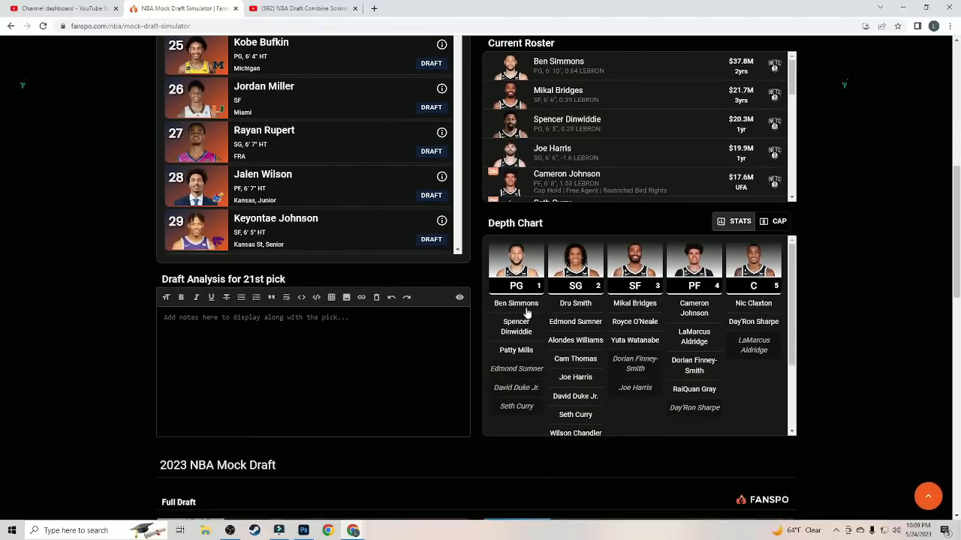
scroll(up, 3)
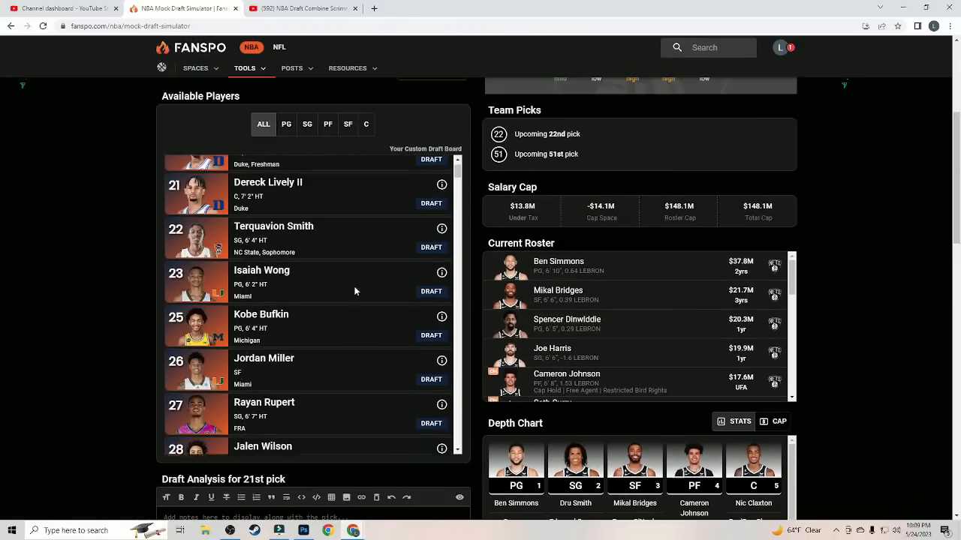
scroll(up, 3)
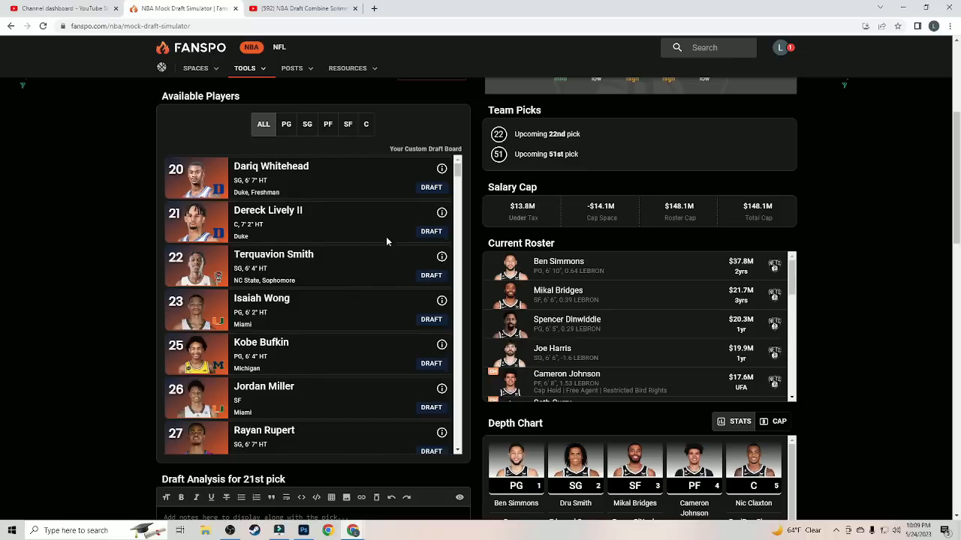
click(431, 187)
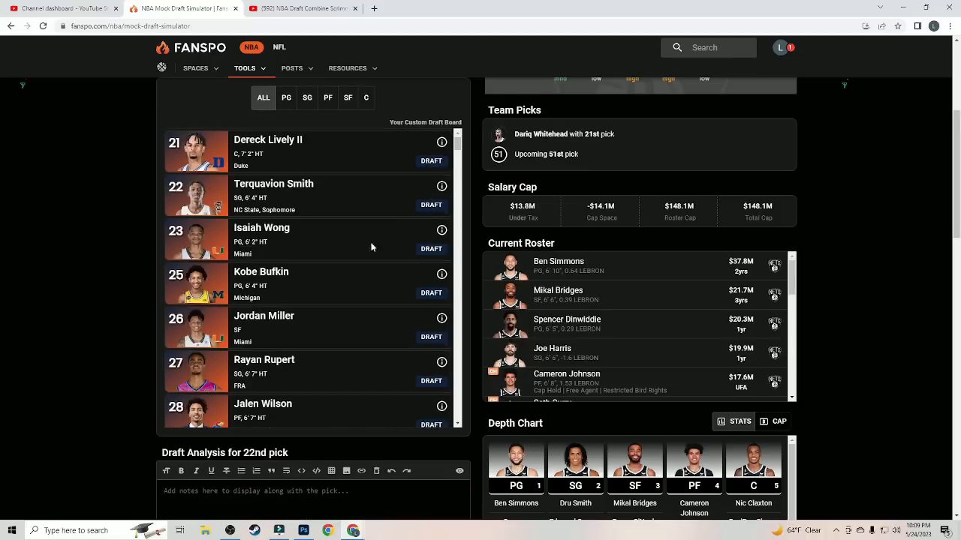
mouse_move(431, 293)
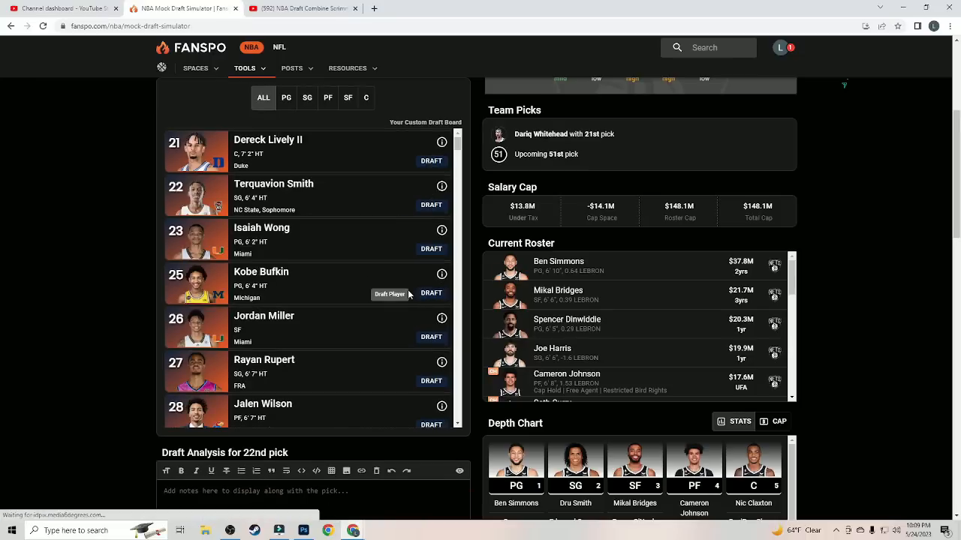
scroll(down, 3)
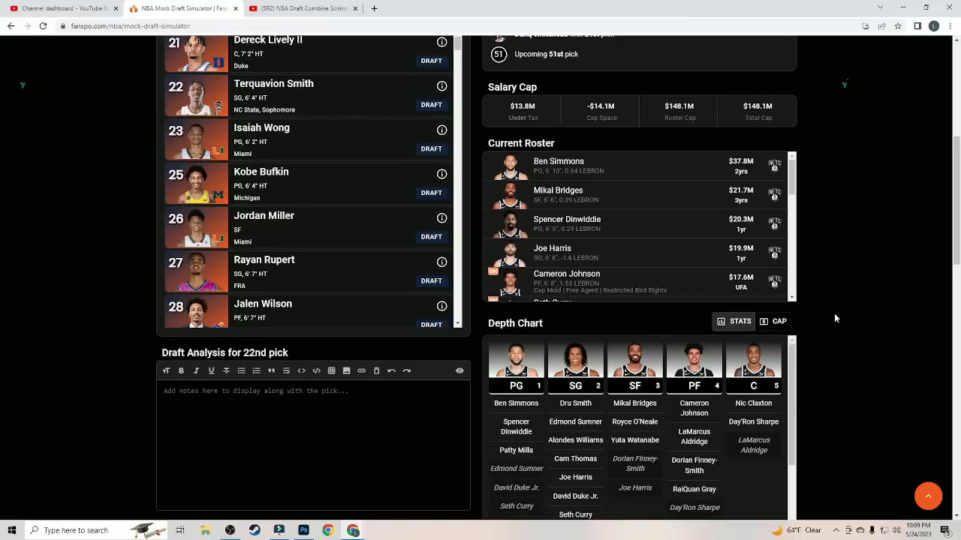
scroll(down, 3)
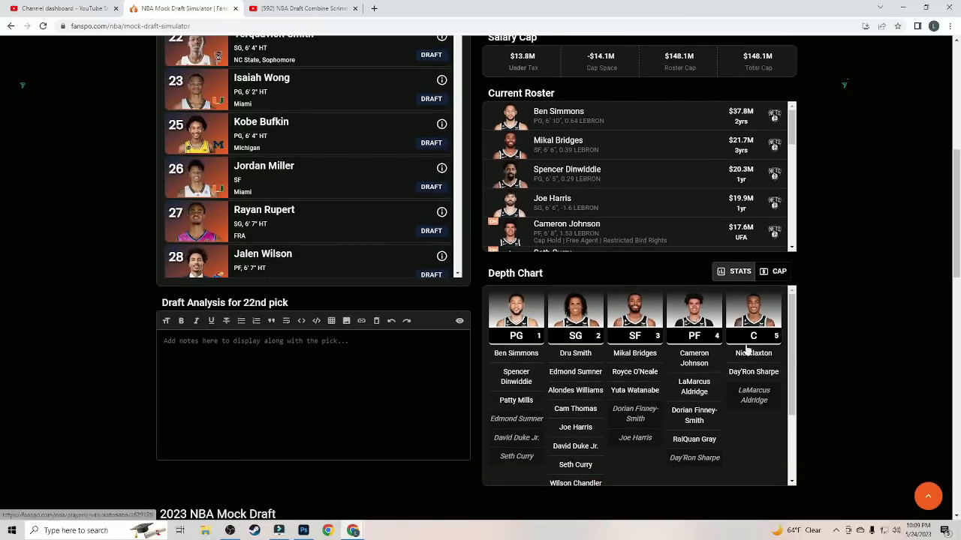
scroll(up, 3)
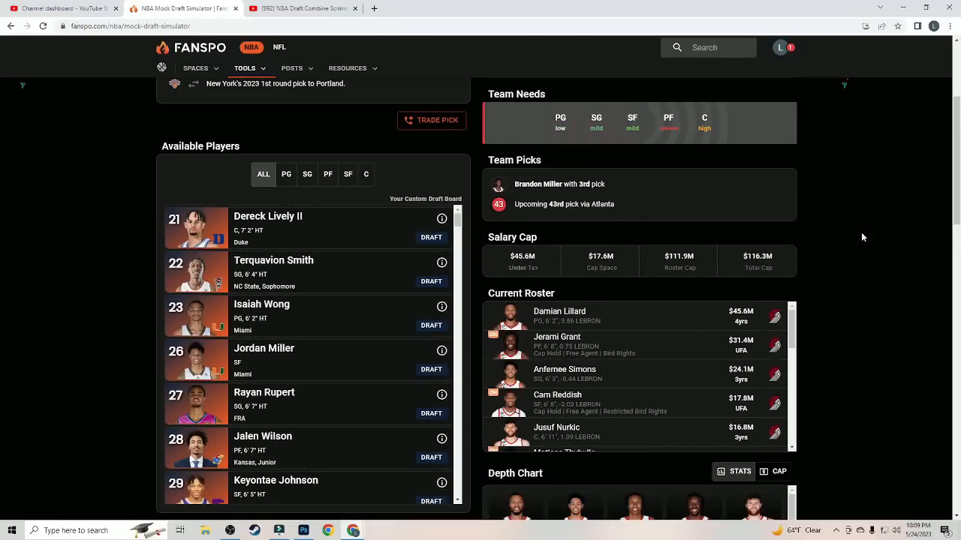
Step: Scroll through Portland's current roster and depth chart while they pick 23rd
scroll(up, 3)
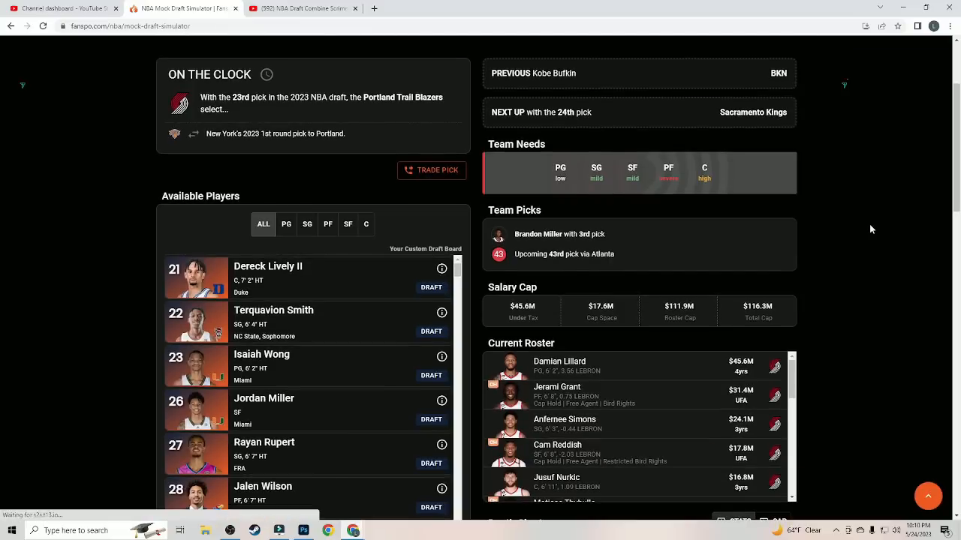
scroll(down, 3)
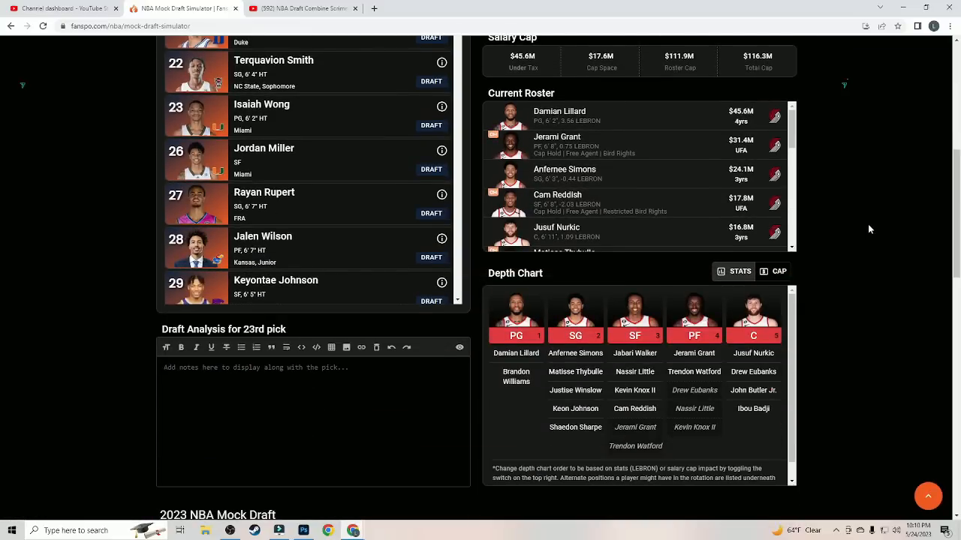
scroll(up, 3)
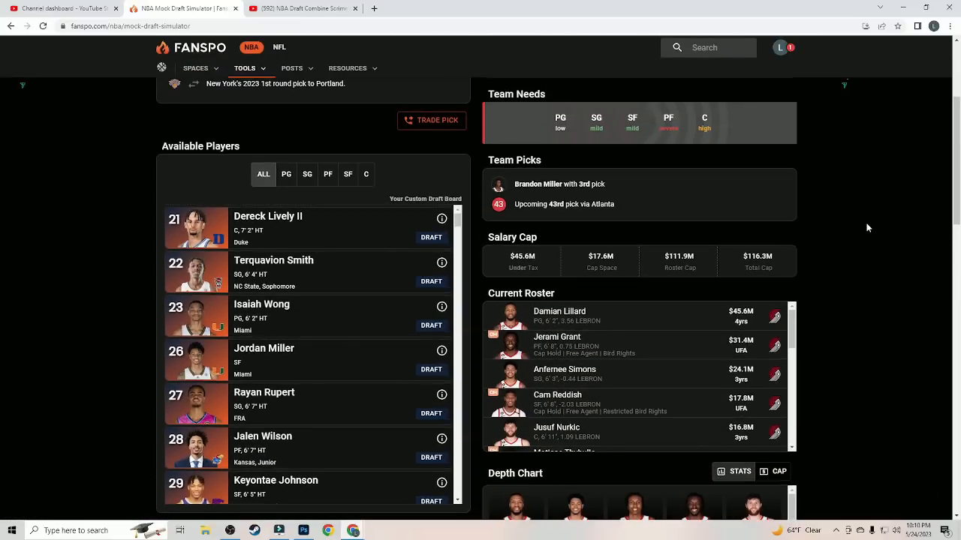
scroll(down, 3)
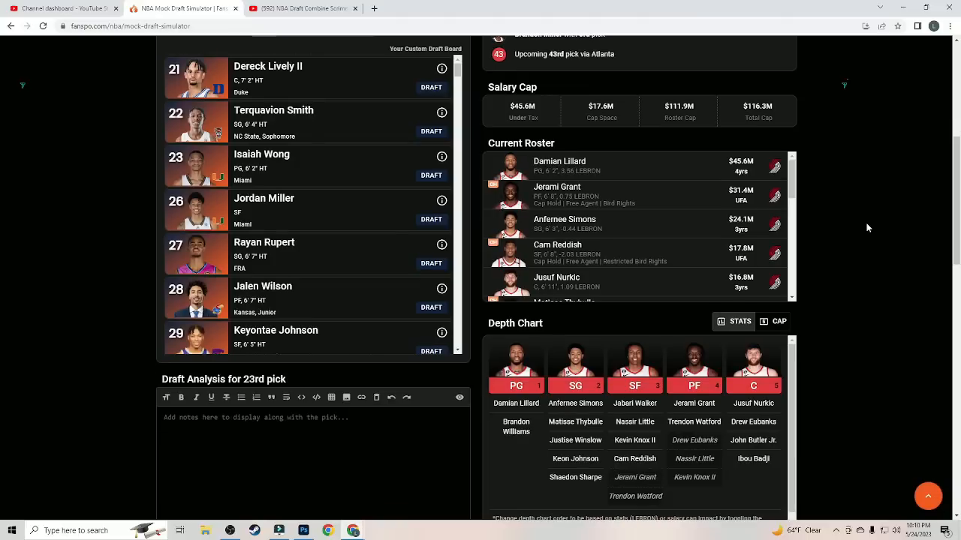
scroll(up, 3)
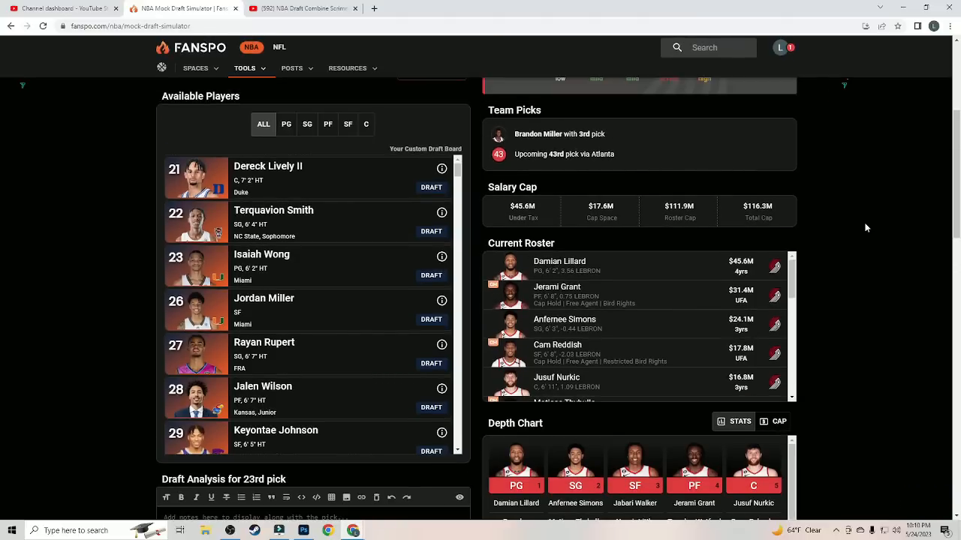
mouse_move(329, 282)
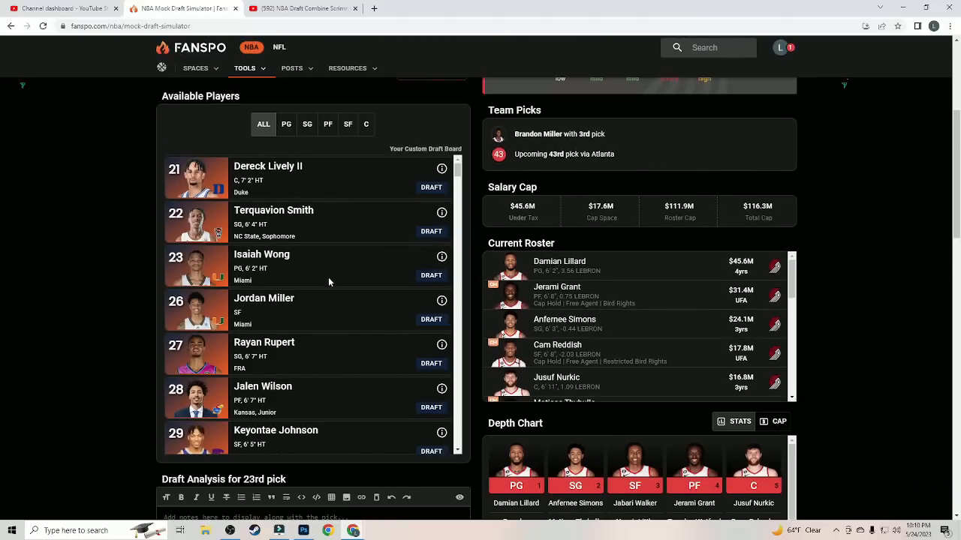
scroll(down, 3)
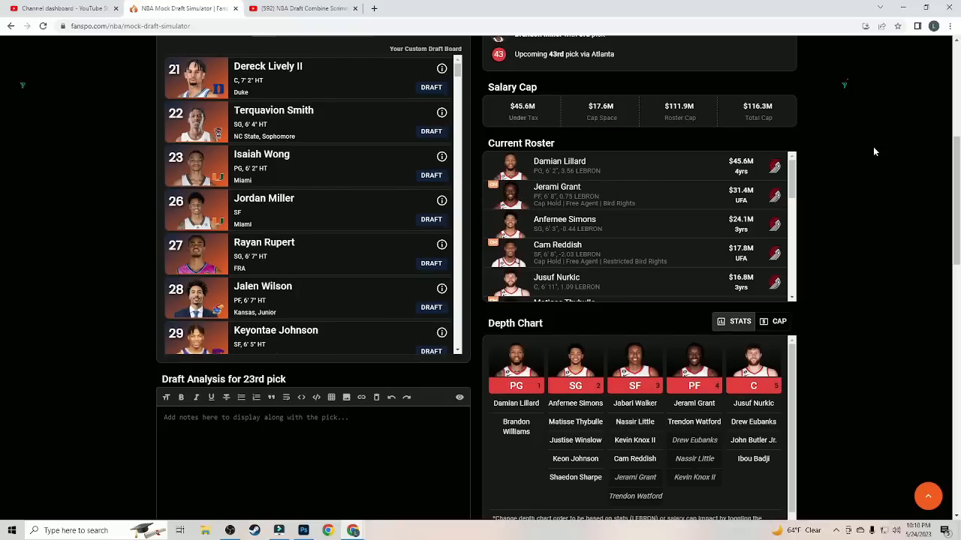
scroll(up, 3)
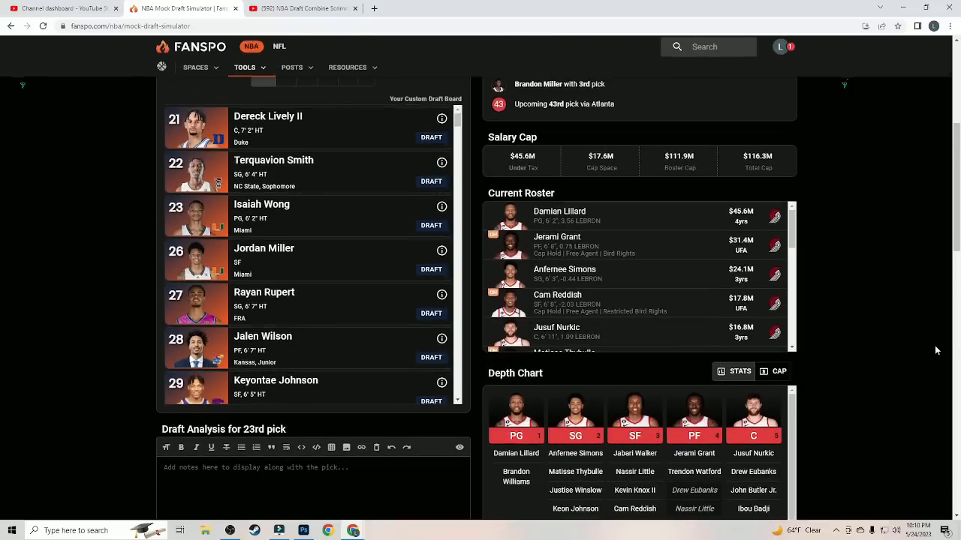
scroll(up, 3)
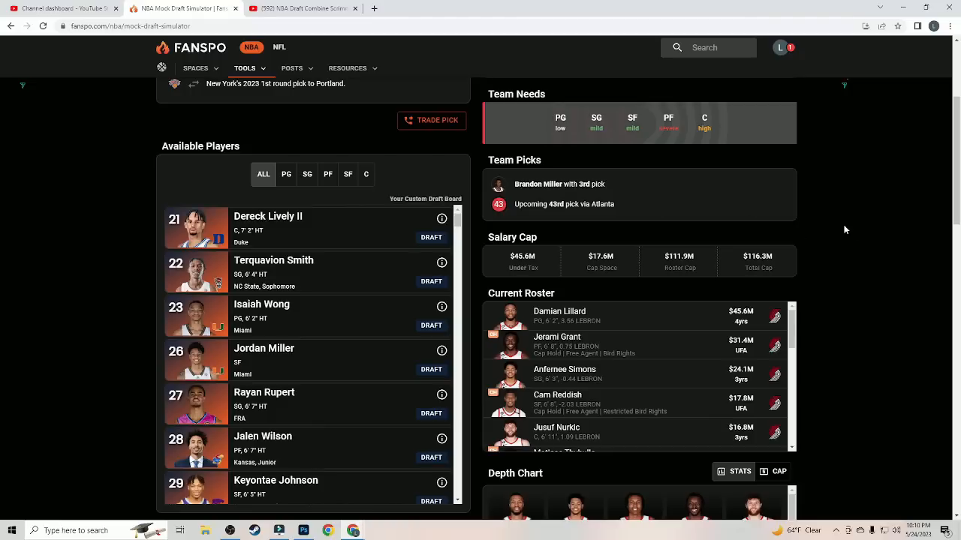
mouse_move(431, 237)
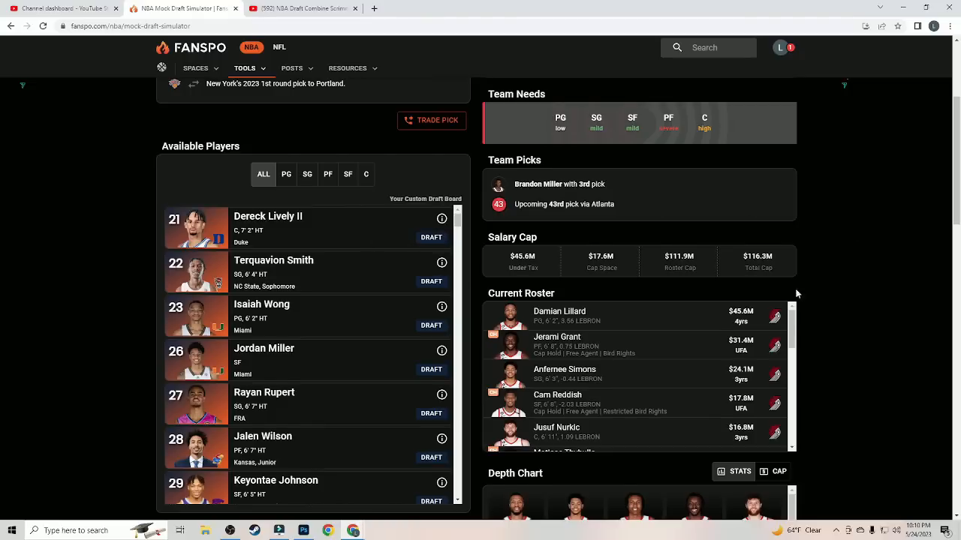
scroll(down, 3)
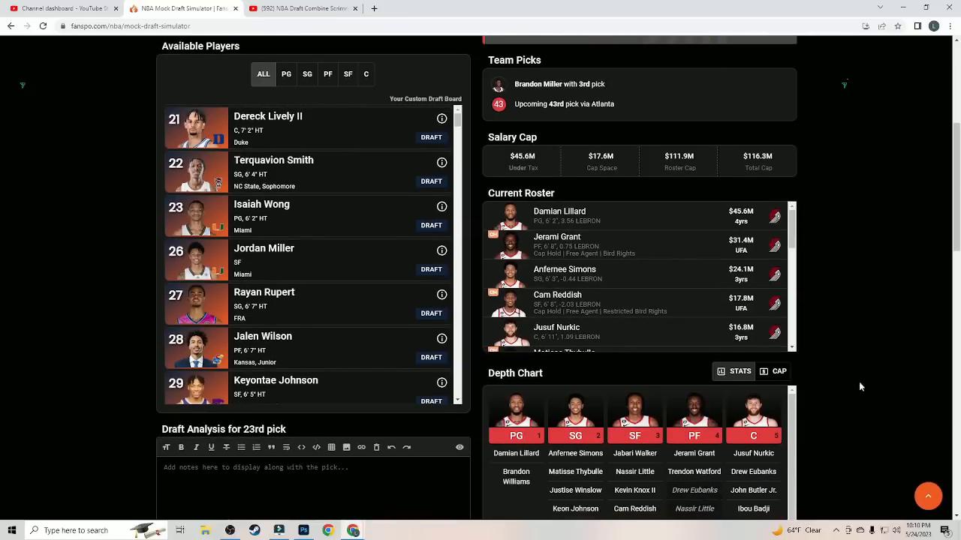
mouse_move(838, 321)
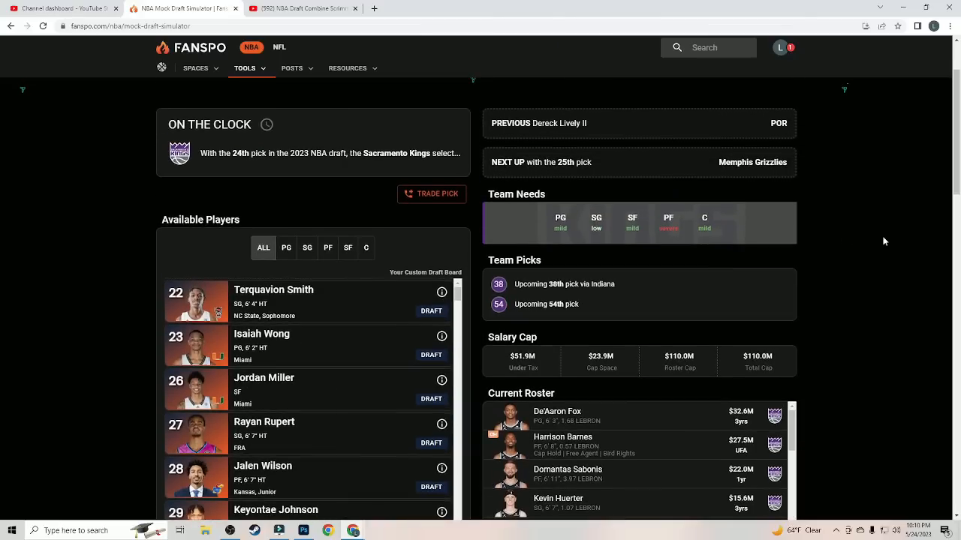
Step: Check Jordan Miller's draft profile and scouting details for the Kings' 24th pick
scroll(down, 3)
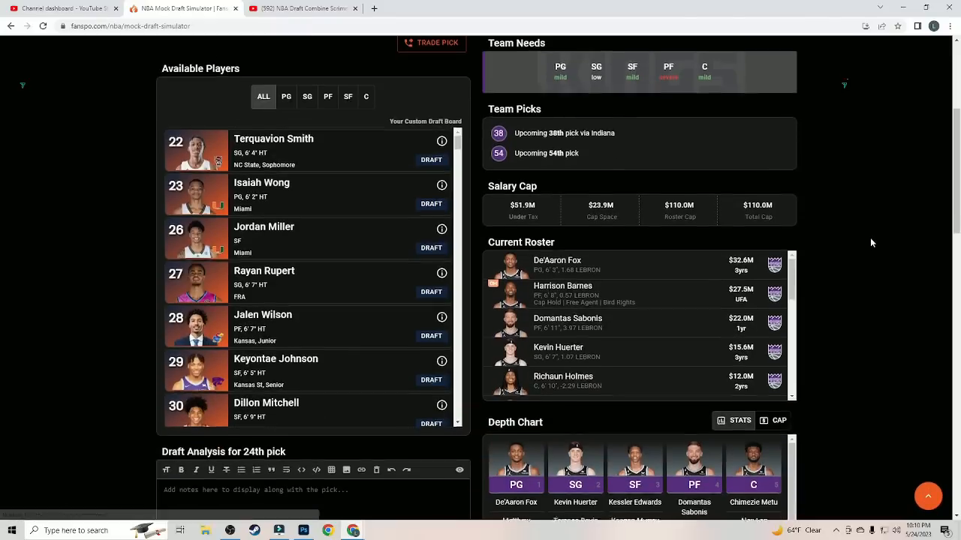
scroll(down, 3)
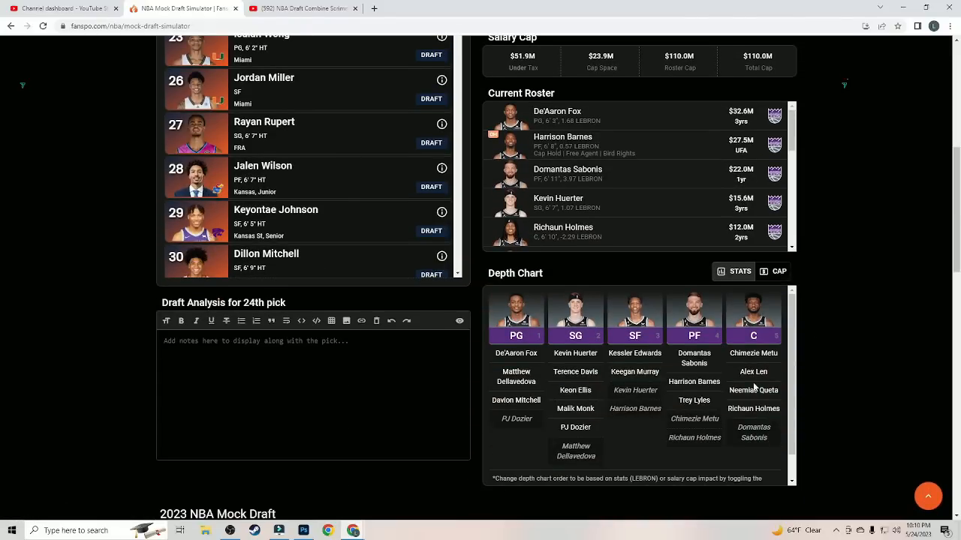
mouse_move(712, 366)
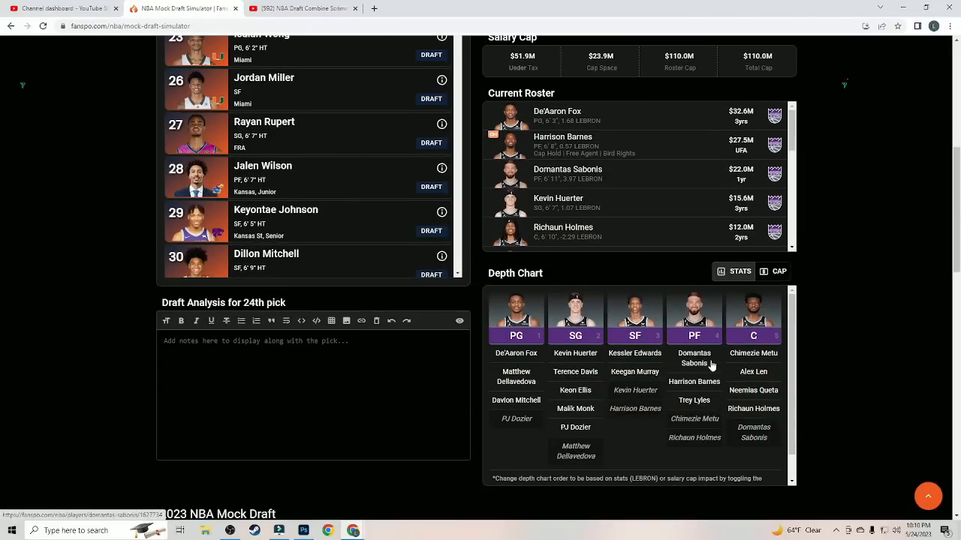
mouse_move(778, 337)
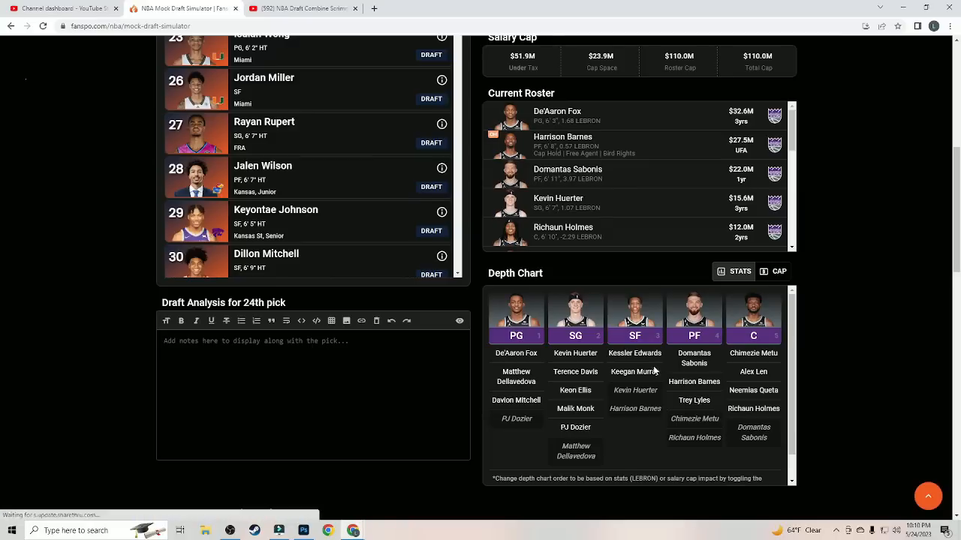
mouse_move(882, 281)
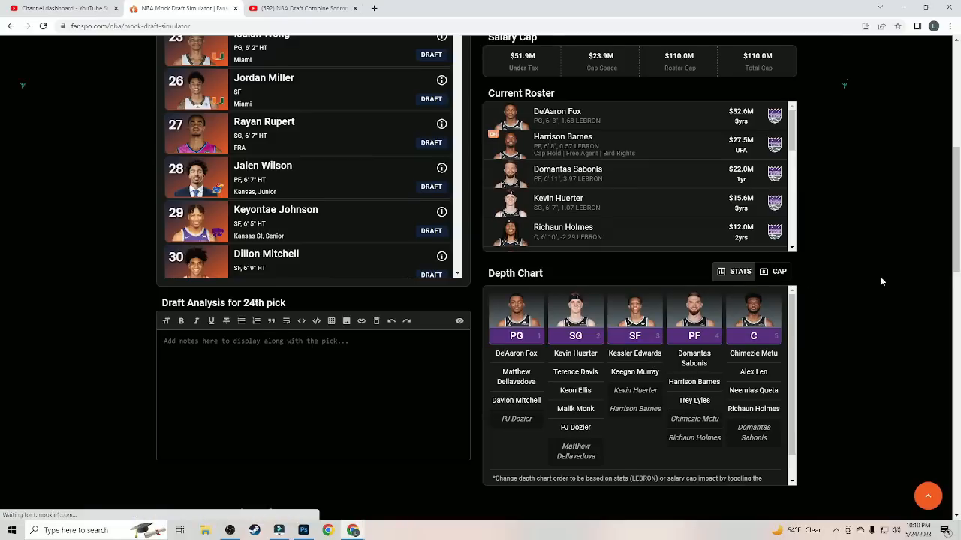
scroll(up, 3)
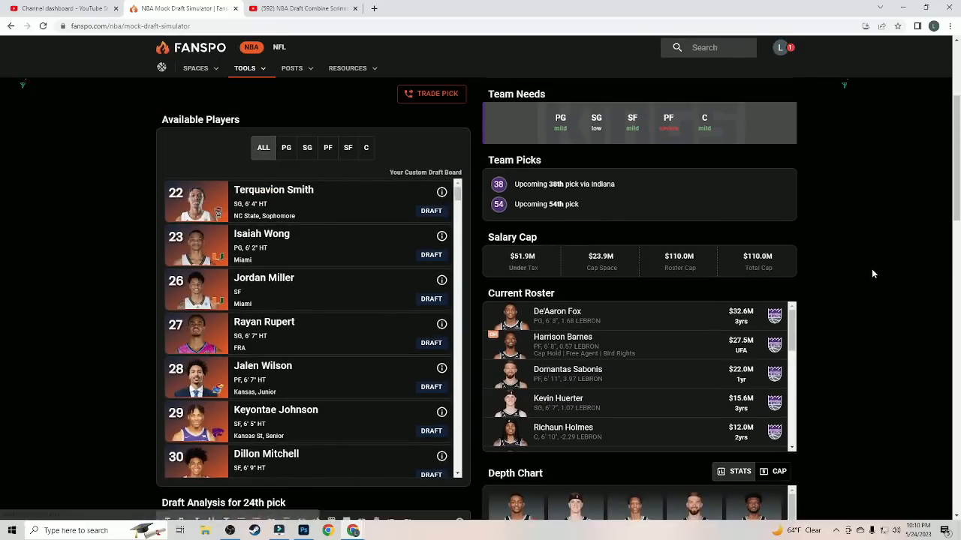
mouse_move(863, 273)
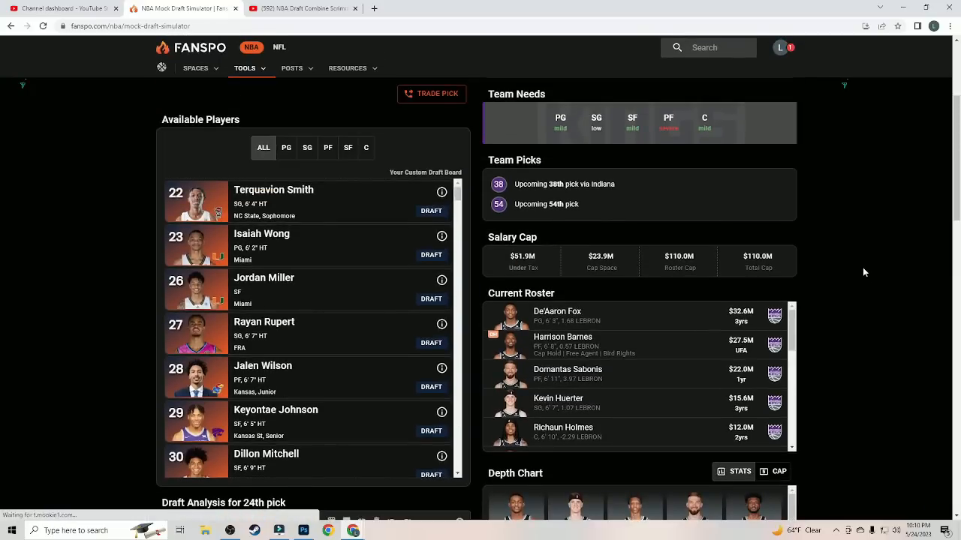
mouse_move(884, 267)
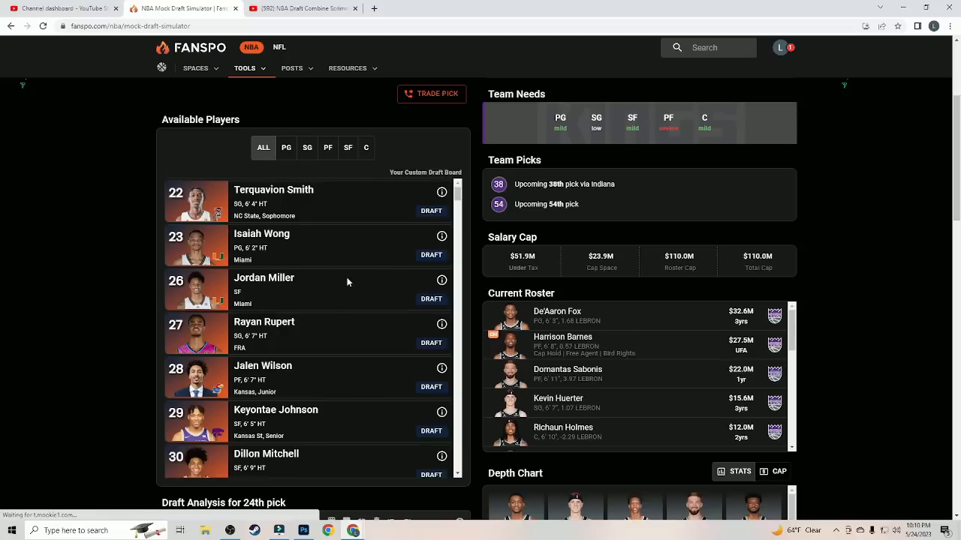
mouse_move(396, 283)
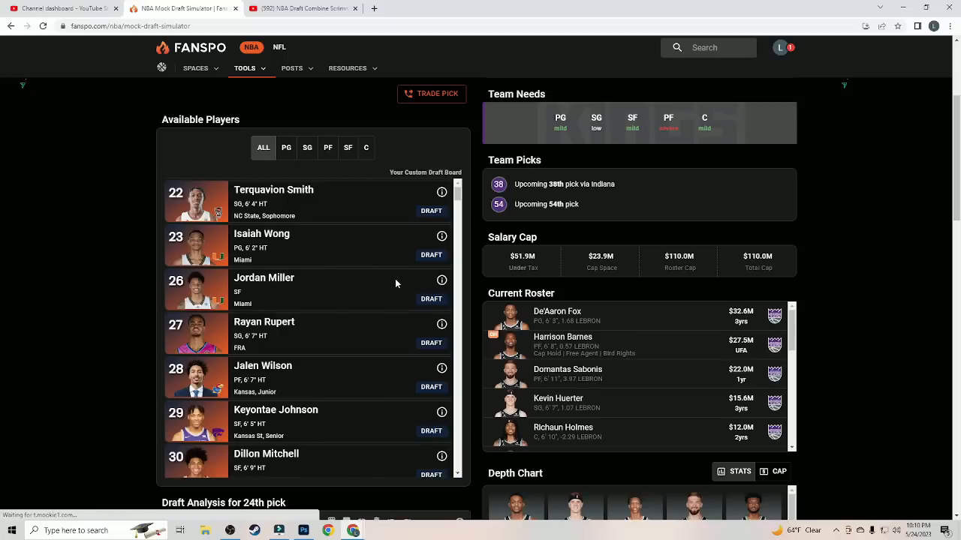
mouse_move(431, 300)
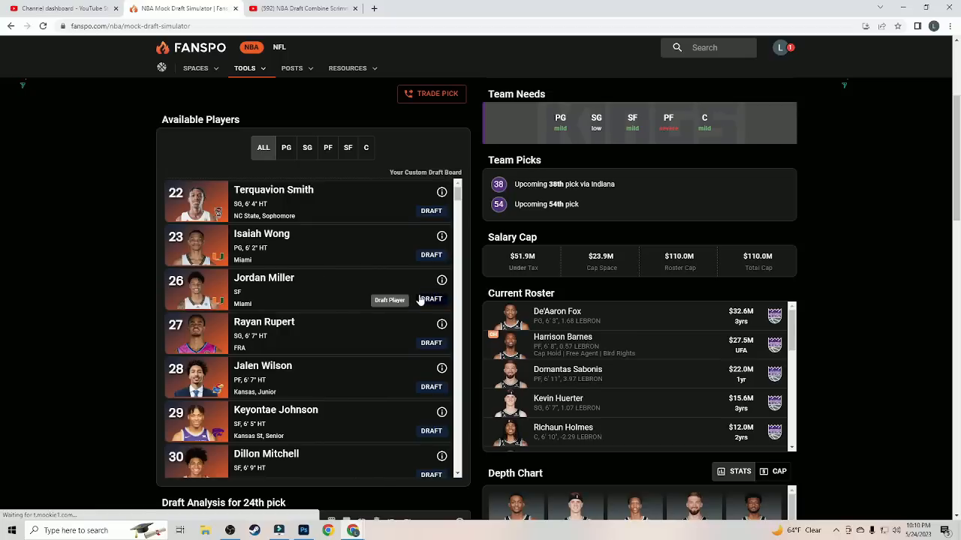
click(442, 280)
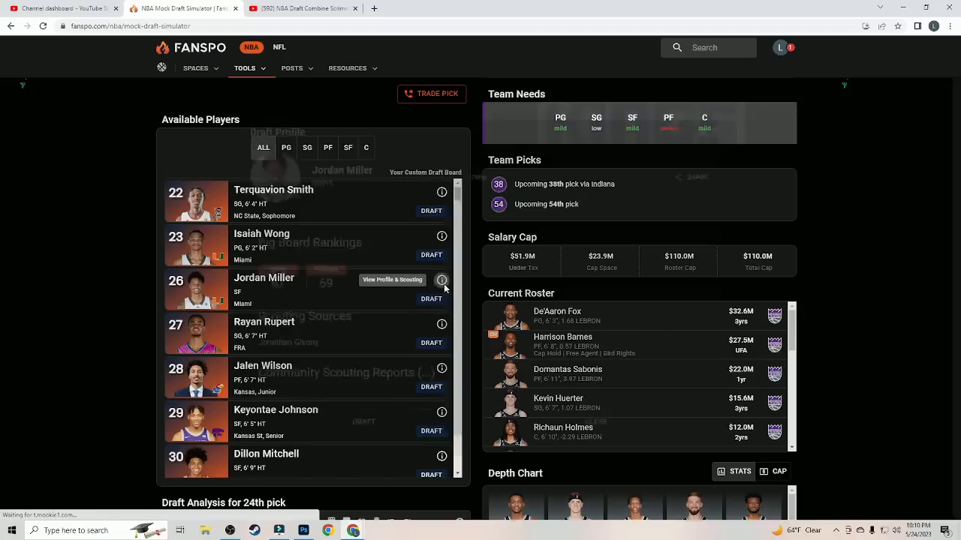
click(442, 280)
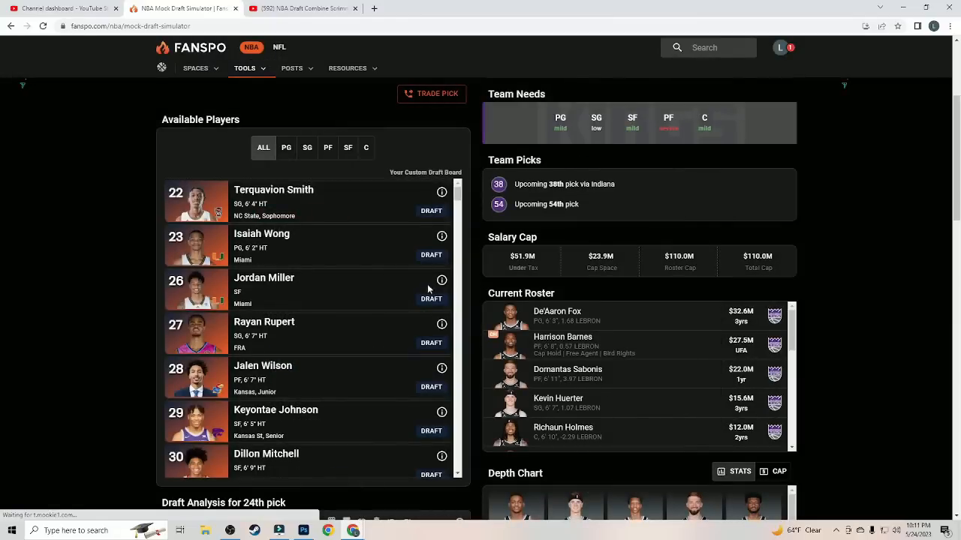
mouse_move(431, 300)
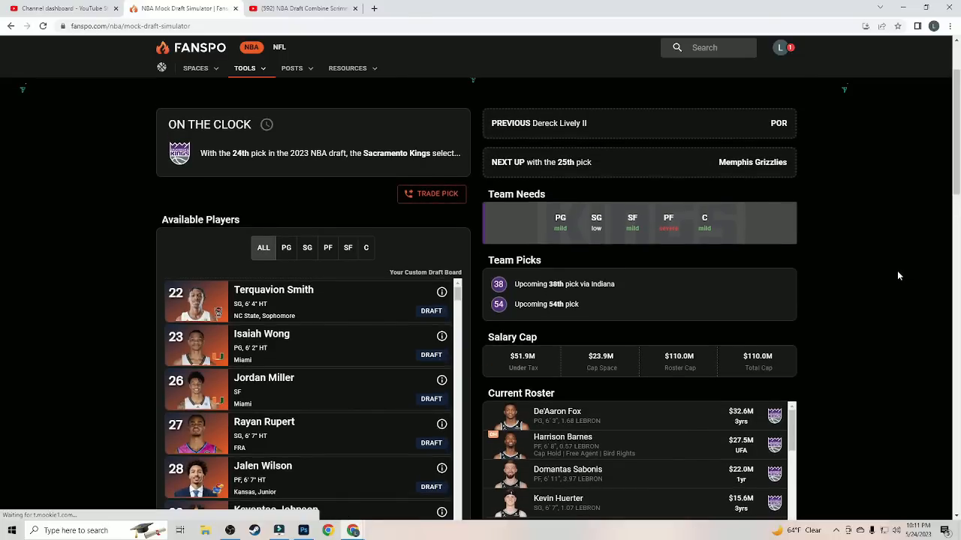
scroll(down, 3)
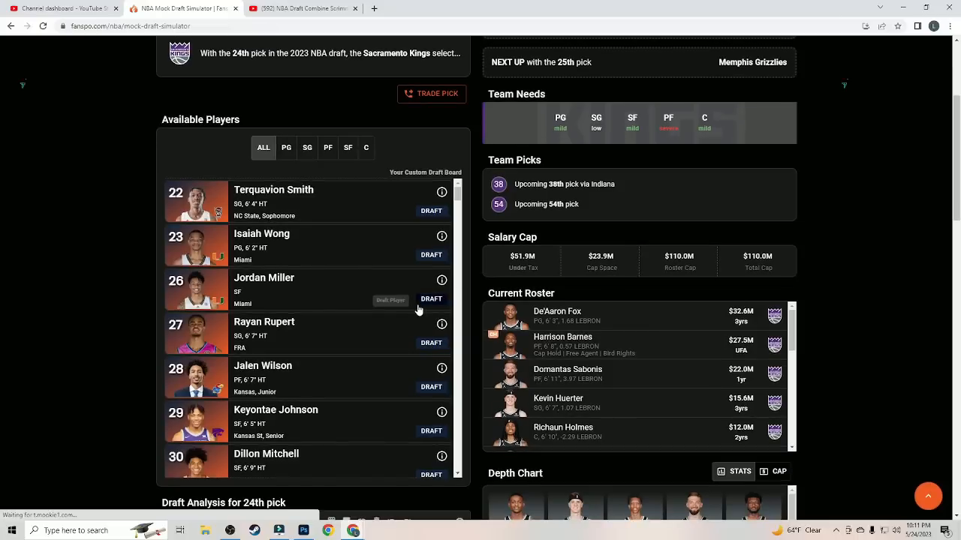
Step: Draft Jordan Miller for Sacramento at pick 24 and scan the Grizzlies' roster
click(431, 299)
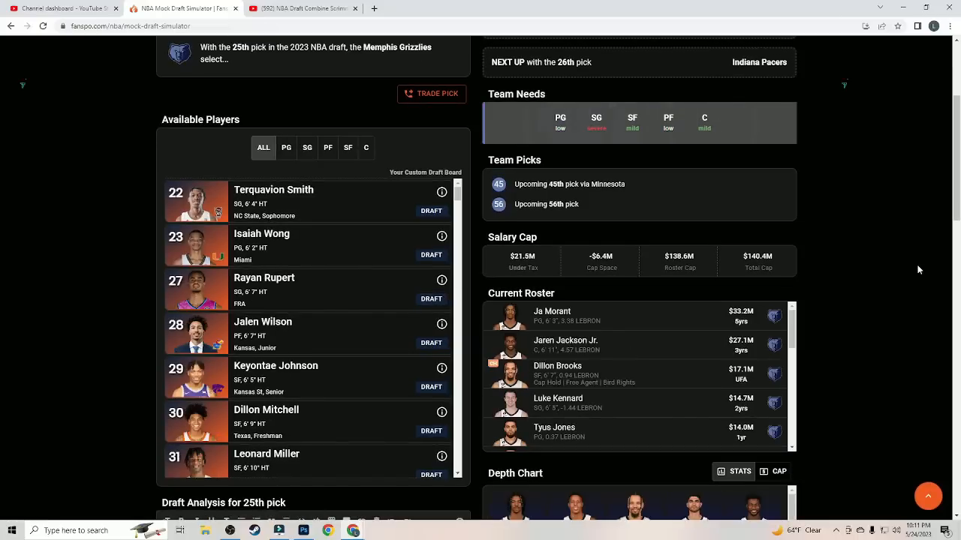
scroll(up, 3)
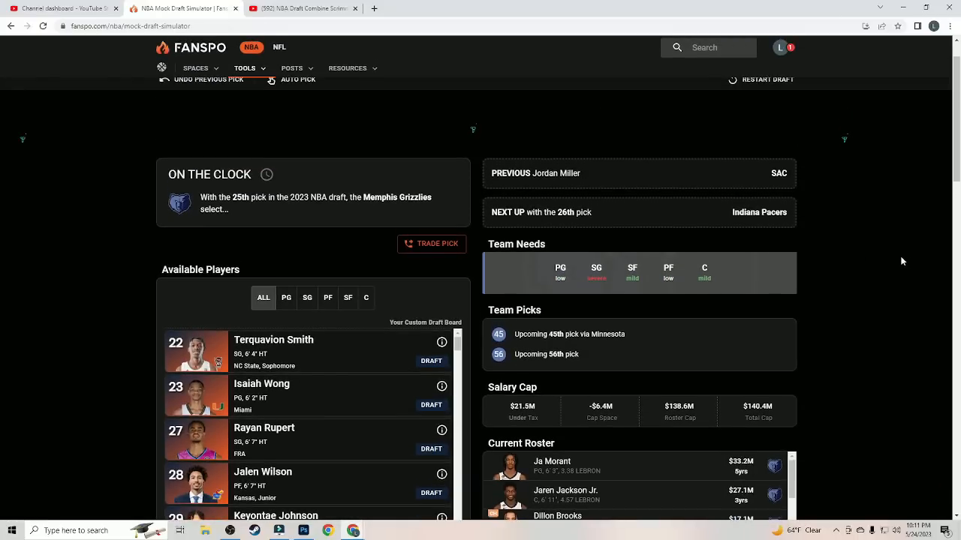
scroll(down, 3)
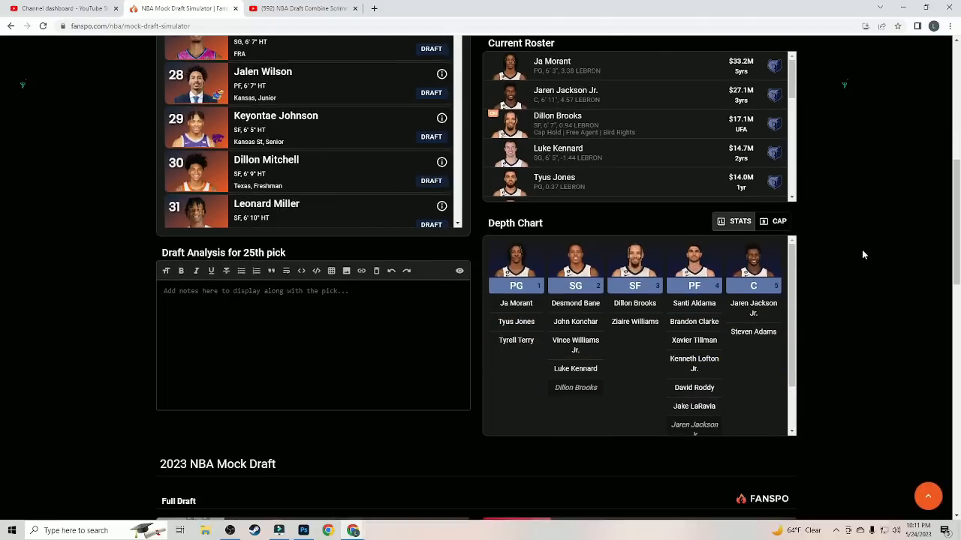
scroll(up, 3)
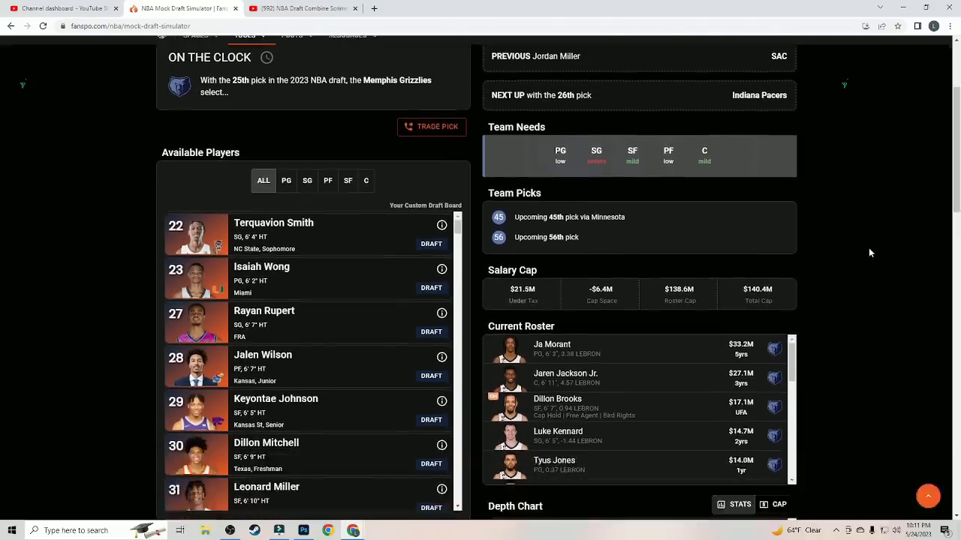
Step: Draft Leonard Miller for Memphis at pick 25 after checking their depth chart
scroll(down, 3)
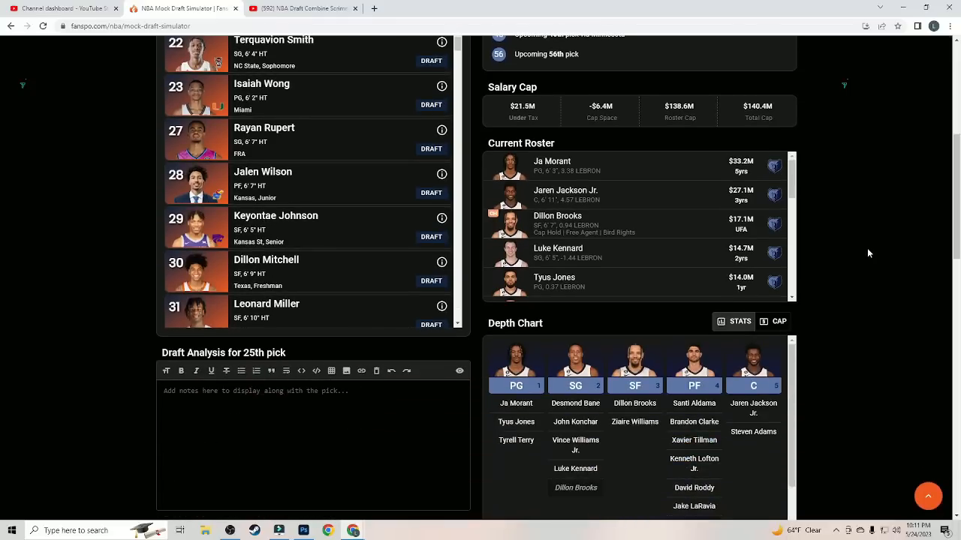
mouse_move(378, 247)
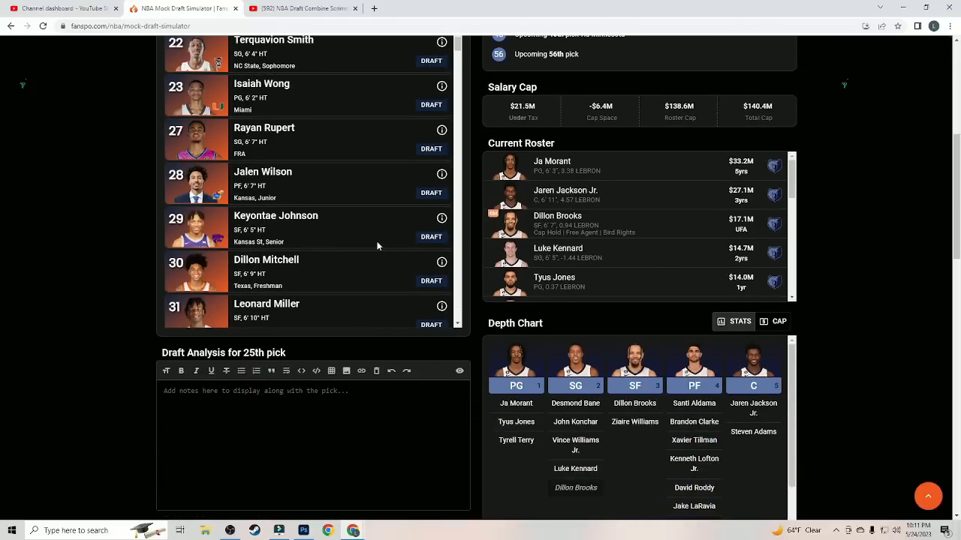
scroll(down, 3)
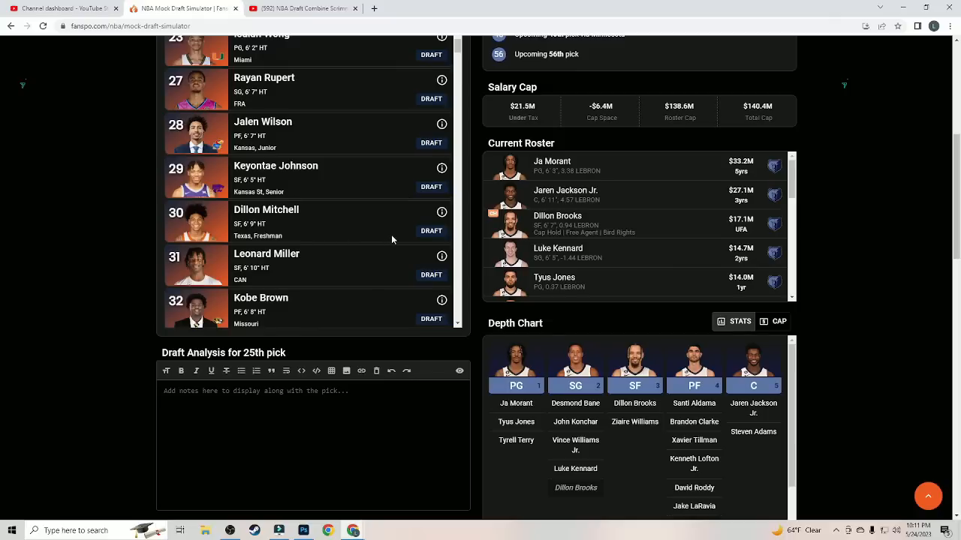
mouse_move(266, 253)
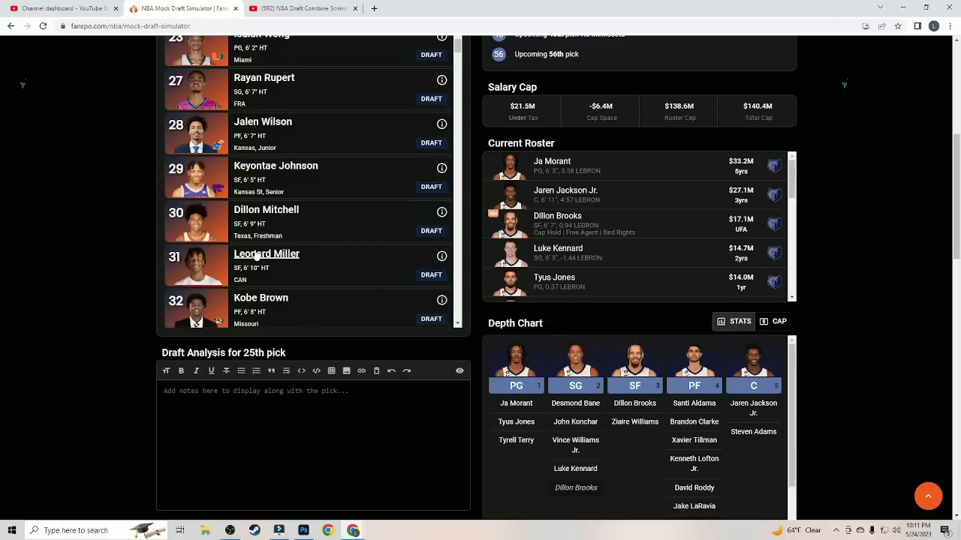
mouse_move(356, 259)
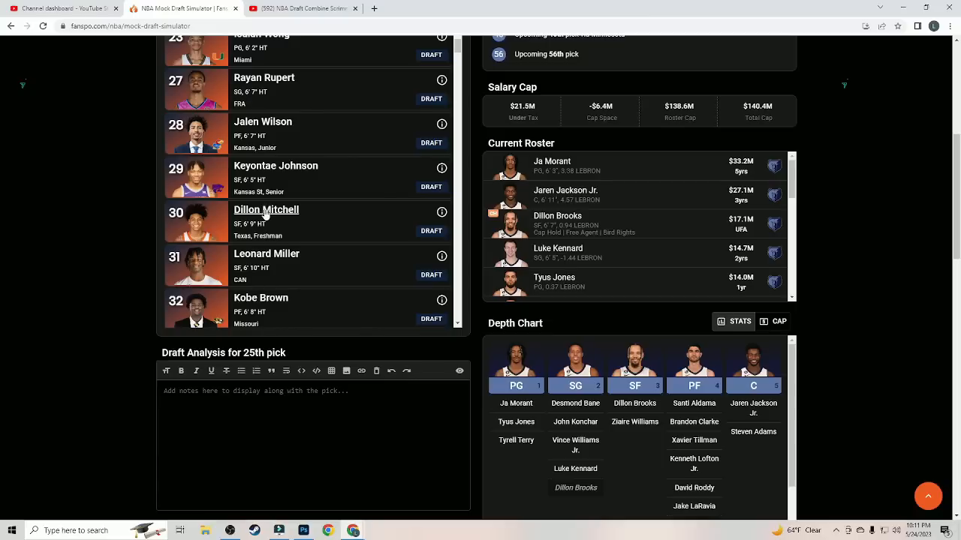
mouse_move(362, 246)
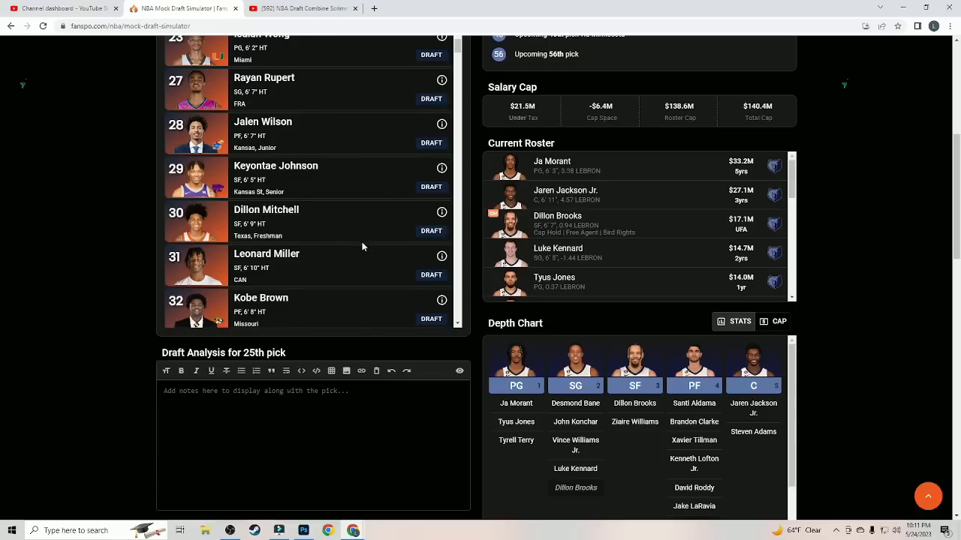
mouse_move(294, 224)
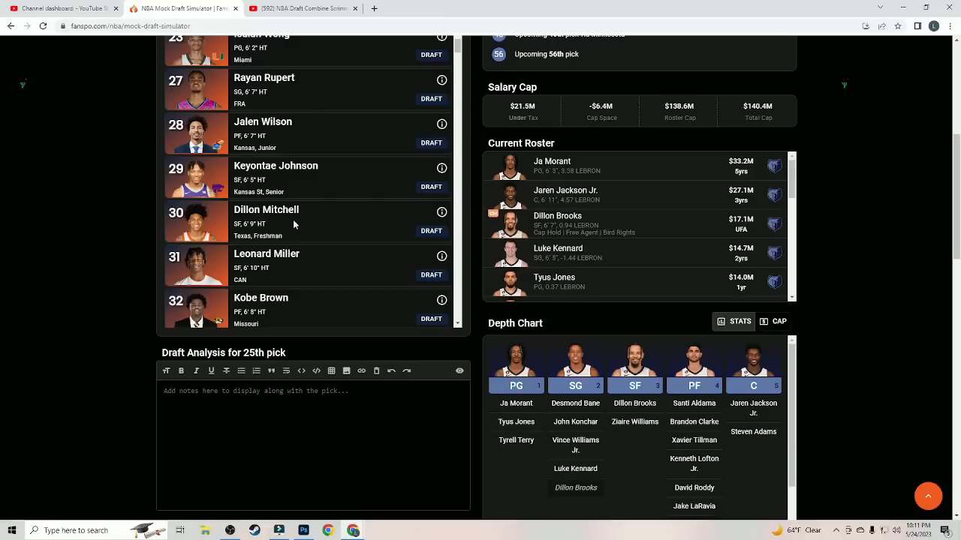
mouse_move(389, 258)
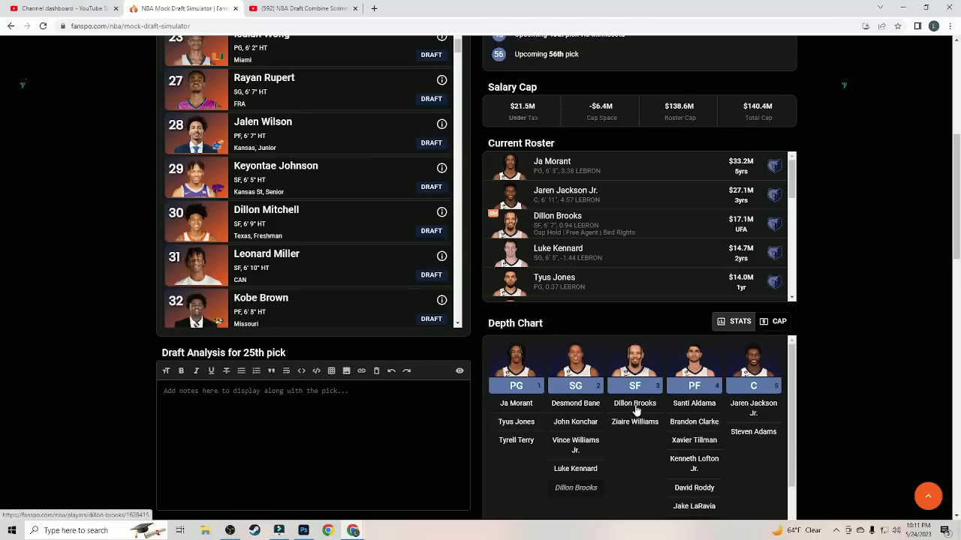
mouse_move(432, 275)
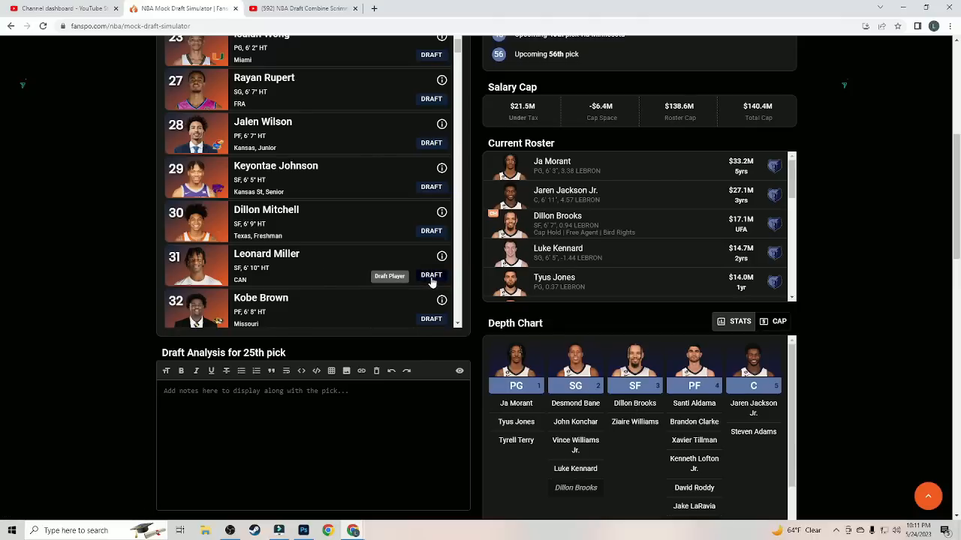
click(431, 275)
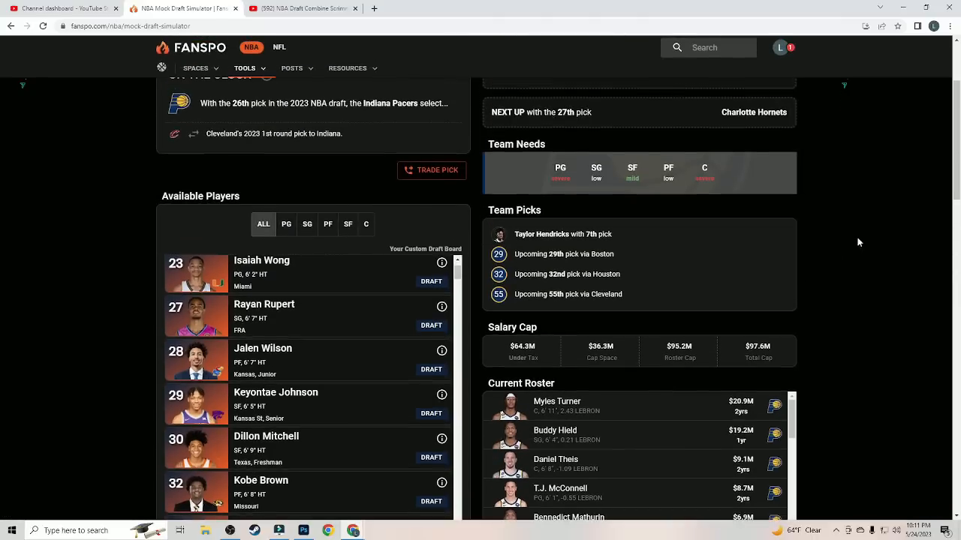
Step: Review the Pacers' depth chart and draft Rayan Rupert at No. 26
scroll(up, 3)
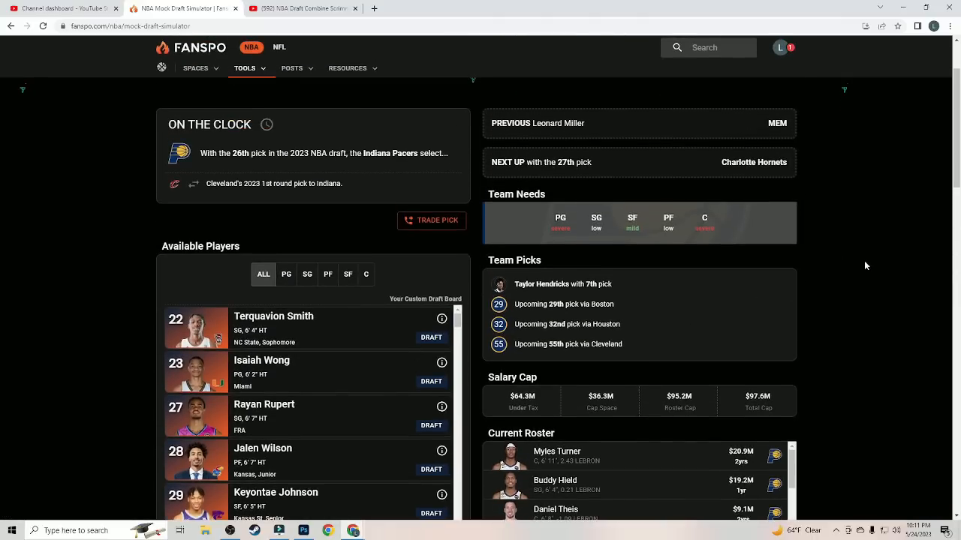
scroll(down, 3)
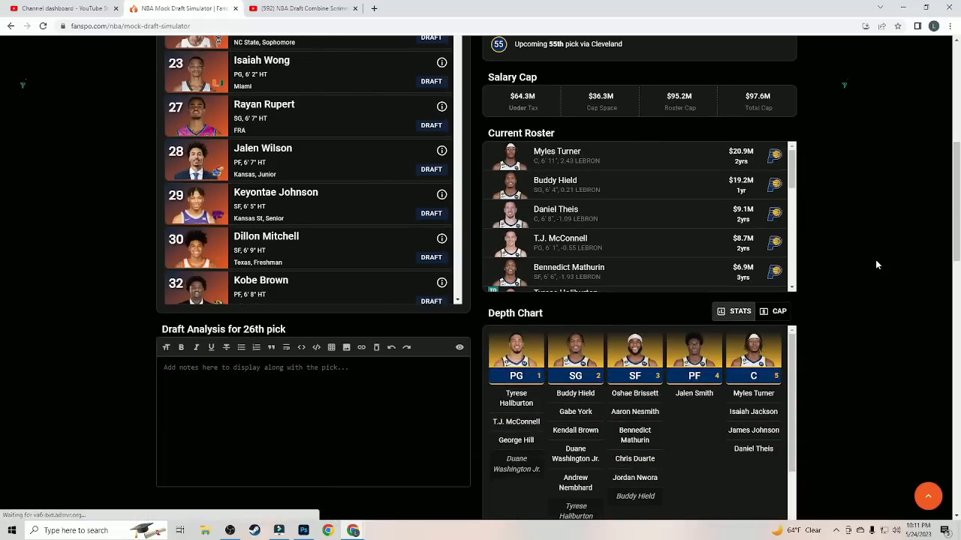
scroll(up, 3)
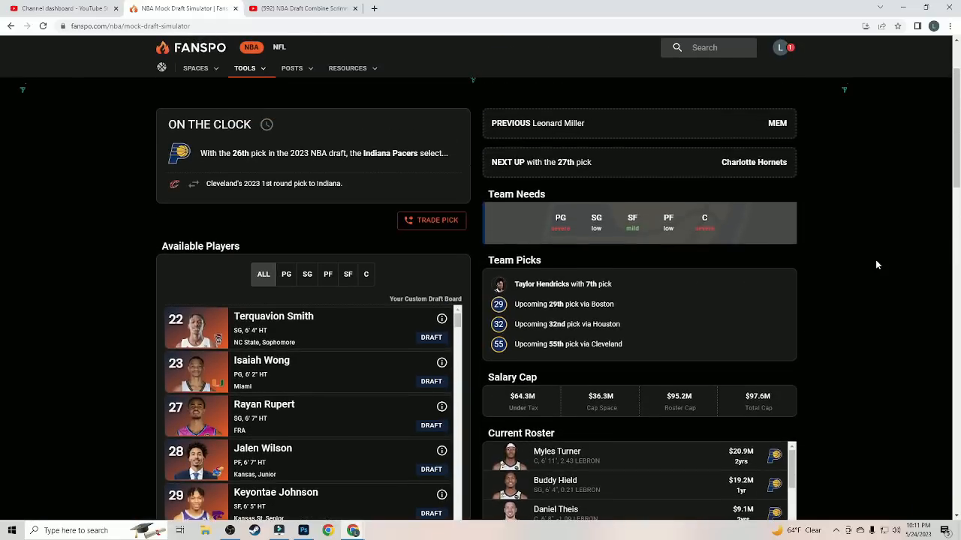
scroll(down, 3)
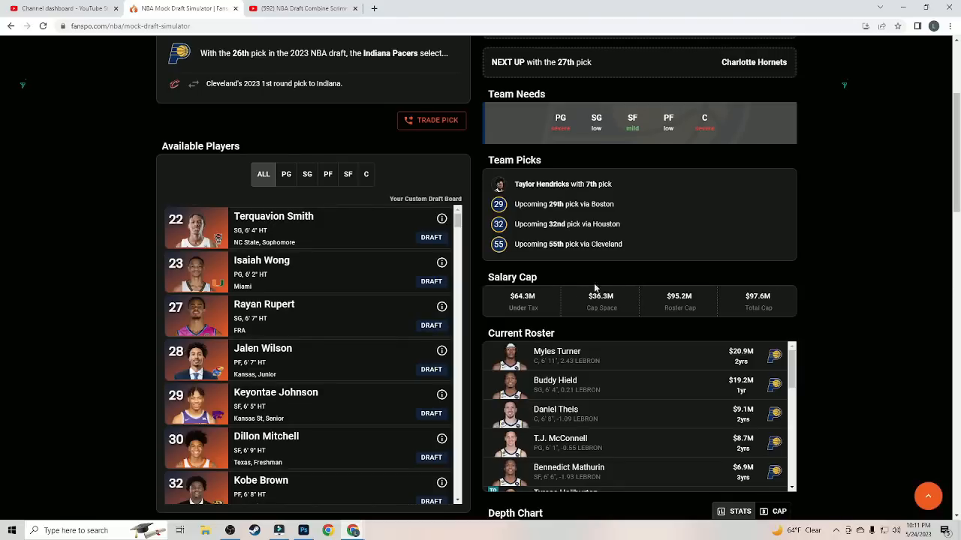
mouse_move(384, 329)
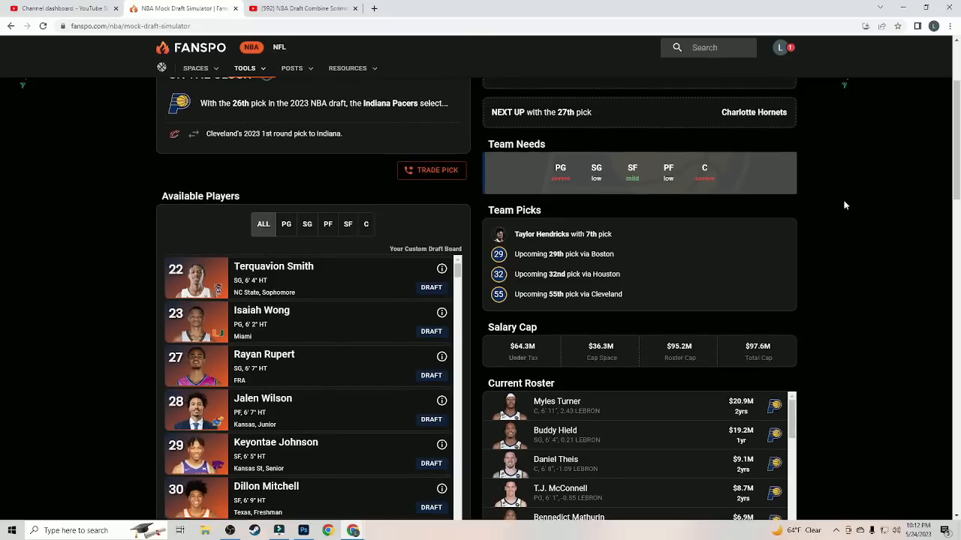
mouse_move(842, 205)
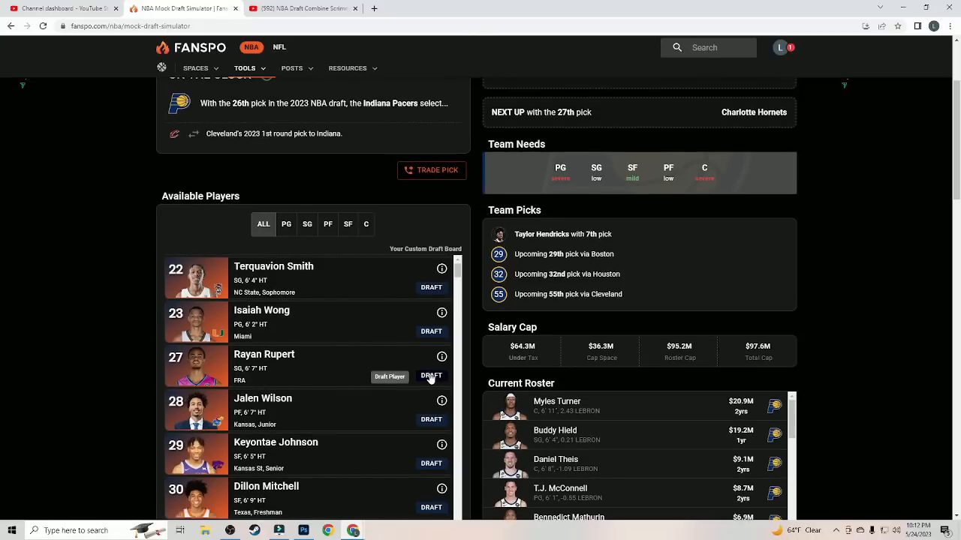
click(431, 375)
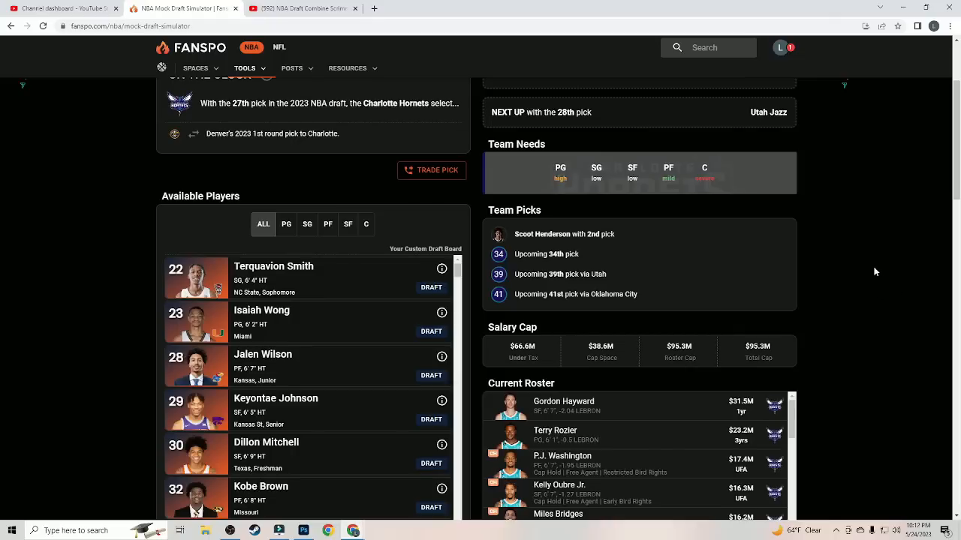
Step: Scroll through Charlotte's roster, salary cap and depth chart at pick 27
scroll(down, 3)
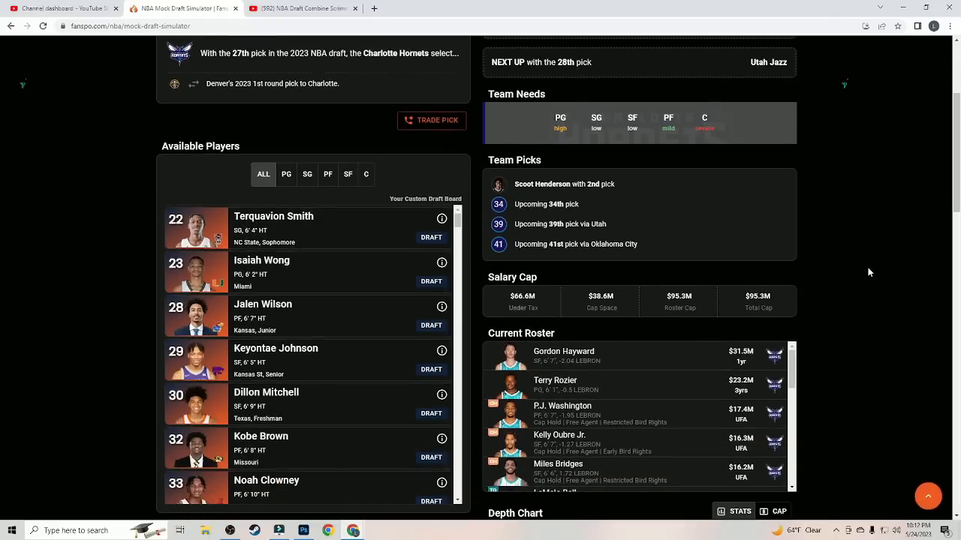
scroll(down, 3)
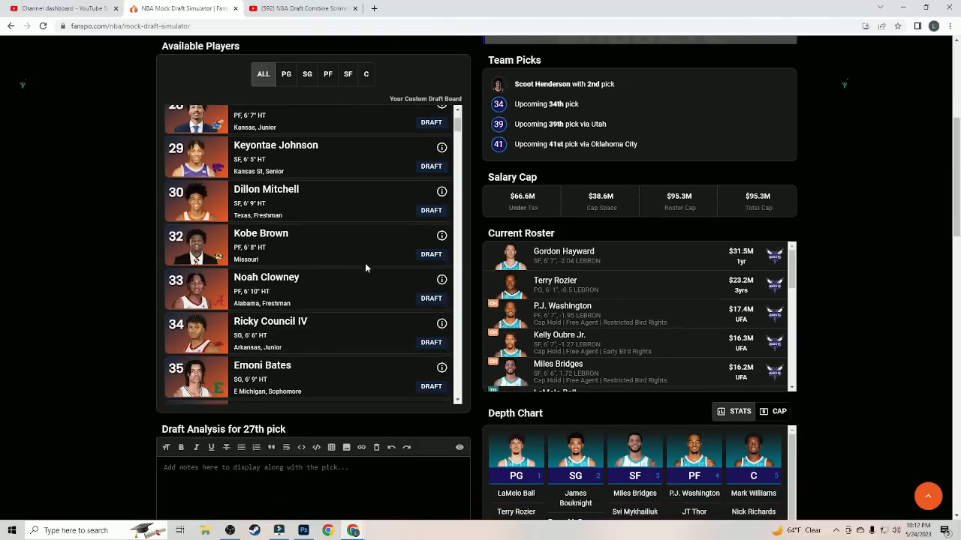
scroll(down, 3)
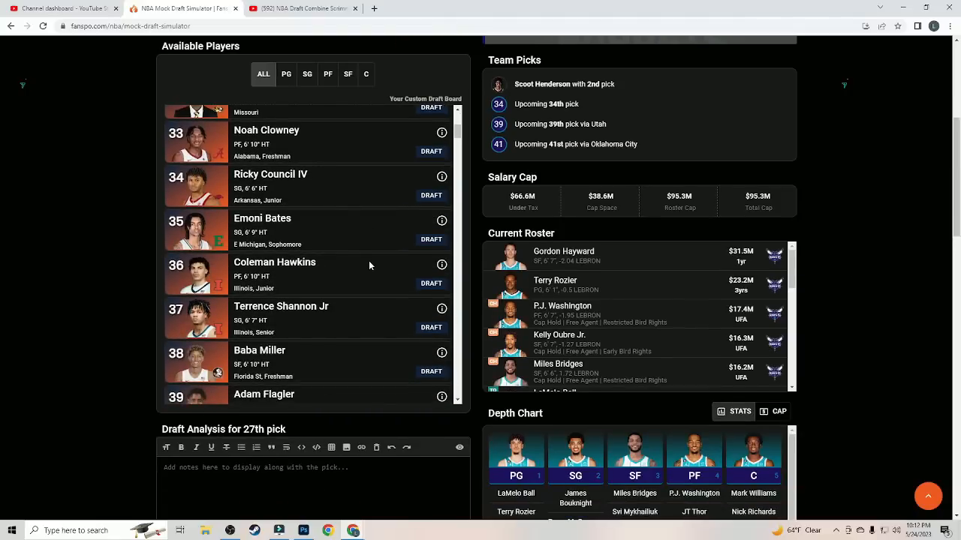
scroll(down, 3)
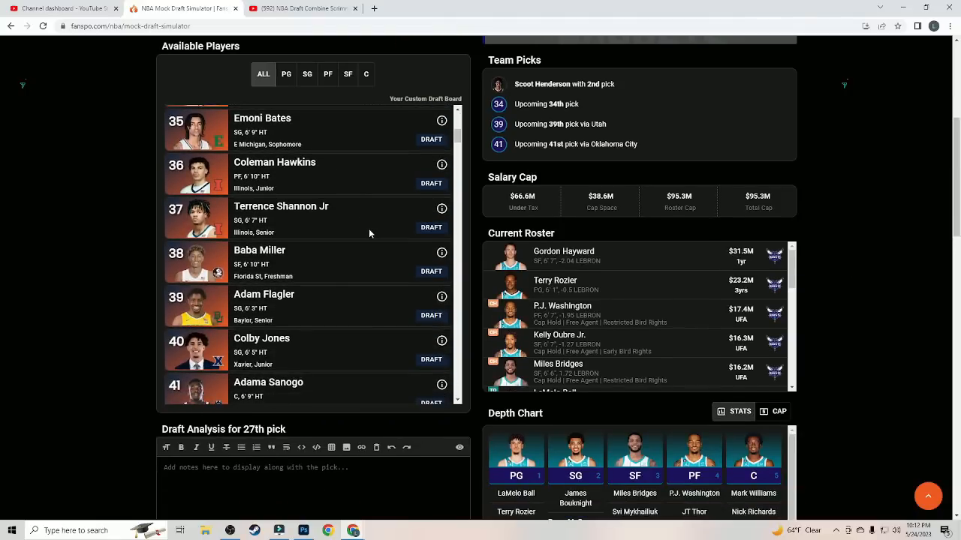
scroll(down, 3)
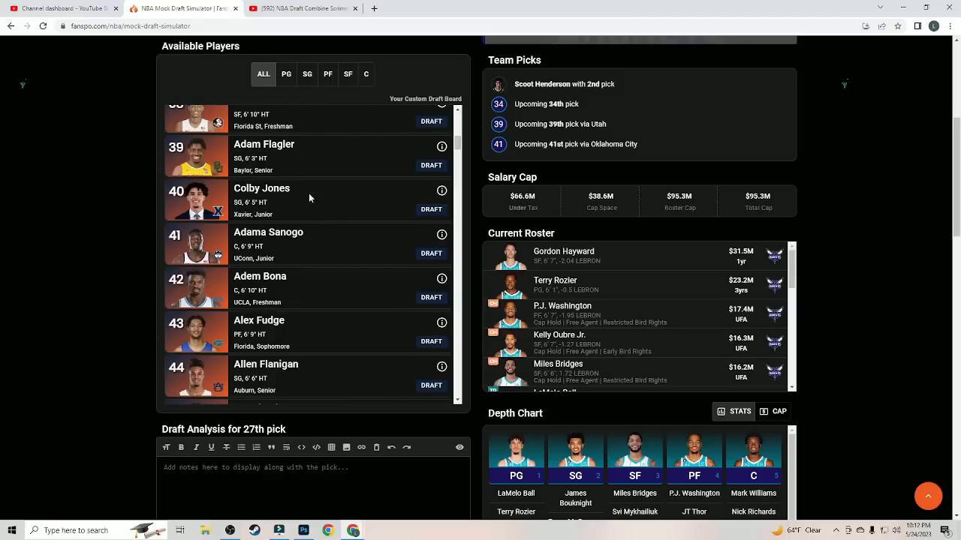
scroll(up, 3)
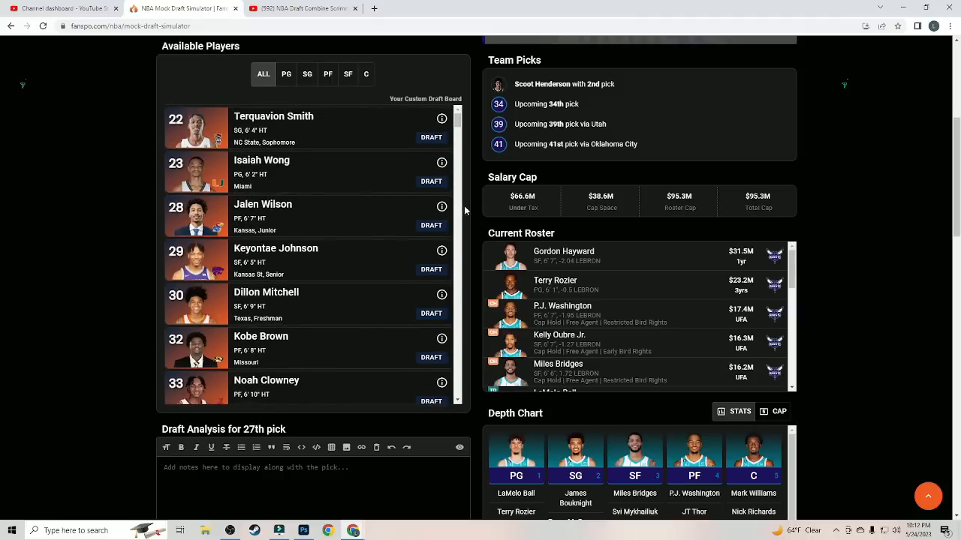
scroll(up, 3)
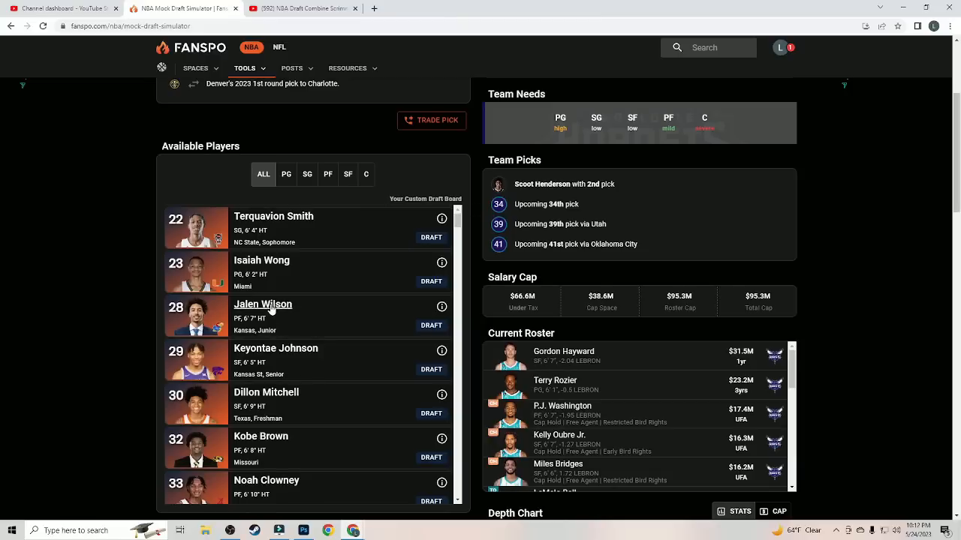
mouse_move(272, 352)
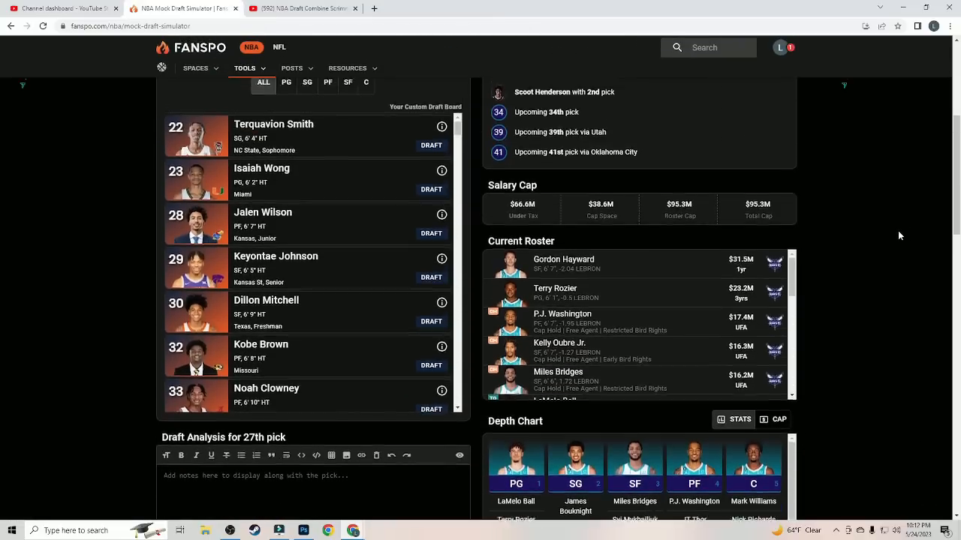
scroll(up, 3)
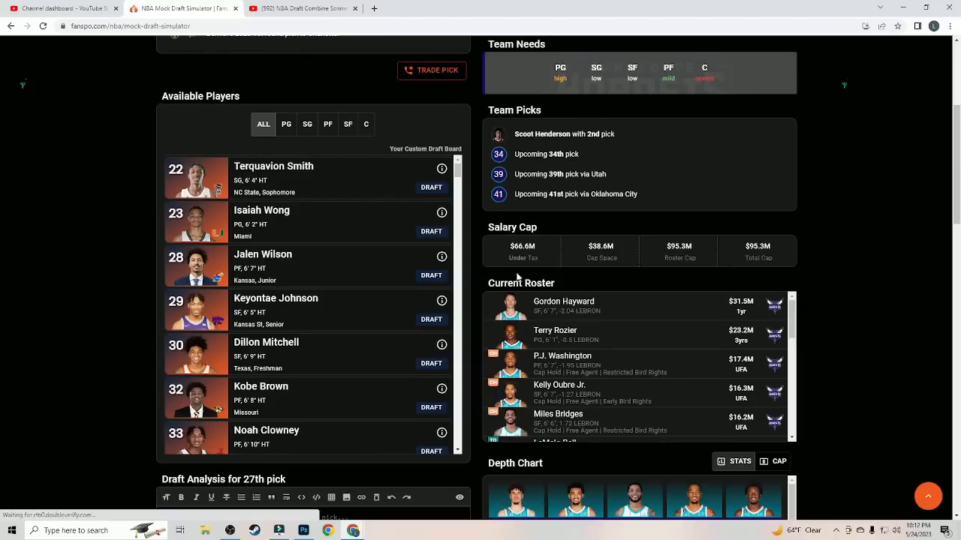
mouse_move(431, 366)
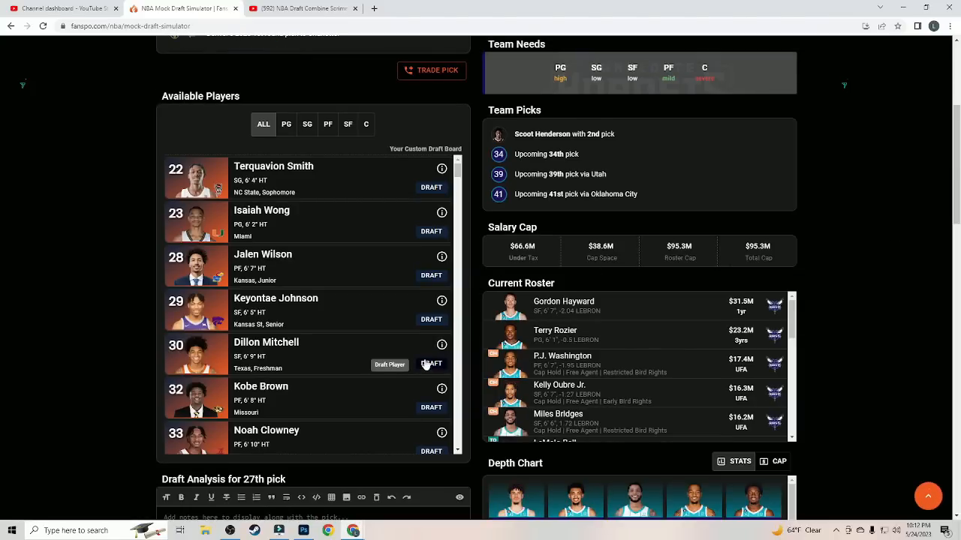
scroll(down, 3)
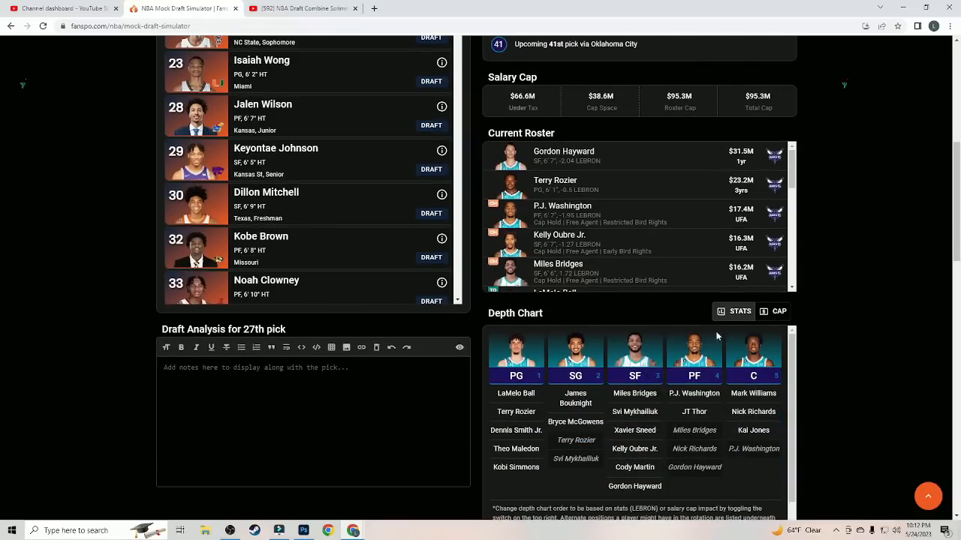
mouse_move(845, 318)
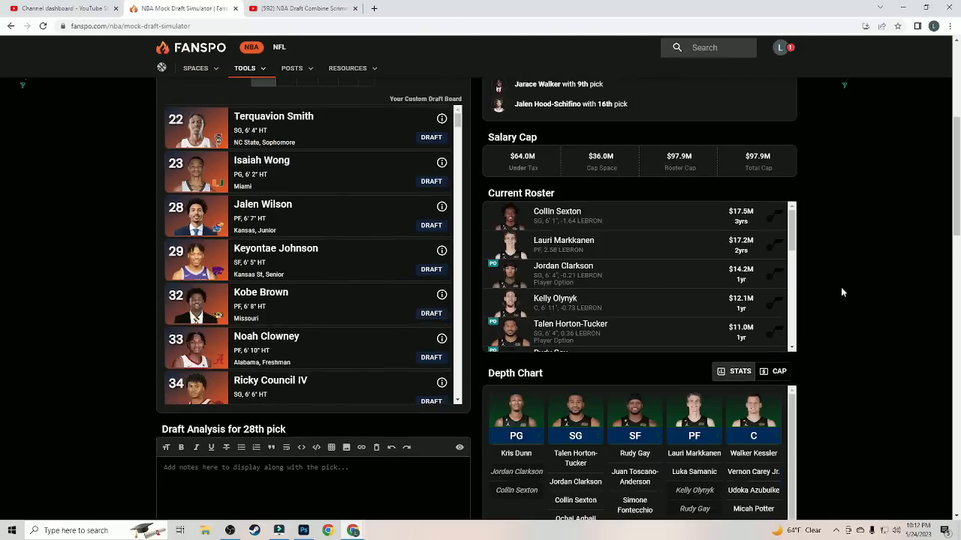
Step: Scroll Utah's team info, then draft Terquavion Smith at No. 28
scroll(up, 3)
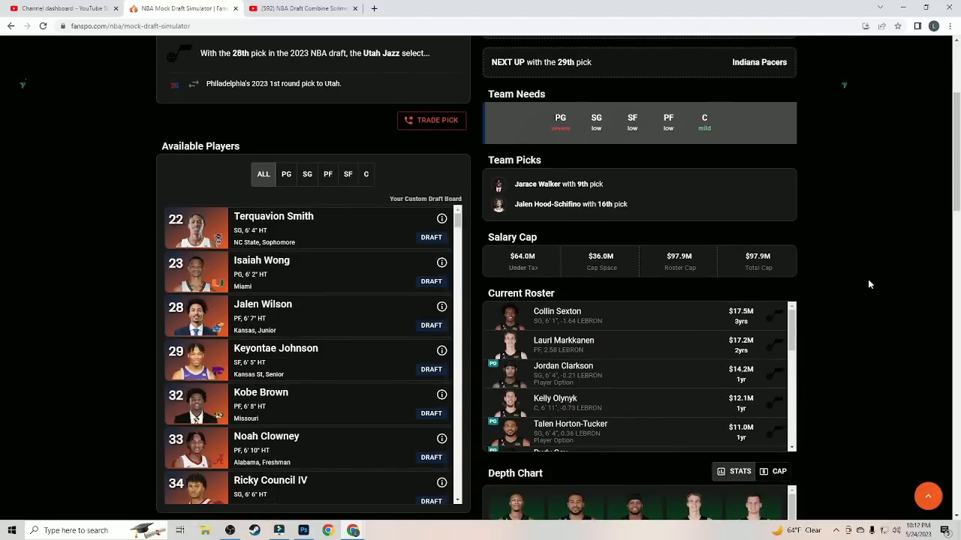
scroll(down, 3)
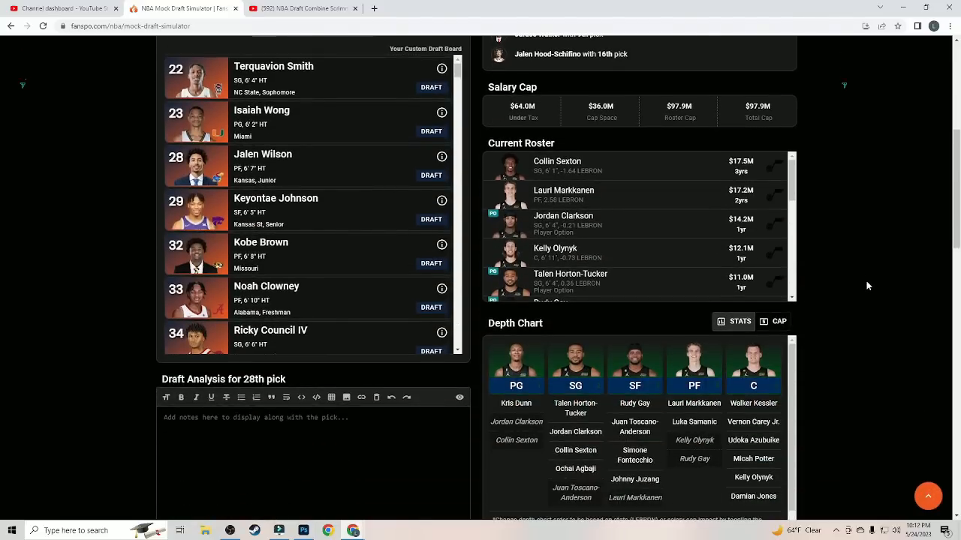
scroll(up, 3)
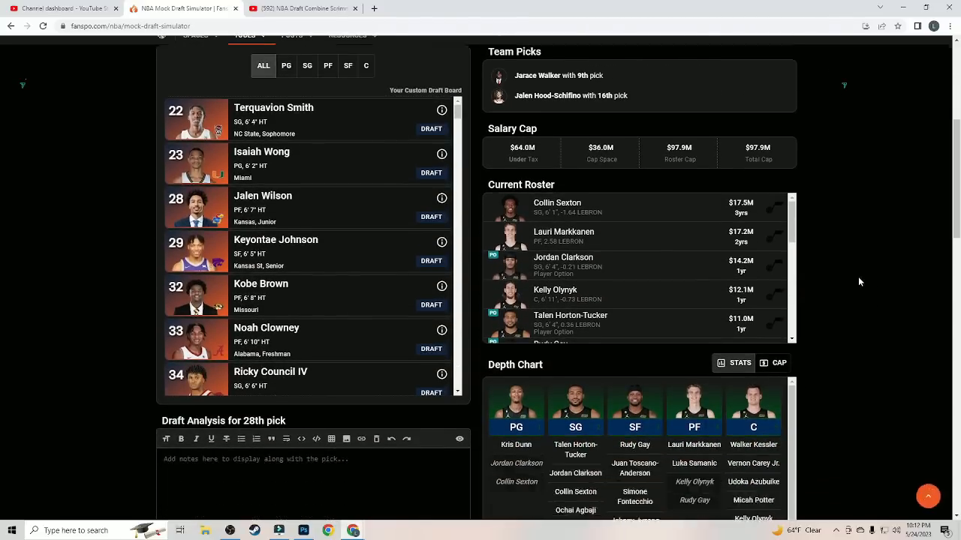
scroll(up, 3)
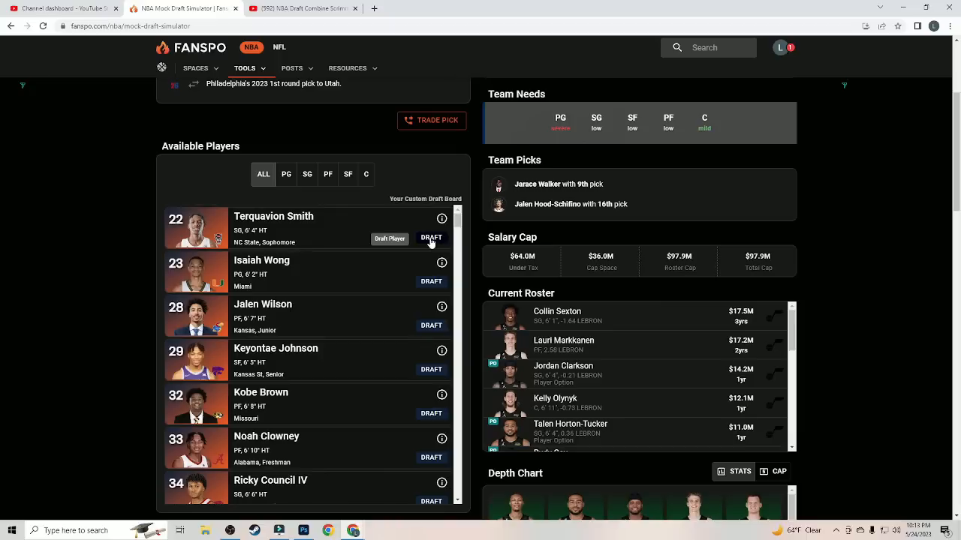
mouse_move(429, 240)
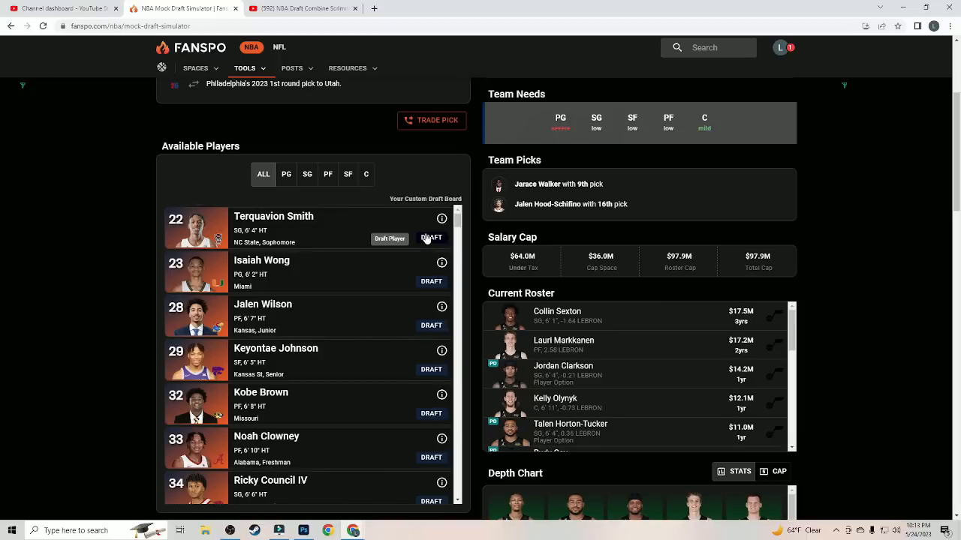
click(430, 238)
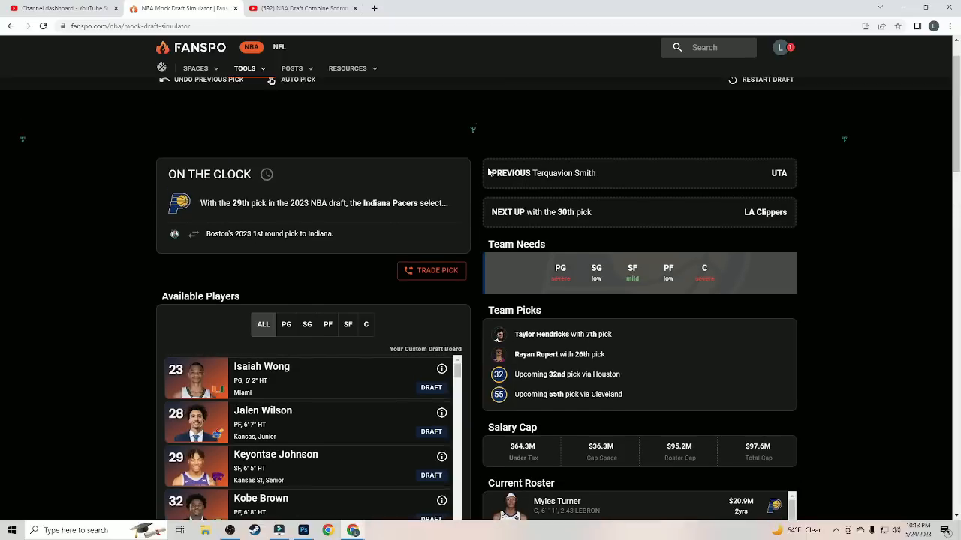
Step: Review Indiana's roster and depth chart, then draft Jalen Wilson at No. 29
scroll(down, 3)
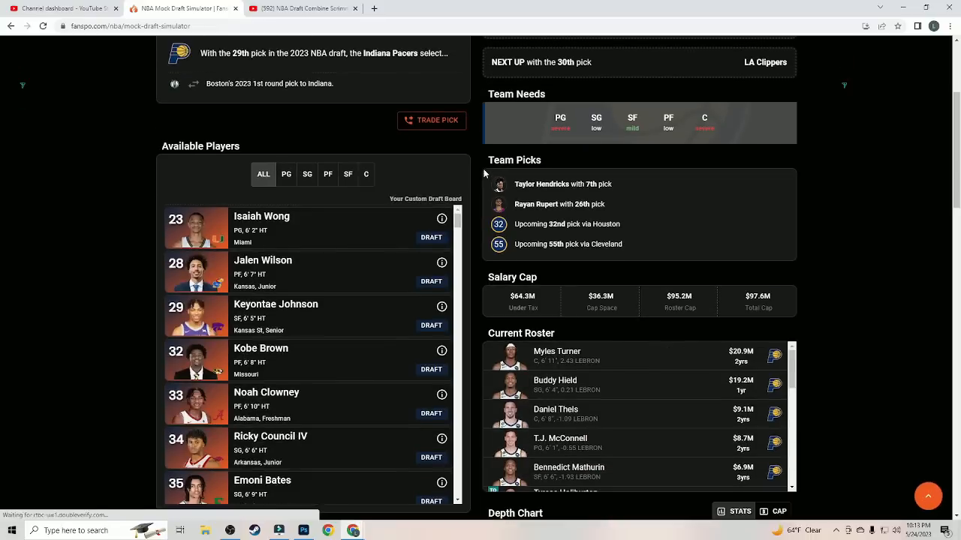
mouse_move(358, 385)
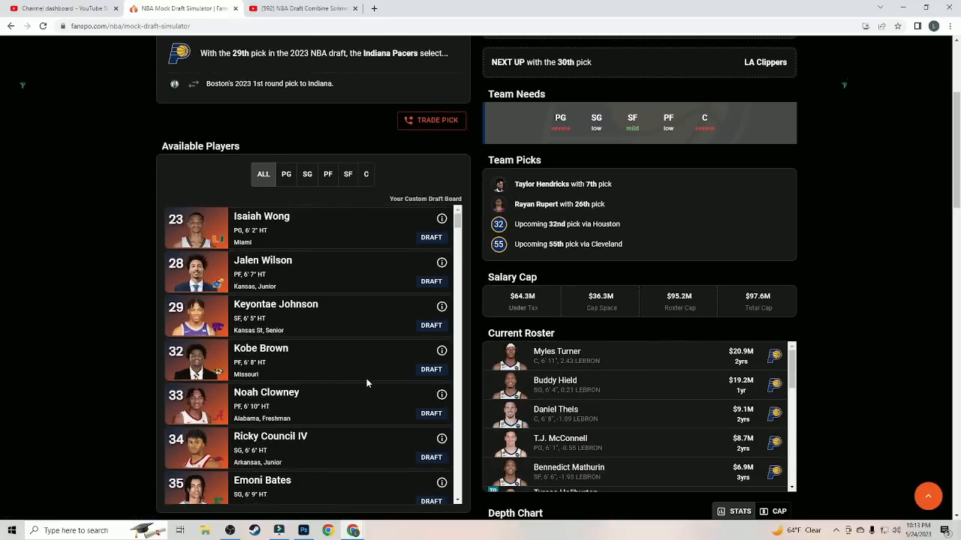
scroll(down, 3)
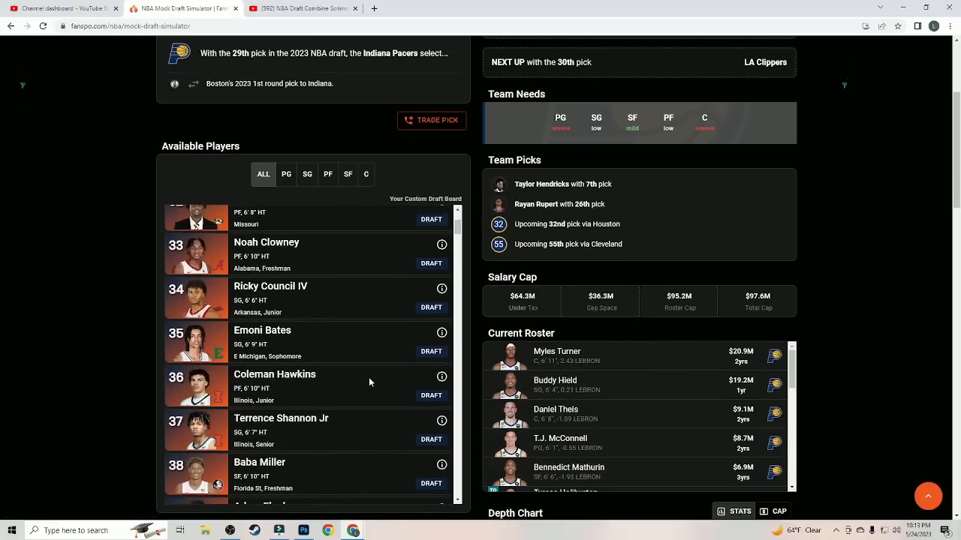
scroll(down, 3)
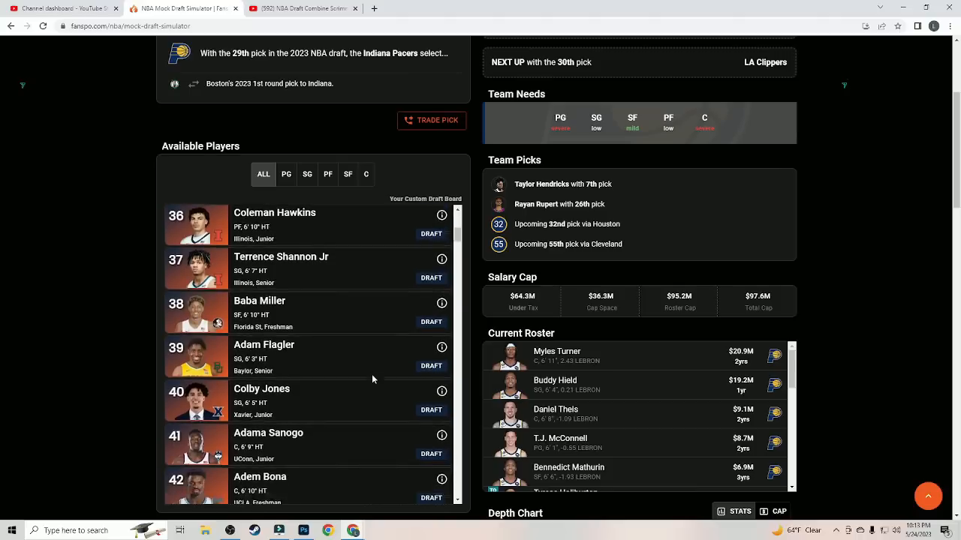
scroll(up, 3)
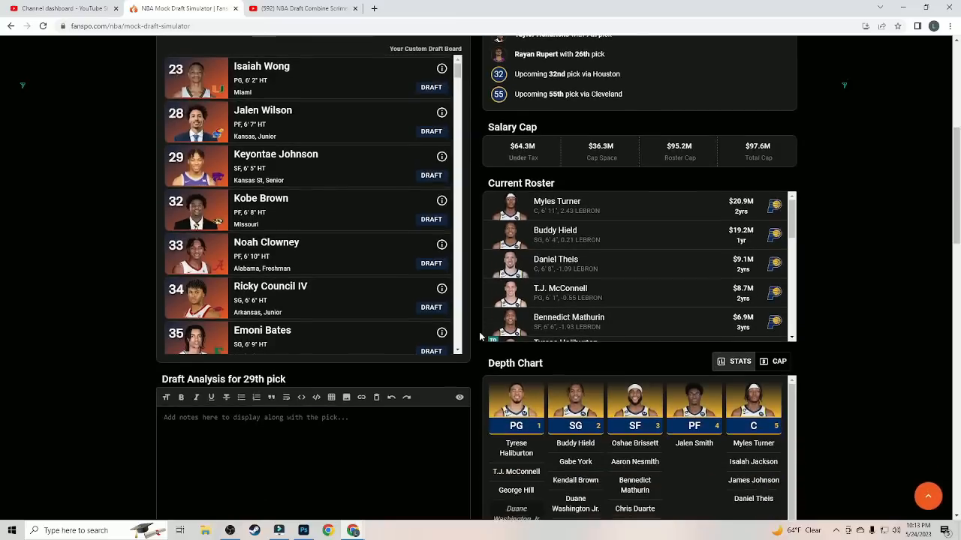
scroll(up, 3)
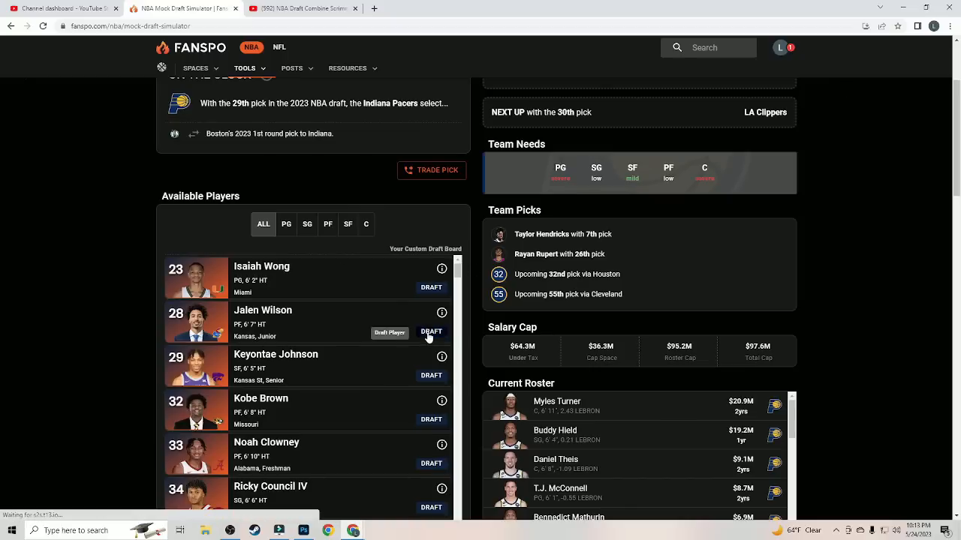
scroll(down, 3)
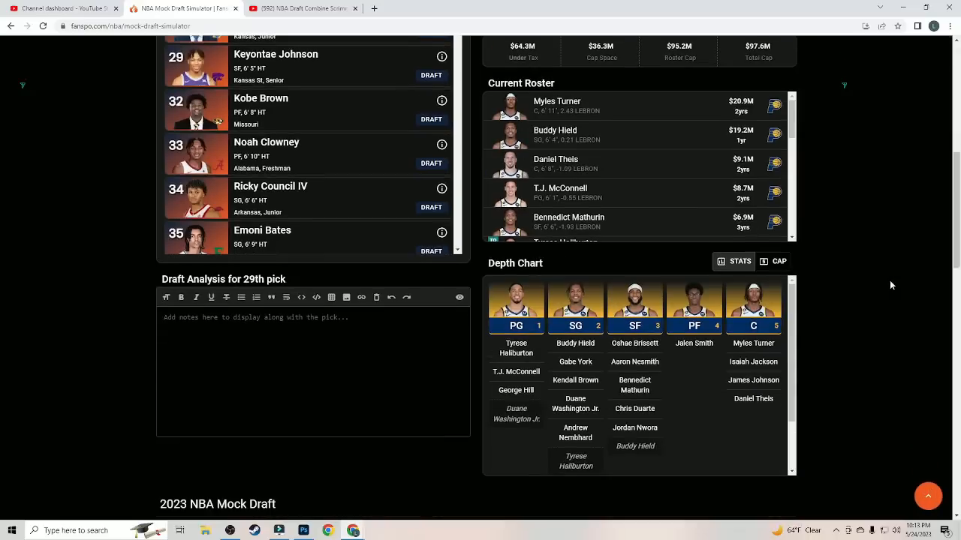
scroll(up, 3)
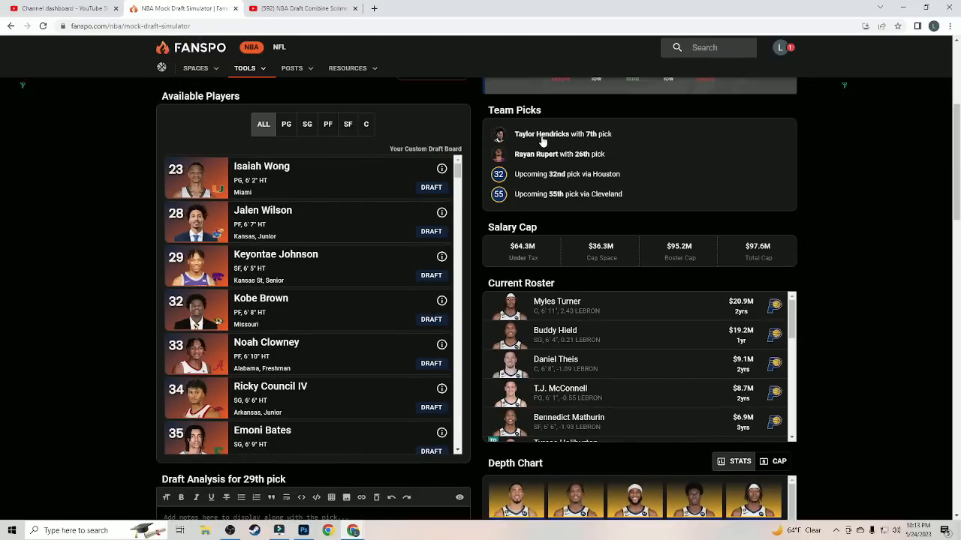
mouse_move(431, 232)
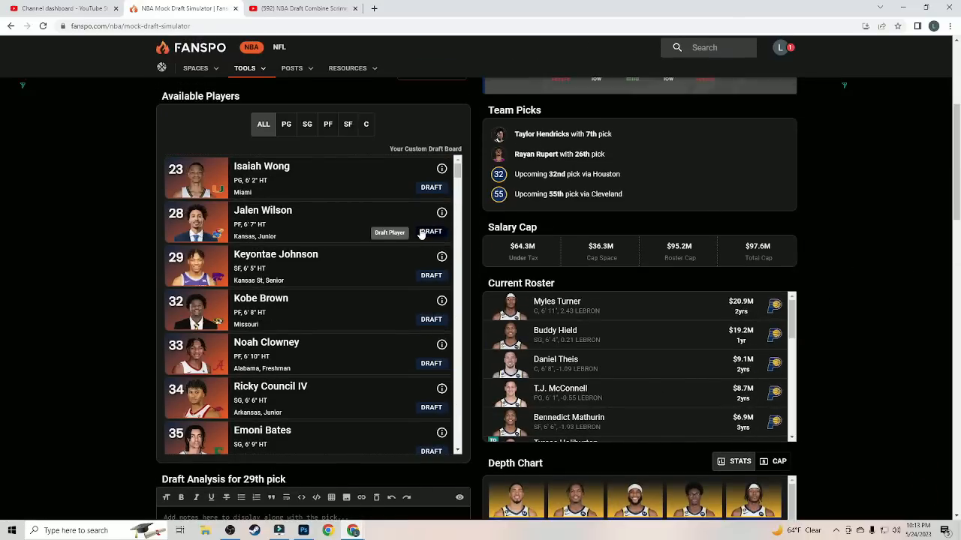
click(430, 231)
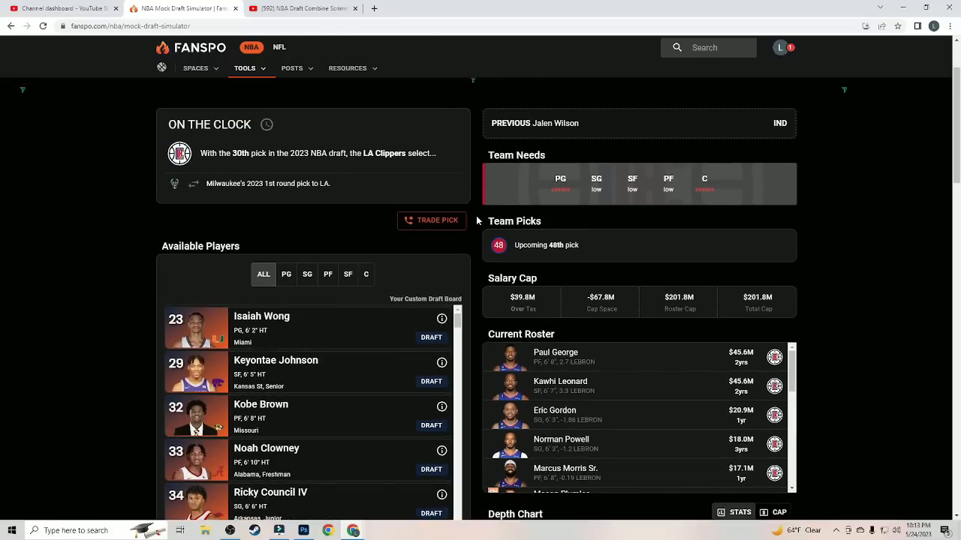
Step: Scroll through the Clippers' roster and depth chart at pick 30
scroll(down, 3)
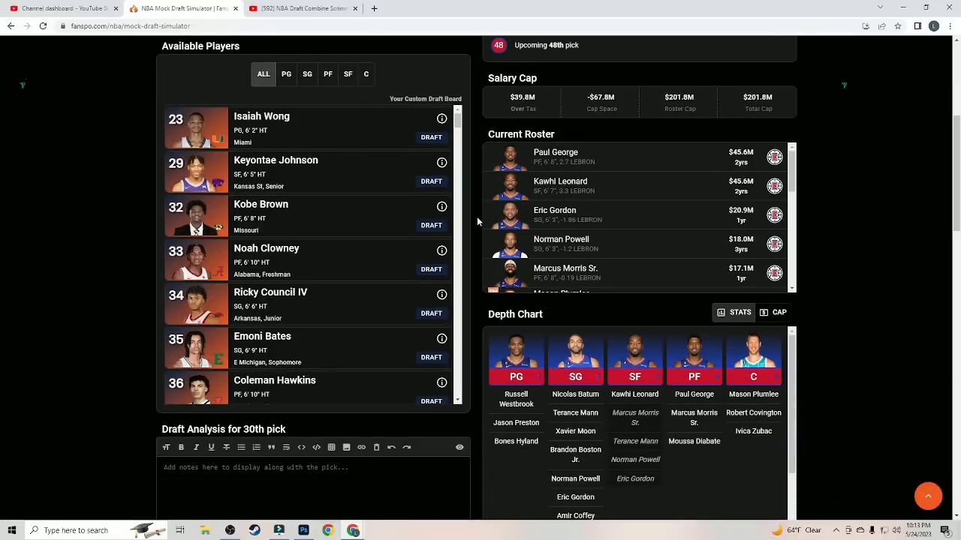
mouse_move(514, 453)
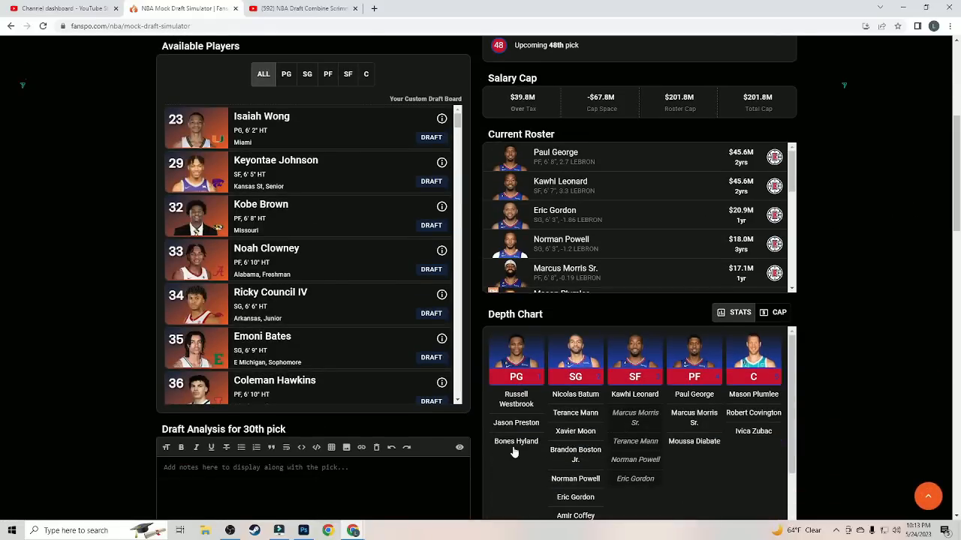
scroll(down, 3)
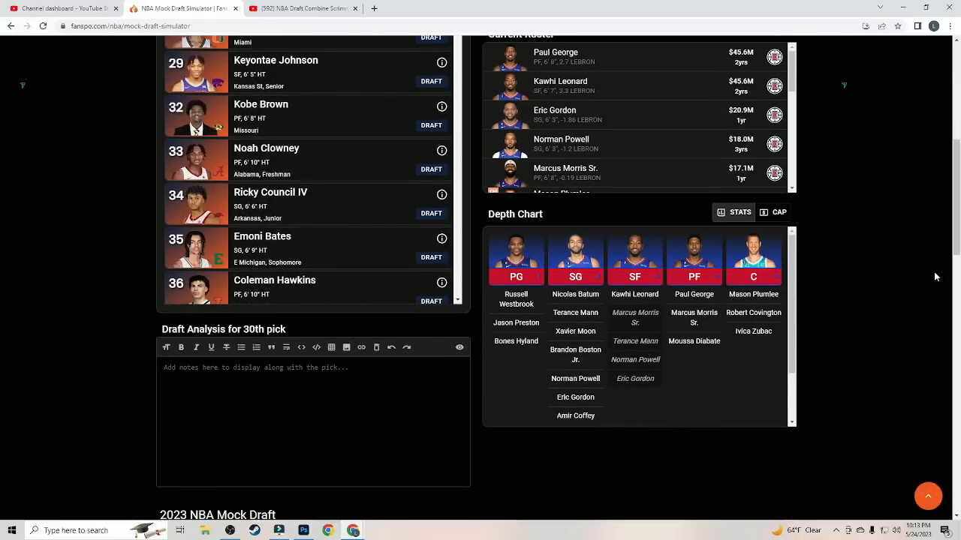
scroll(up, 3)
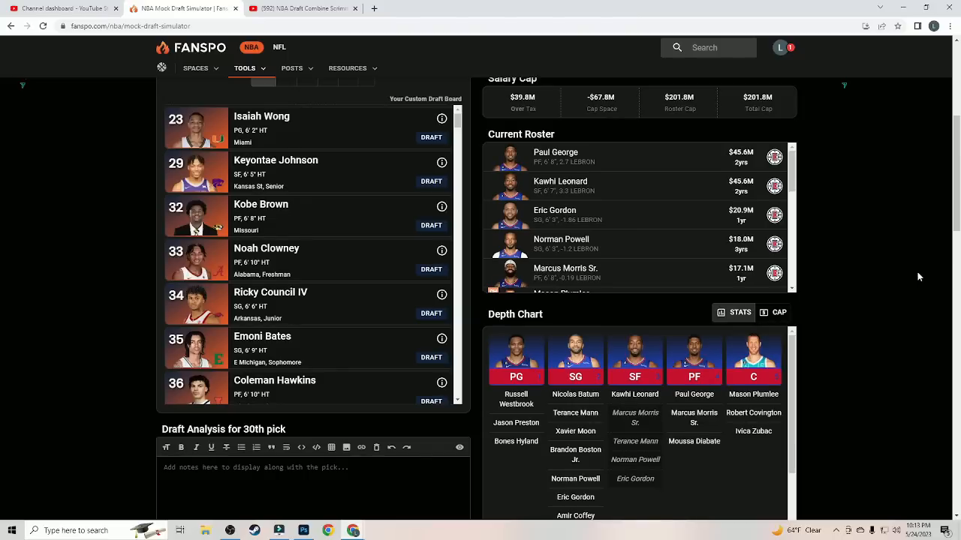
mouse_move(431, 137)
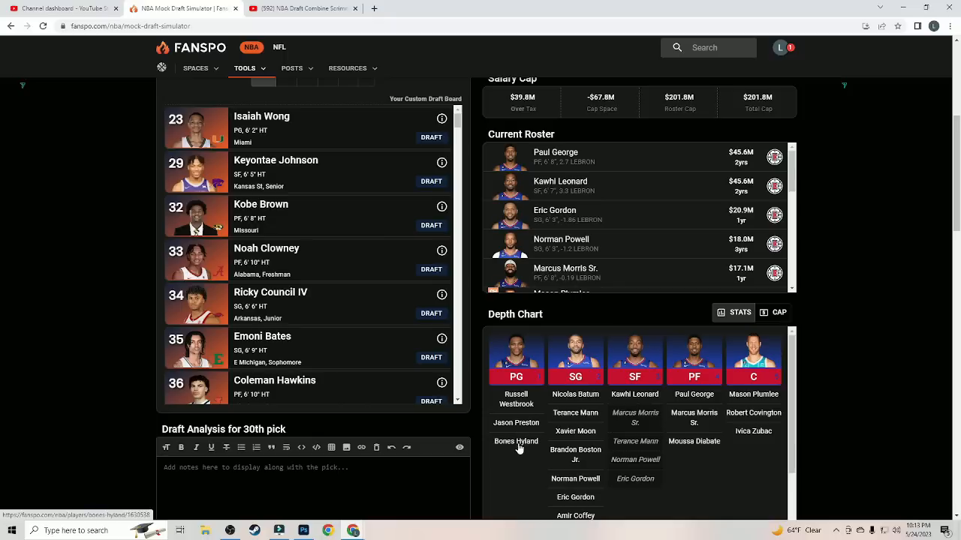
mouse_move(856, 295)
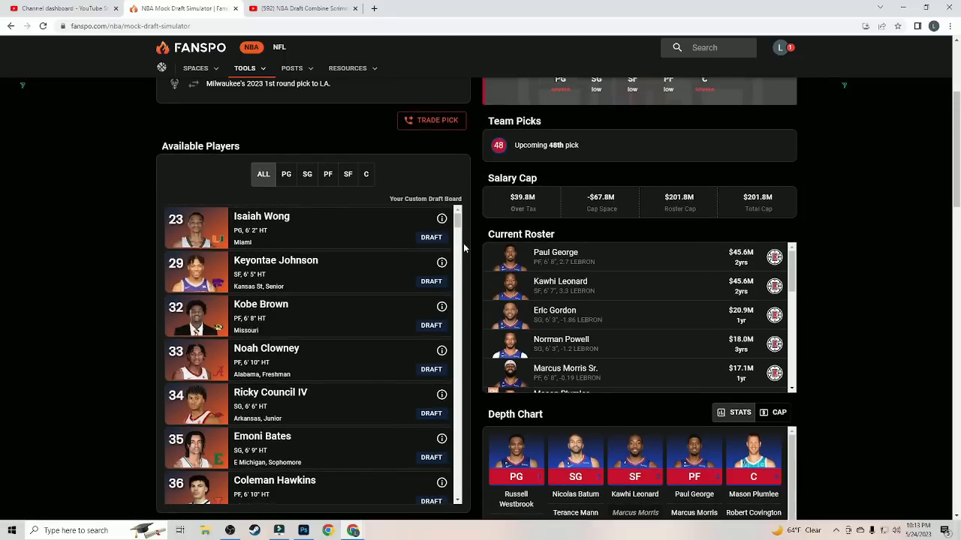
scroll(up, 3)
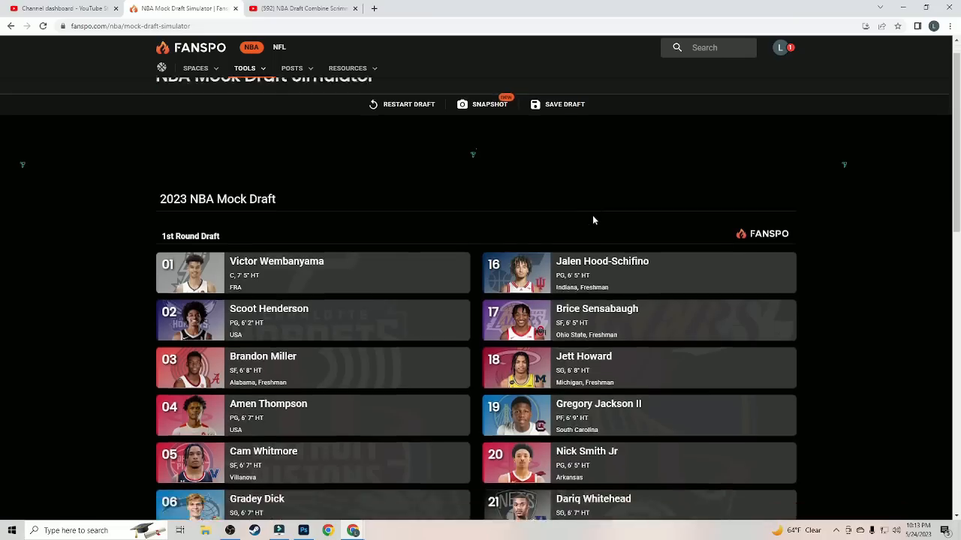
scroll(down, 3)
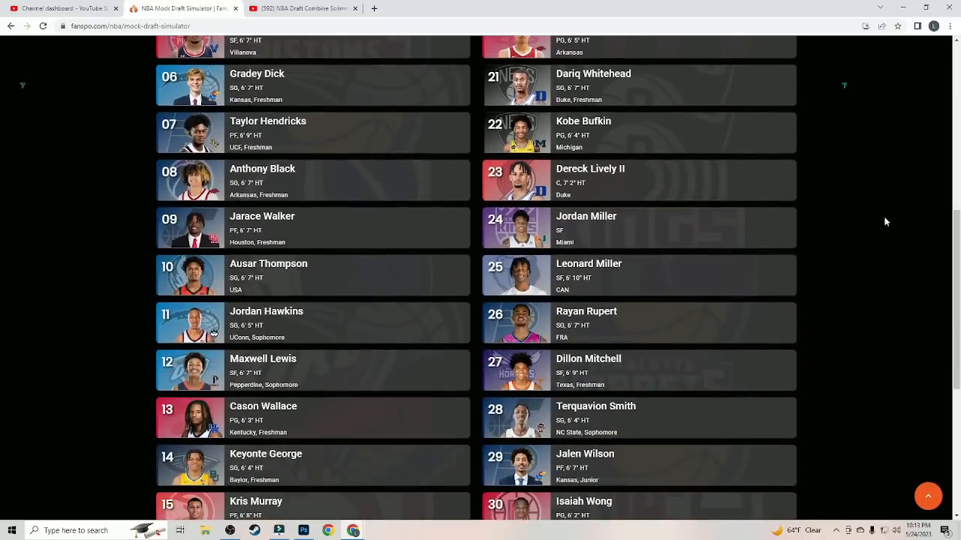
scroll(down, 3)
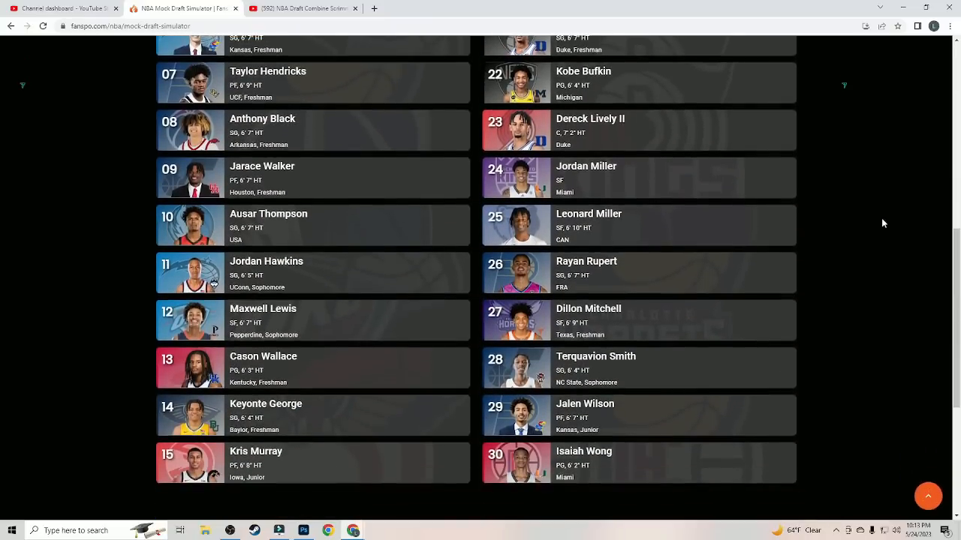
scroll(up, 3)
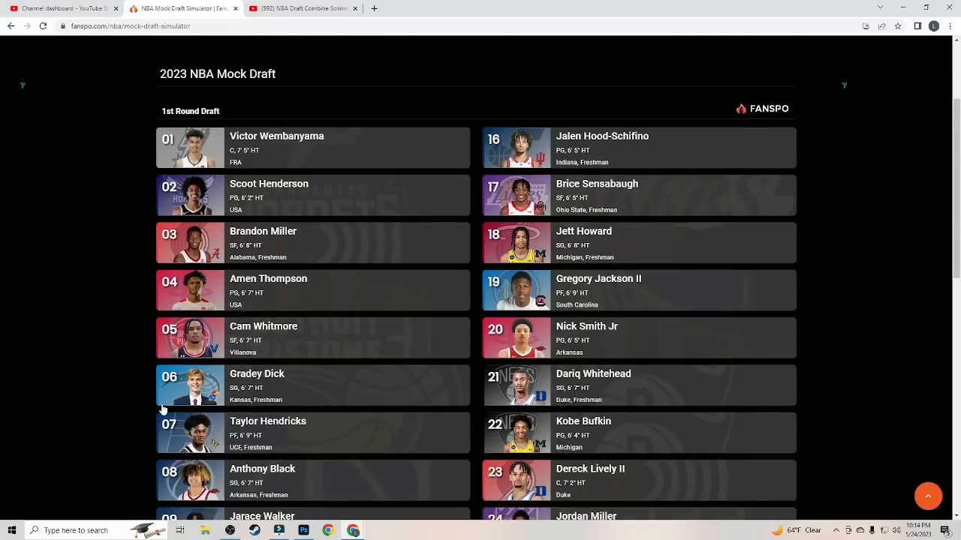
mouse_move(160, 408)
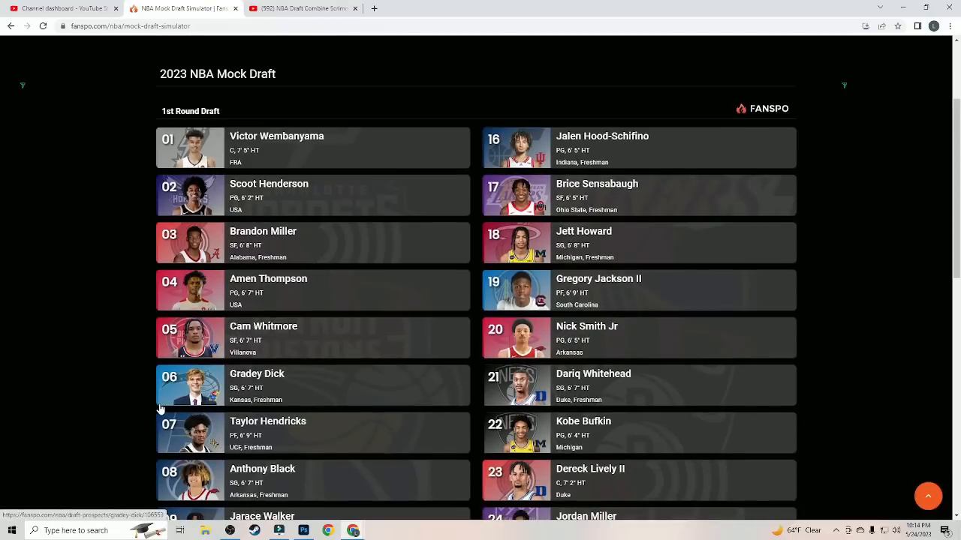